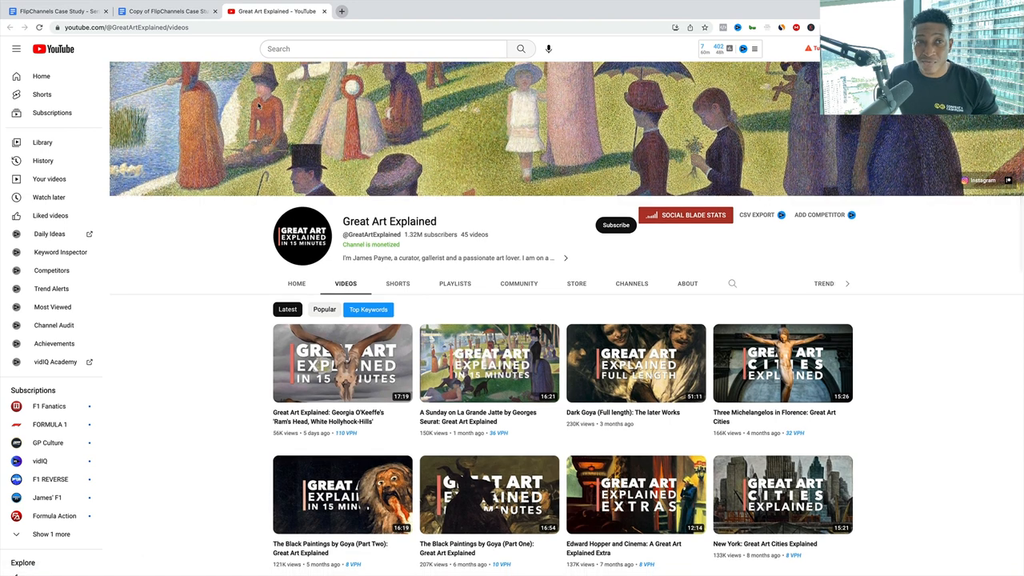
Step: Bring up the FlipChannels case study doc and scroll past the Overview to the faceless channels page
left_click(166, 11)
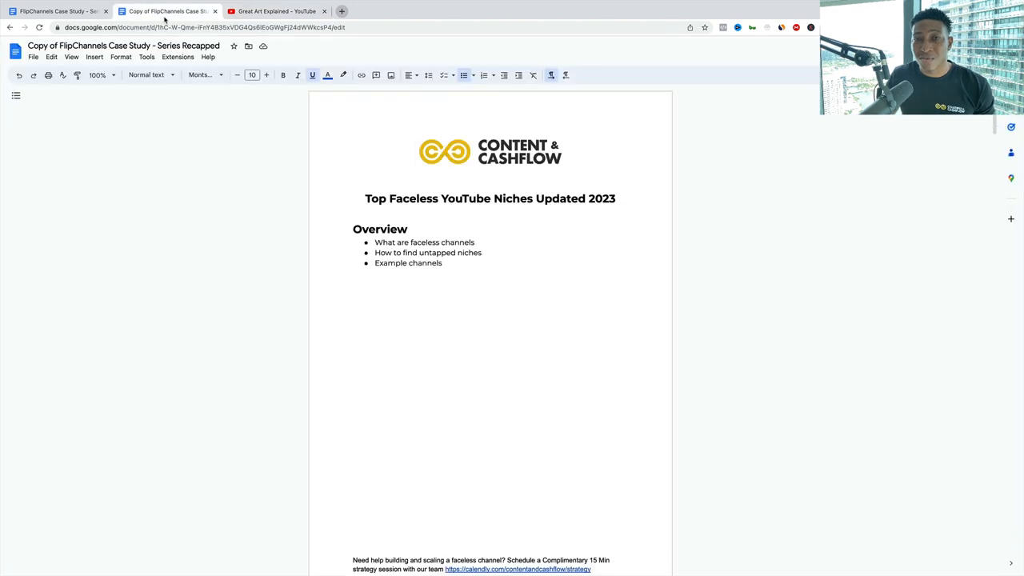
scroll("down", 3)
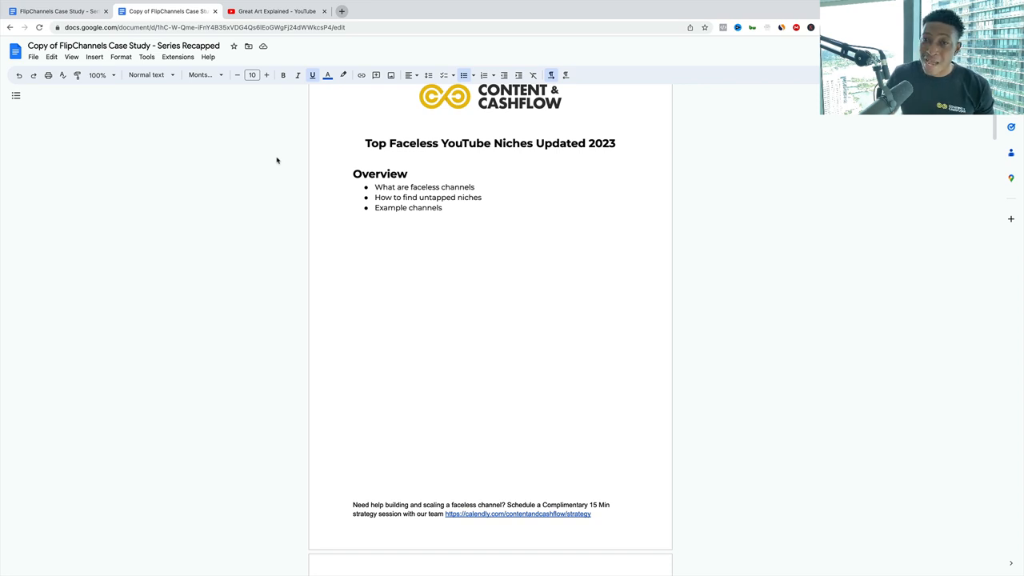
mouse_move(291, 154)
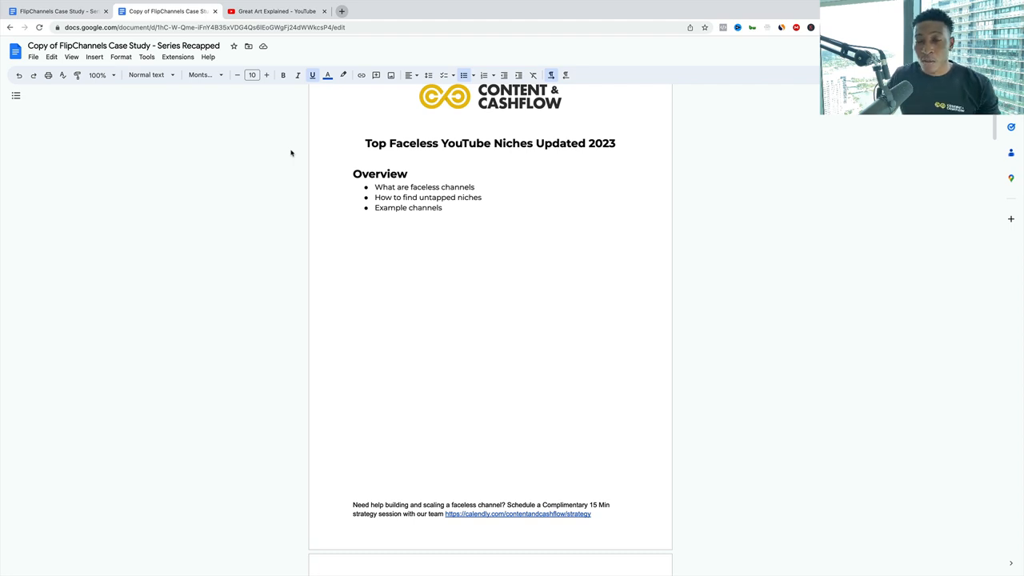
scroll("down", 3)
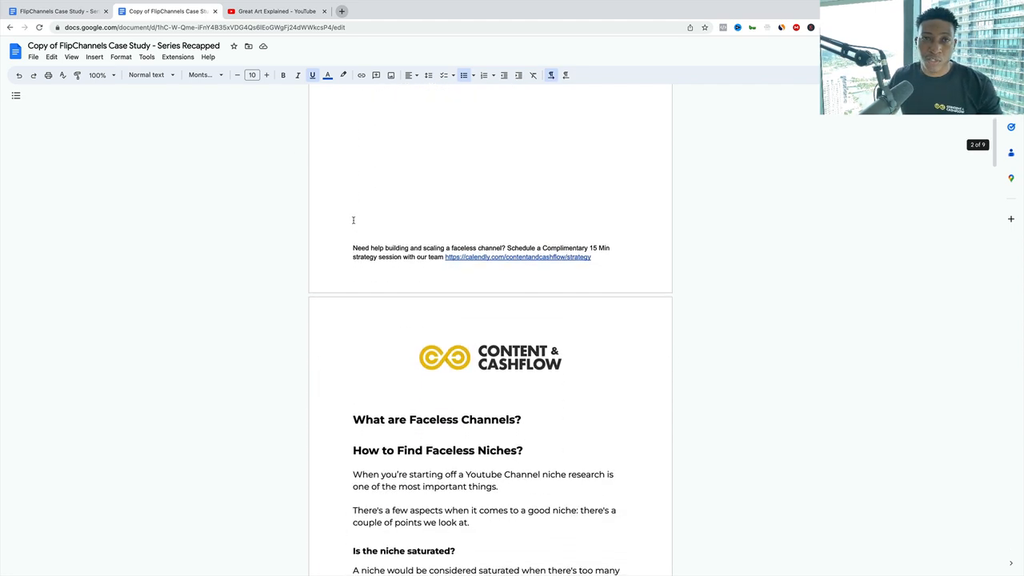
scroll("down", 3)
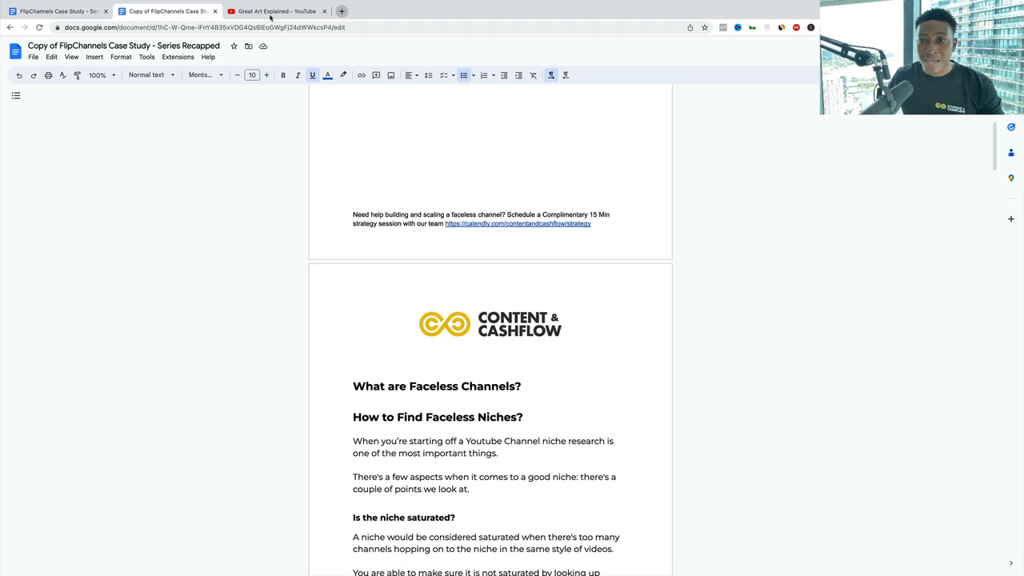
Step: Return to the Great Art Explained channel and browse its Videos grid and view counts
left_click(275, 10)
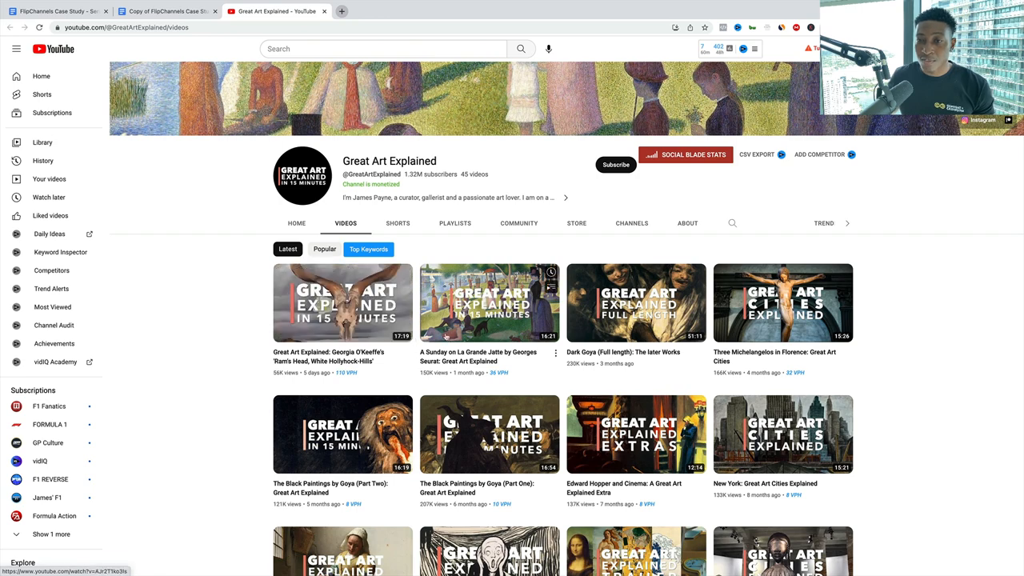
scroll("down", 3)
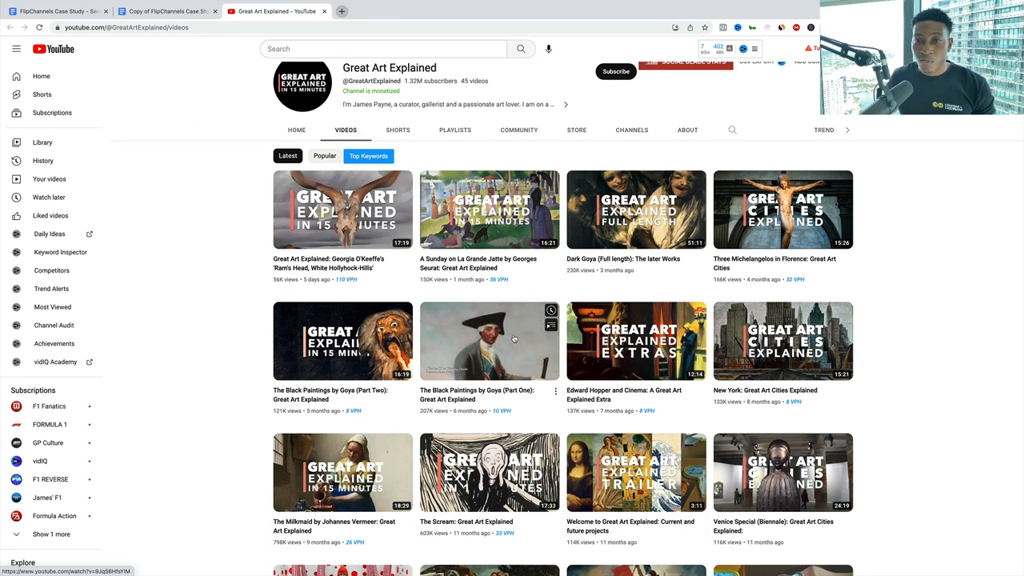
scroll("down", 3)
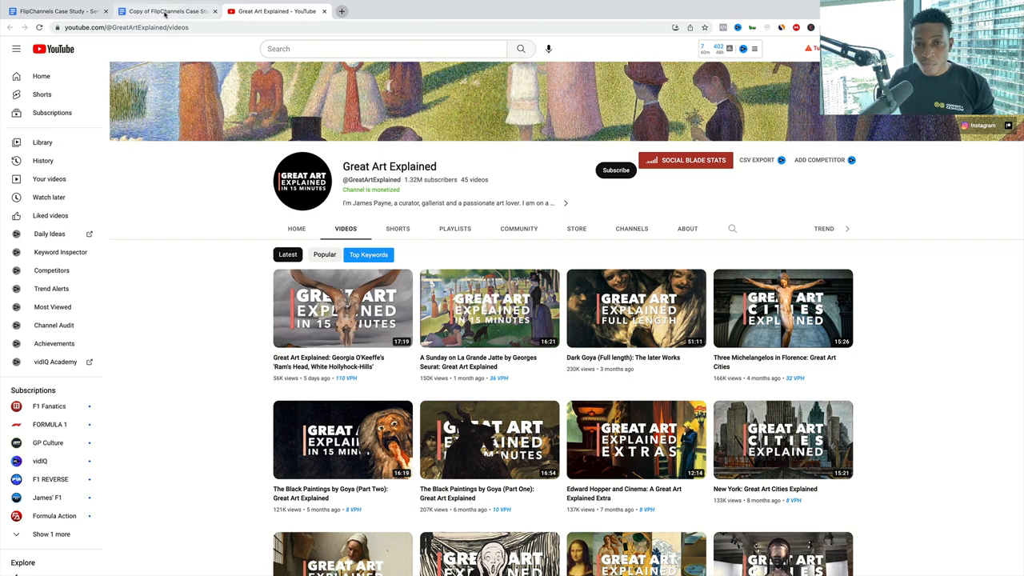
Step: Return to the case study doc and scroll through 'Is the niche saturated?' to the niche potential section
left_click(166, 10)
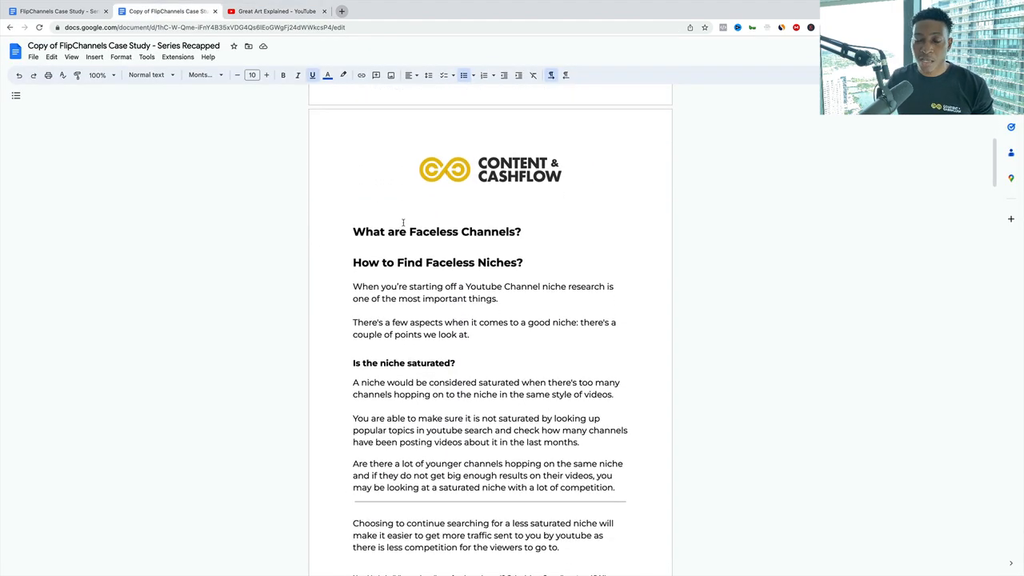
scroll("down", 3)
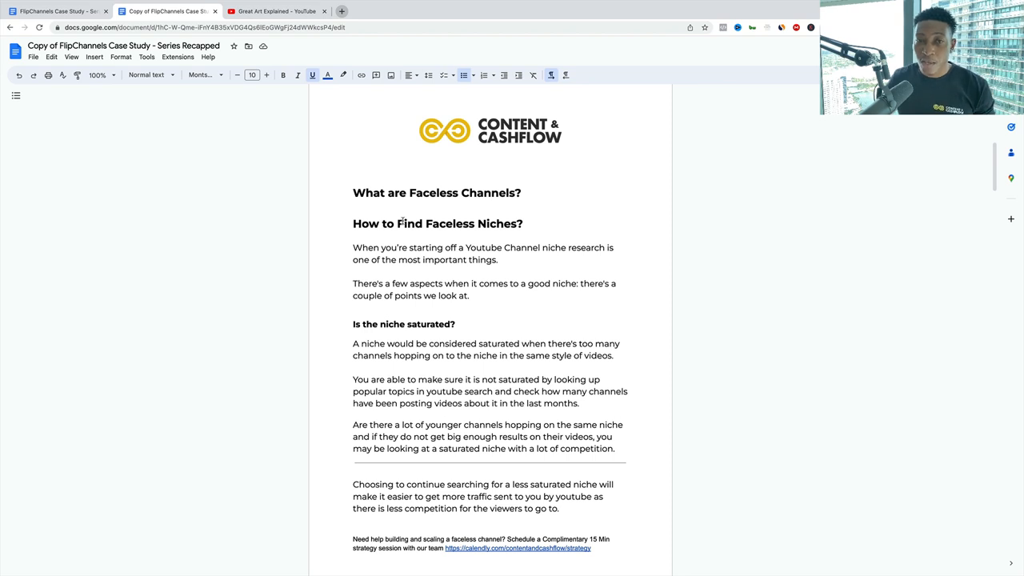
scroll("down", 3)
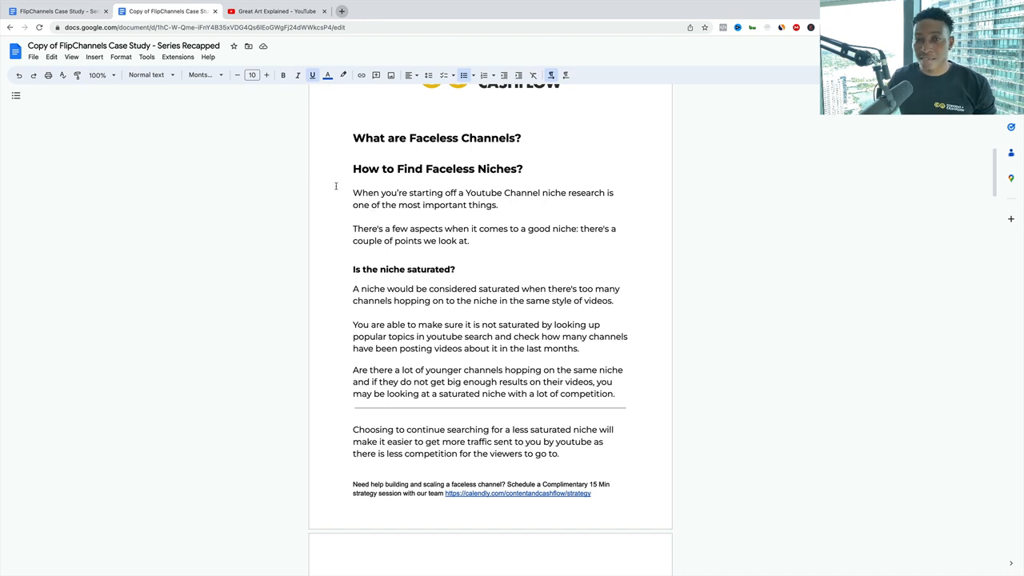
scroll("down", 3)
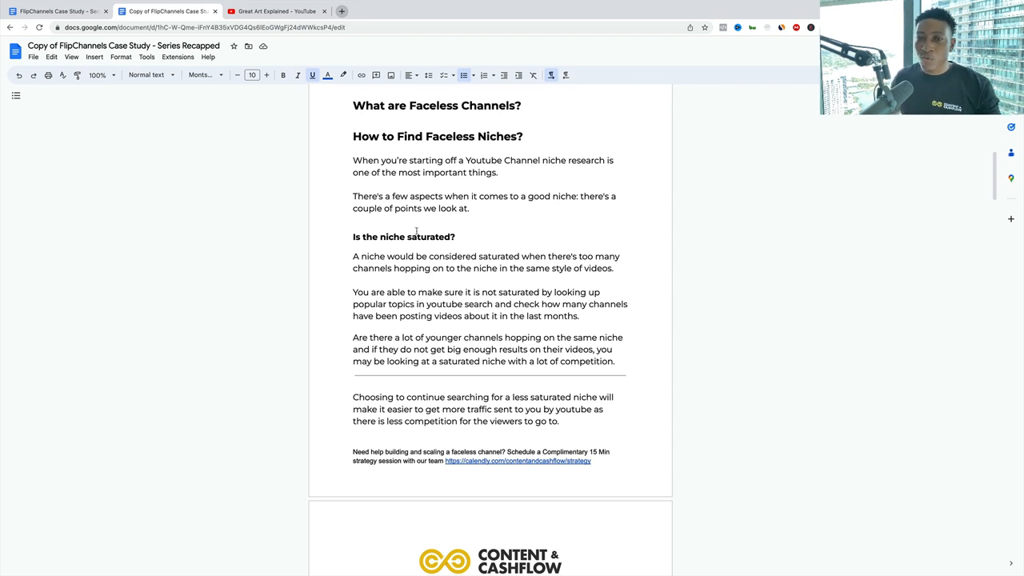
scroll("down", 3)
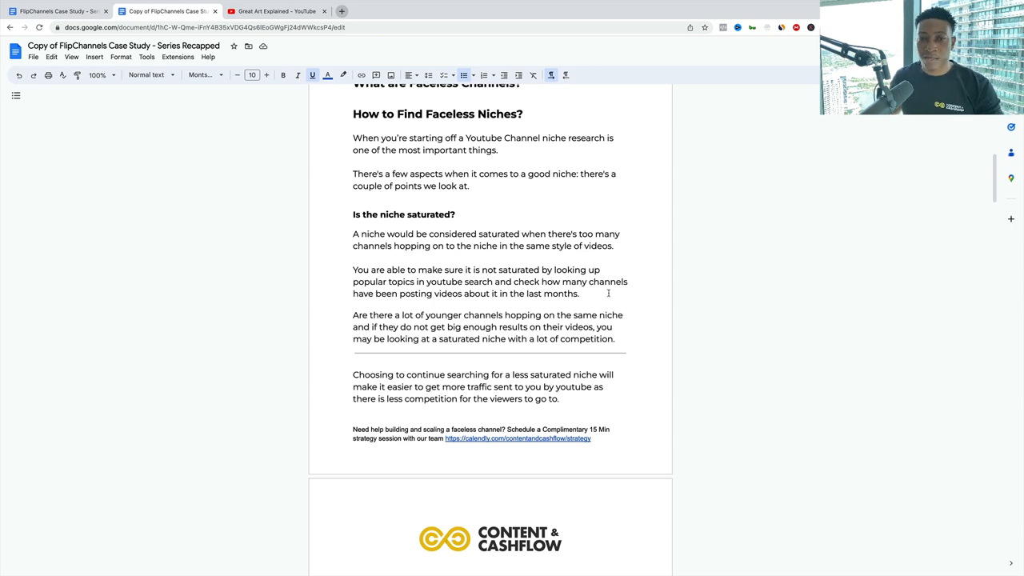
scroll("down", 3)
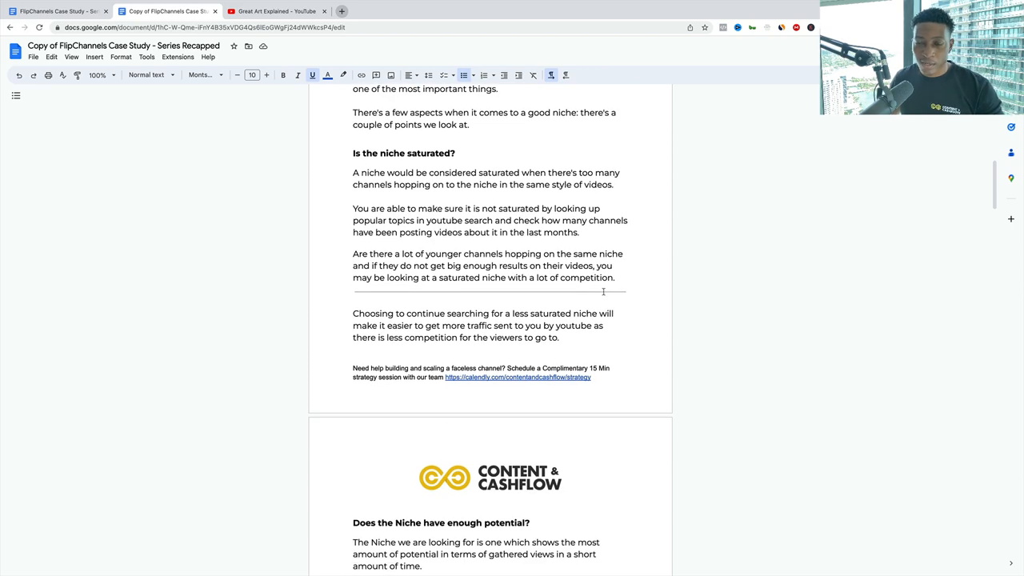
scroll("down", 3)
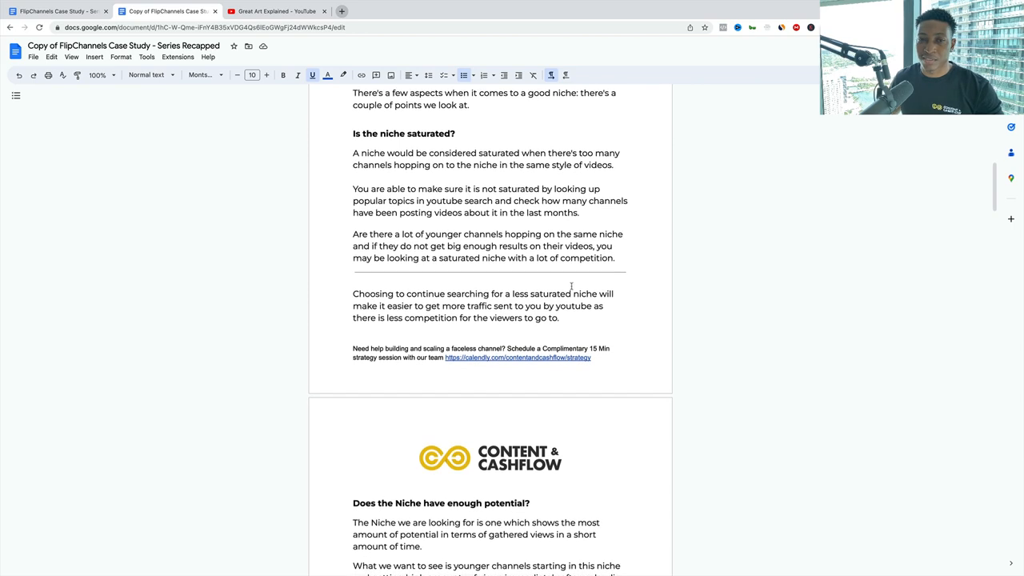
scroll("down", 3)
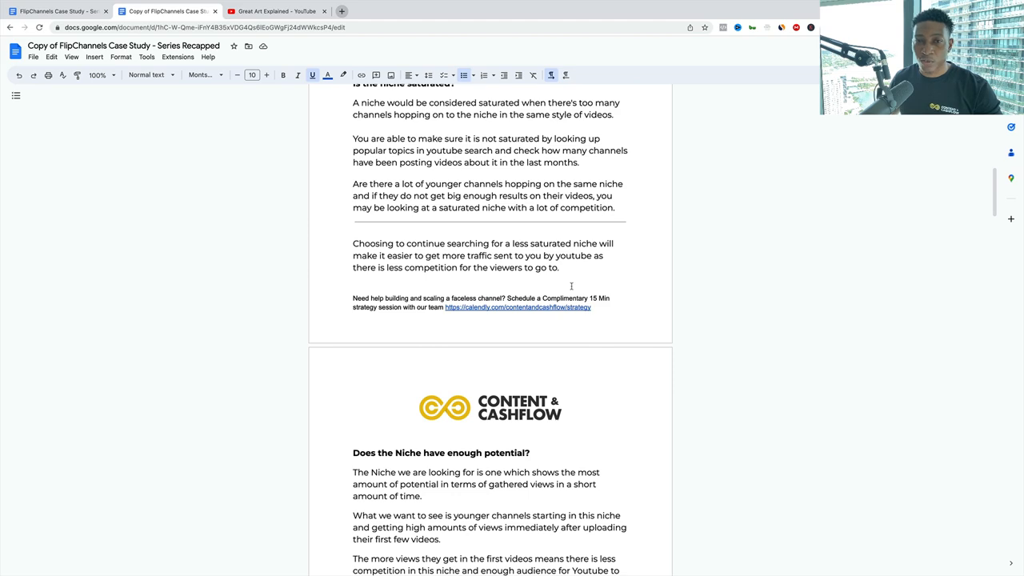
scroll("down", 3)
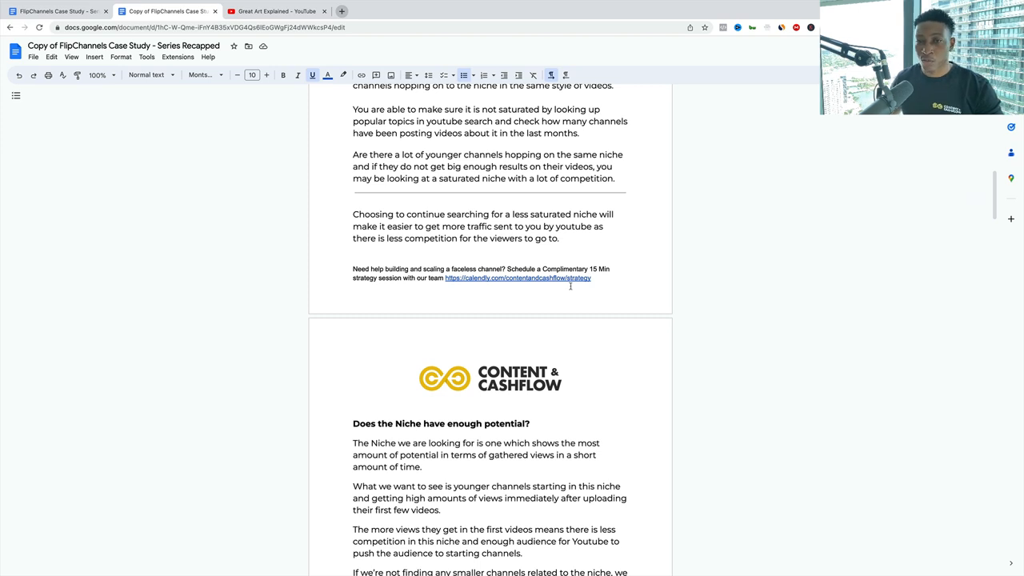
scroll("down", 3)
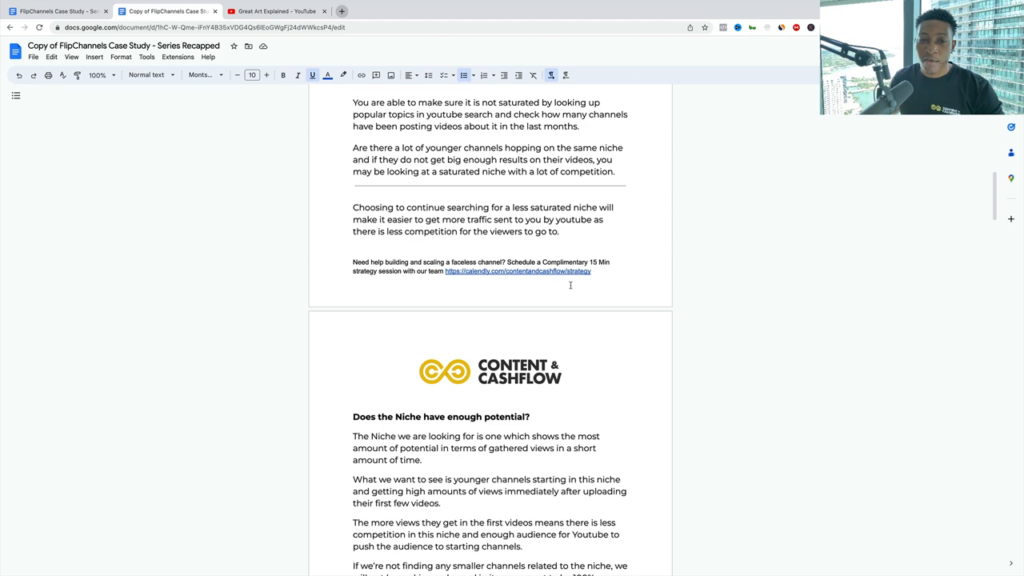
scroll("down", 3)
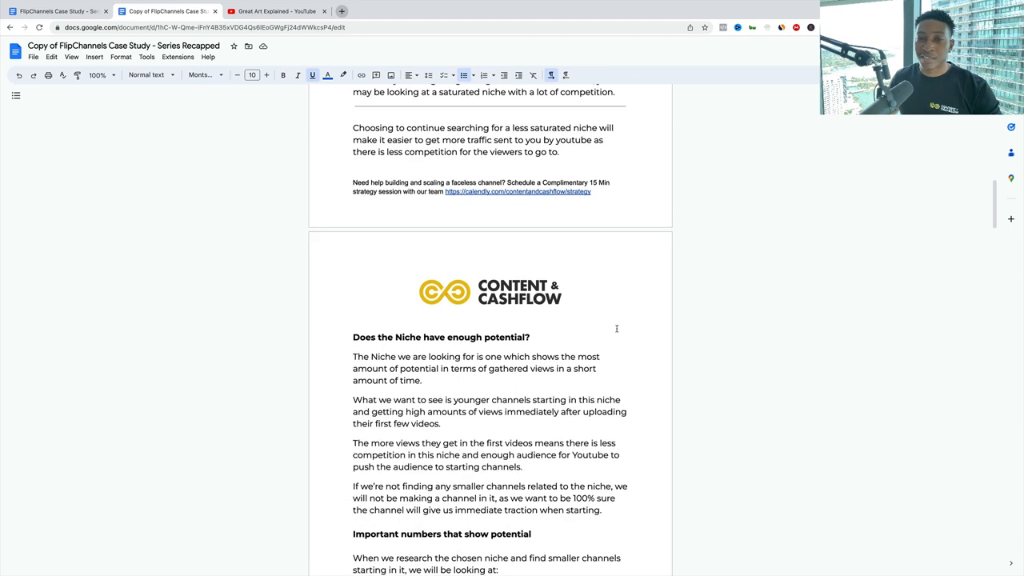
scroll("down", 3)
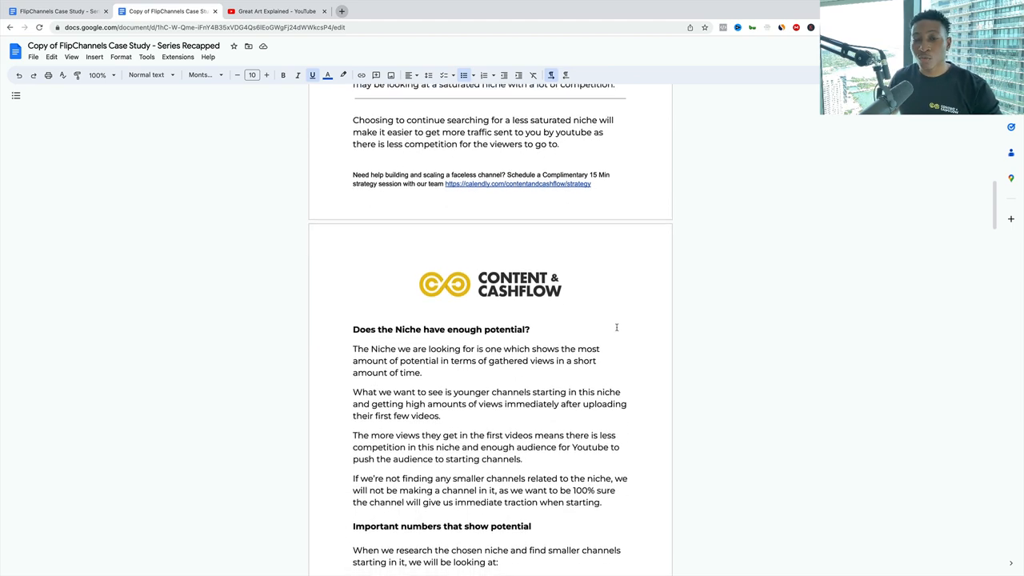
scroll("down", 3)
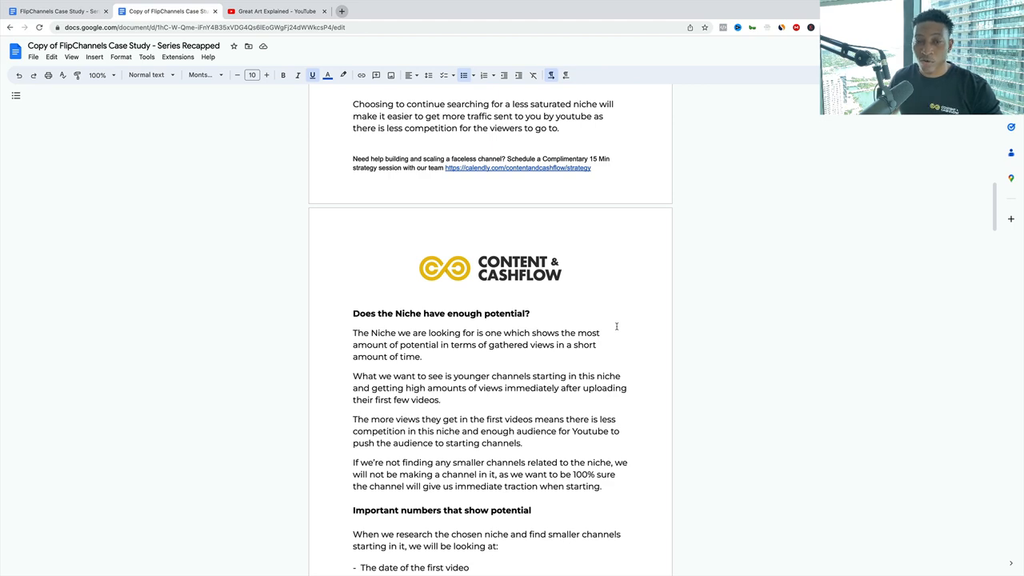
scroll("down", 3)
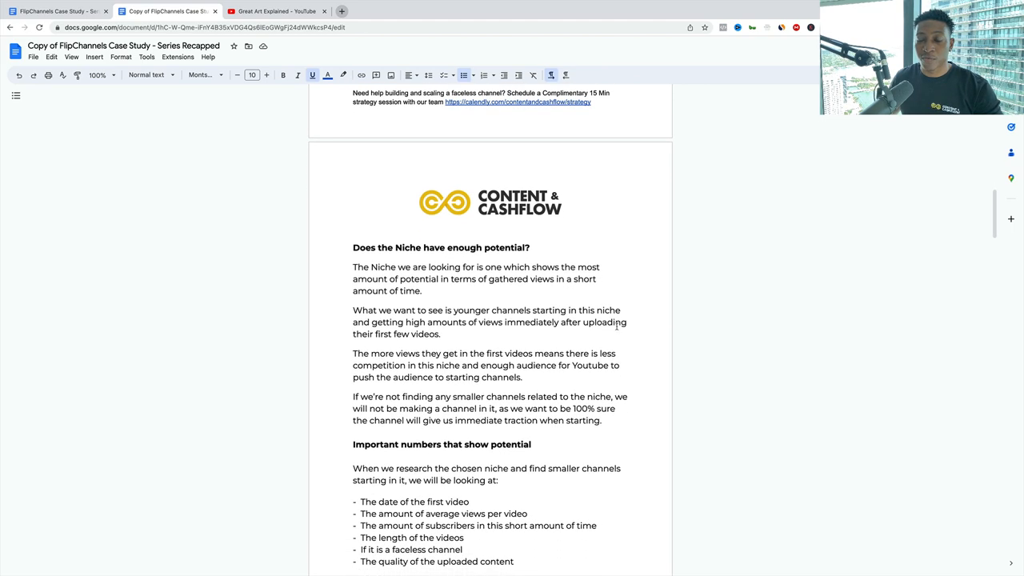
scroll("down", 3)
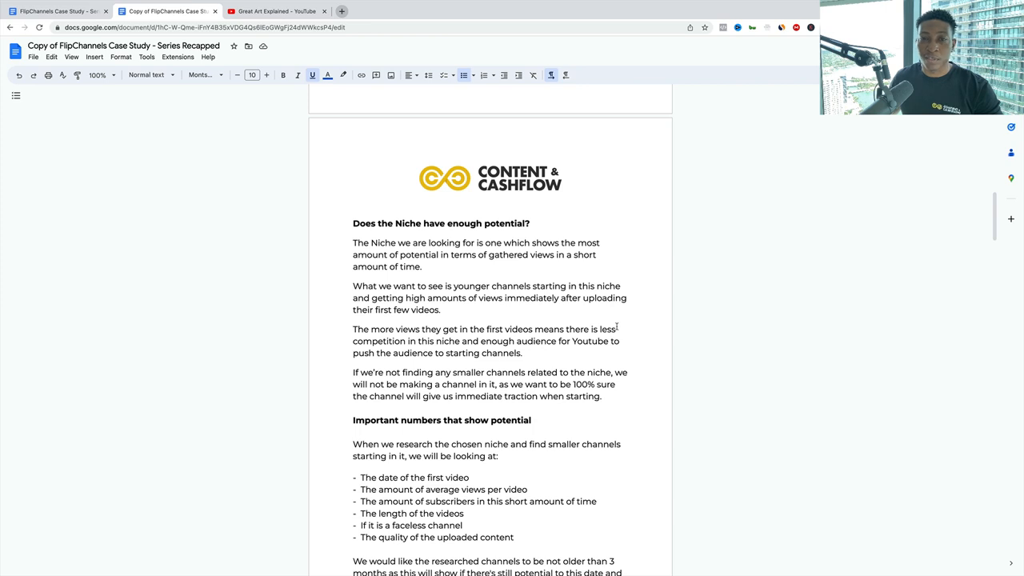
scroll("down", 3)
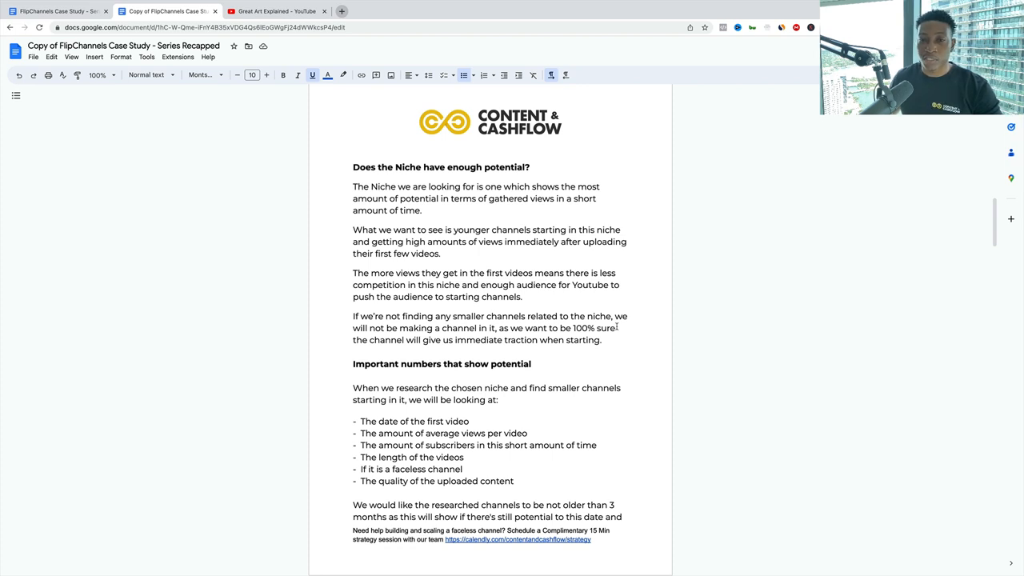
scroll("down", 3)
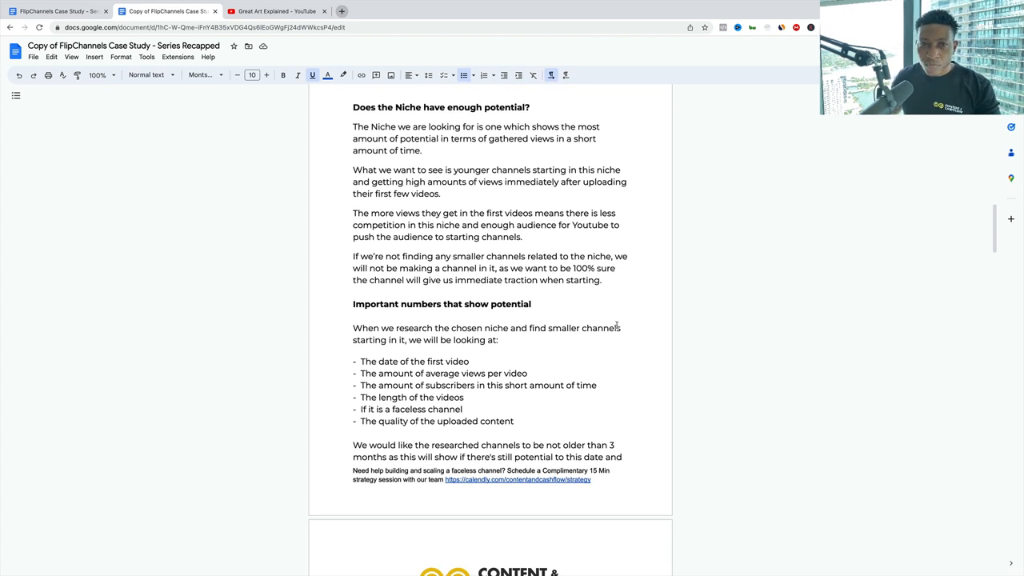
scroll("down", 3)
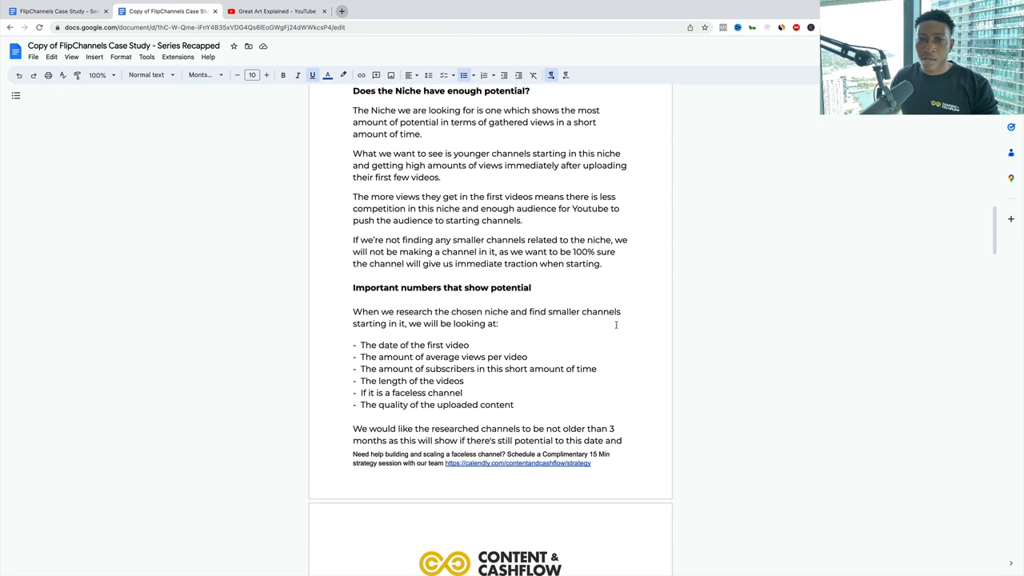
scroll("down", 3)
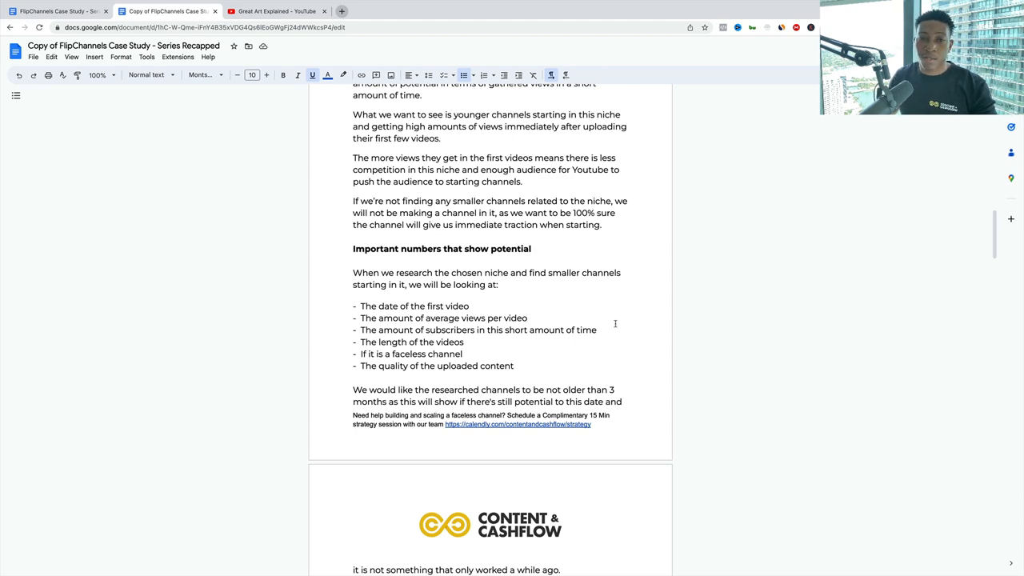
scroll("down", 3)
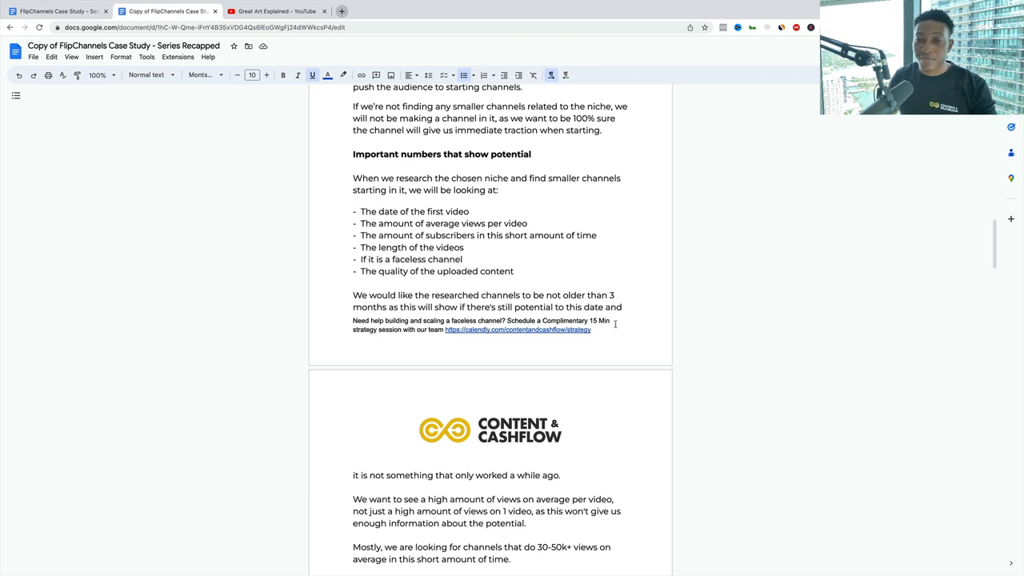
scroll("down", 3)
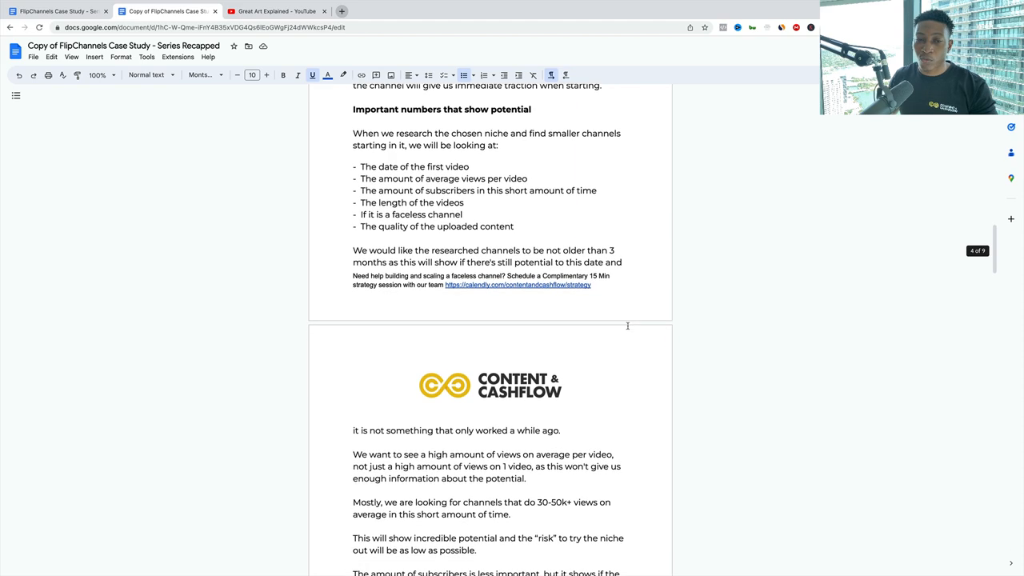
scroll("down", 3)
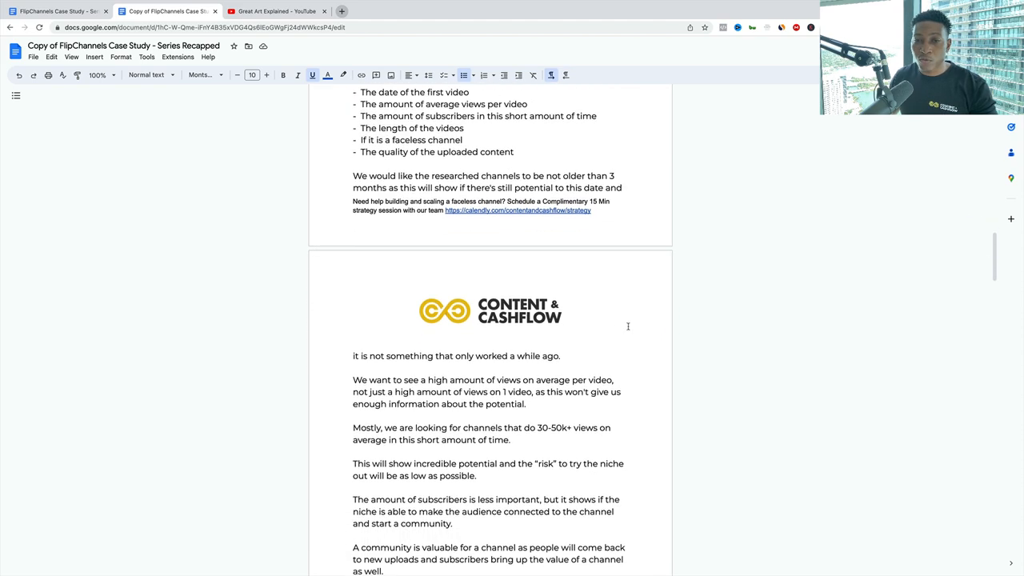
scroll("down", 3)
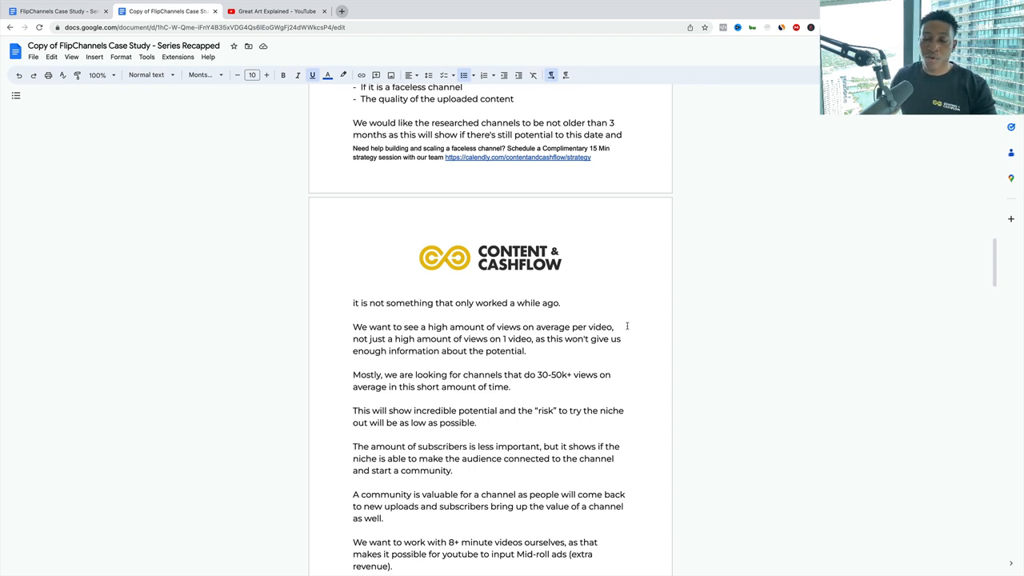
scroll("down", 3)
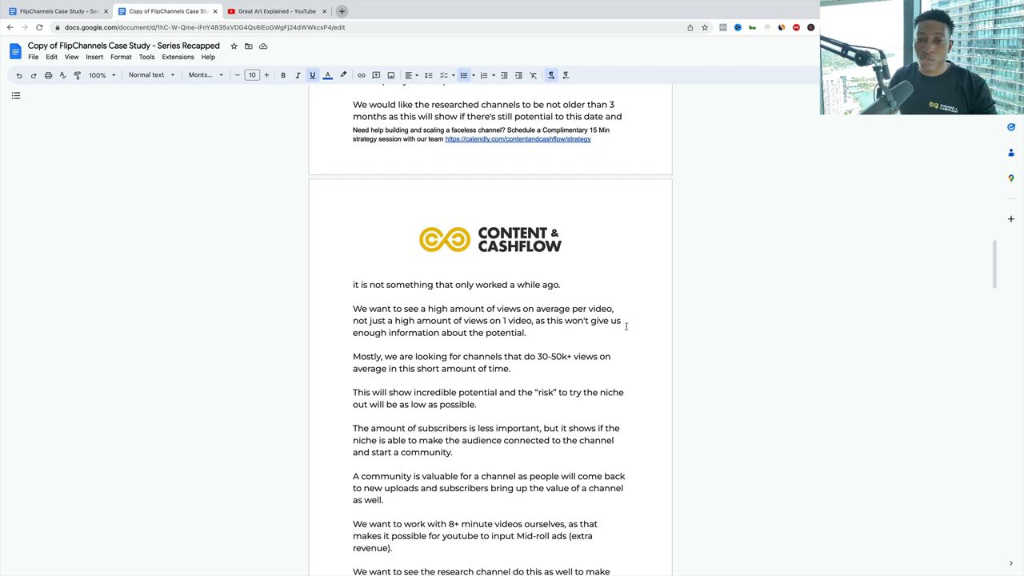
scroll("down", 3)
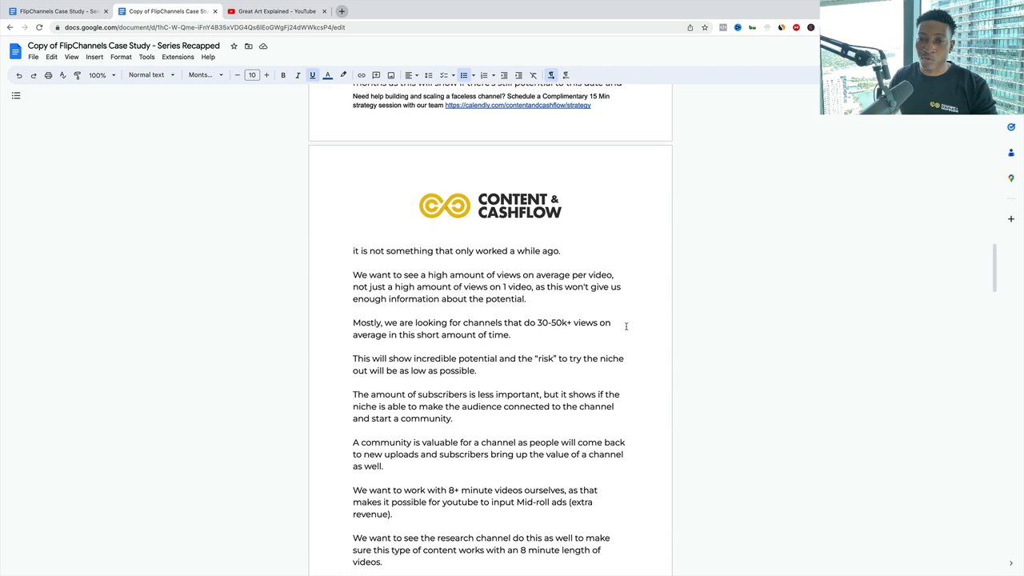
scroll("down", 3)
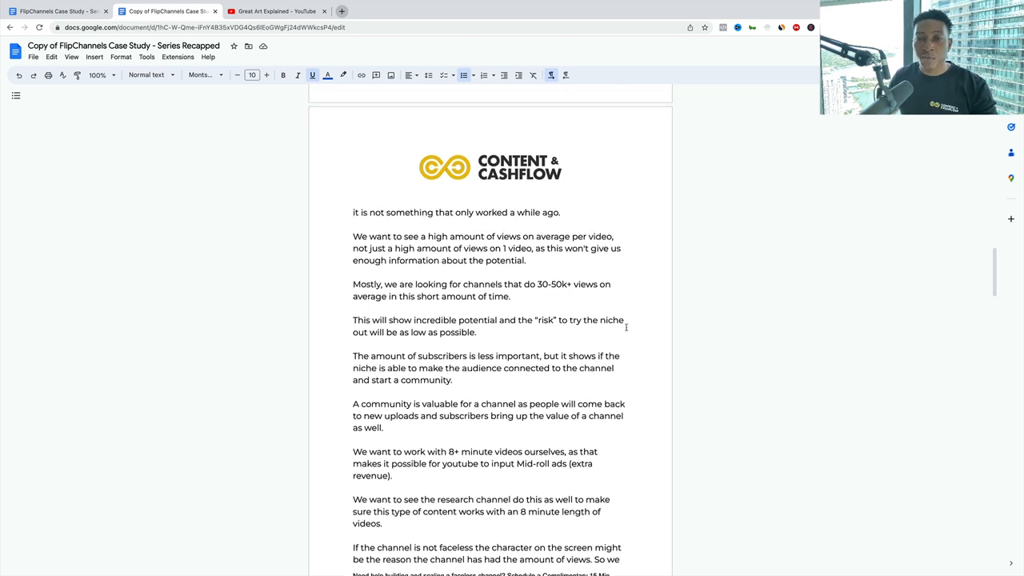
scroll("down", 3)
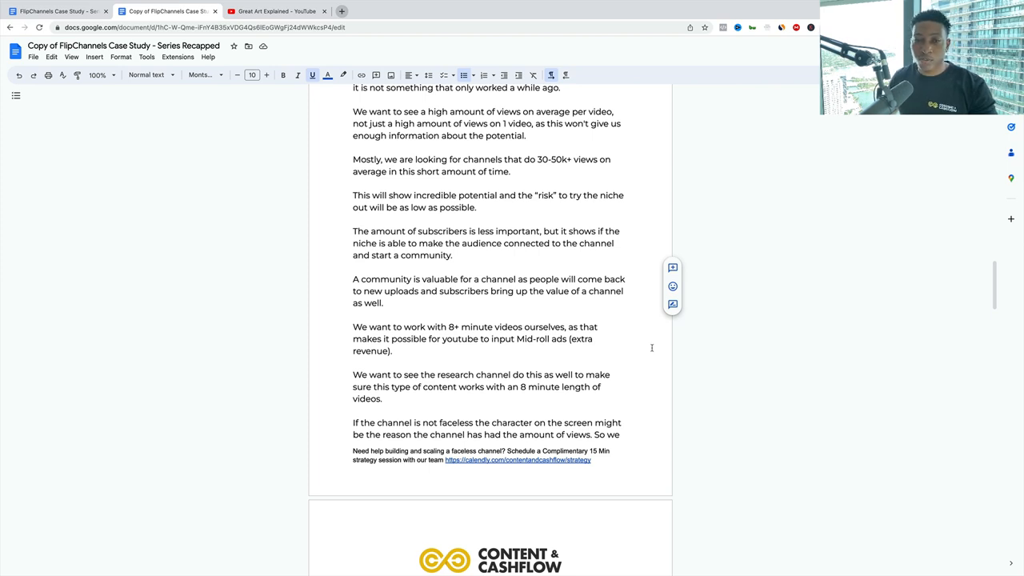
scroll("down", 3)
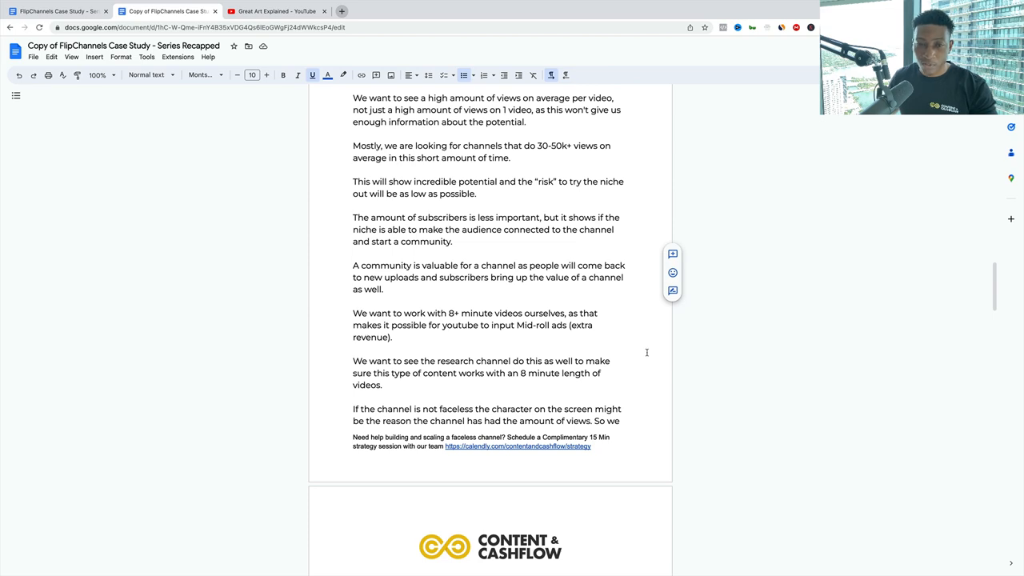
scroll("down", 3)
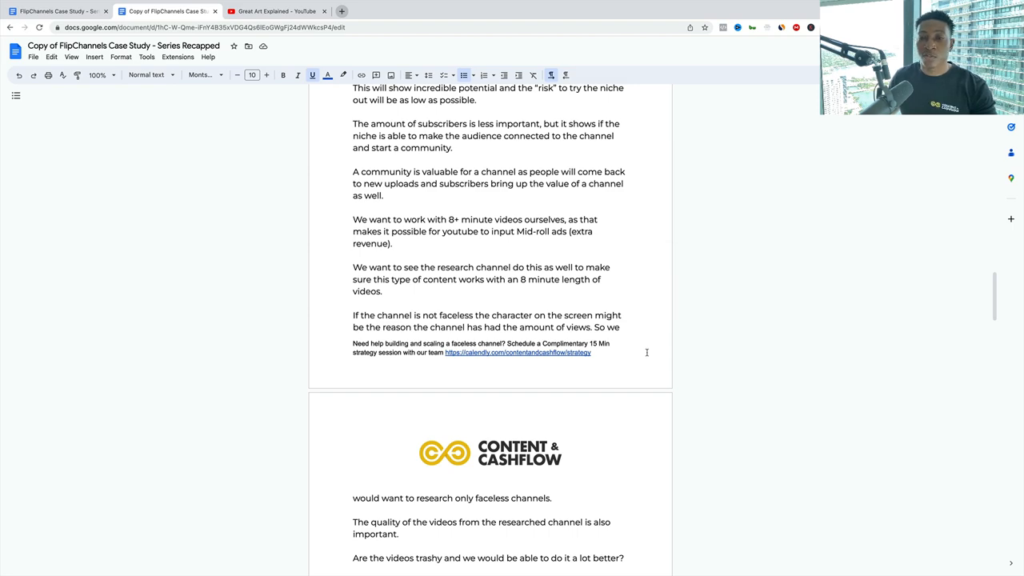
scroll("down", 3)
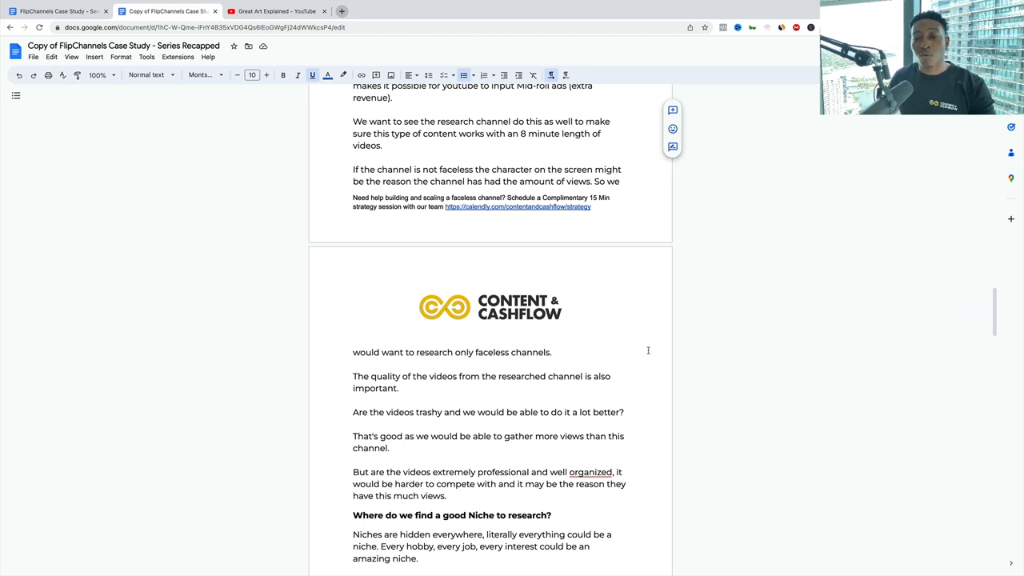
scroll("down", 3)
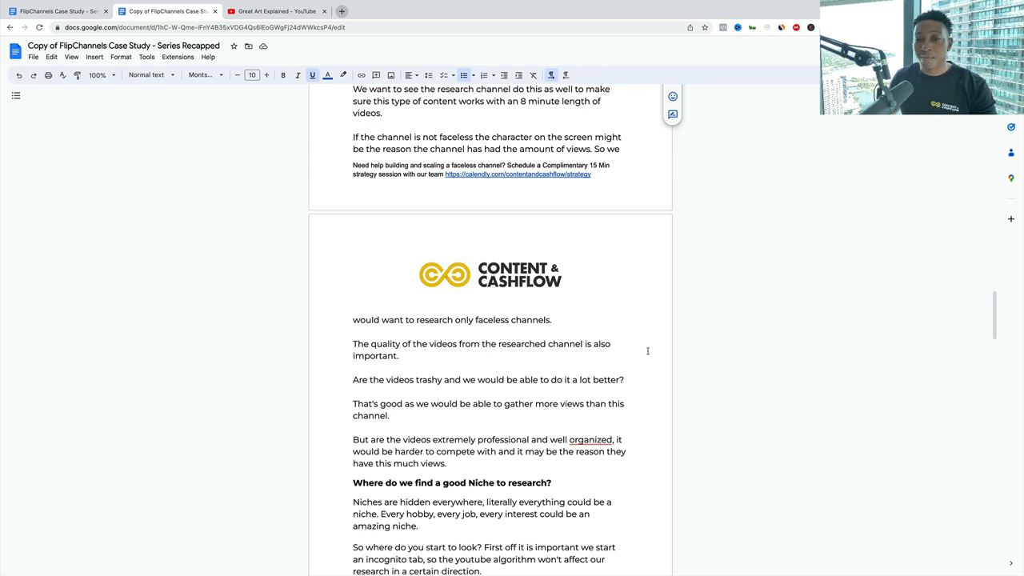
scroll("down", 3)
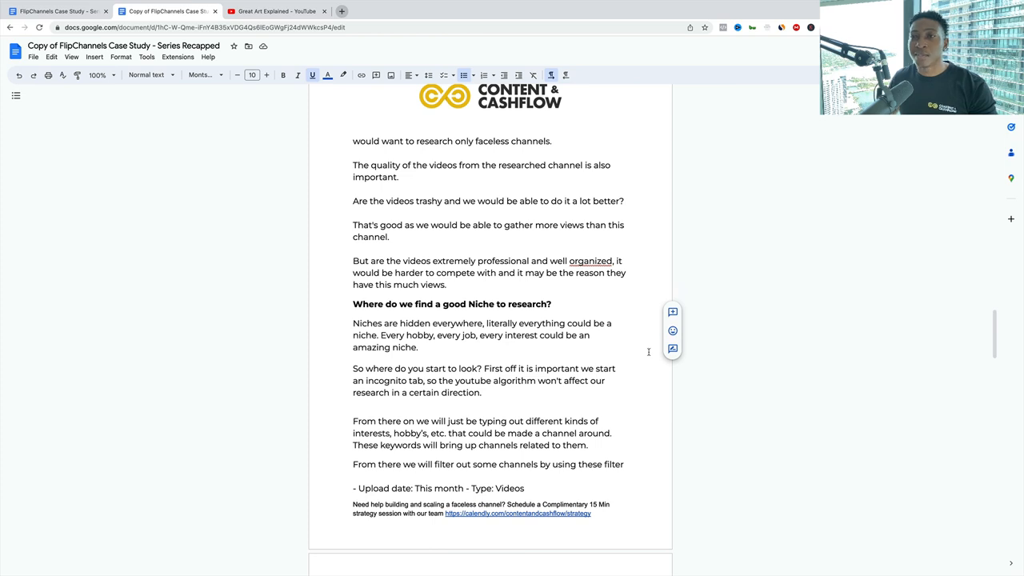
scroll("down", 3)
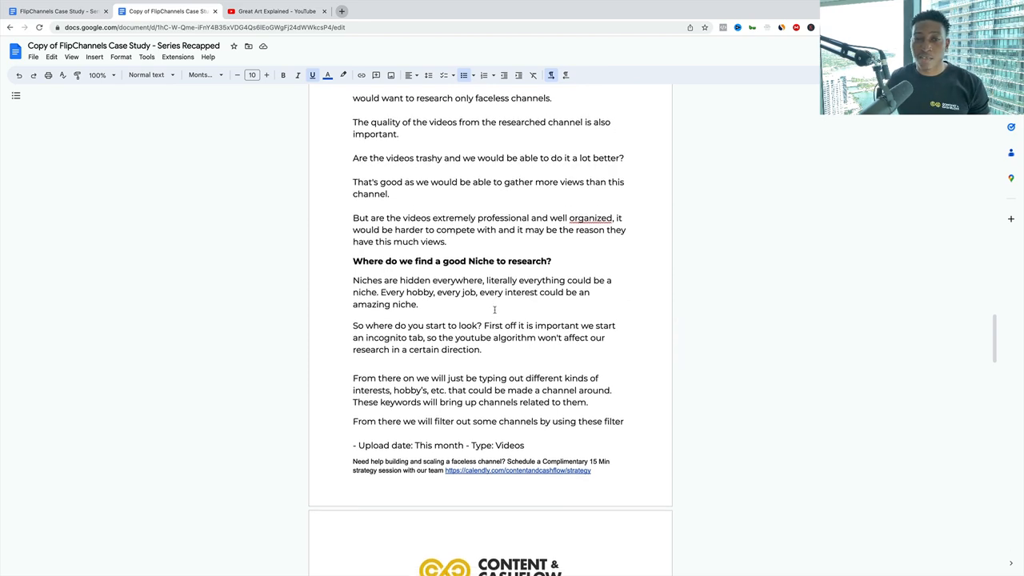
scroll("down", 3)
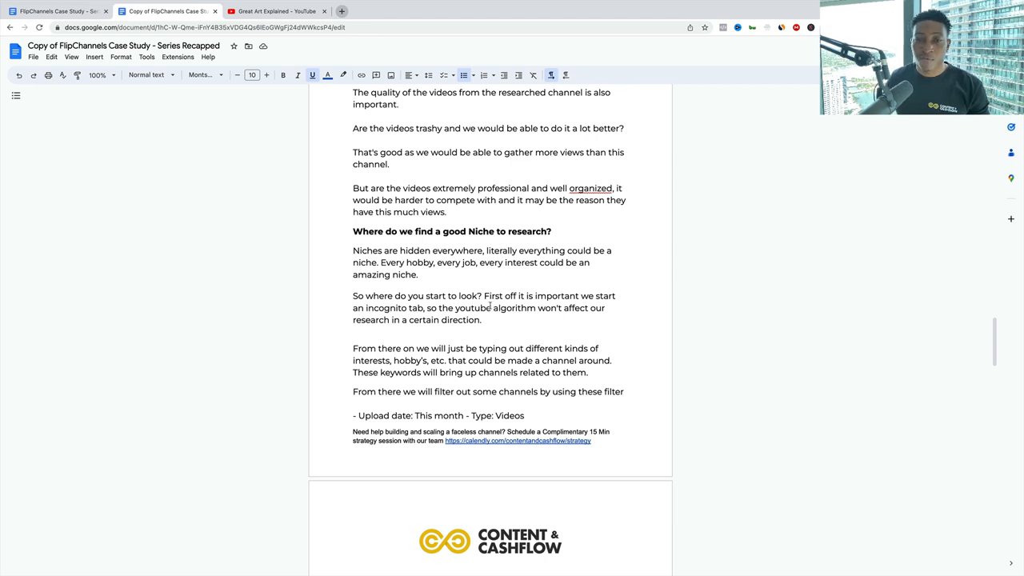
scroll("down", 3)
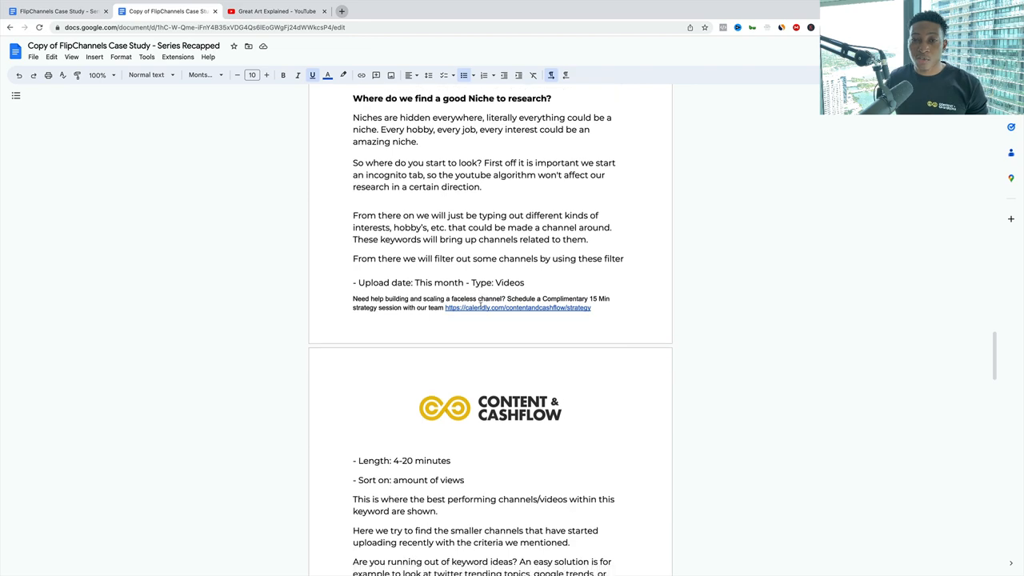
scroll("down", 3)
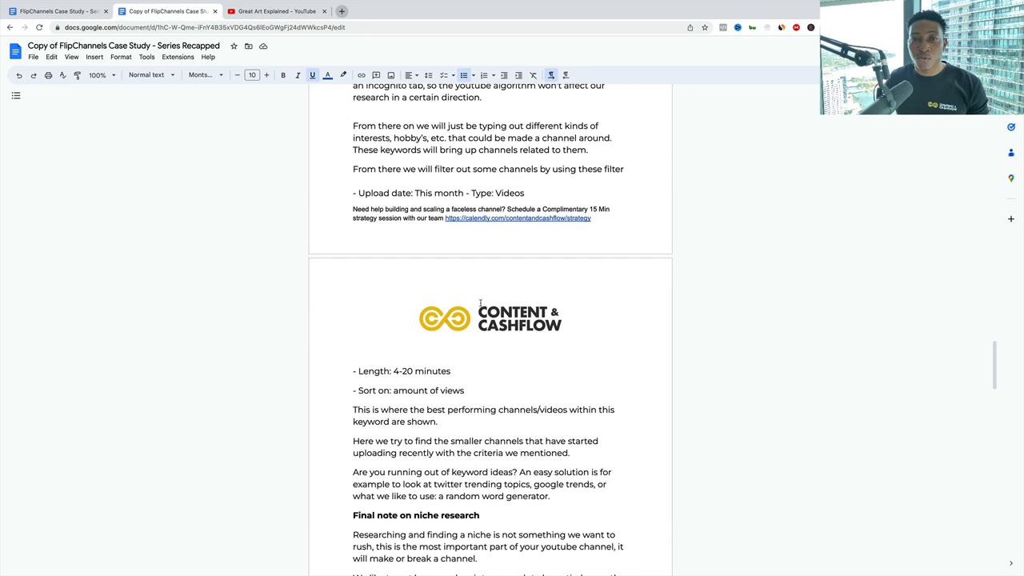
scroll("down", 3)
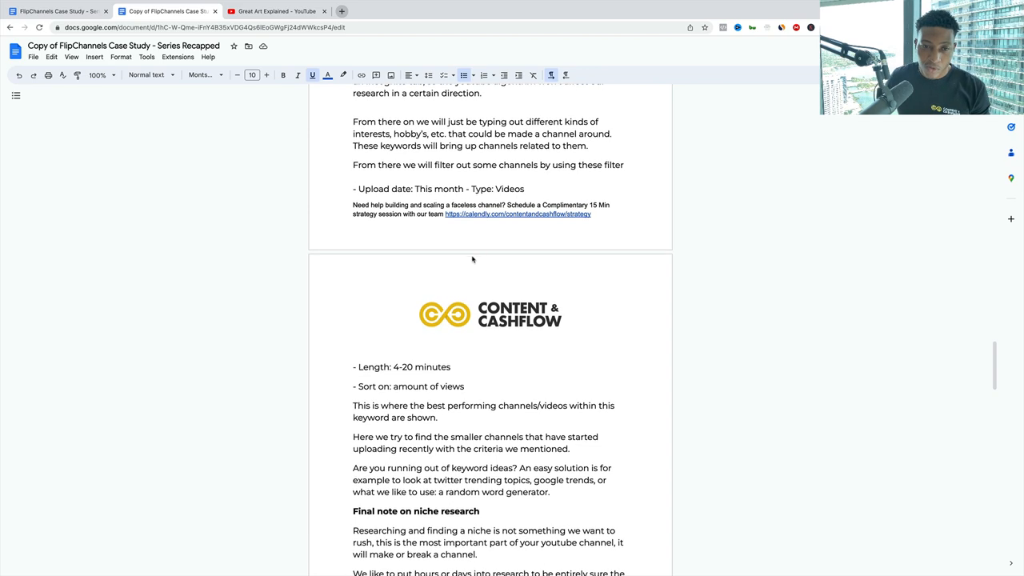
scroll("down", 3)
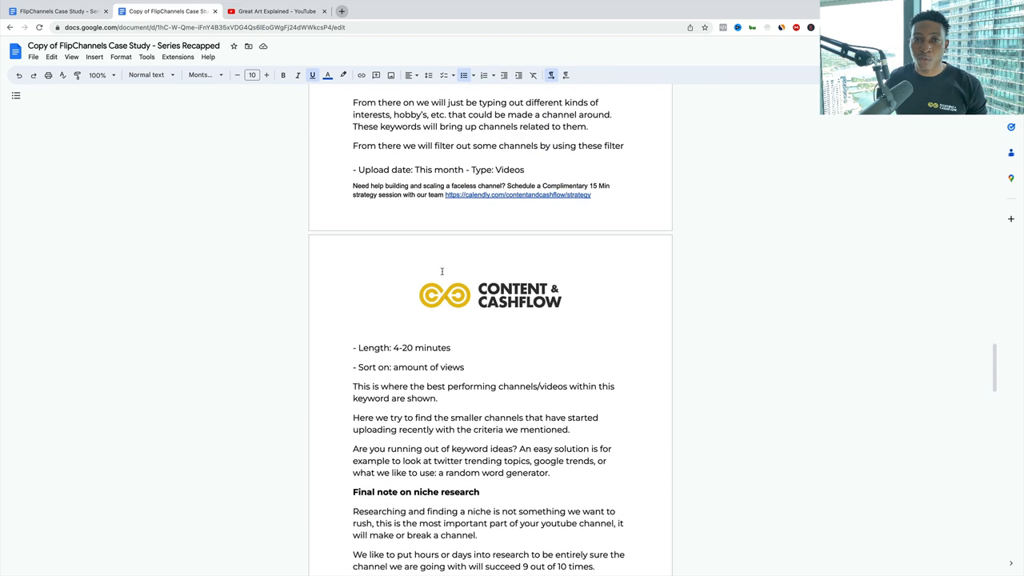
scroll("down", 3)
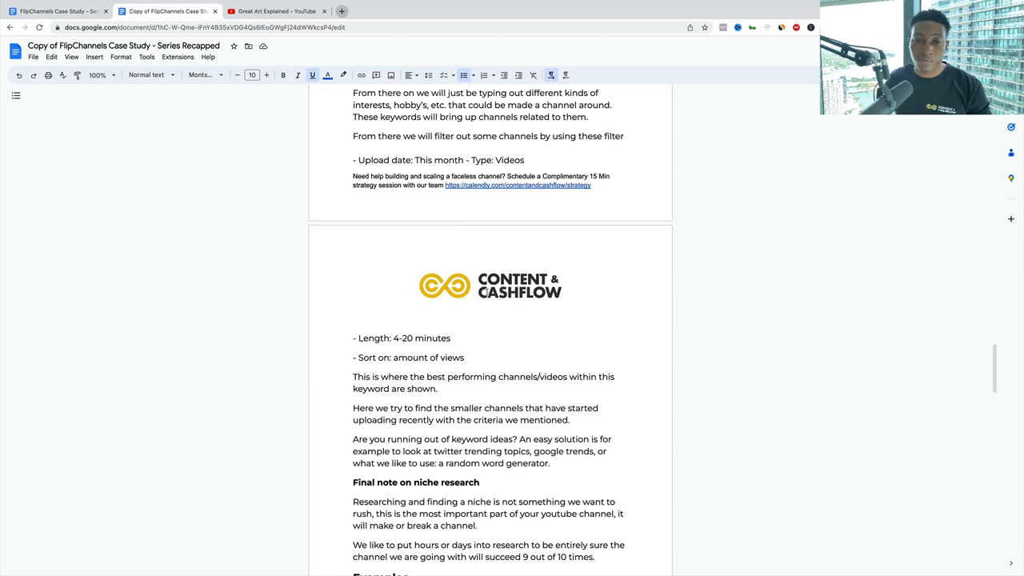
scroll("down", 3)
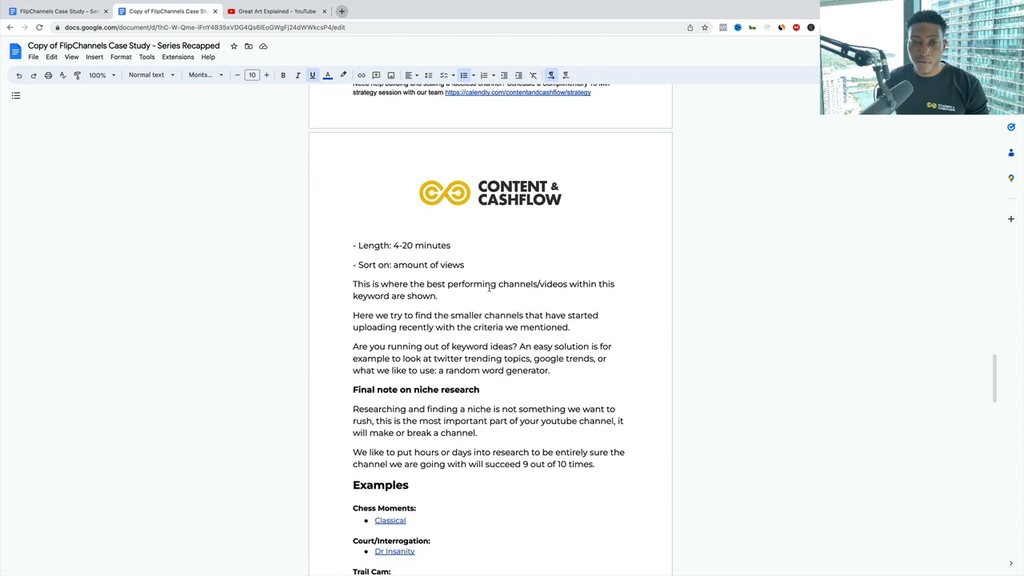
scroll("up", 3)
type("yo")
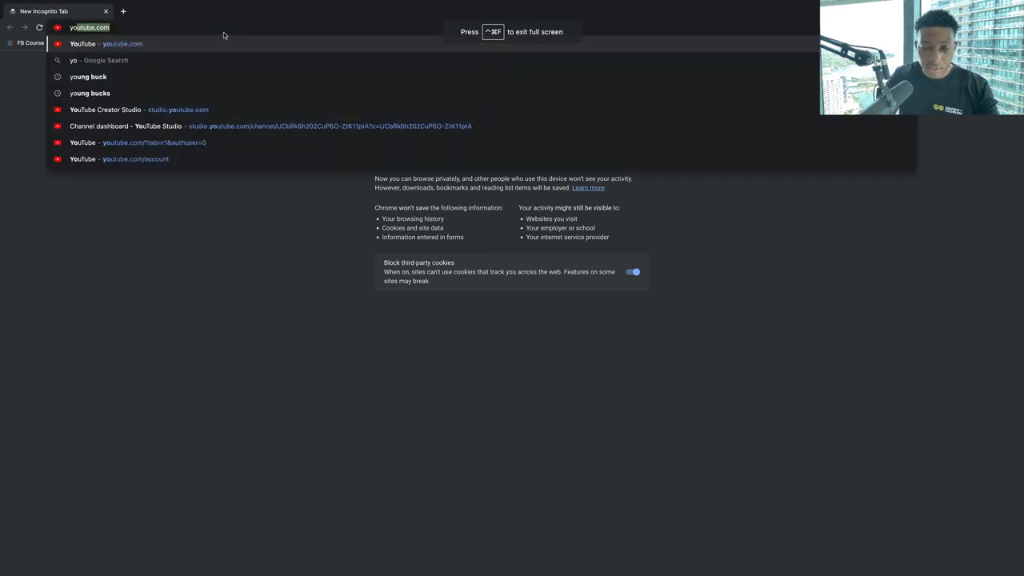
Step: Load the YouTube home page in the incognito window and scroll past the free movies row
left_click(83, 43)
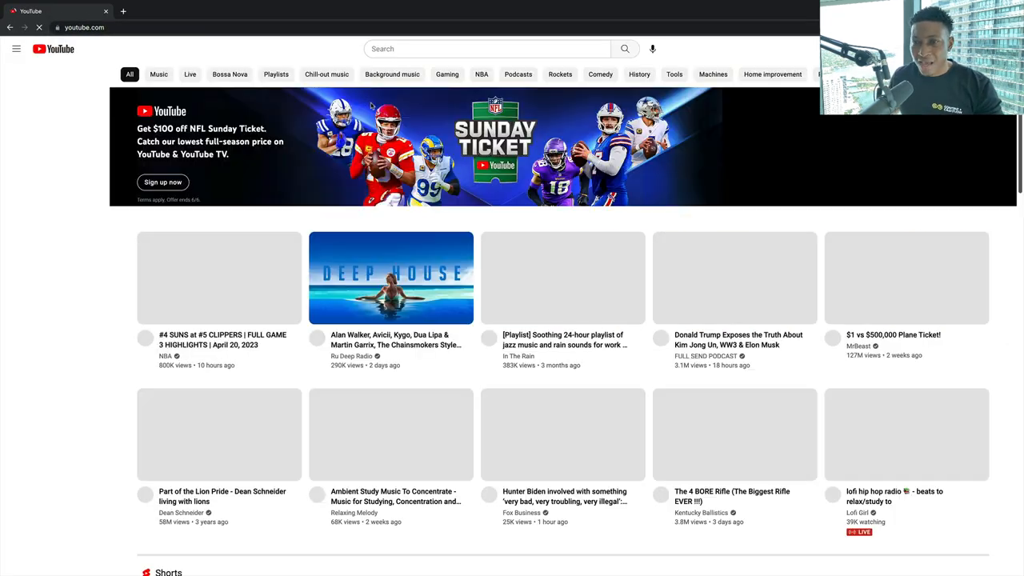
left_click(16, 48)
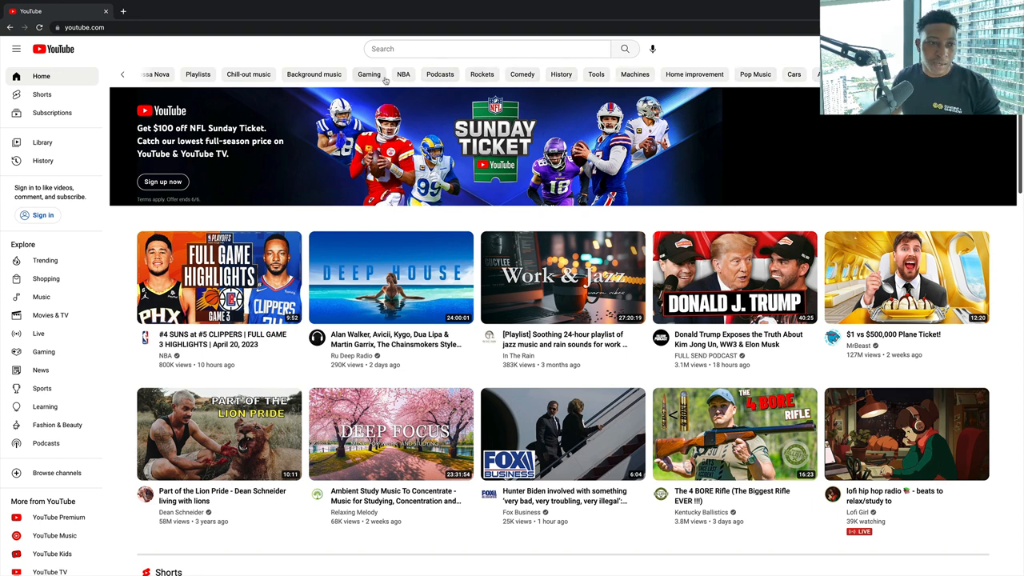
scroll("down", 3)
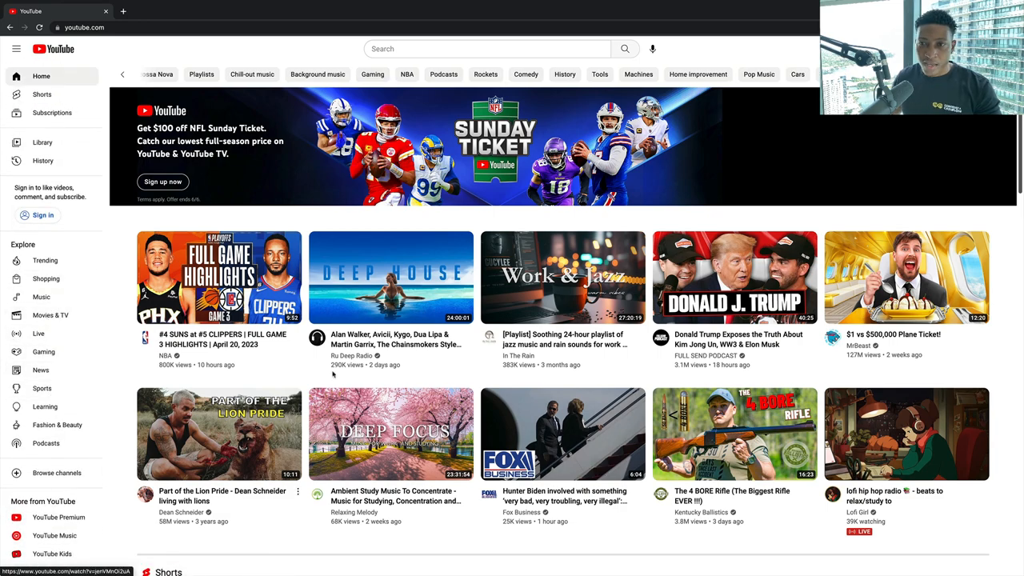
scroll("down", 3)
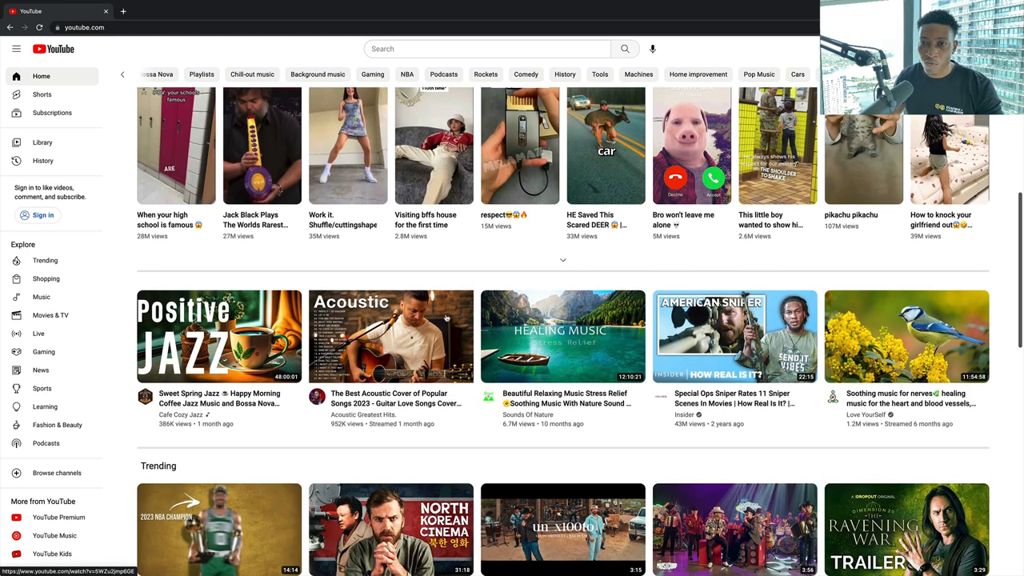
scroll("down", 3)
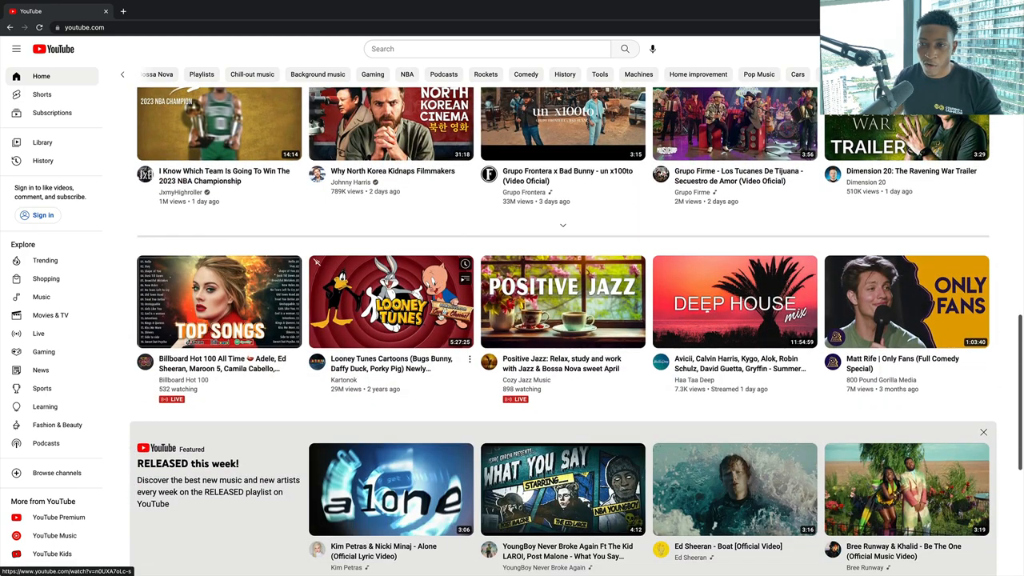
scroll("down", 3)
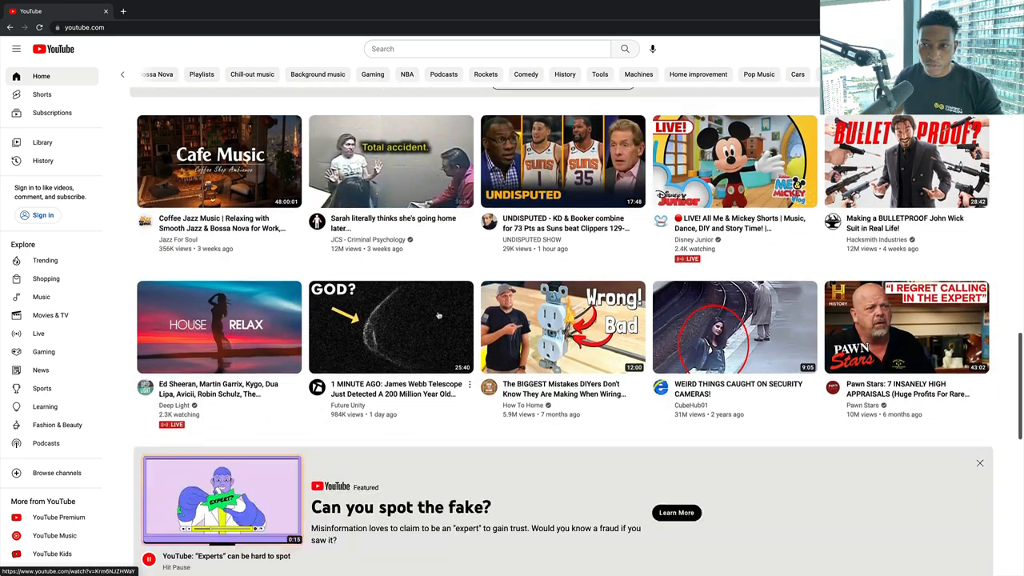
scroll("down", 3)
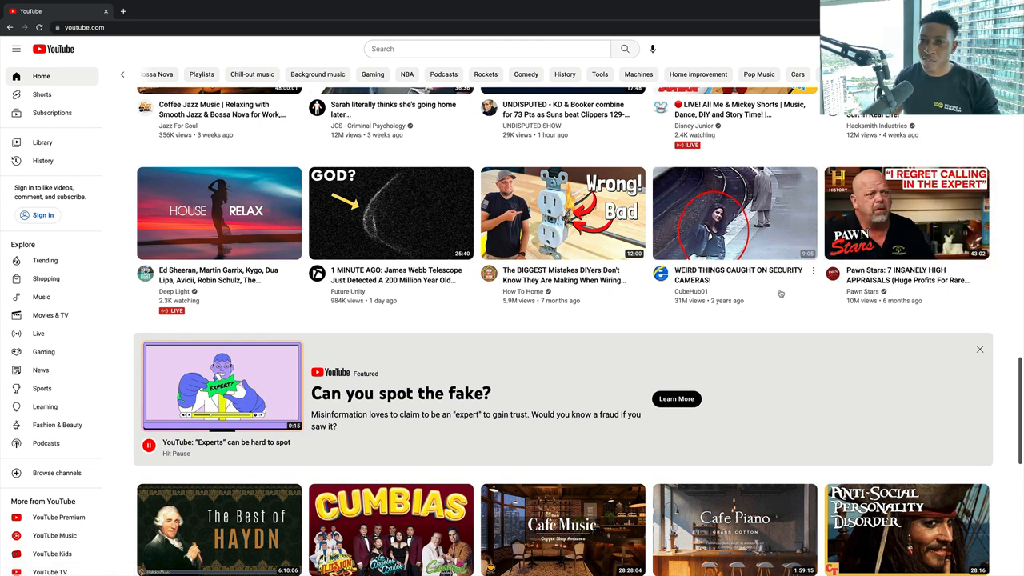
mouse_move(734, 213)
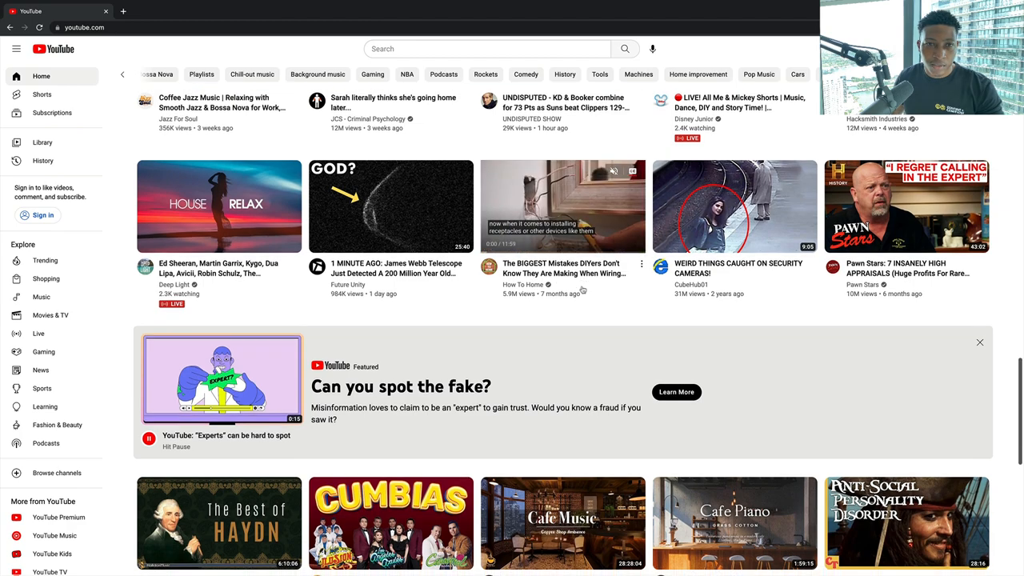
Step: Keep browsing further down the home feed's assorted video recommendations
scroll("down", 3)
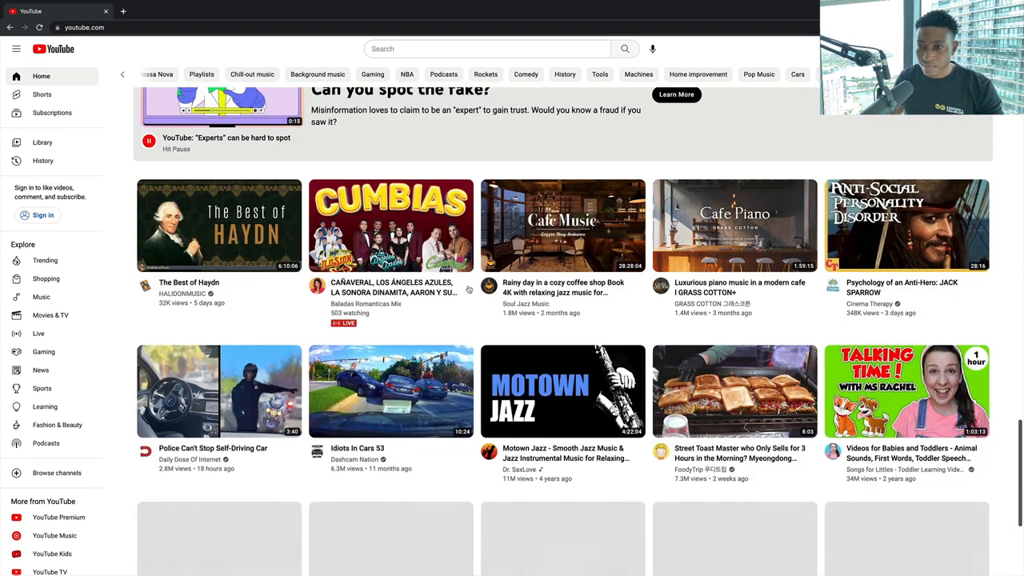
scroll("down", 3)
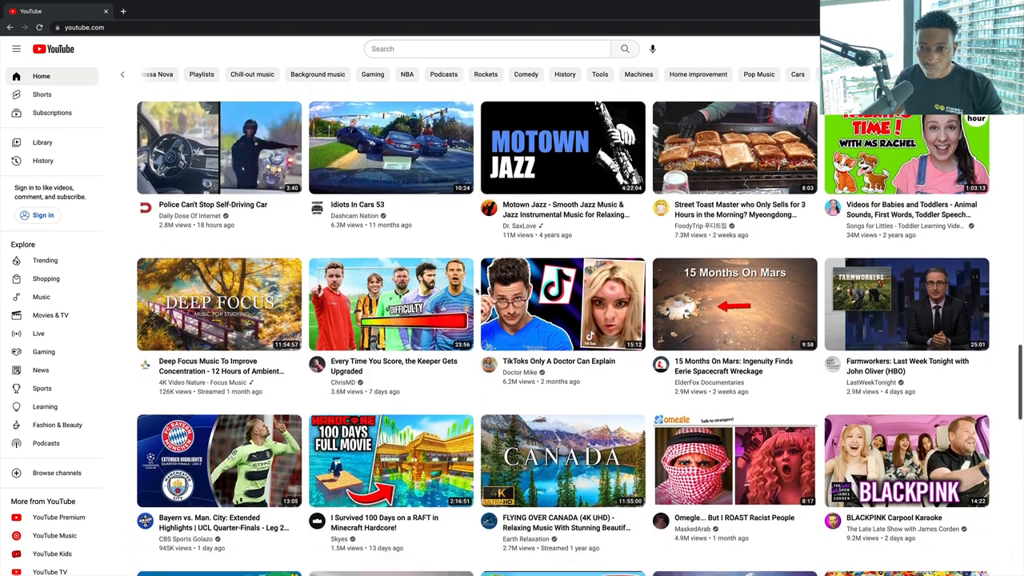
scroll("down", 3)
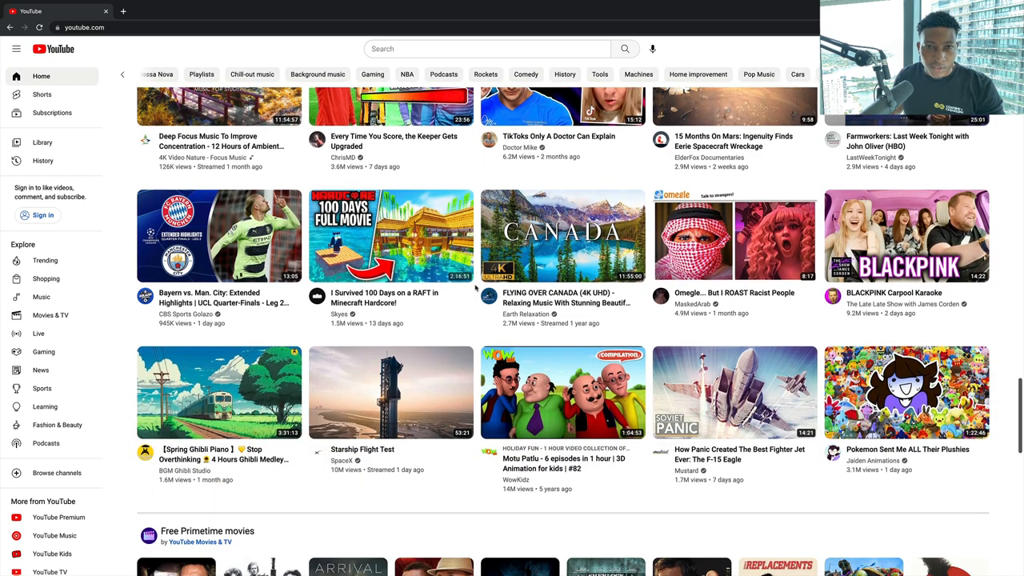
scroll("down", 3)
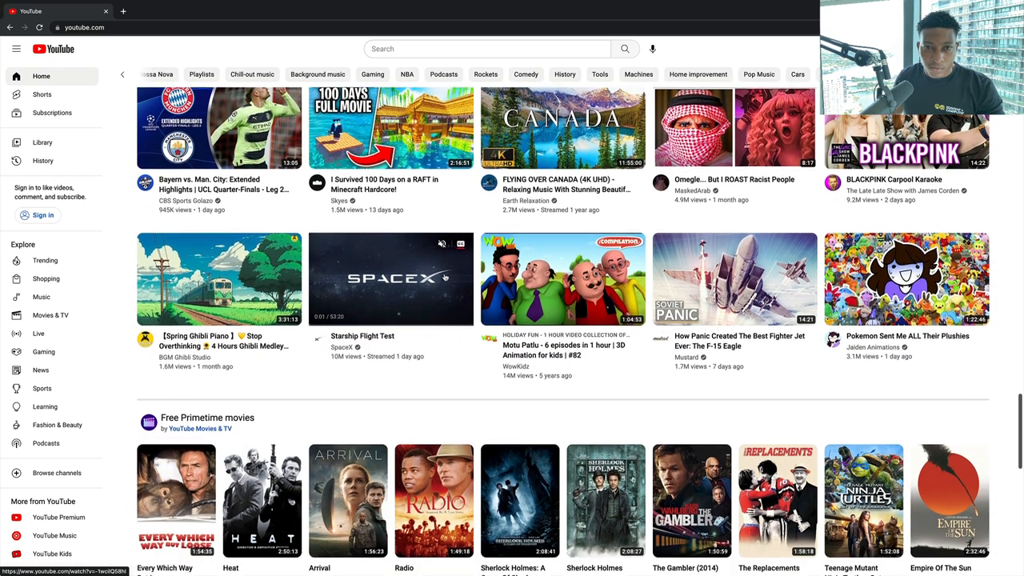
scroll("down", 3)
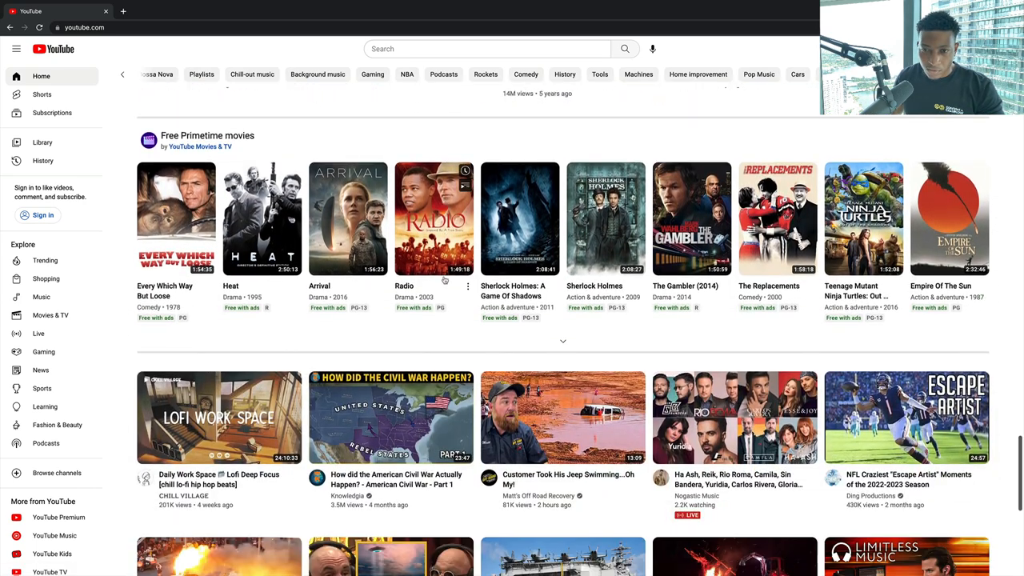
scroll("down", 3)
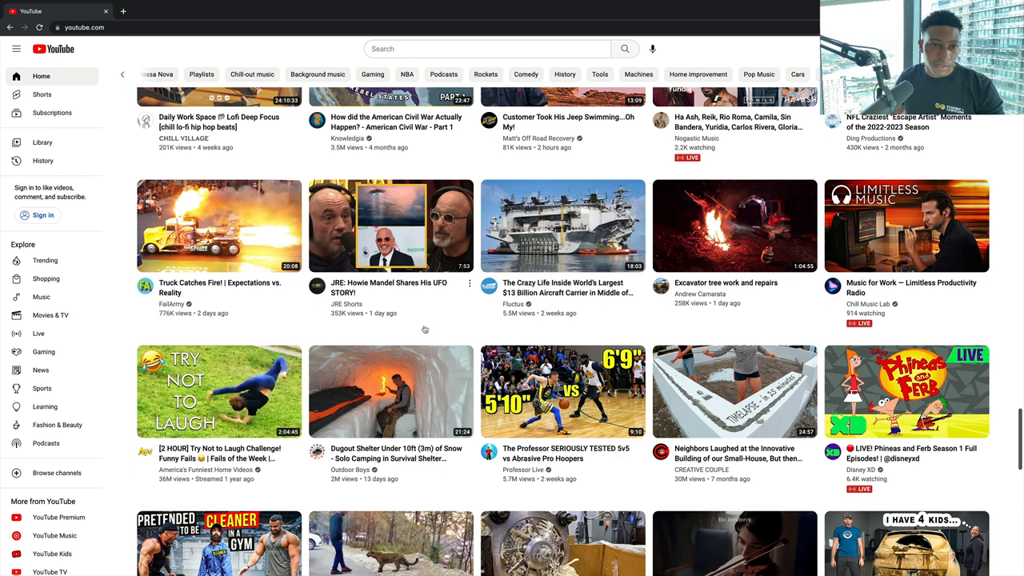
scroll("down", 3)
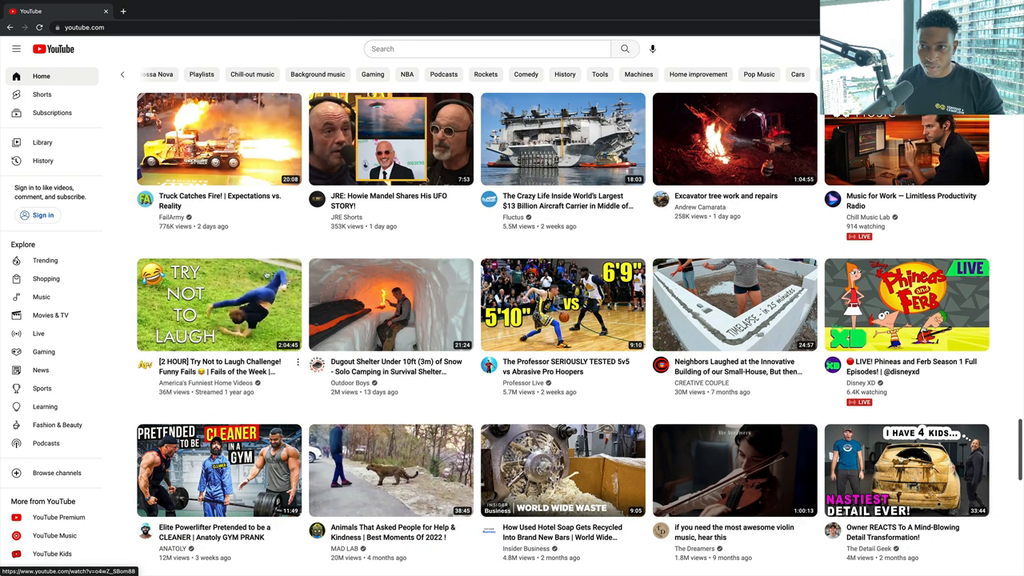
scroll("down", 3)
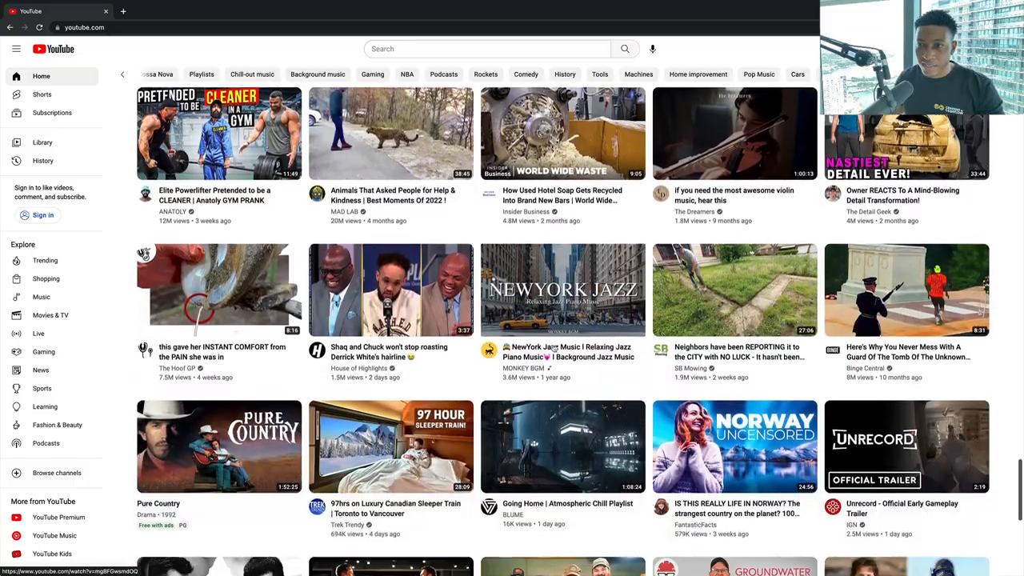
scroll("down", 3)
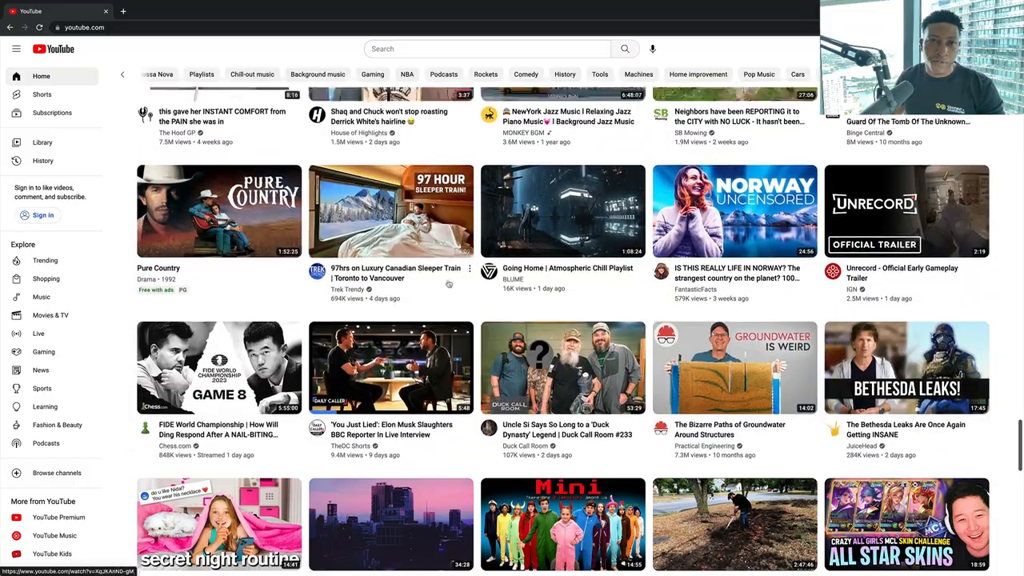
Step: Search YouTube for 'dirty jobs'
left_click(480, 48)
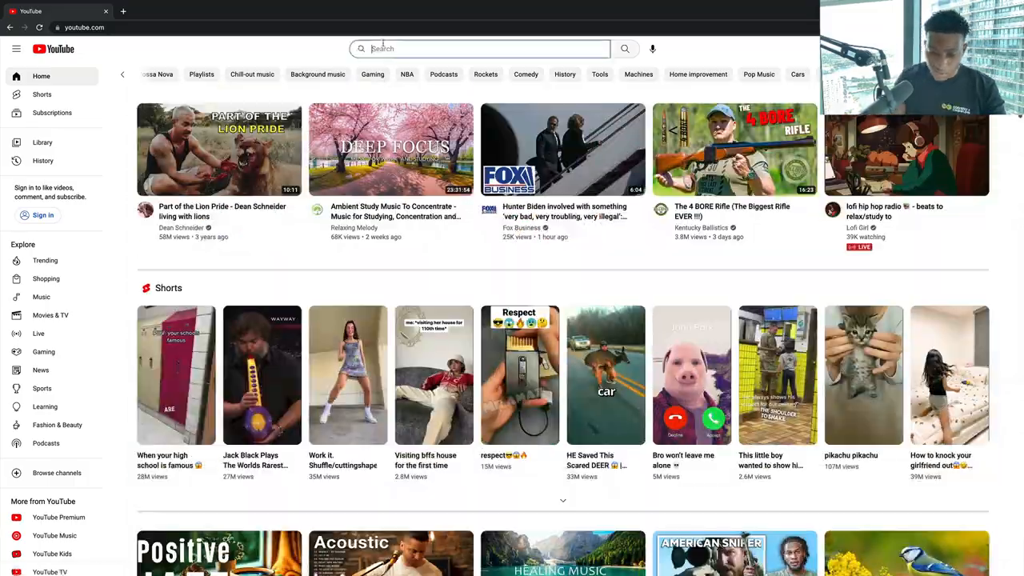
type("dirty jobs")
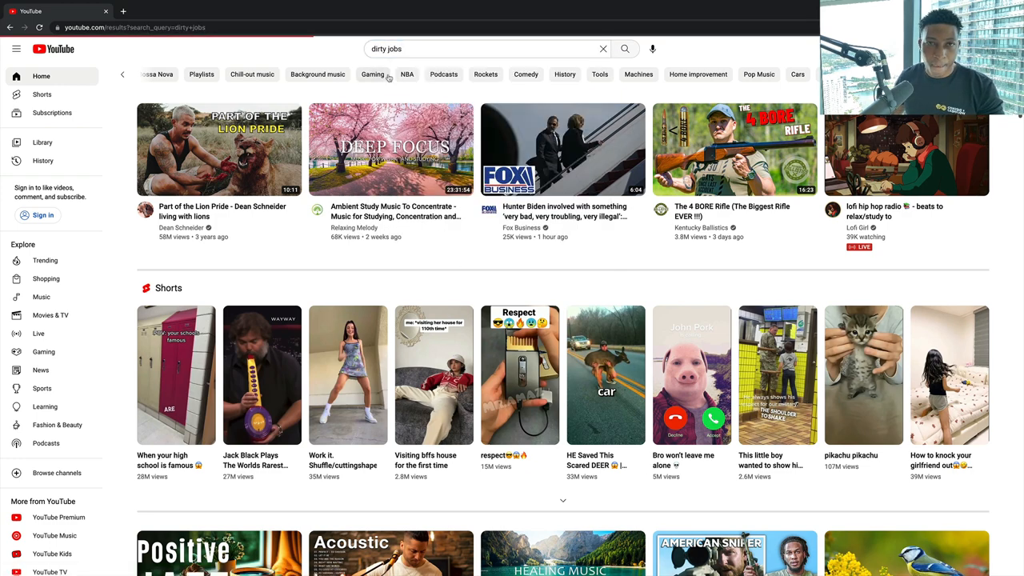
left_click(624, 48)
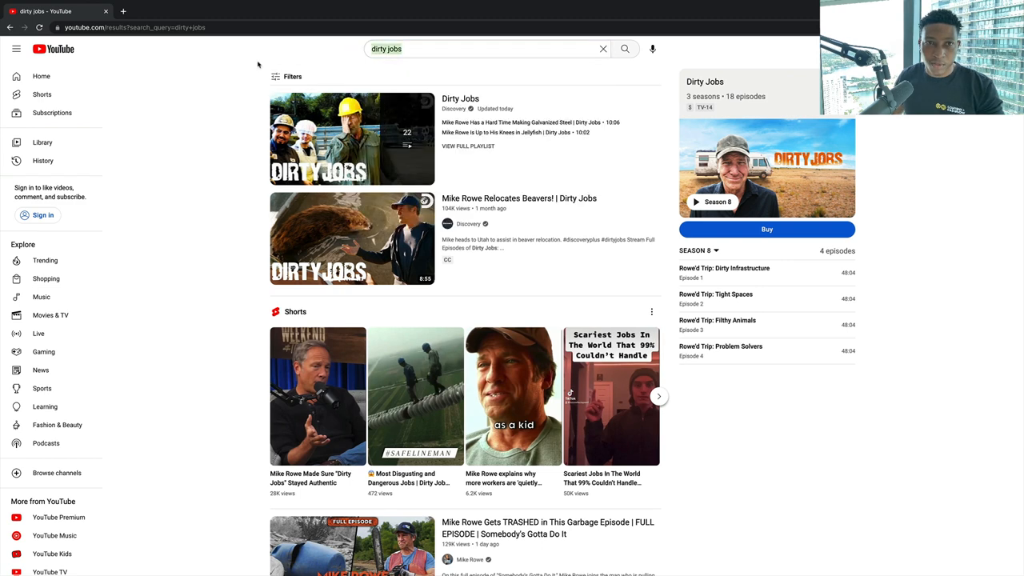
Step: Filter the results to videos uploaded this month and browse the list
left_click(291, 76)
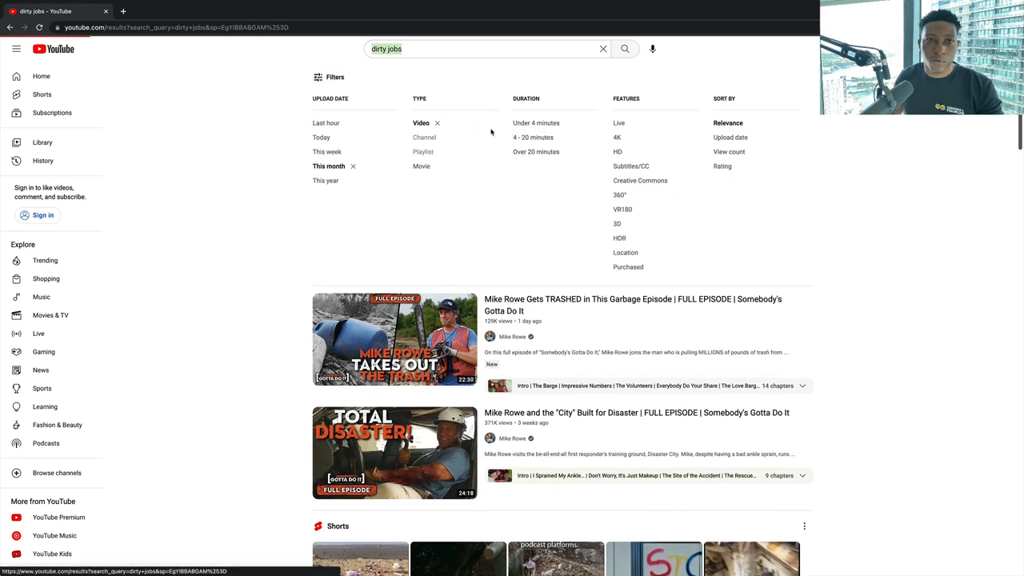
left_click(533, 138)
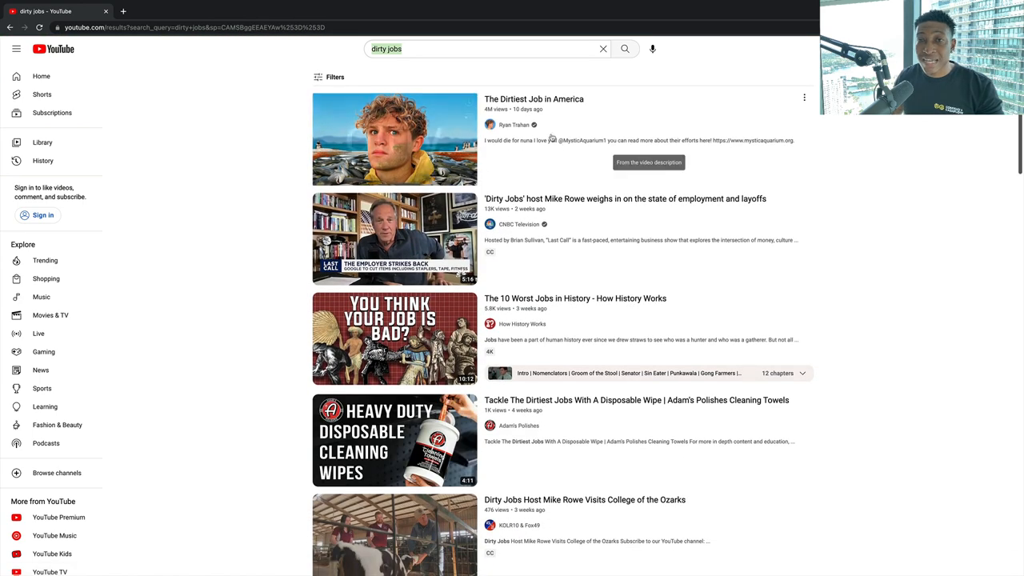
mouse_move(394, 138)
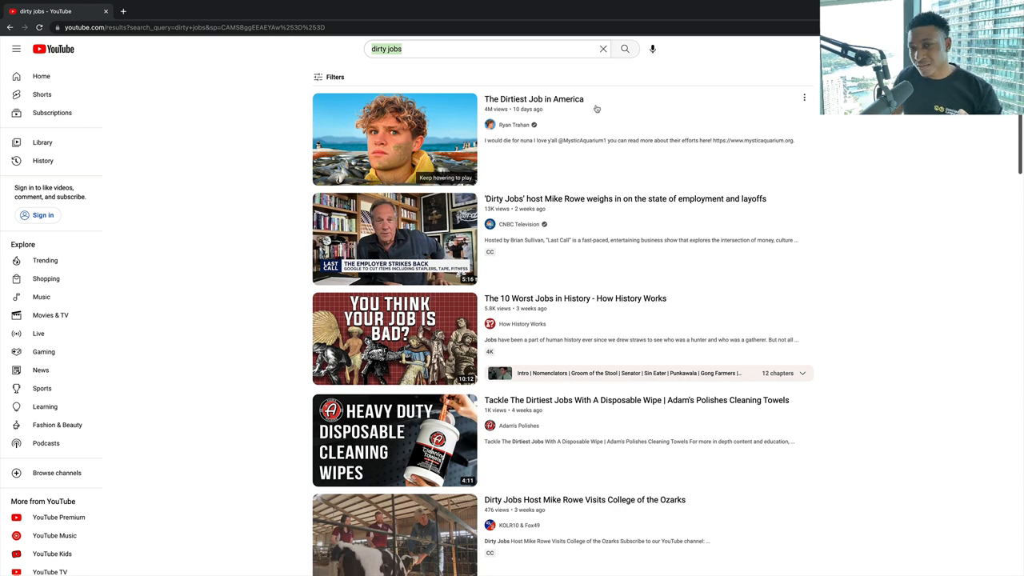
scroll("down", 3)
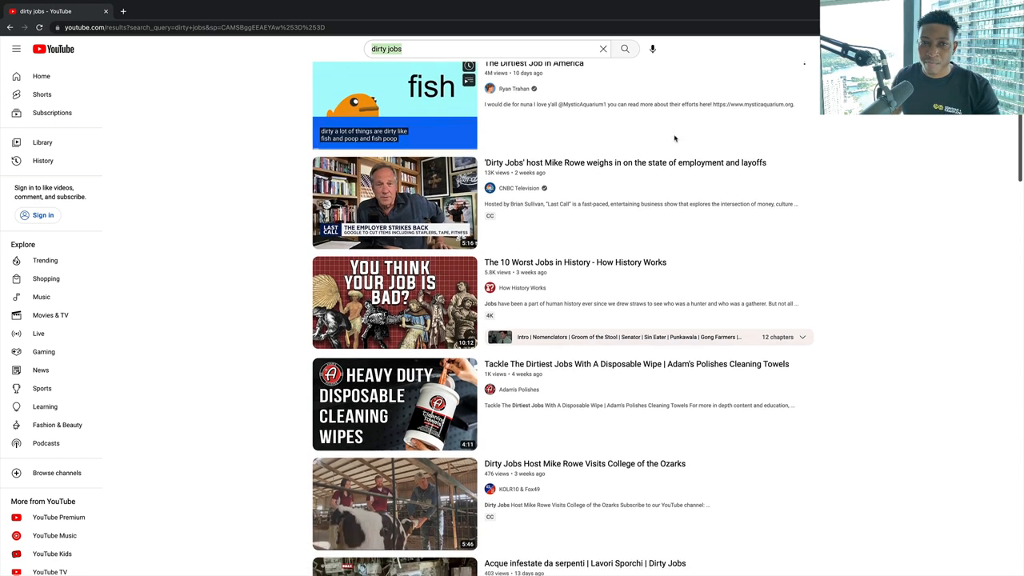
scroll("down", 3)
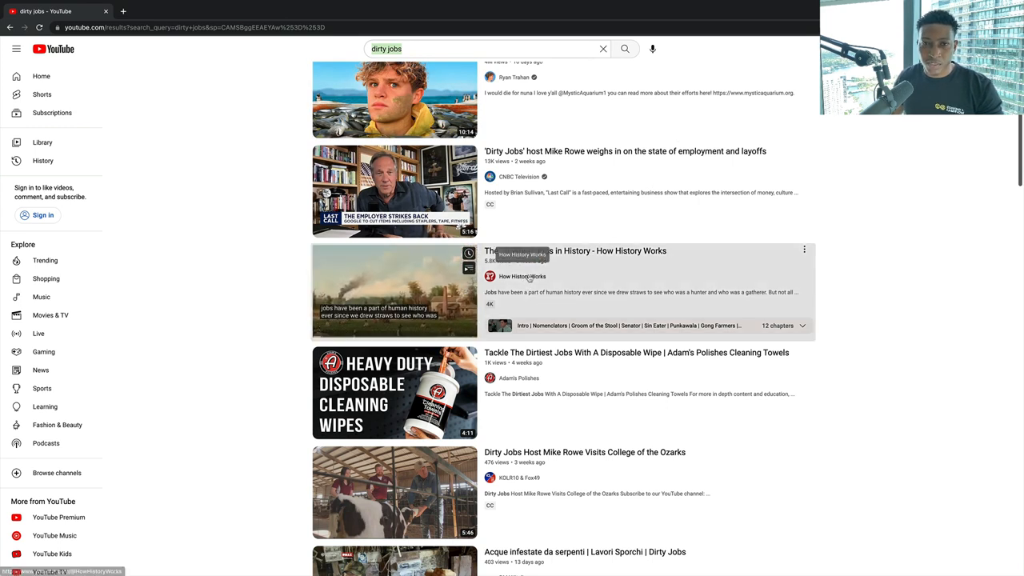
left_click(522, 276)
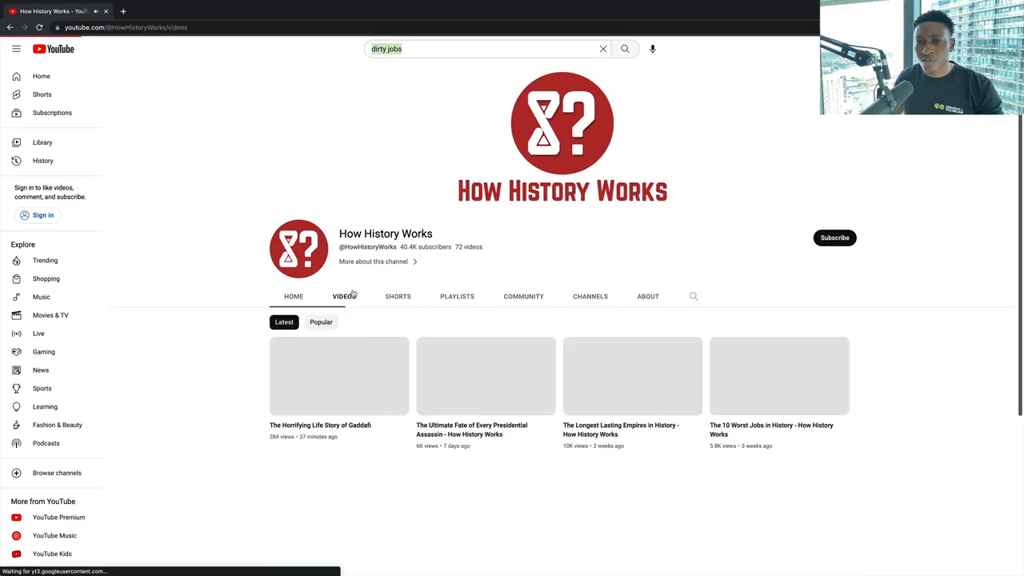
scroll("down", 3)
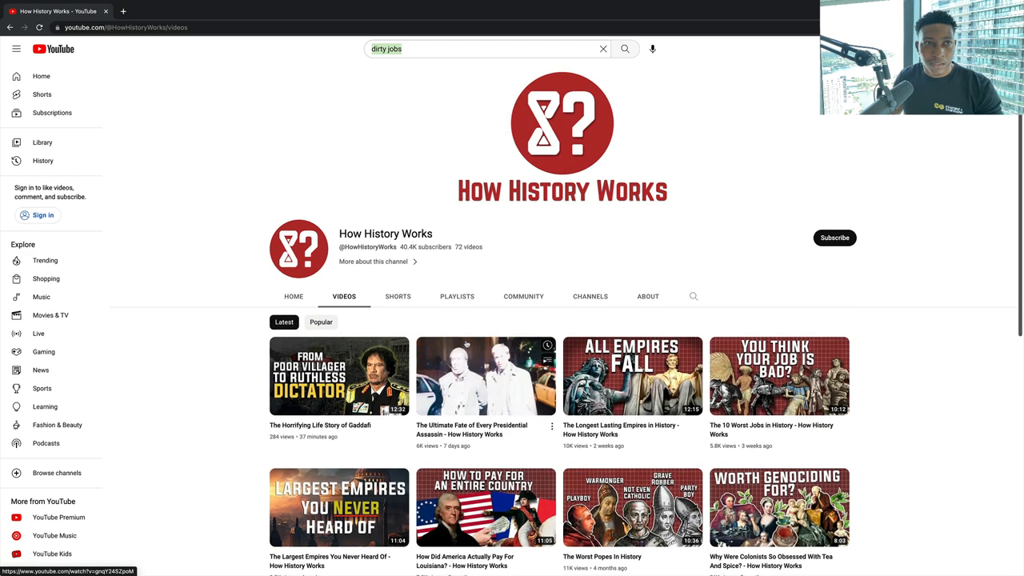
left_click(294, 296)
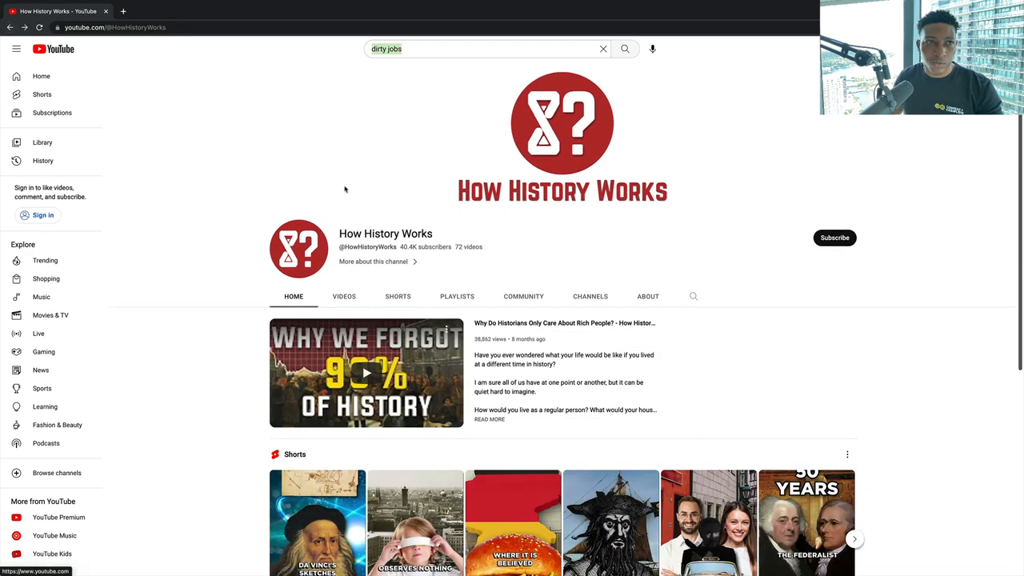
left_click(623, 48)
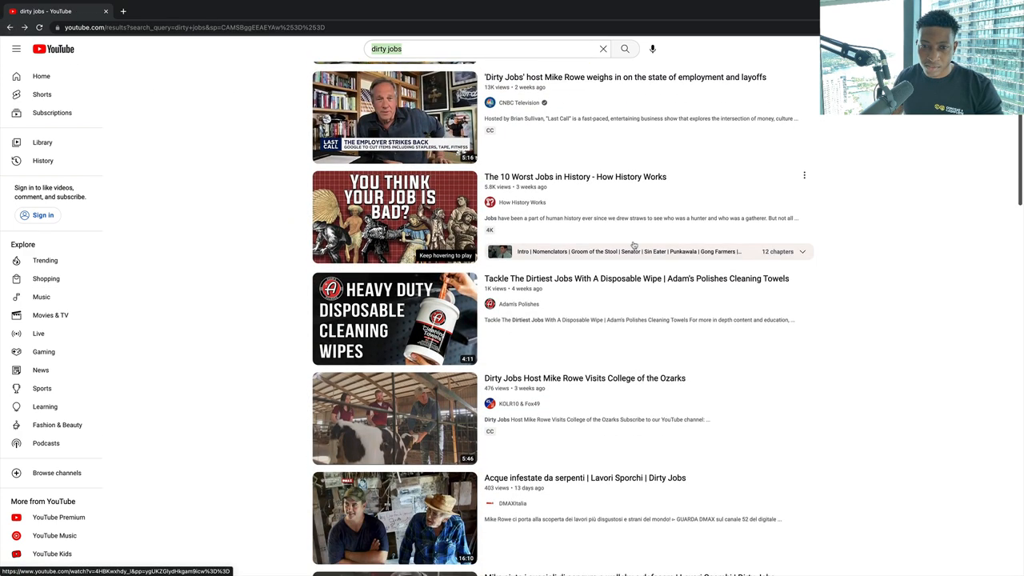
scroll("down", 3)
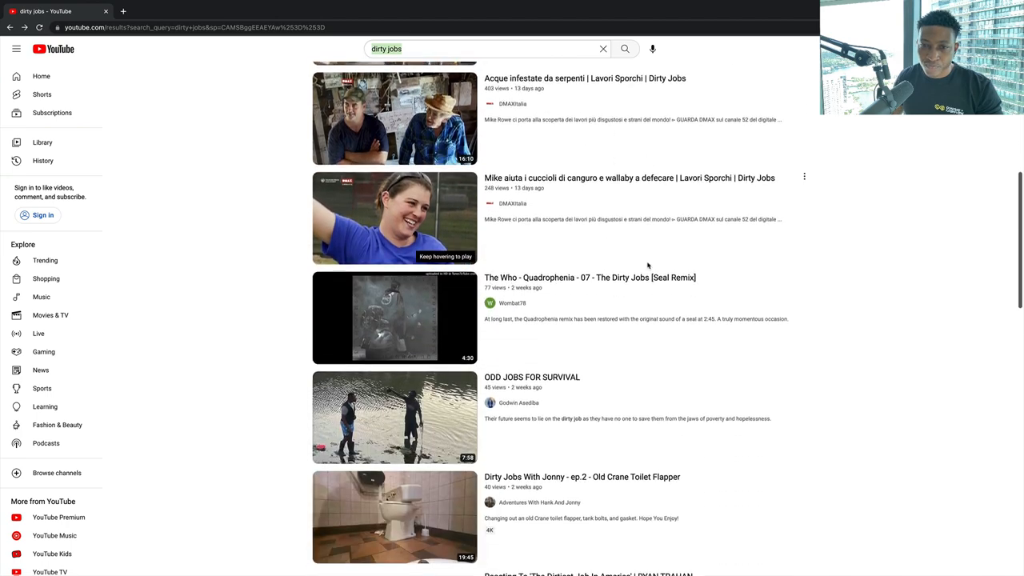
scroll("down", 3)
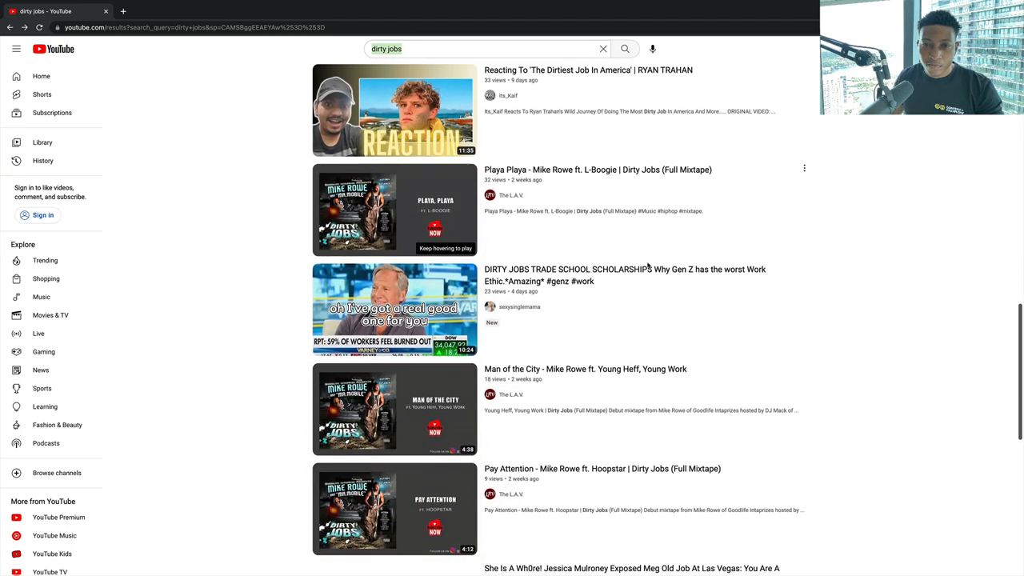
scroll("down", 3)
type(" in th")
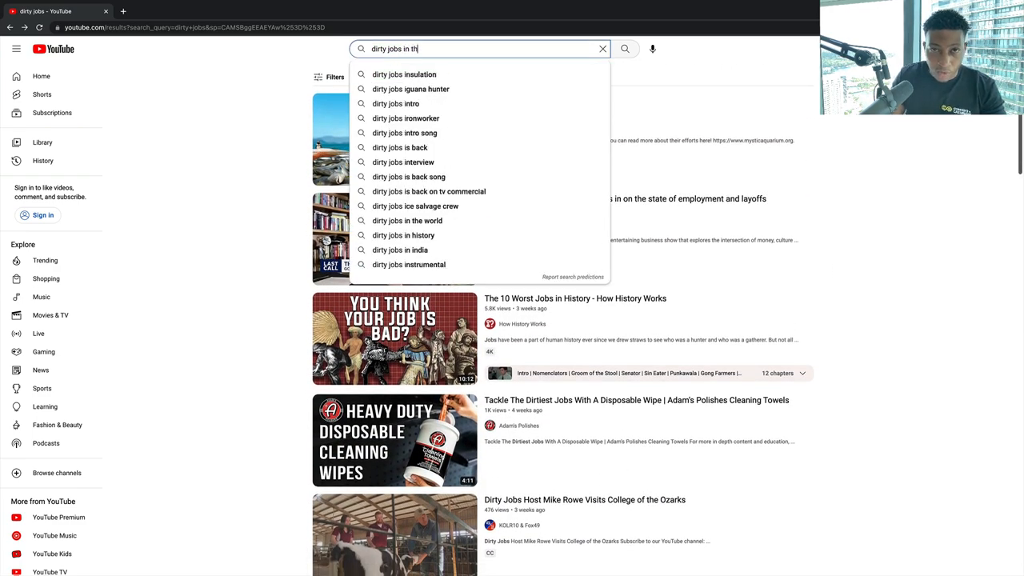
left_click(406, 221)
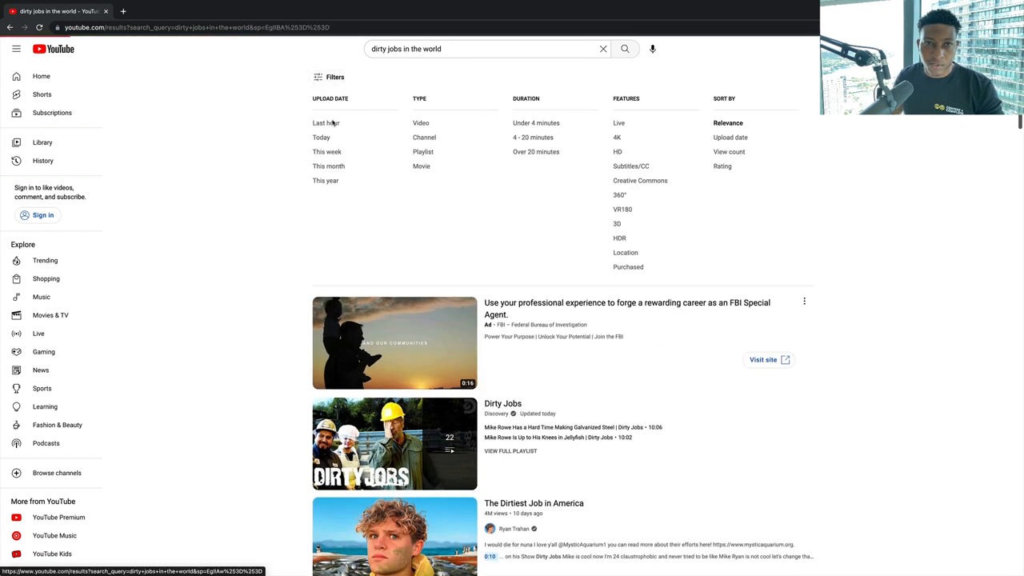
left_click(421, 122)
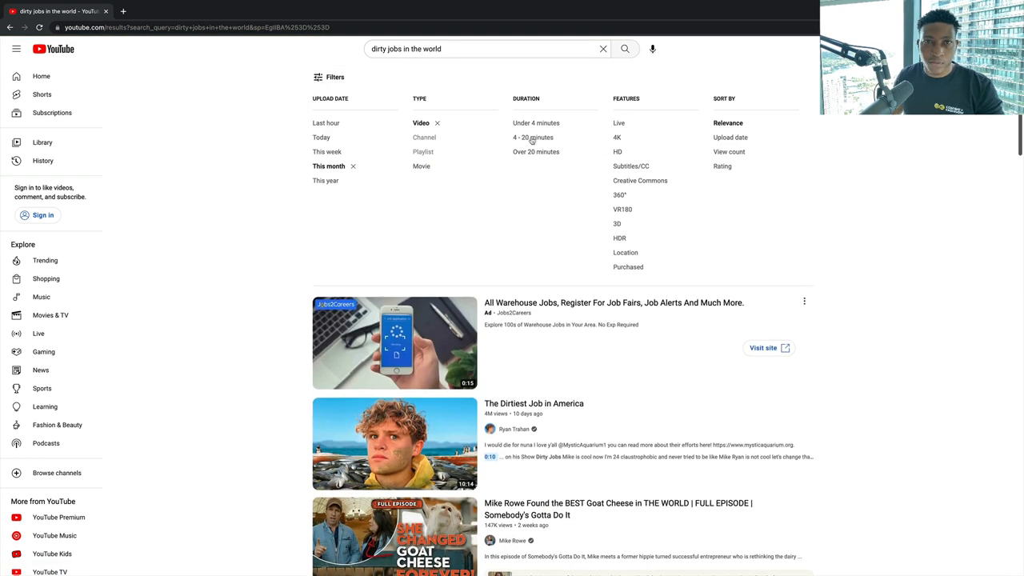
left_click(532, 138)
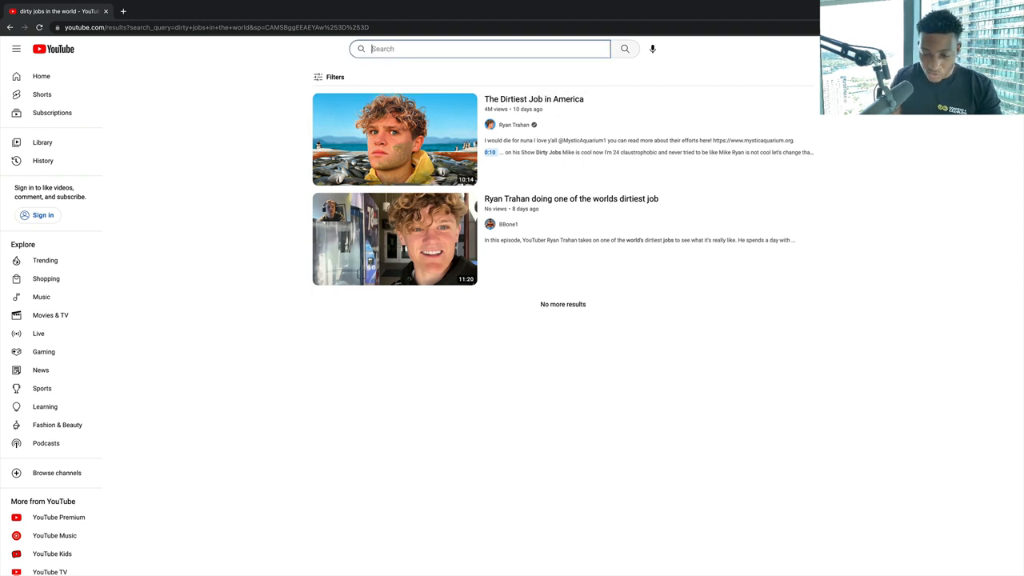
type("myths")
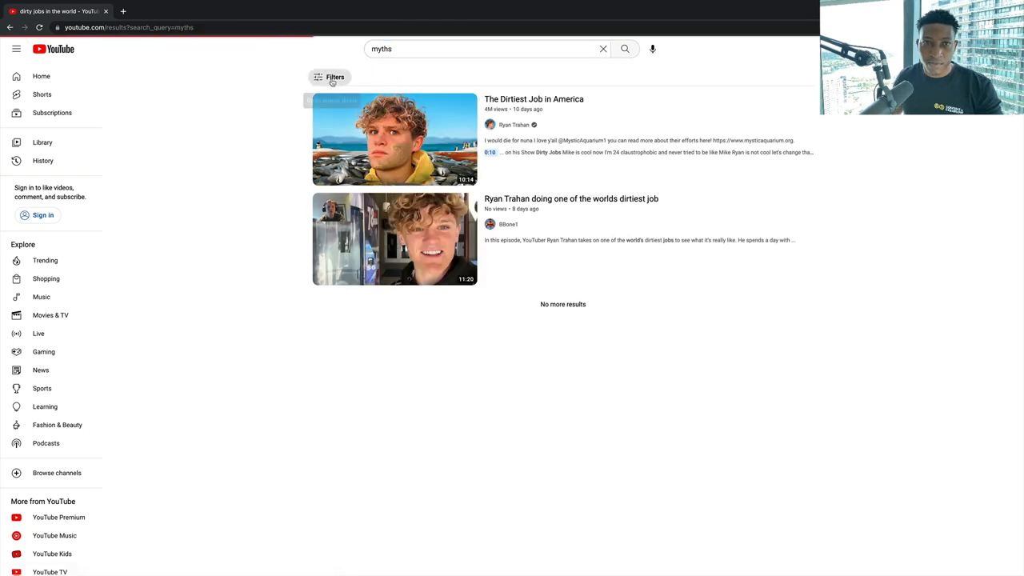
left_click(334, 77)
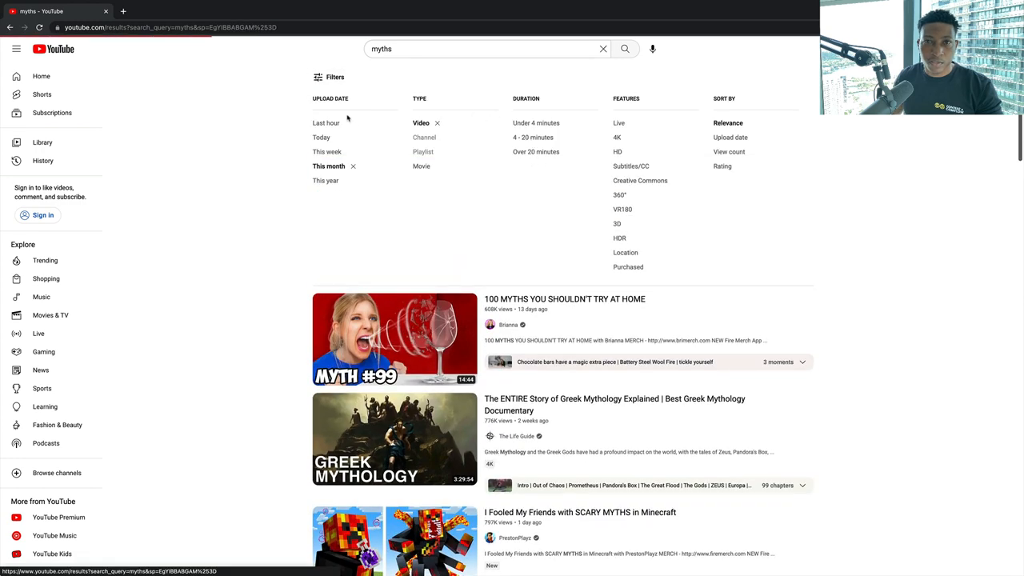
left_click(532, 137)
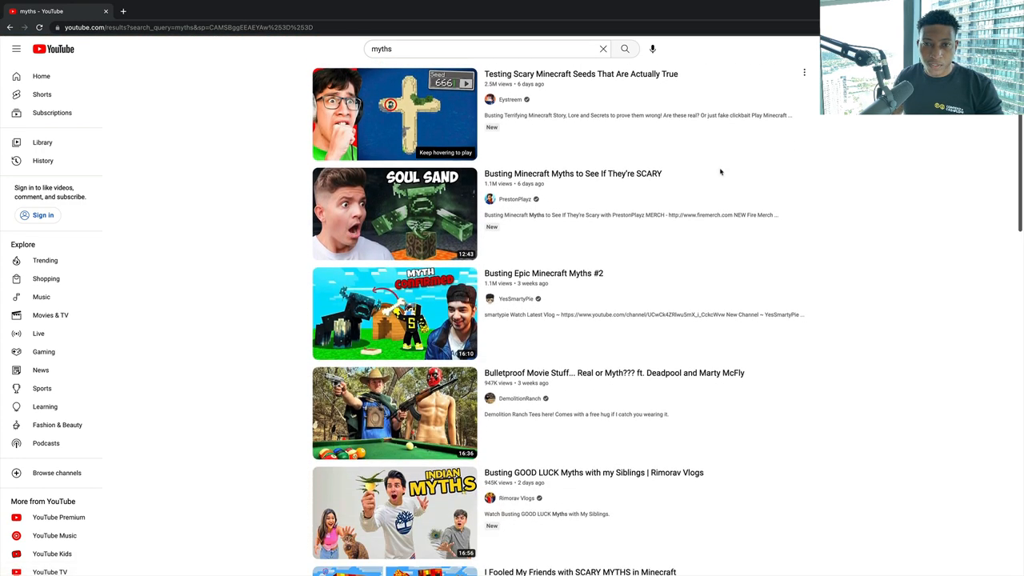
scroll("down", 3)
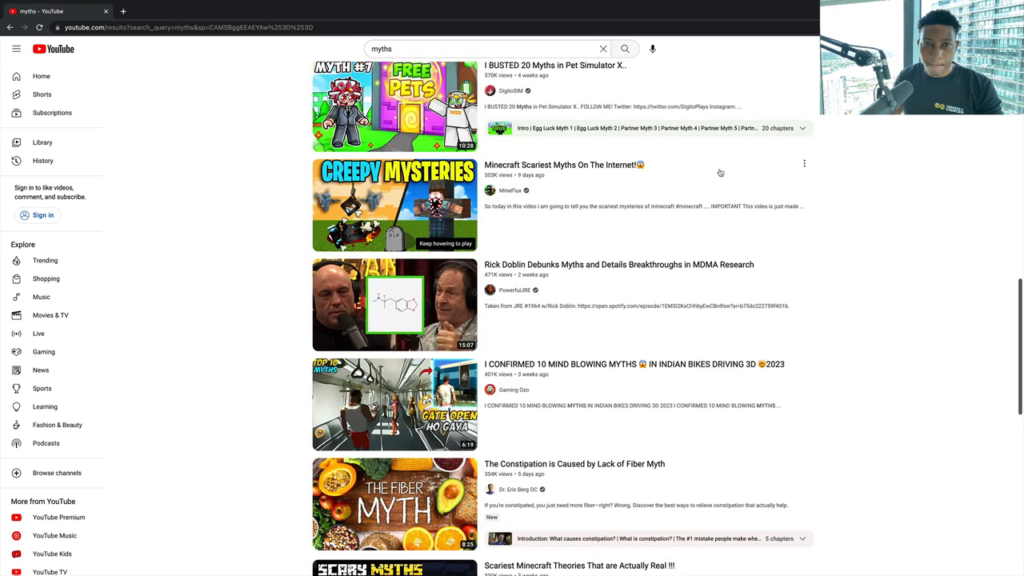
scroll("down", 3)
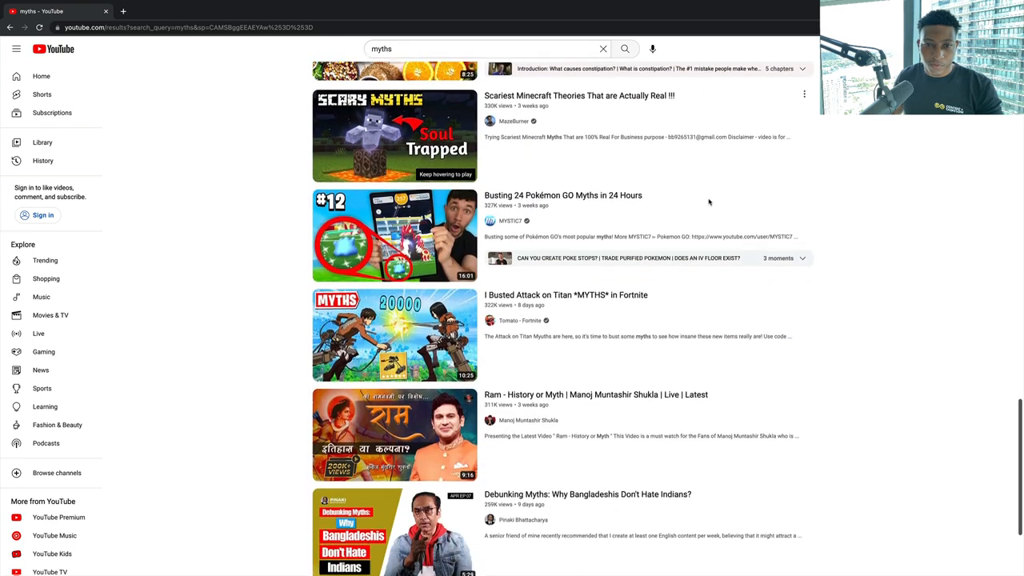
scroll("down", 3)
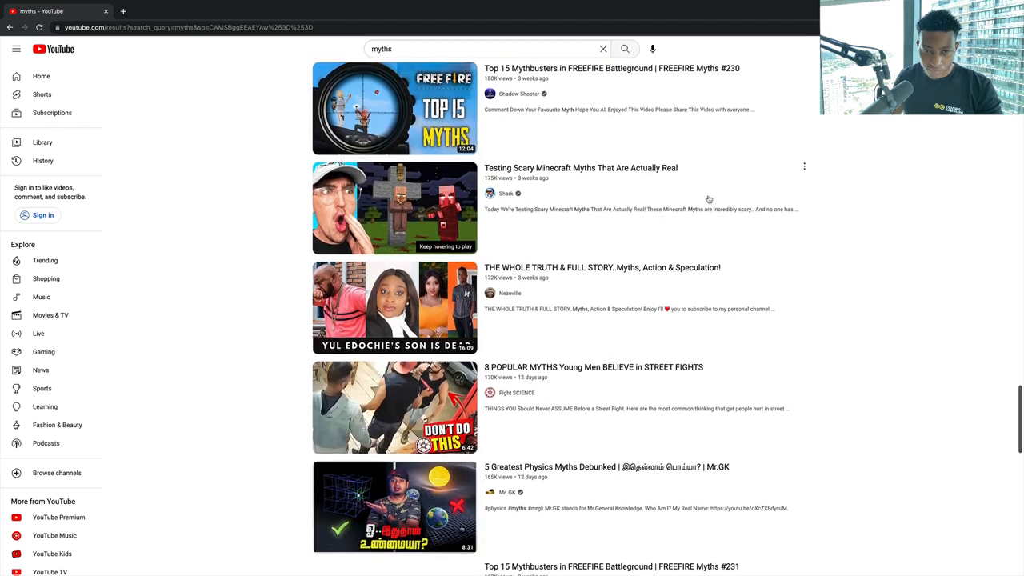
scroll("down", 3)
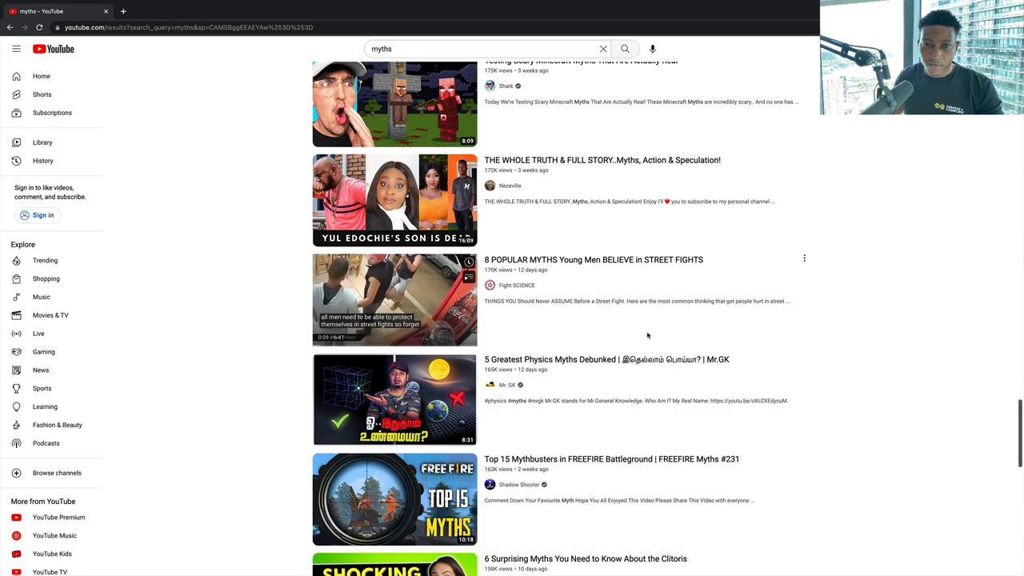
scroll("down", 3)
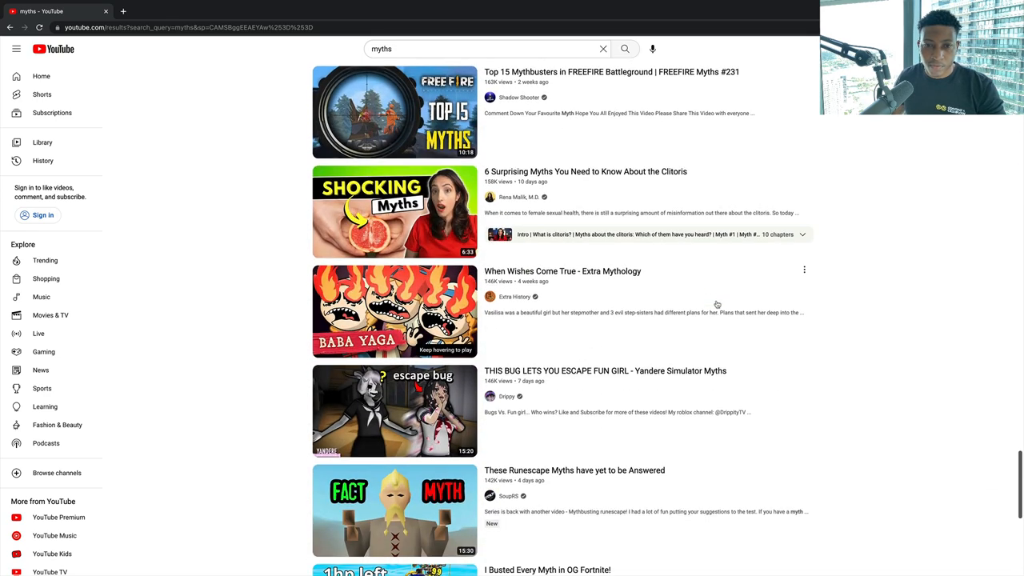
scroll("down", 3)
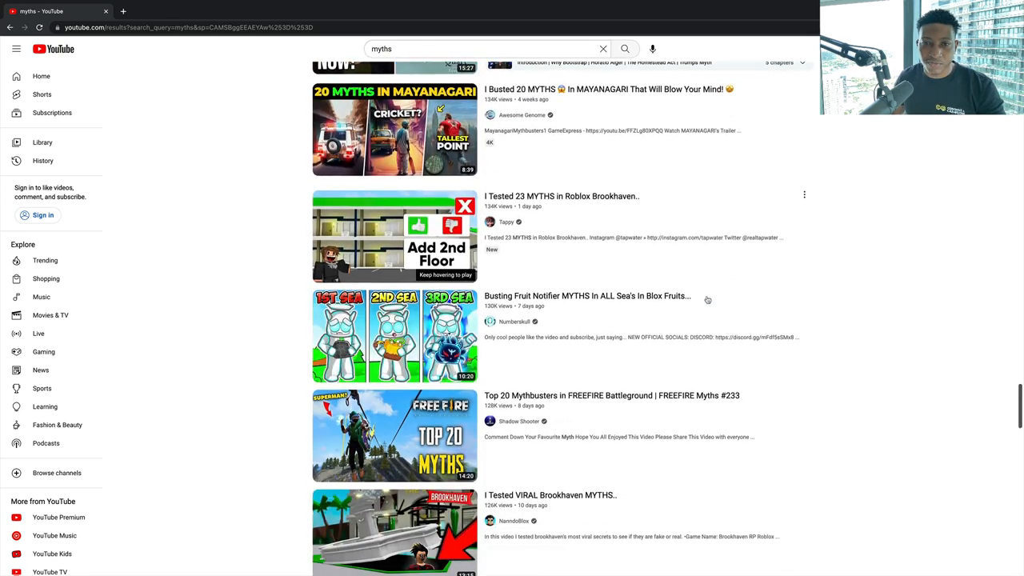
scroll("down", 3)
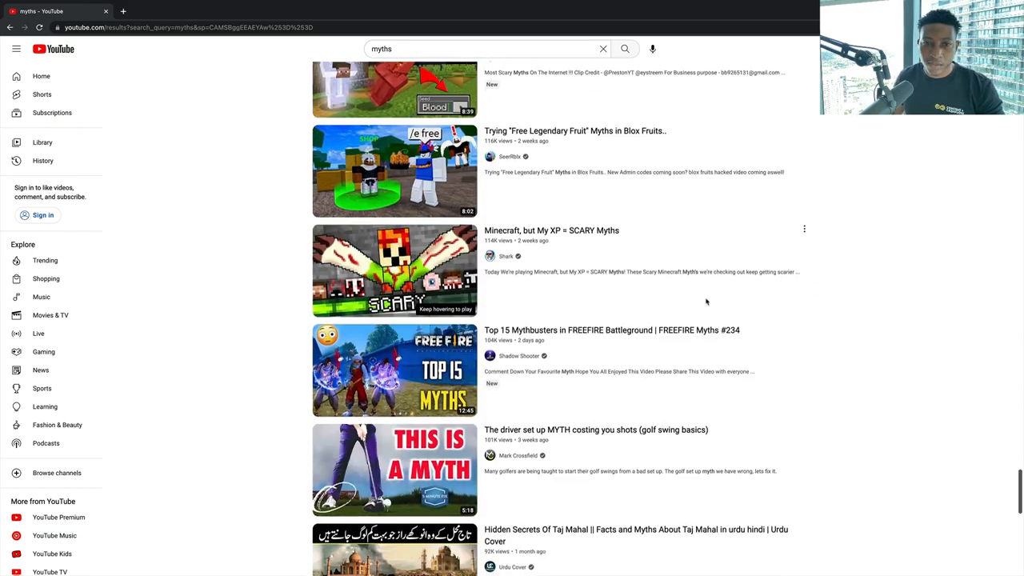
scroll("down", 3)
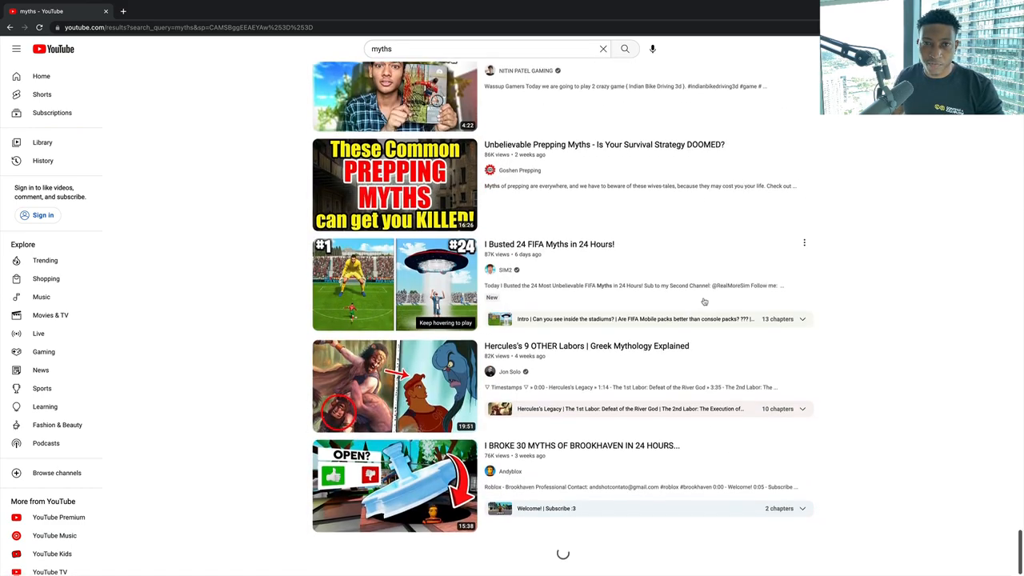
scroll("down", 3)
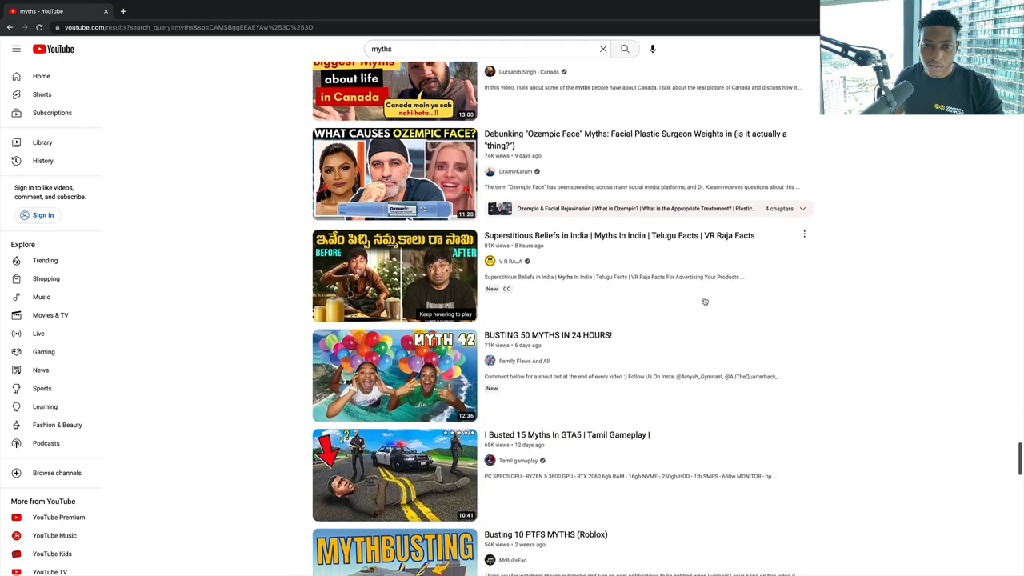
scroll("down", 3)
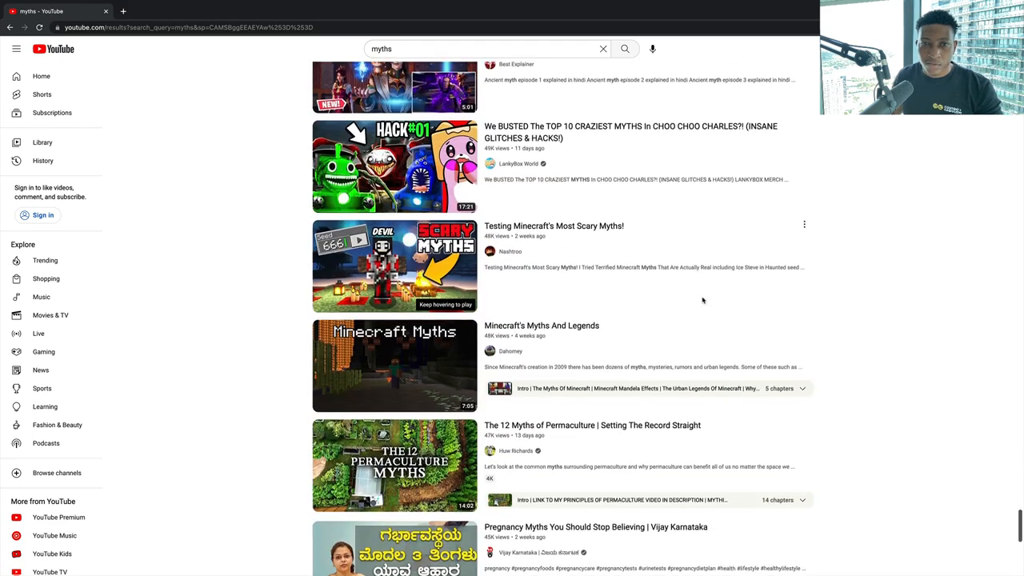
scroll("down", 3)
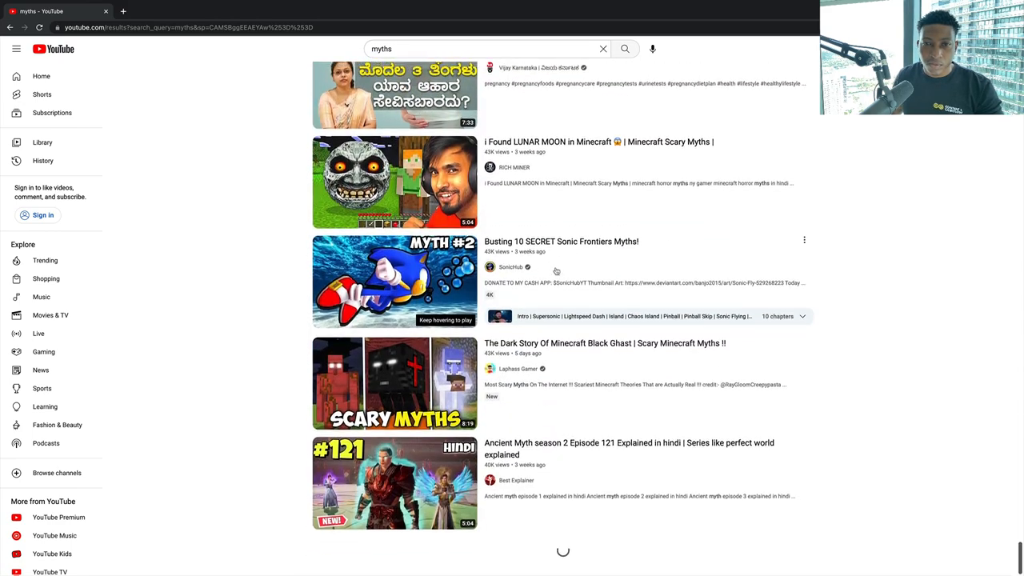
scroll("down", 3)
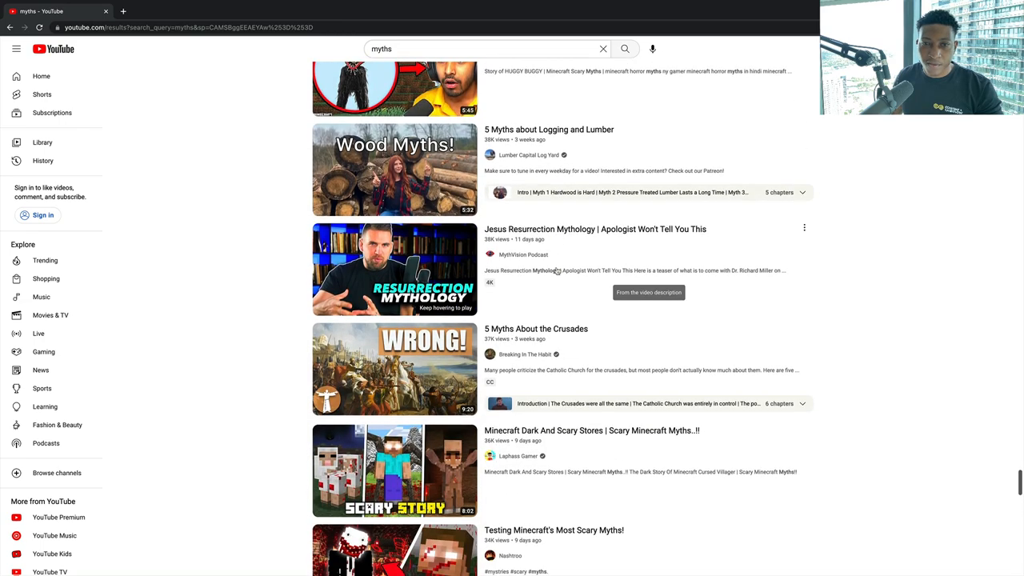
scroll("down", 3)
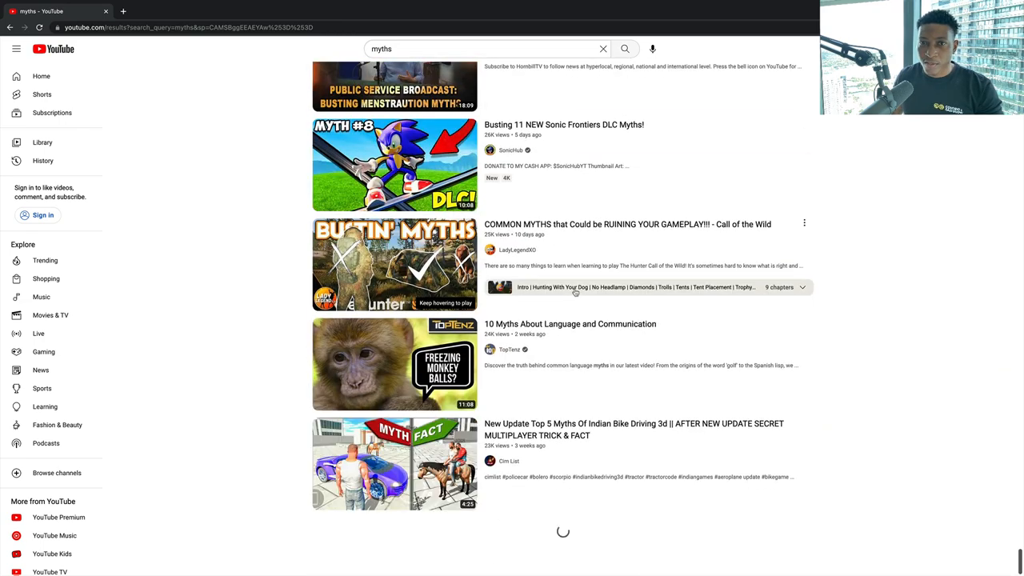
scroll("down", 3)
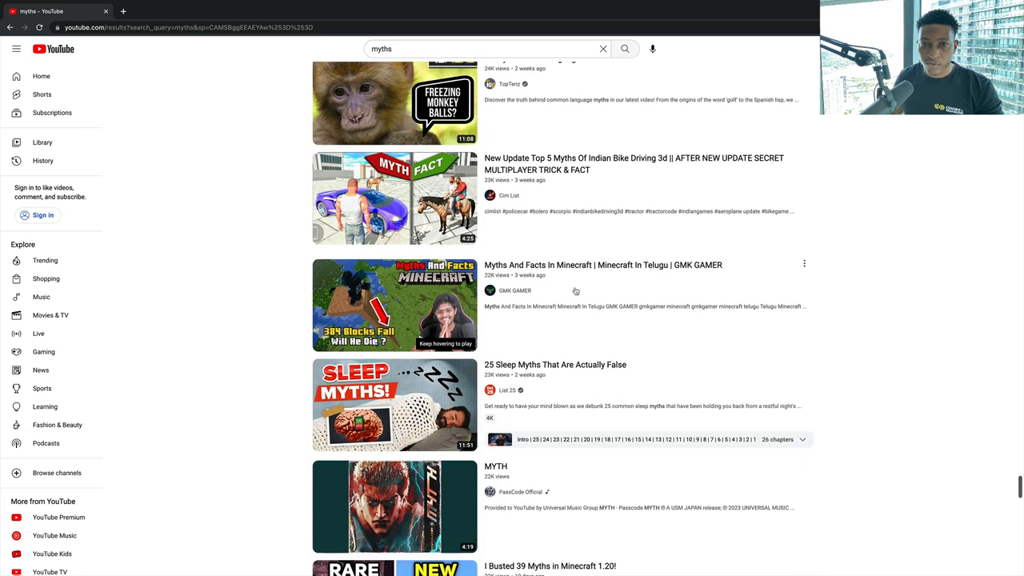
scroll("down", 3)
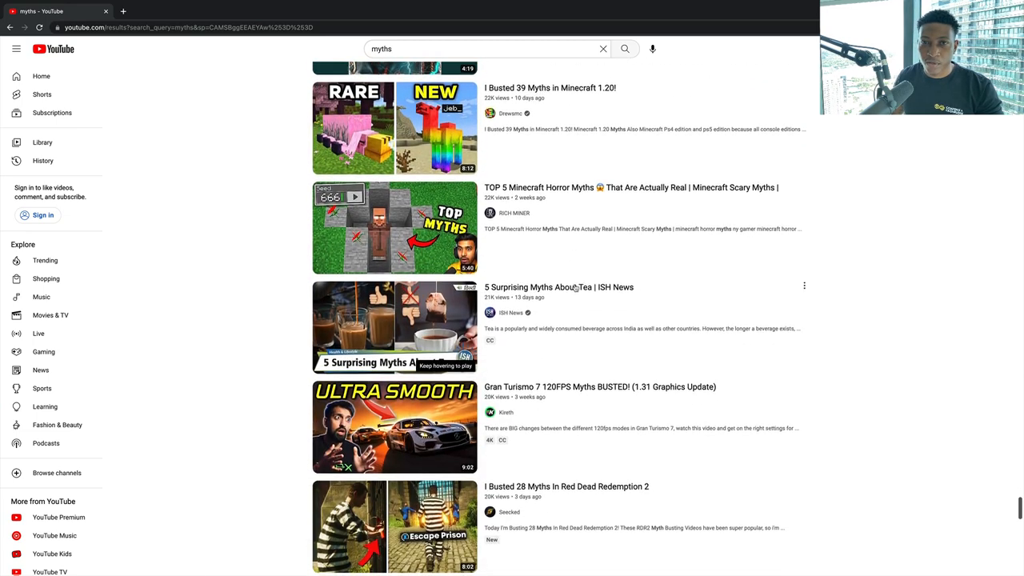
scroll("down", 3)
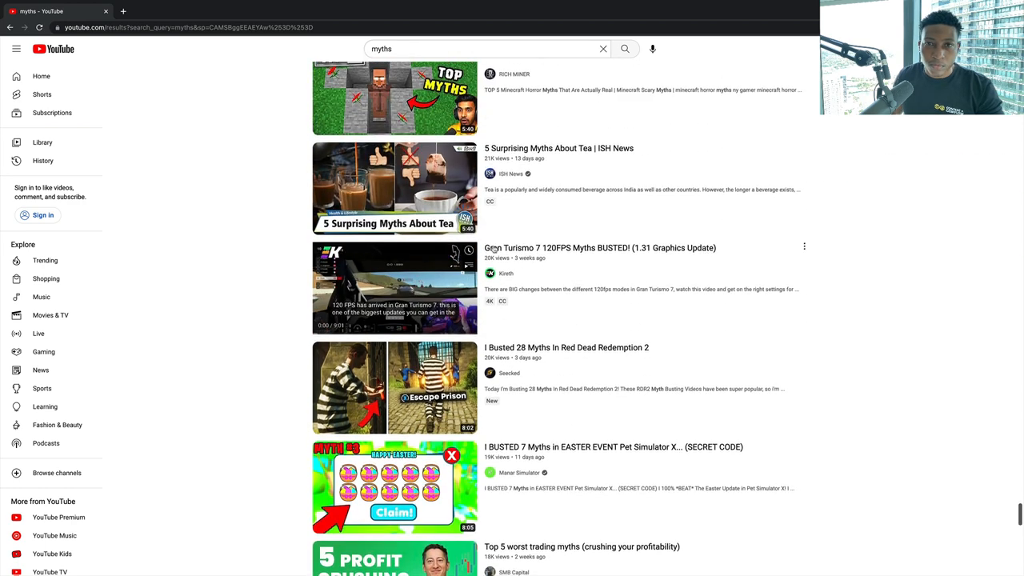
scroll("down", 3)
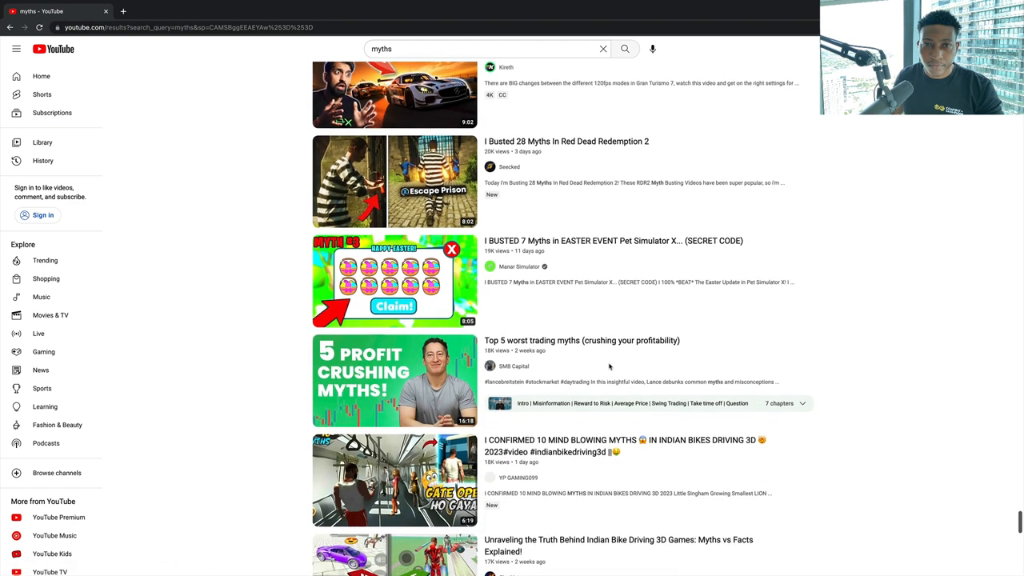
scroll("down", 3)
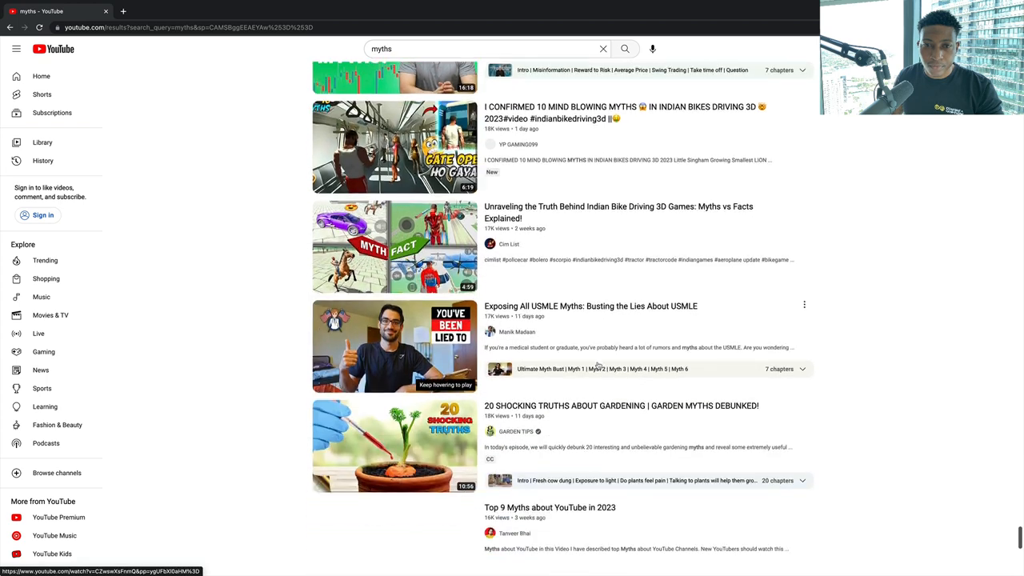
scroll("down", 3)
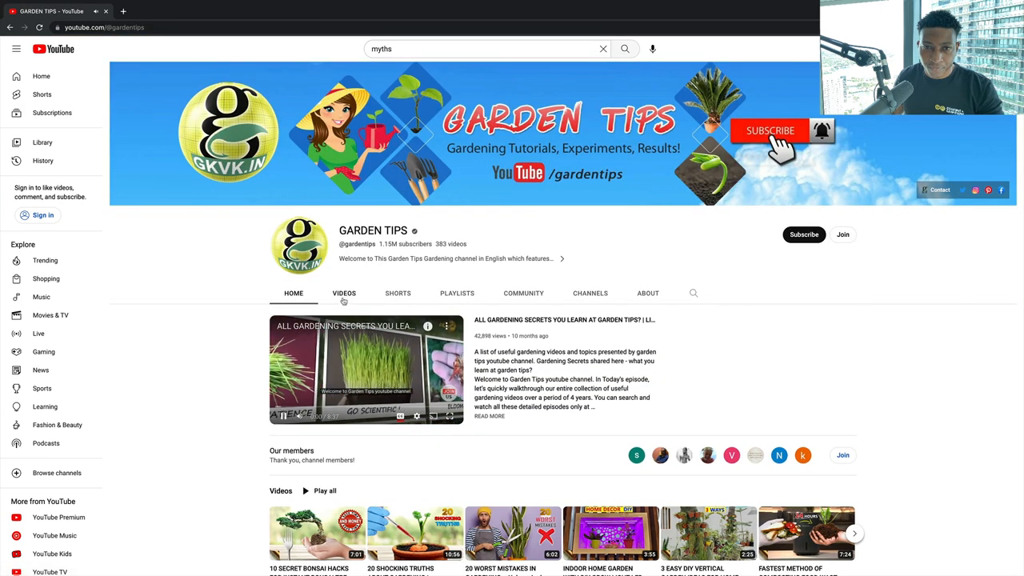
left_click(344, 296)
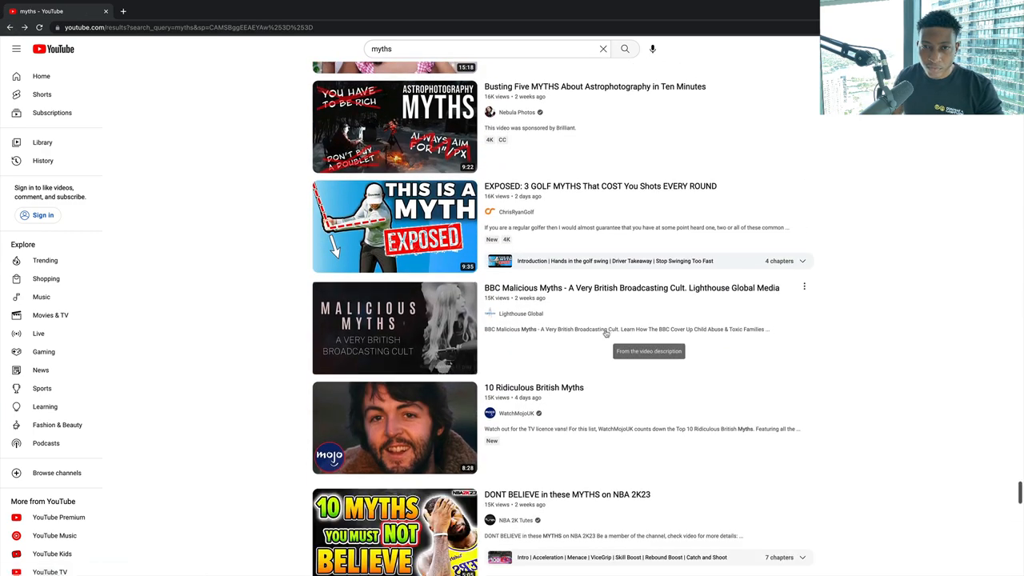
scroll("down", 3)
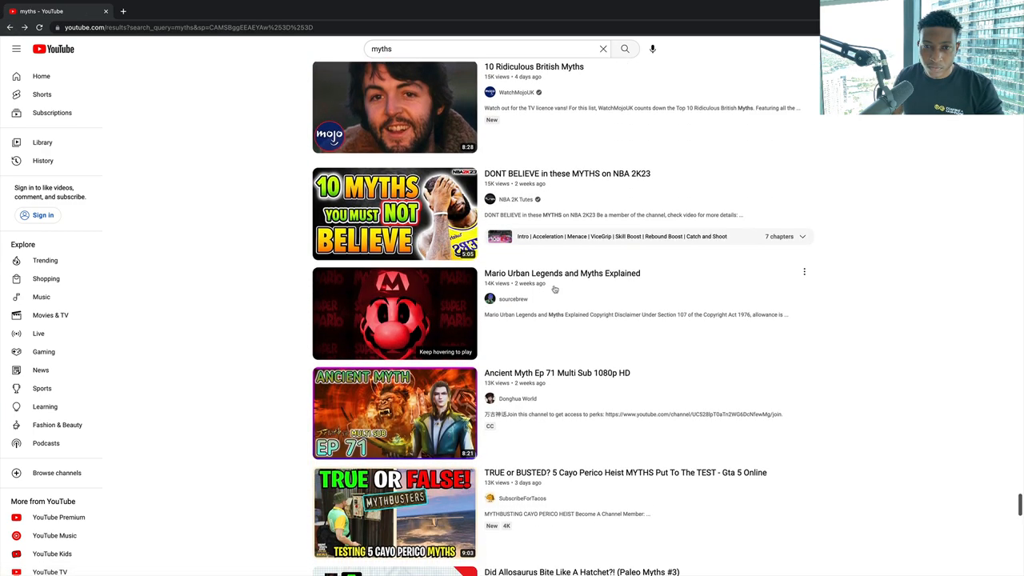
scroll("down", 3)
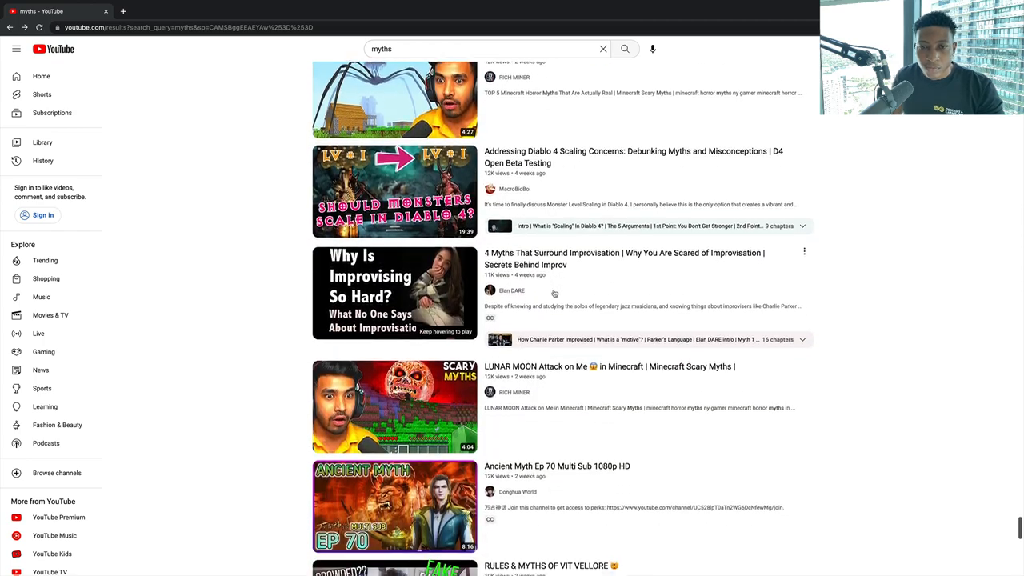
scroll("down", 3)
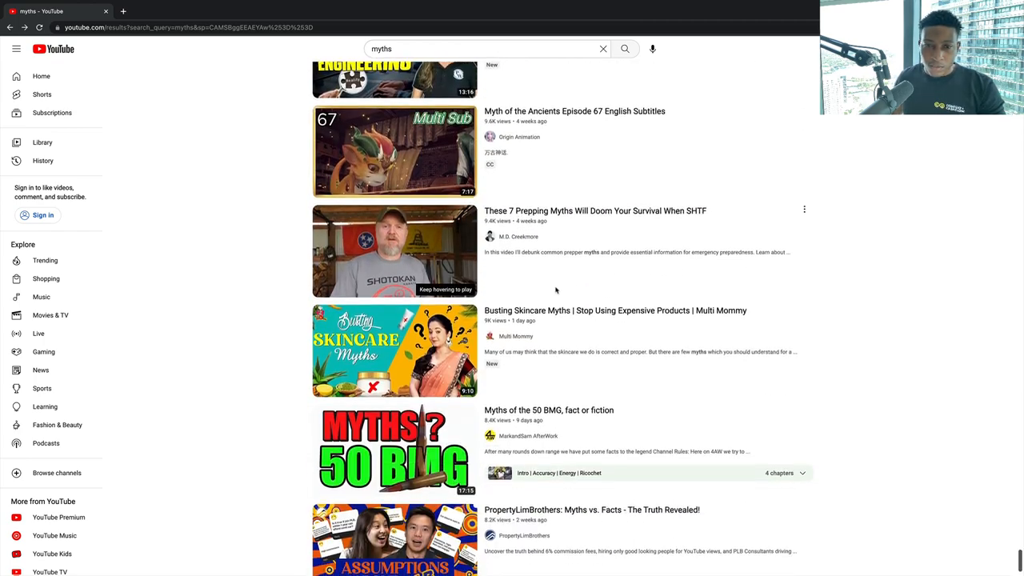
scroll("down", 3)
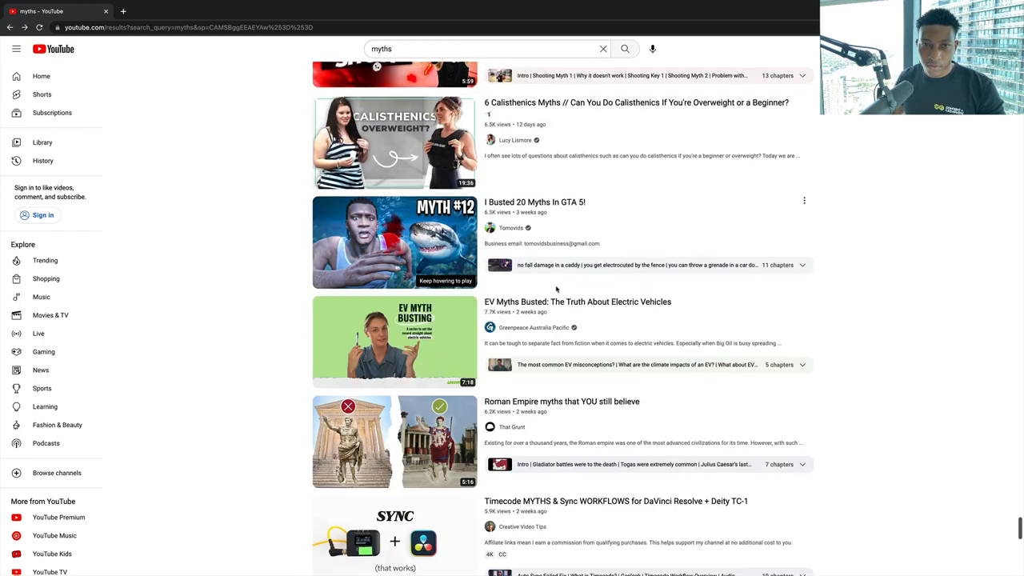
scroll("down", 3)
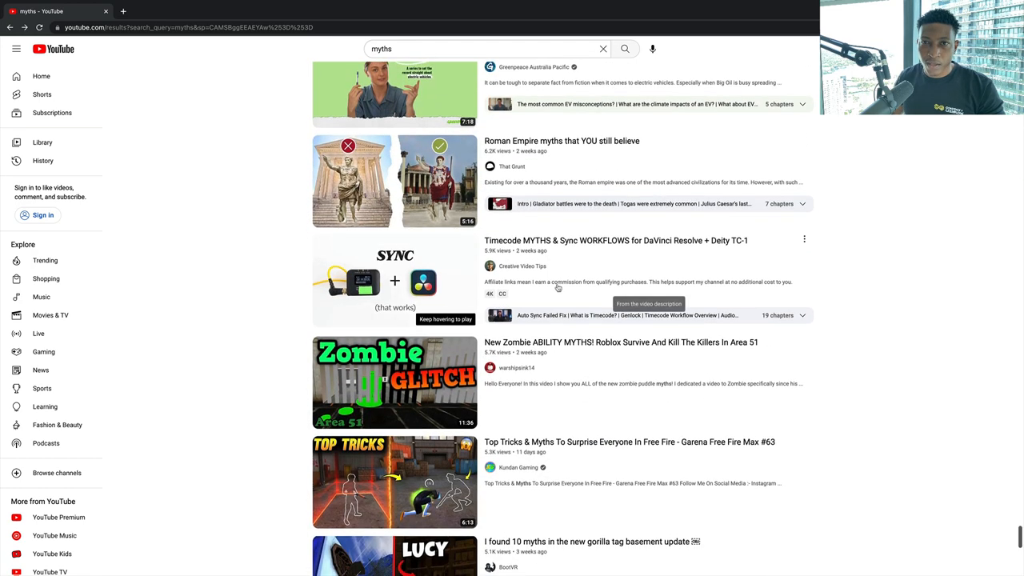
scroll("down", 3)
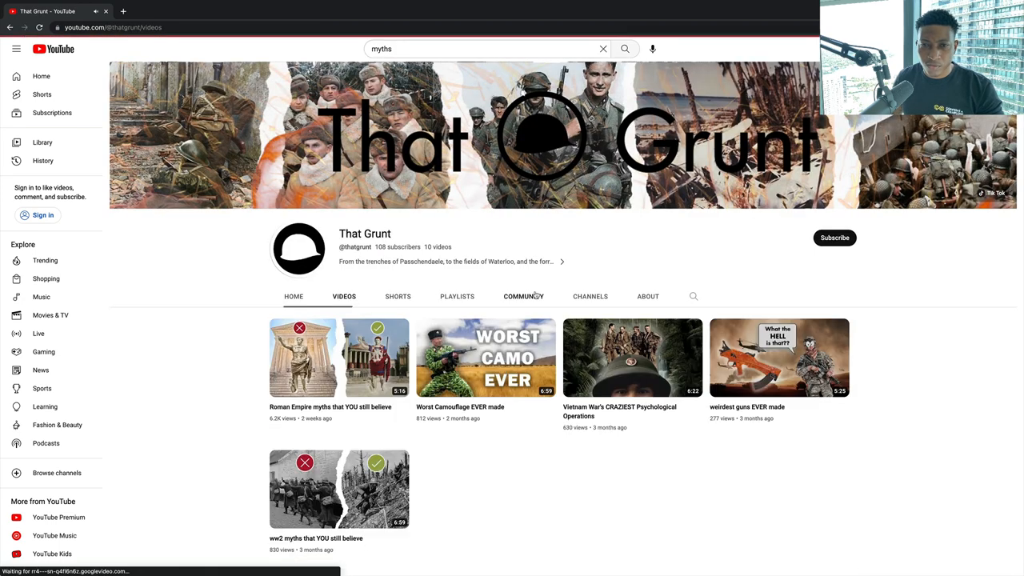
scroll("down", 3)
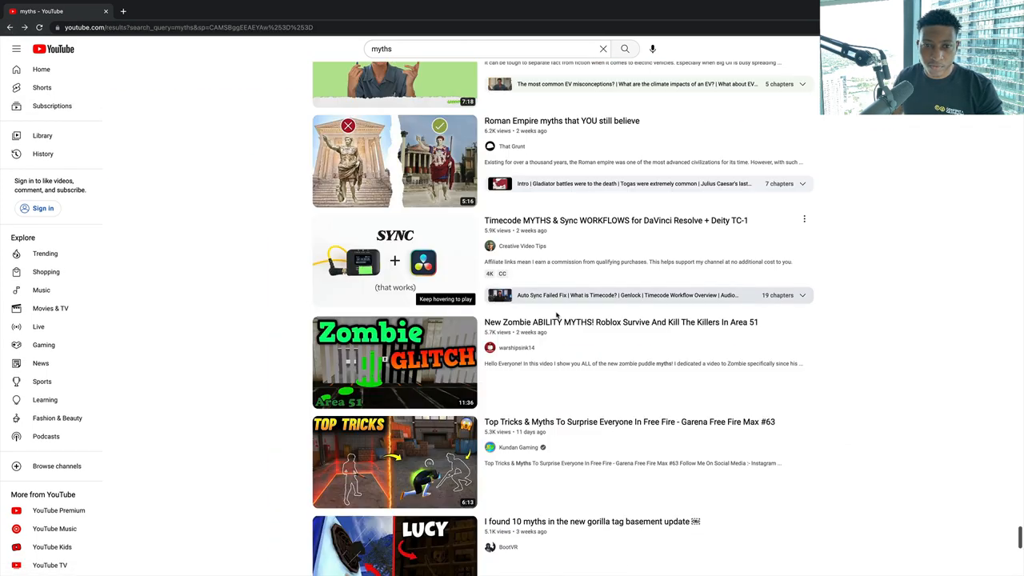
scroll("down", 3)
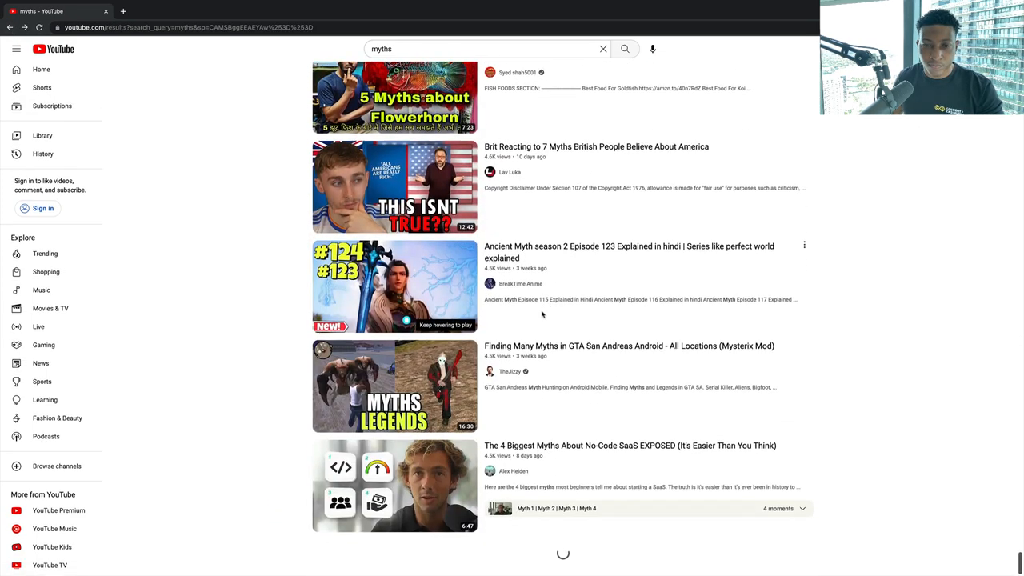
scroll("down", 3)
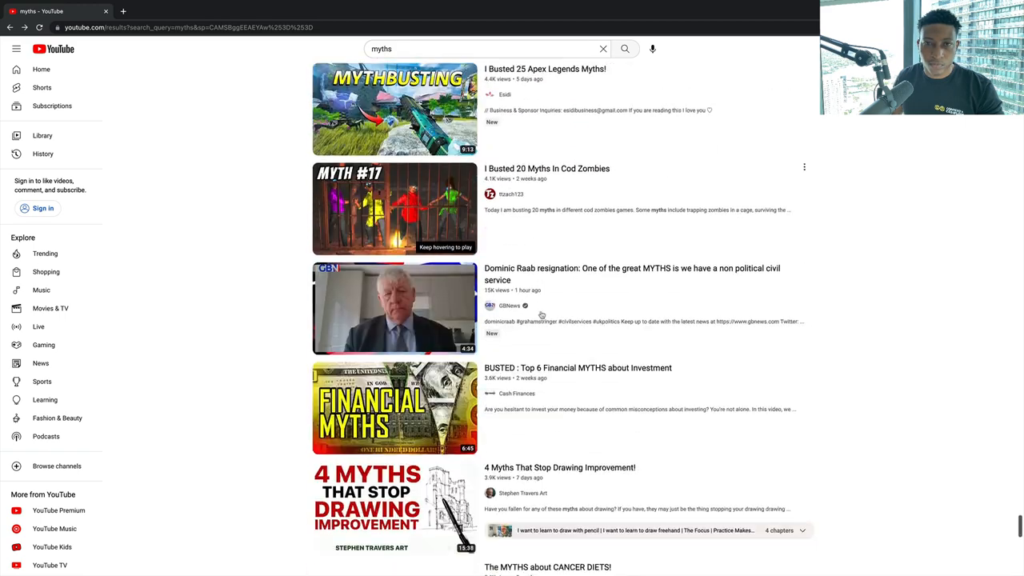
scroll("down", 3)
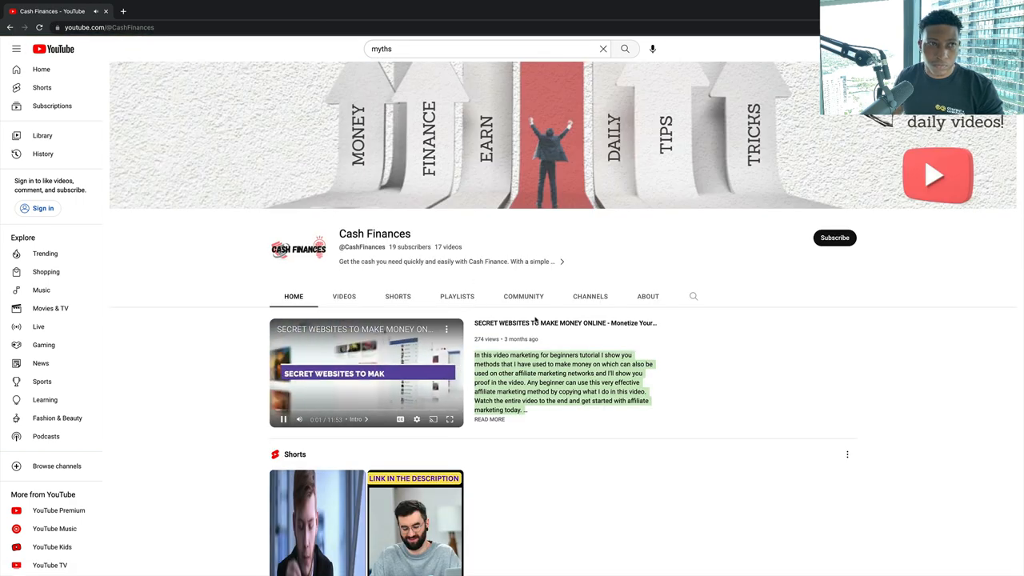
Step: Rerun the myths search and scroll down through its results
left_click(624, 48)
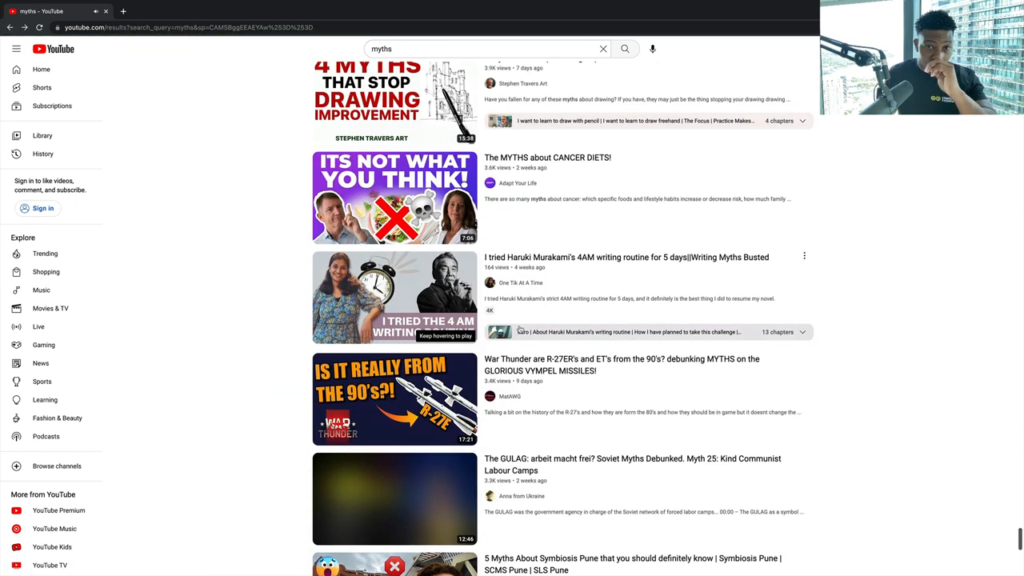
scroll("down", 3)
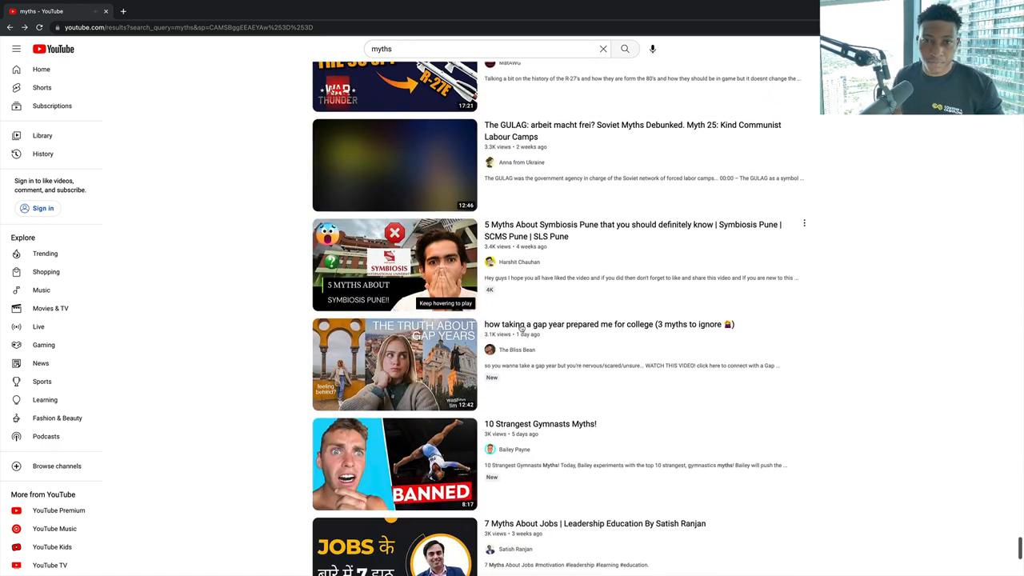
scroll("down", 3)
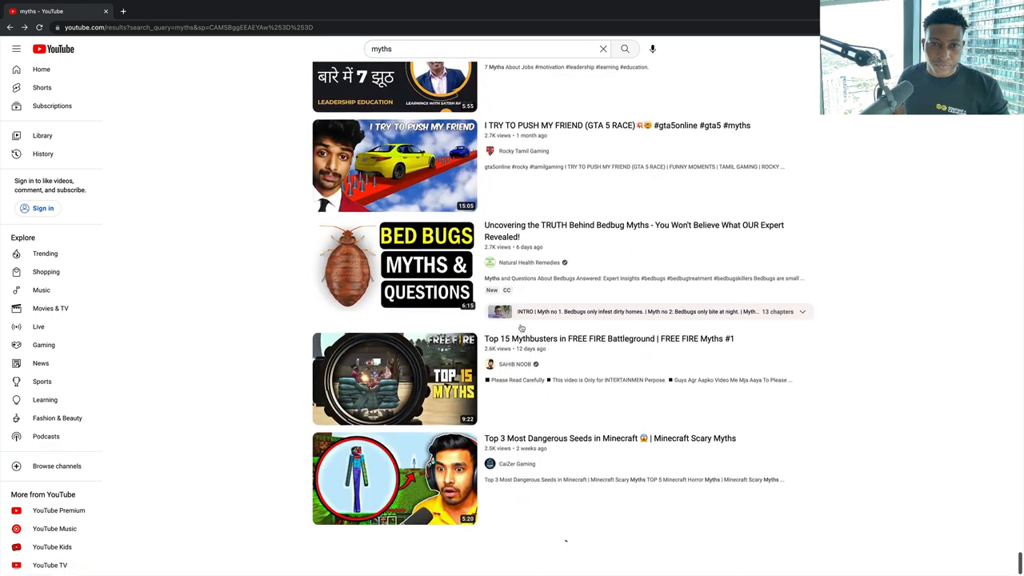
scroll("down", 3)
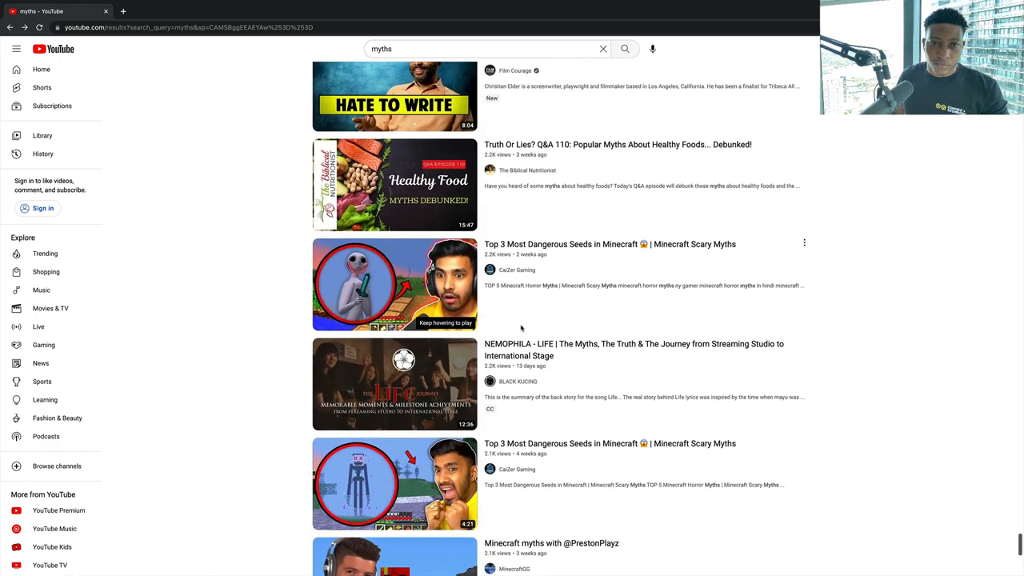
scroll("down", 3)
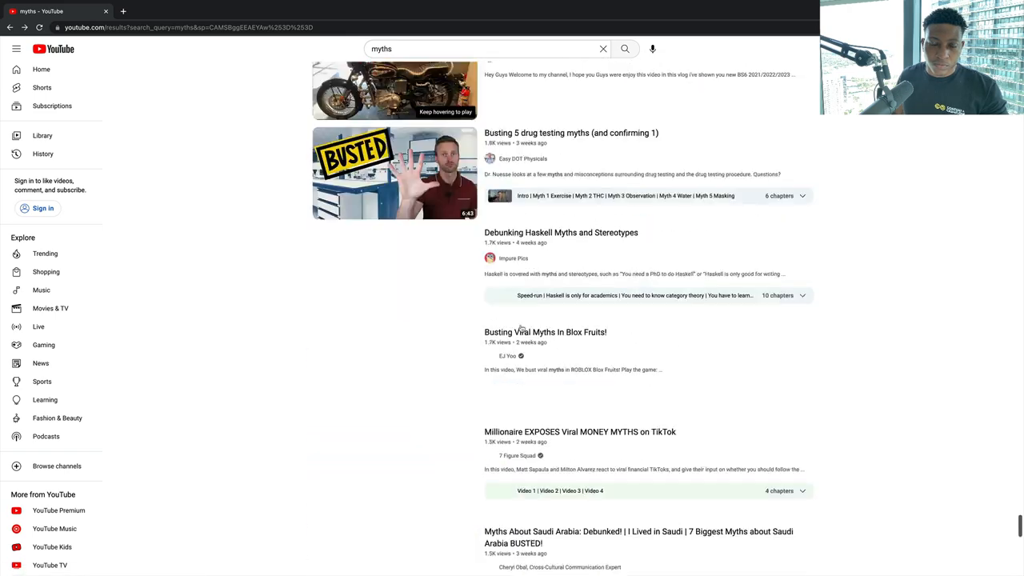
scroll("down", 3)
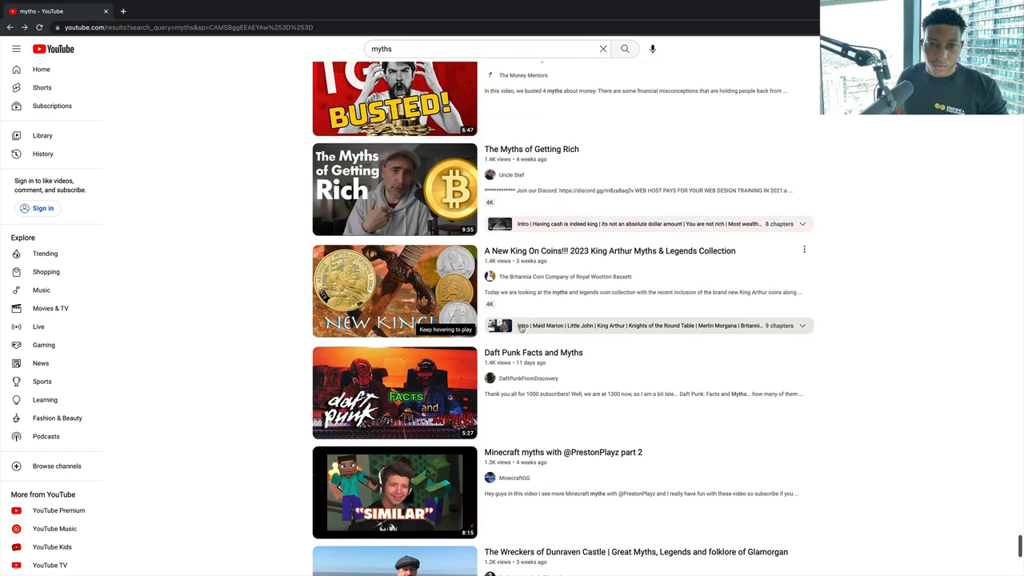
Step: Browse further down the myths results, then begin a new search starting with 'ma'
scroll("down", 3)
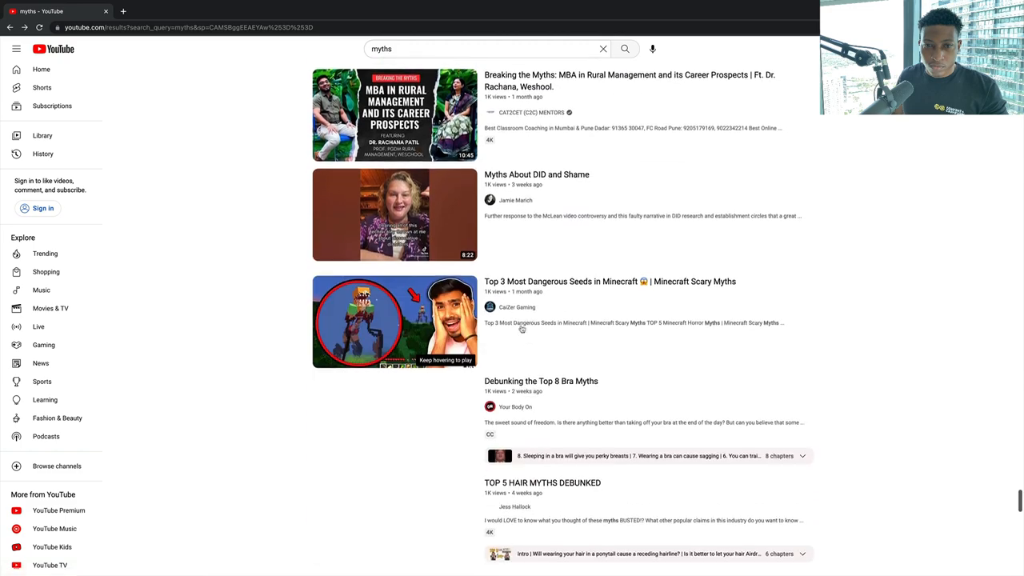
scroll("down", 3)
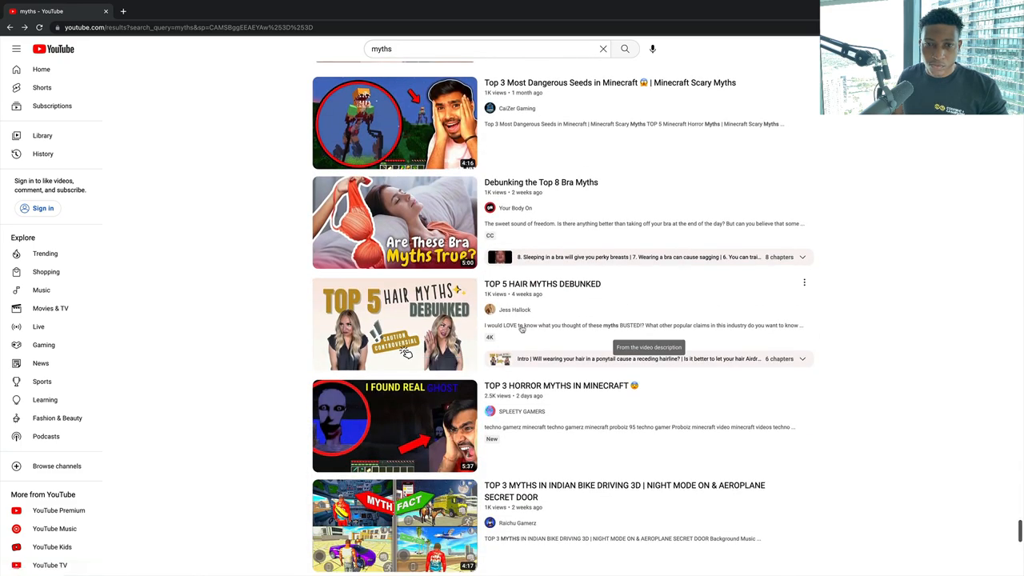
scroll("down", 3)
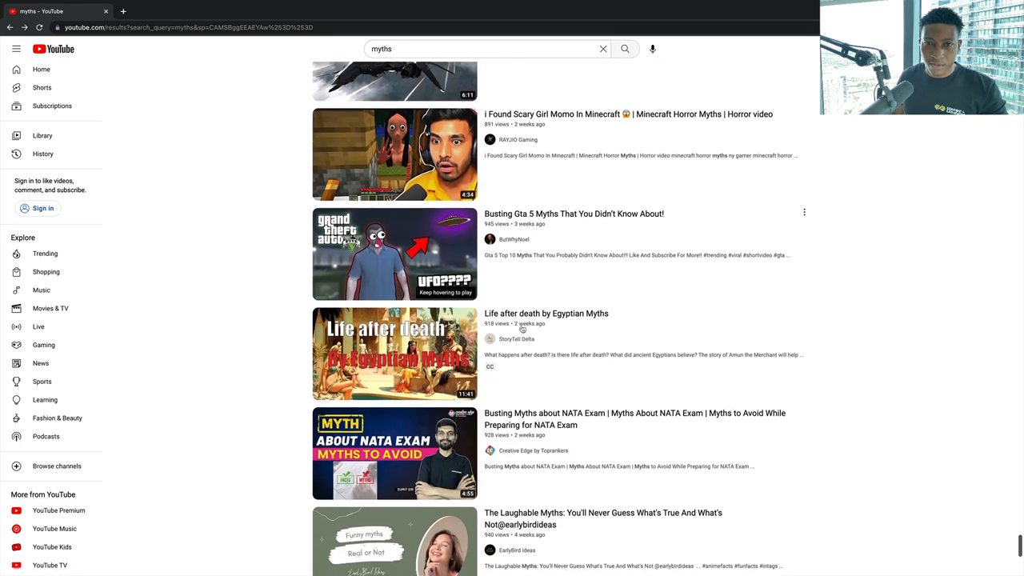
scroll("down", 3)
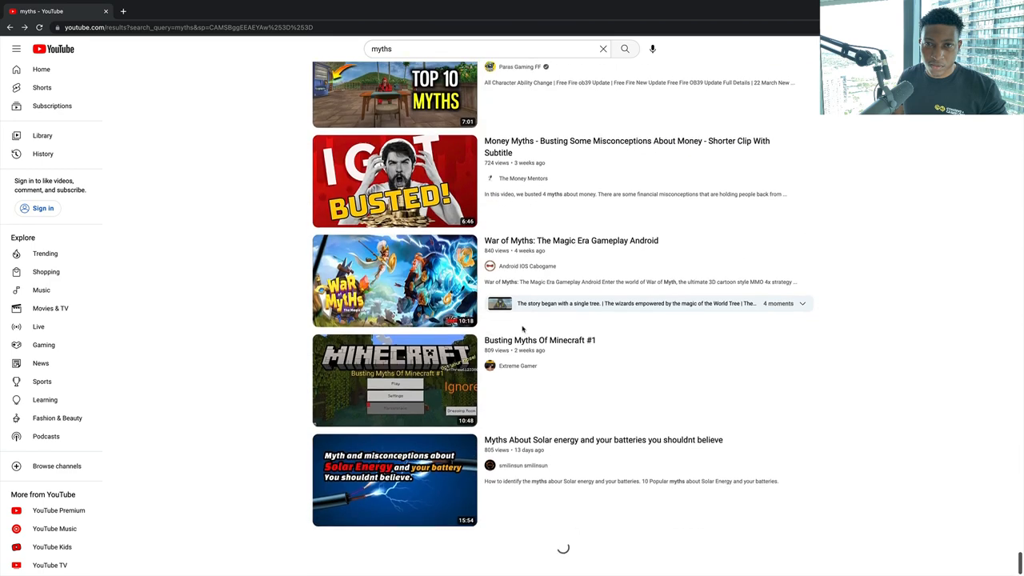
scroll("down", 3)
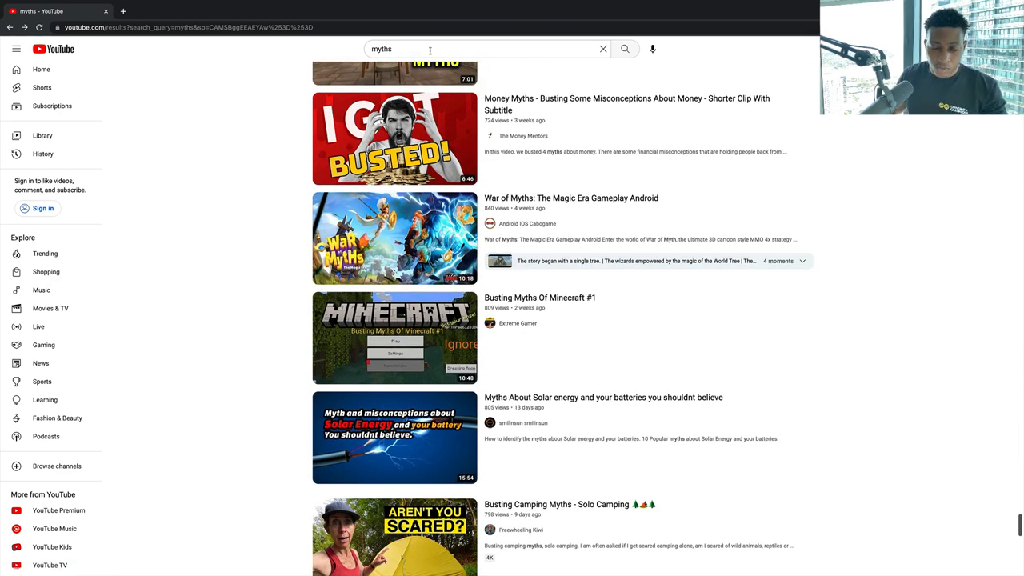
type("machine")
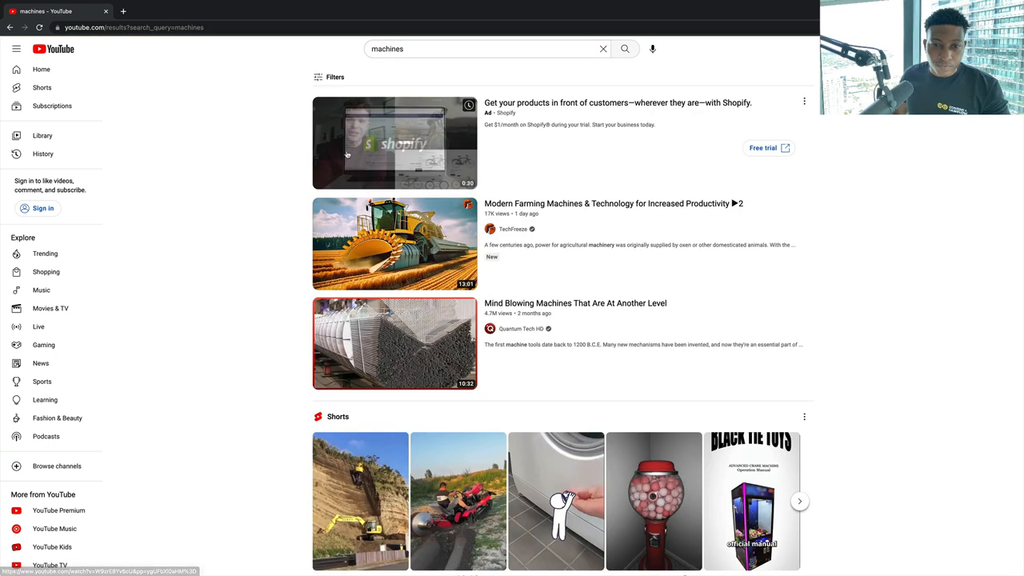
Step: Filter the machines results to this month's 4–20 minute videos and scroll toward the WOW Tech channel
left_click(334, 76)
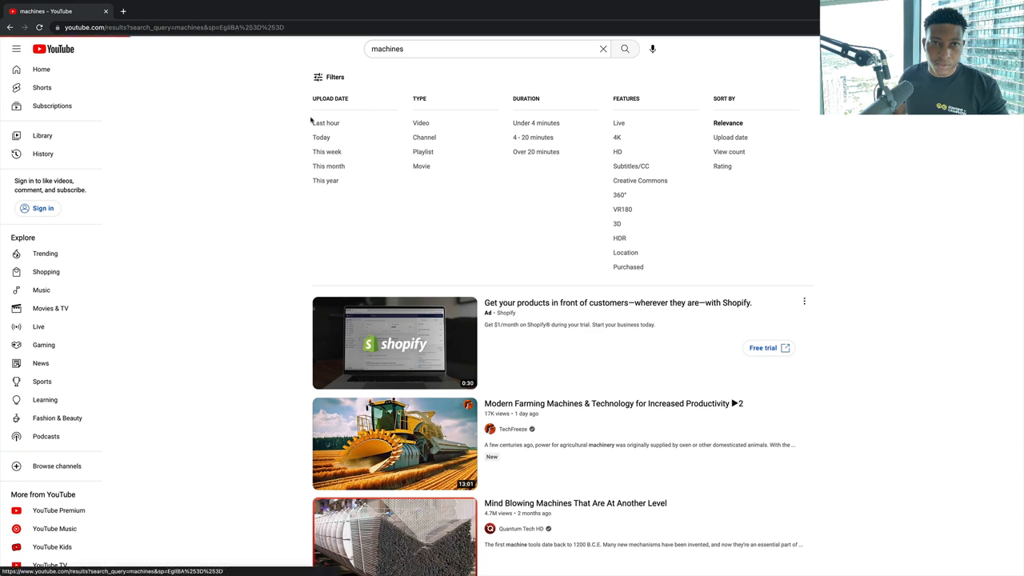
left_click(328, 165)
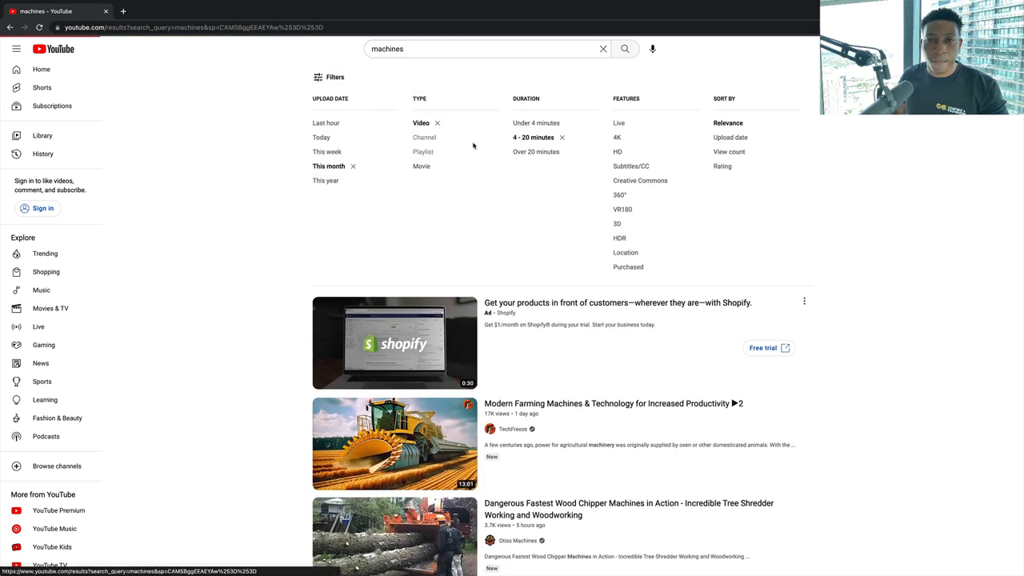
scroll("down", 3)
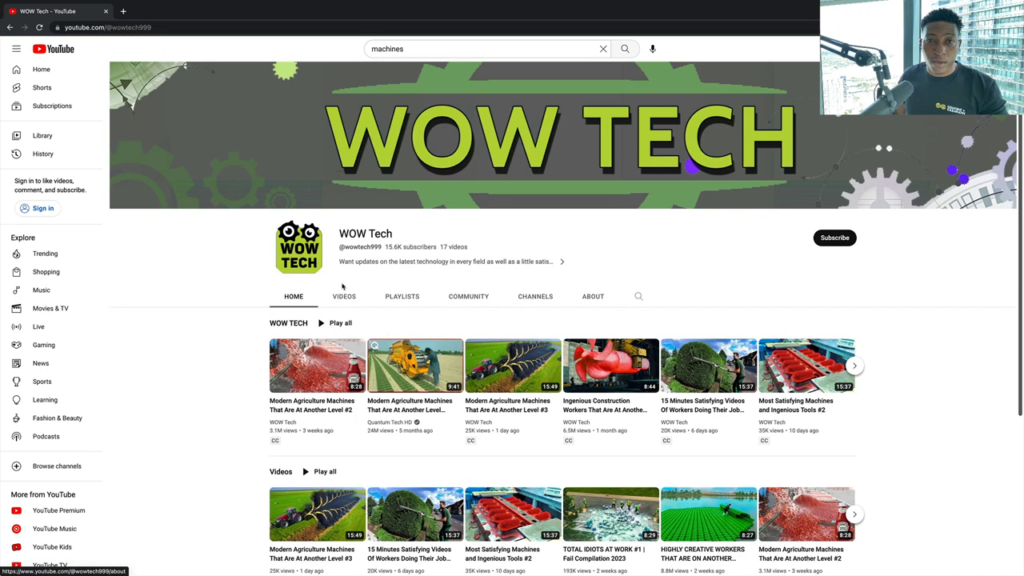
Step: Browse the WOW Tech channel's Videos grid of machine and worker compilations
left_click(344, 296)
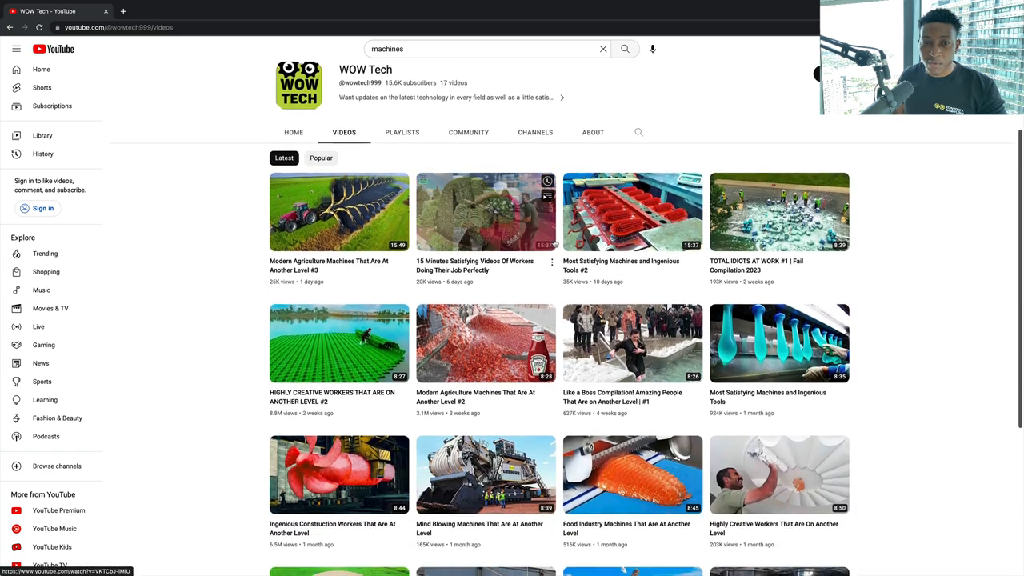
scroll("down", 3)
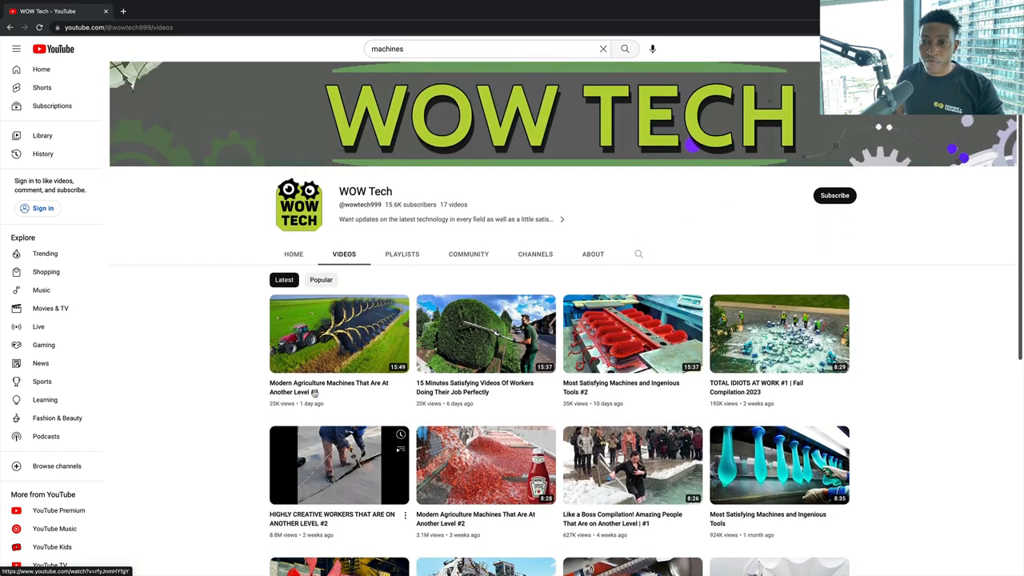
scroll("down", 3)
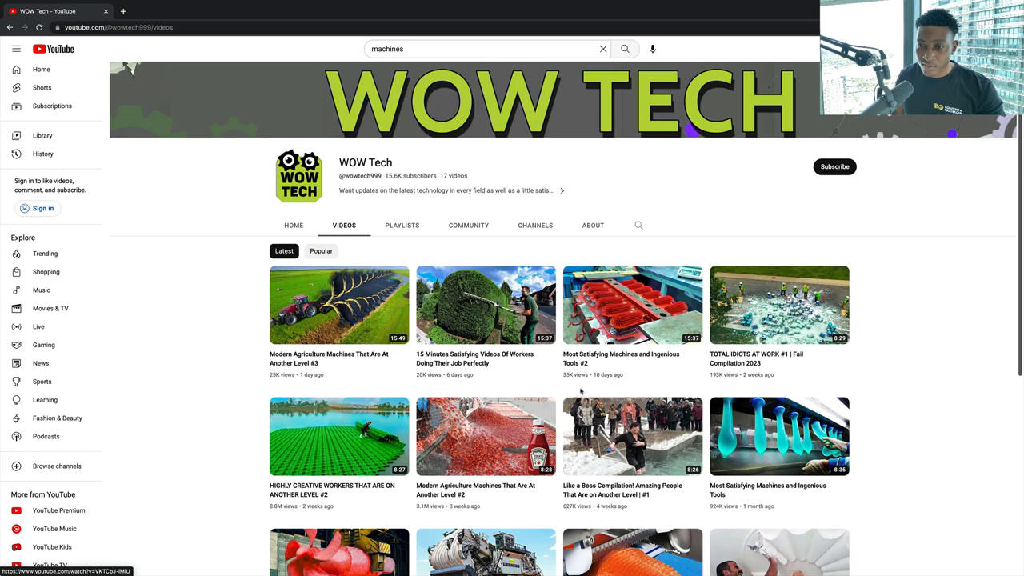
mouse_move(996, 487)
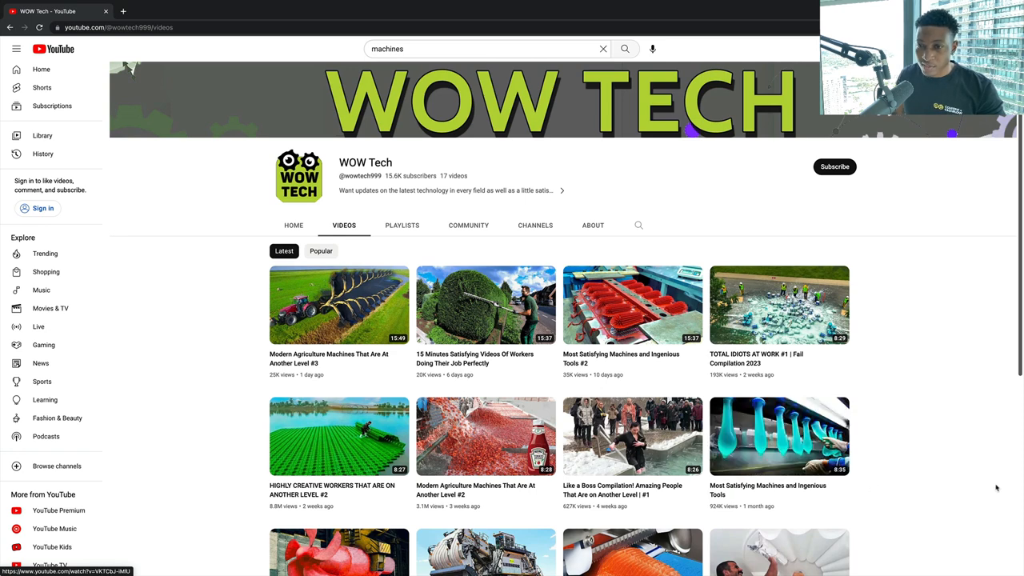
scroll("down", 3)
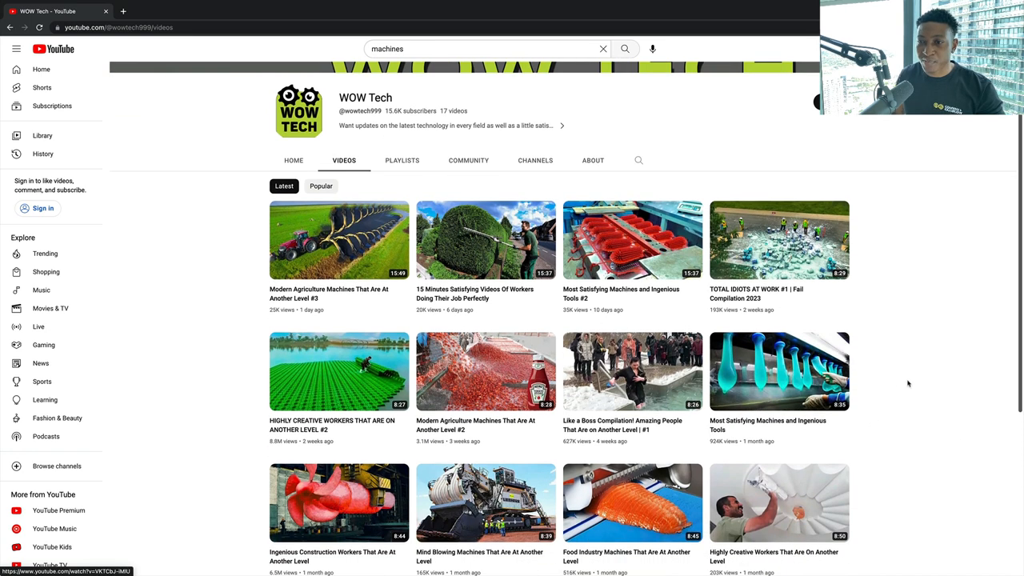
mouse_move(888, 414)
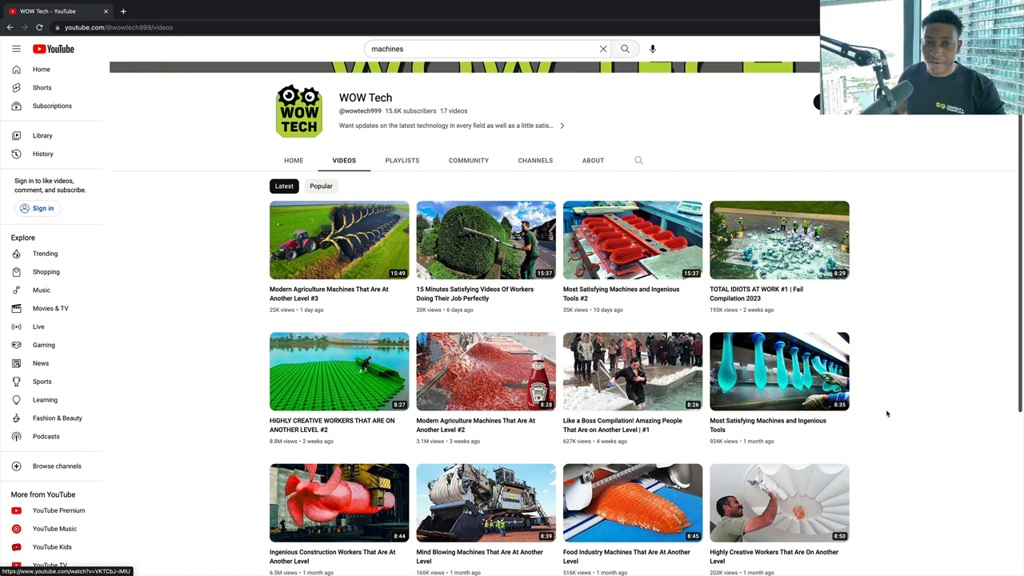
Step: Scroll back up the uploads and select the WOW Tech channel name
scroll("down", 3)
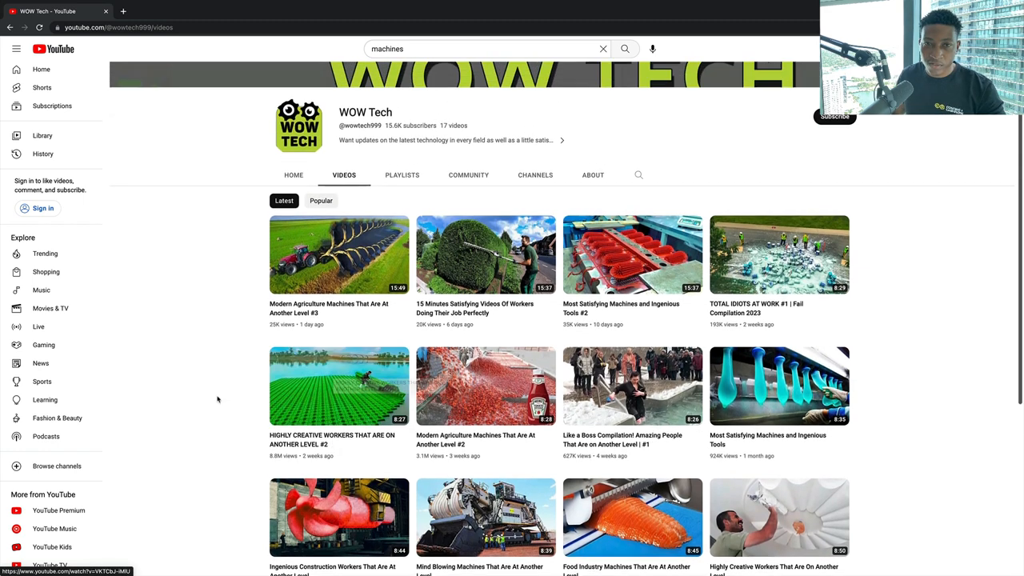
scroll("up", 3)
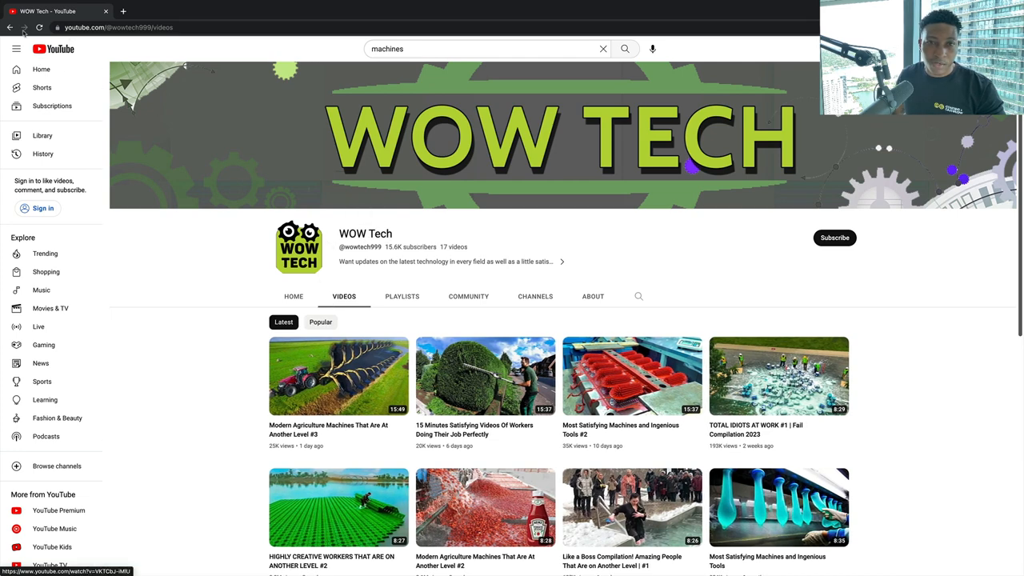
mouse_move(365, 234)
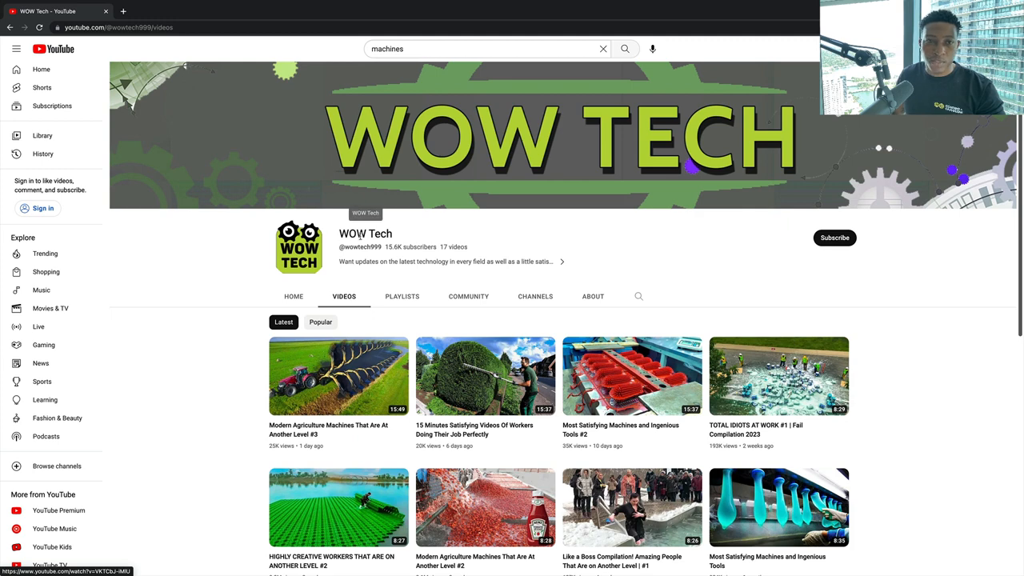
double_click(364, 233)
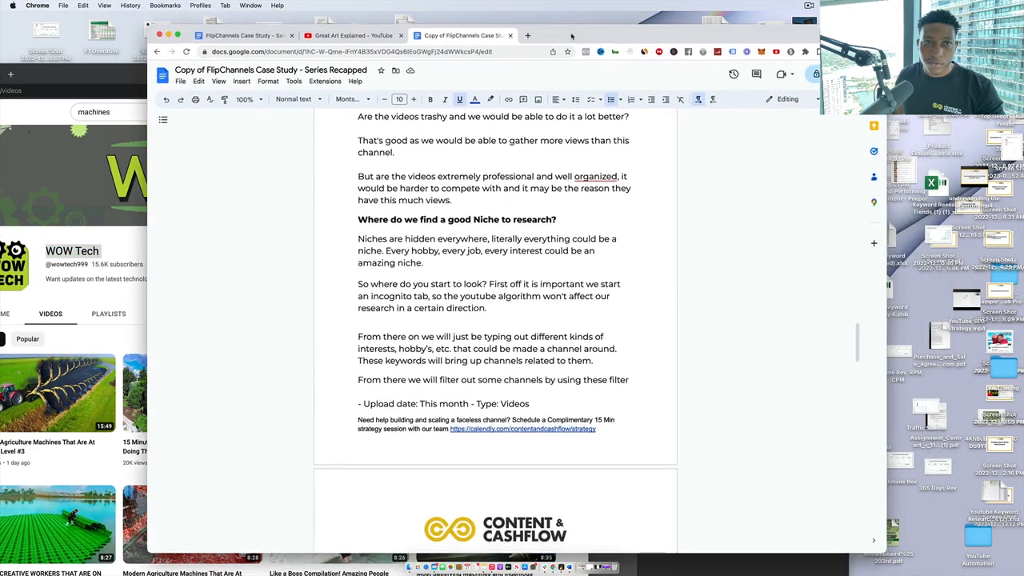
Step: Scroll the case study down to its Examples section of niches and example channels
scroll("down", 3)
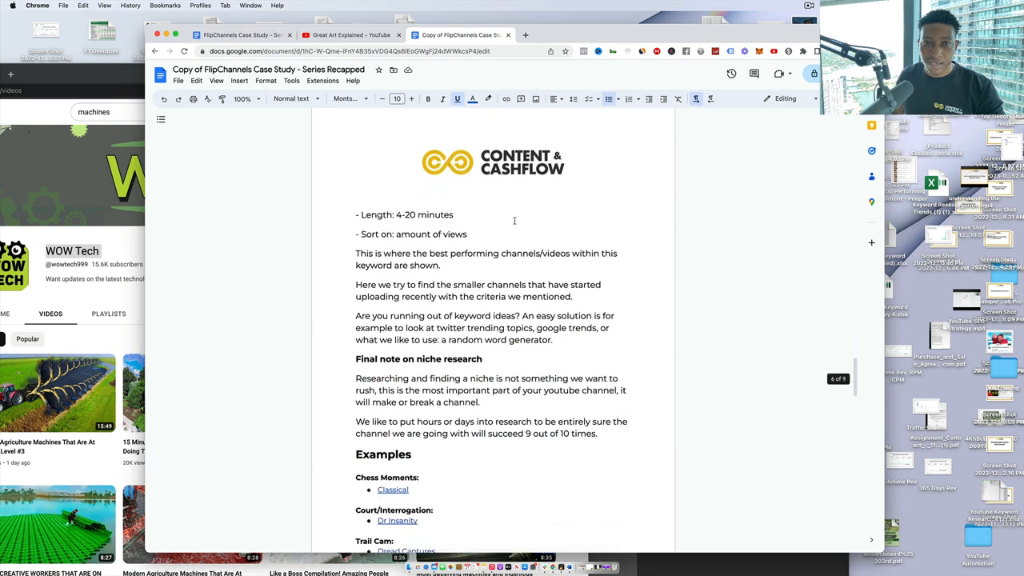
scroll("down", 3)
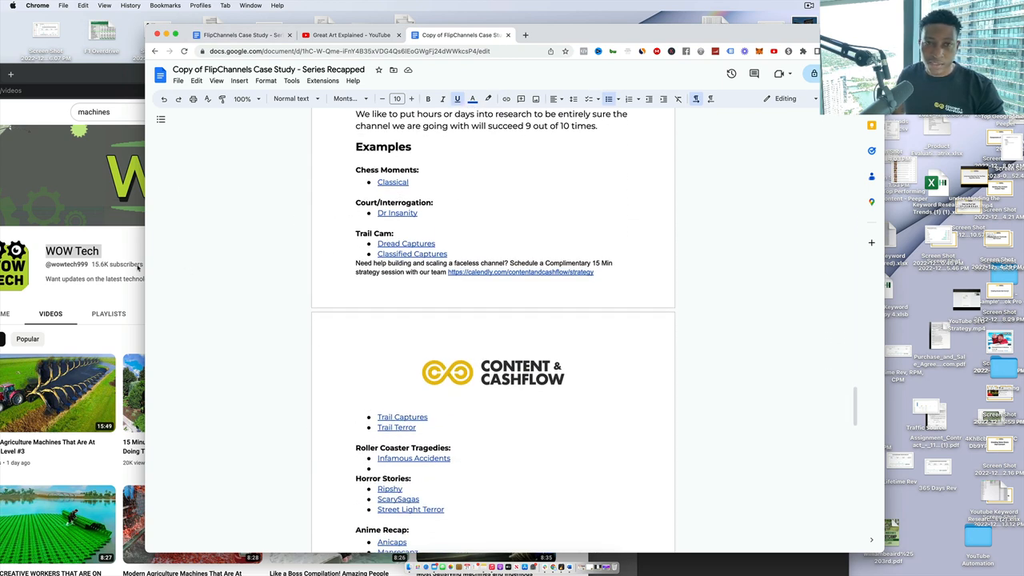
scroll("down", 3)
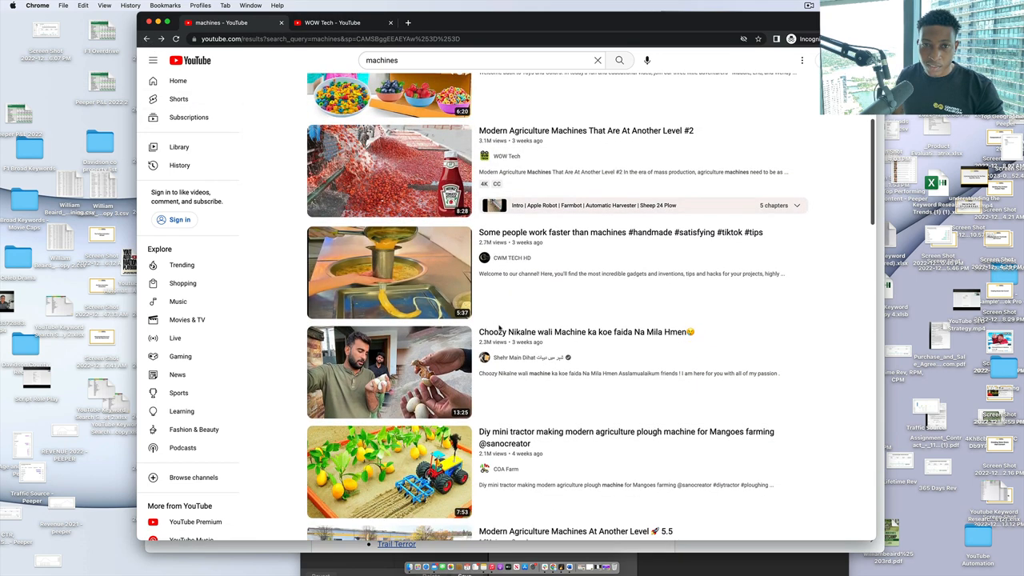
Step: Check the CWM TECH HD and Noal Farm channels from the machines results, returning each time
scroll("down", 3)
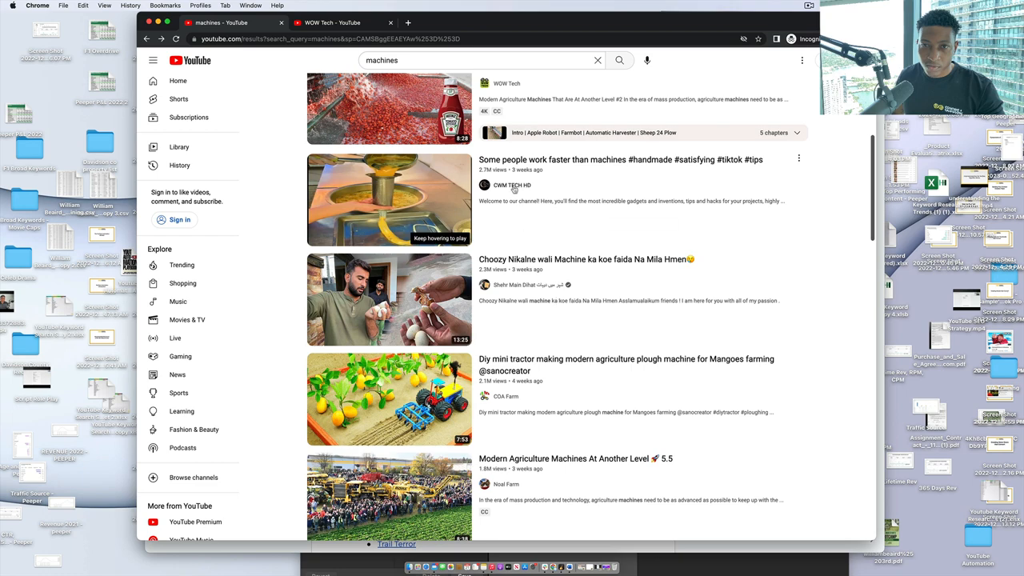
left_click(512, 186)
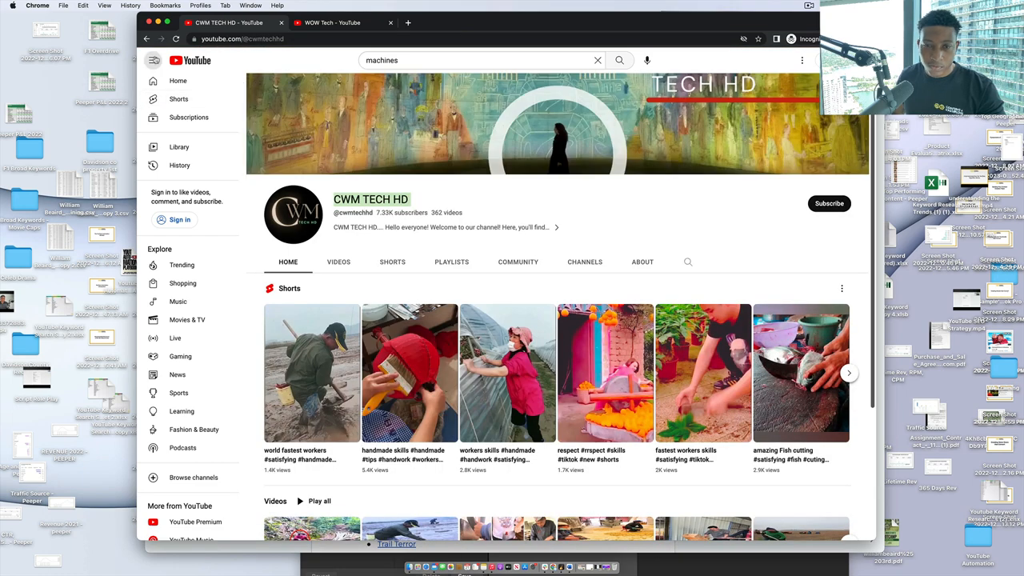
left_click(619, 61)
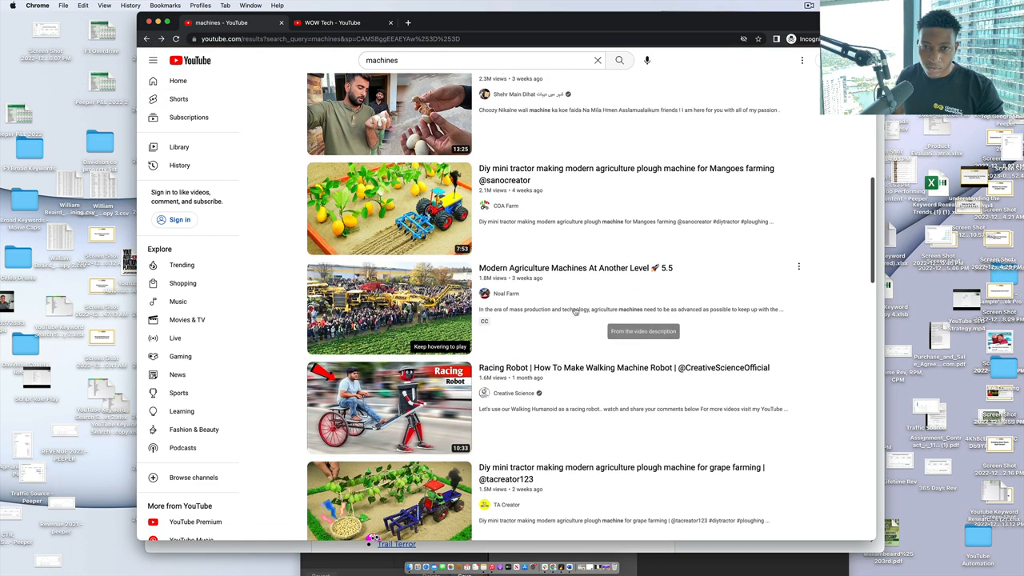
left_click(505, 294)
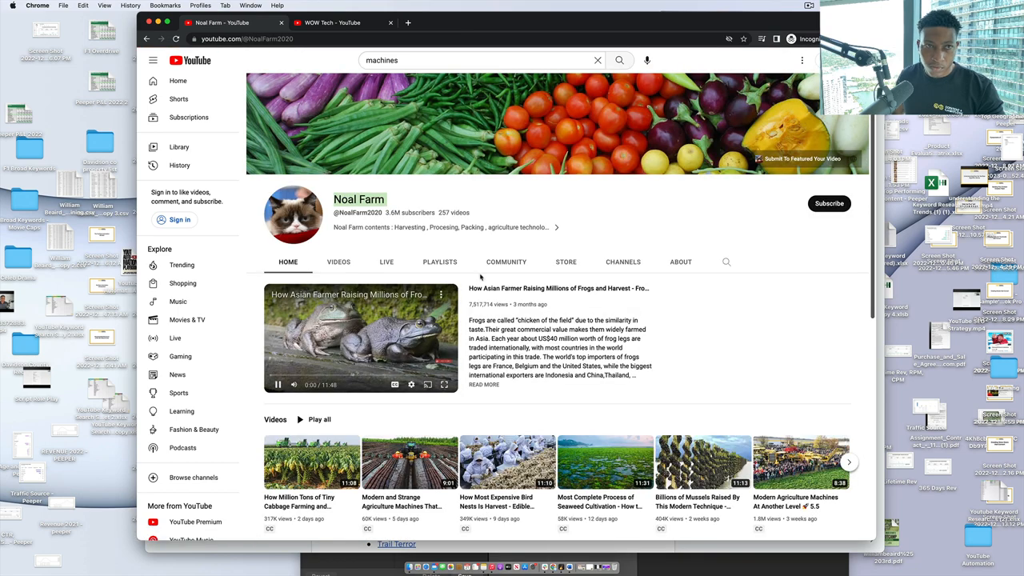
left_click(619, 61)
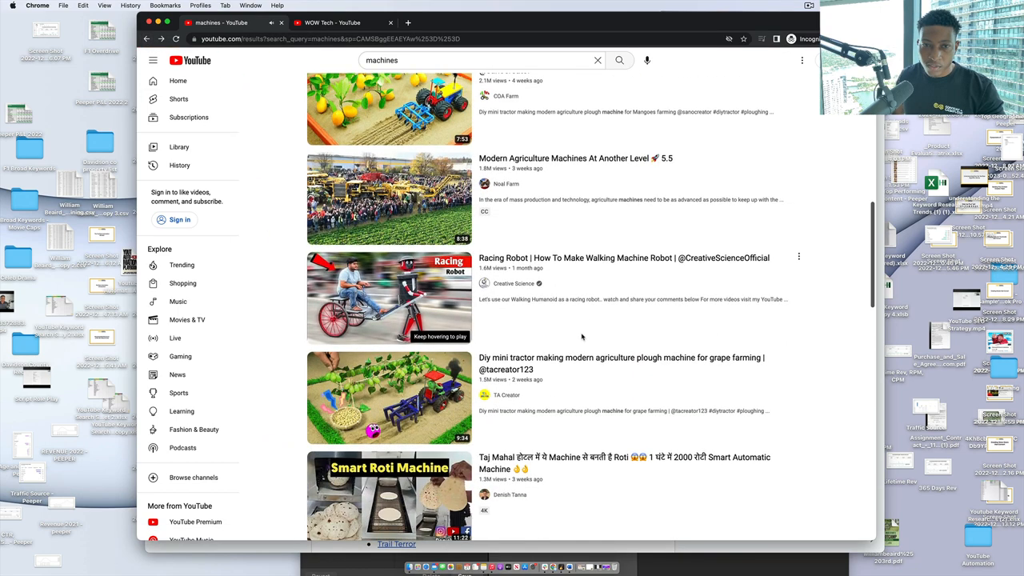
Step: Scroll further down the machines results and open the TAT Woodworking channel
scroll("down", 3)
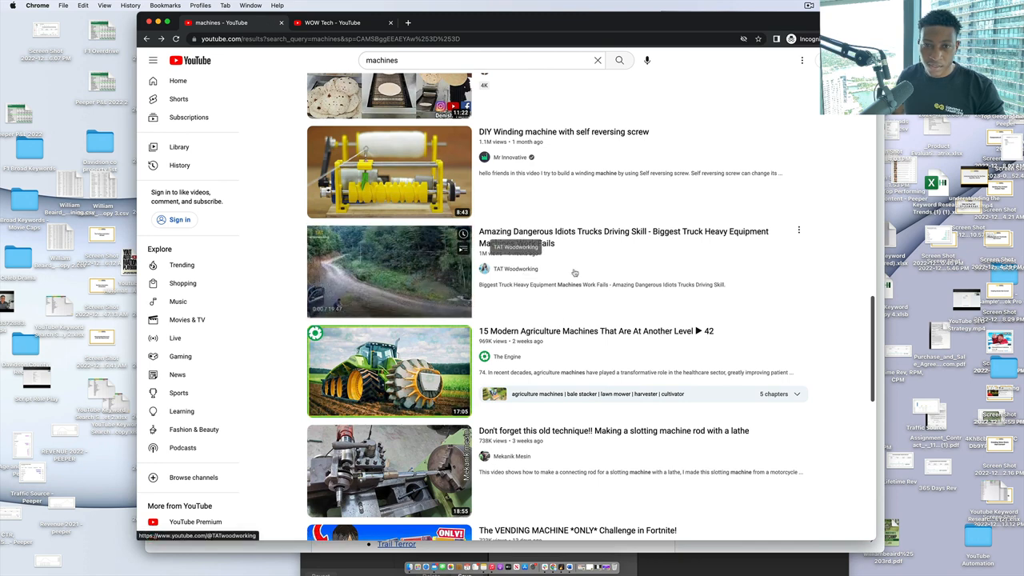
left_click(515, 269)
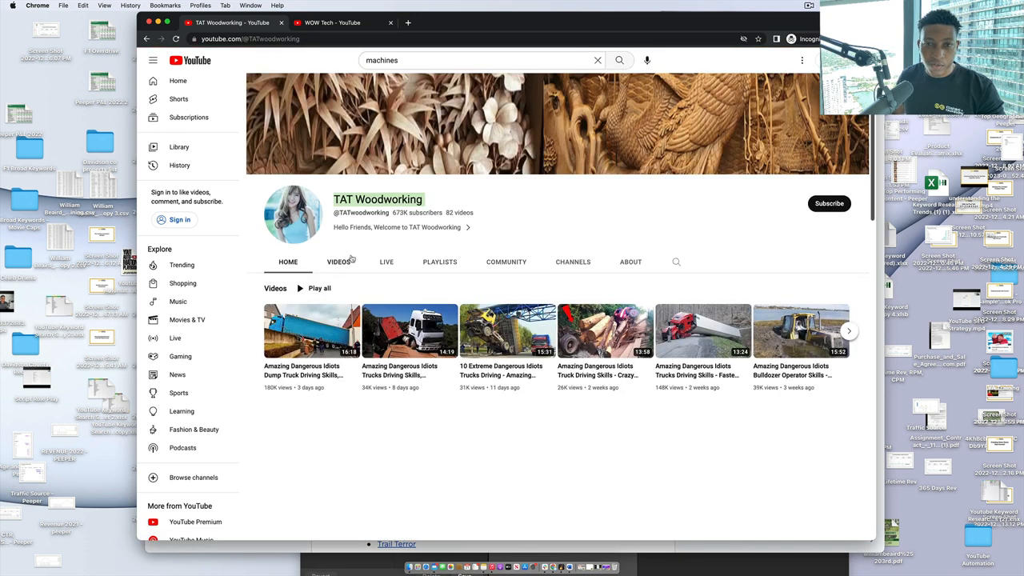
Step: Review TAT Woodworking's Videos tab and channel description, then return to its uploads
left_click(339, 262)
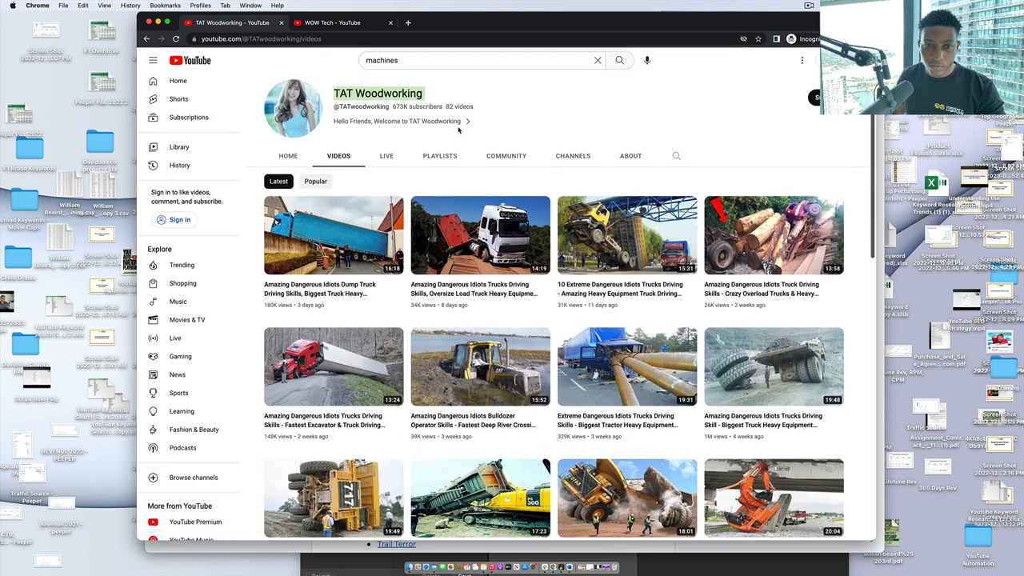
left_click(630, 155)
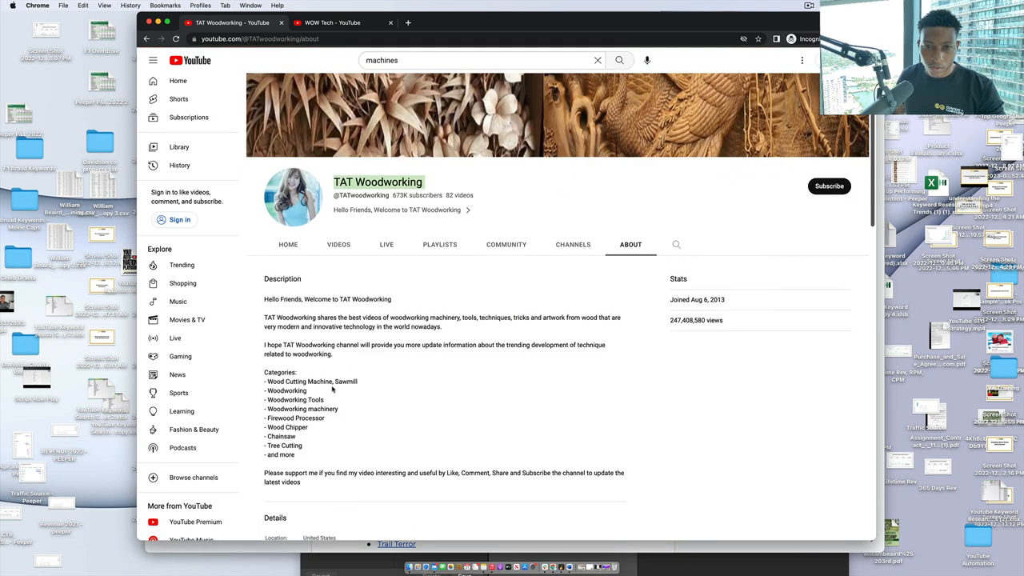
scroll("down", 3)
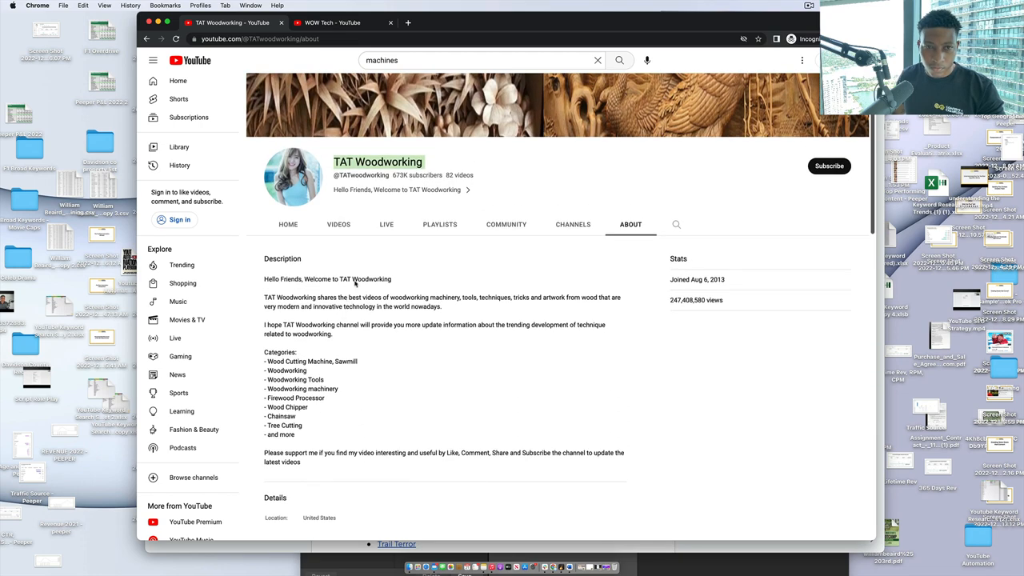
left_click(339, 224)
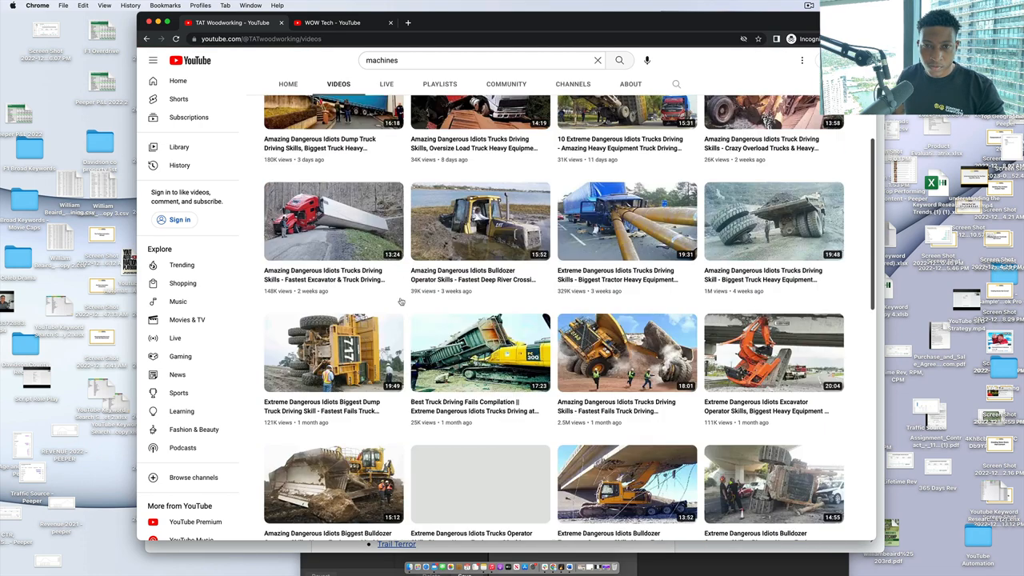
Step: Browse through TAT Woodworking's uploads and go back to the machines search results
scroll("down", 3)
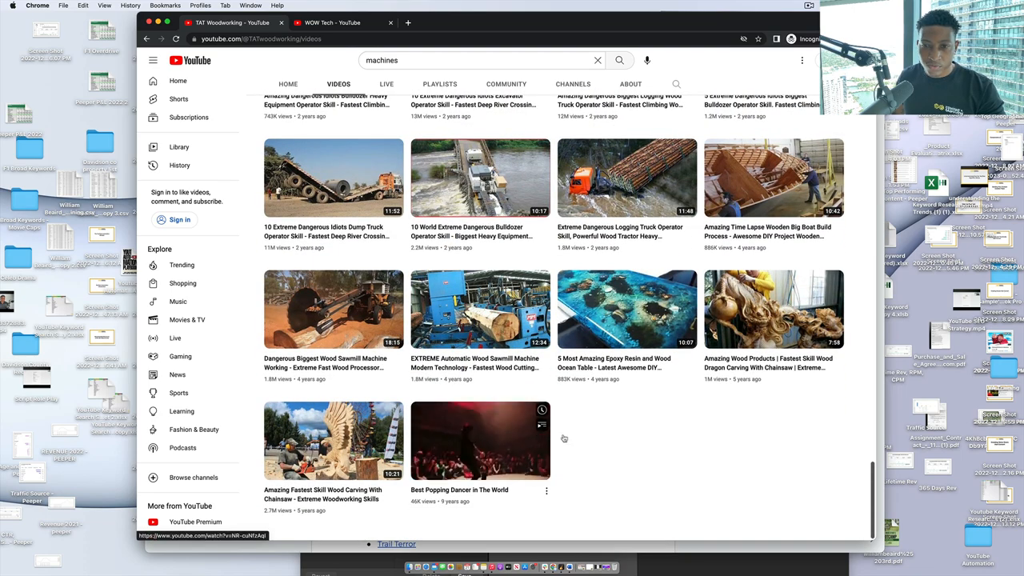
scroll("up", 3)
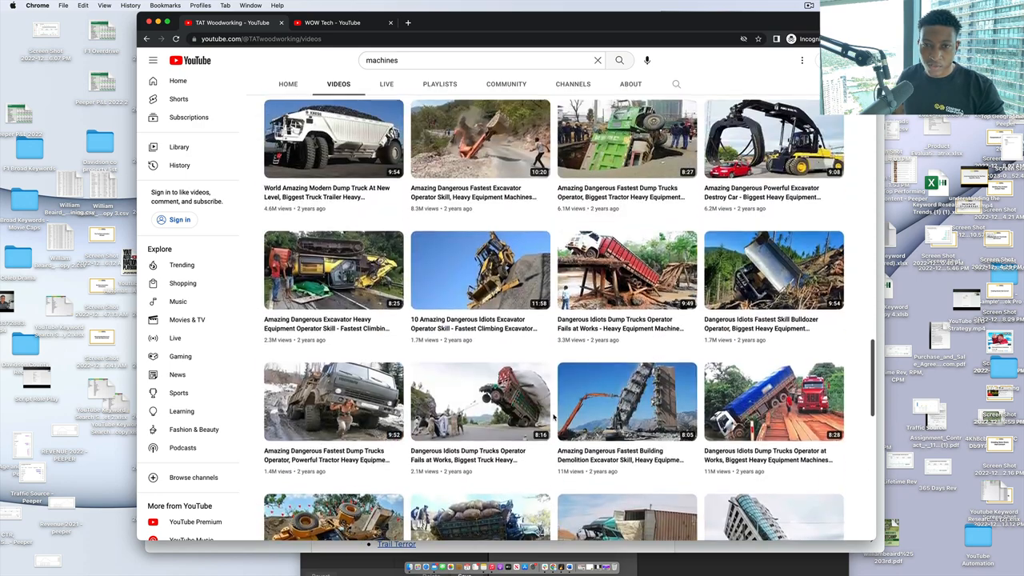
scroll("down", 3)
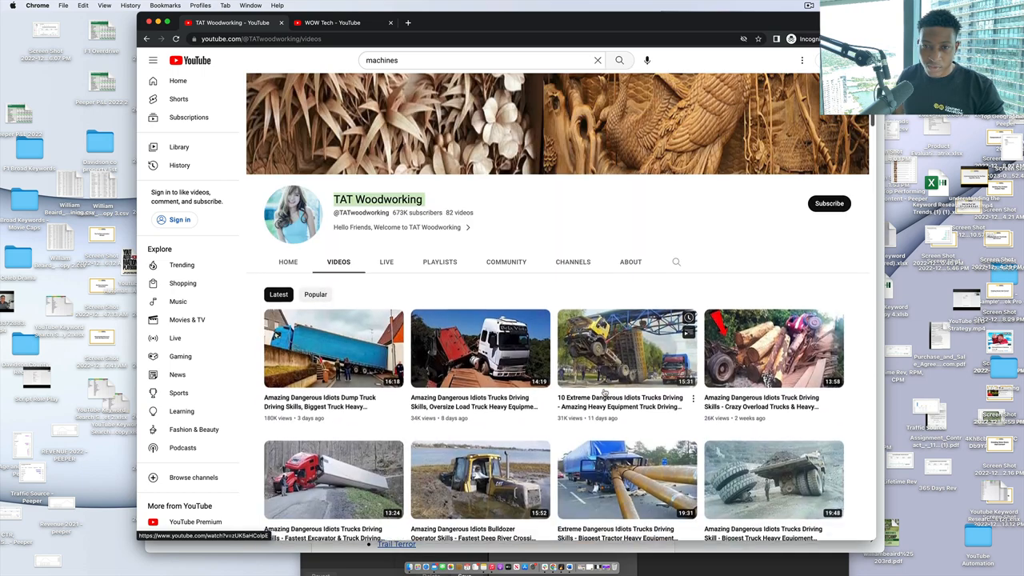
scroll("down", 3)
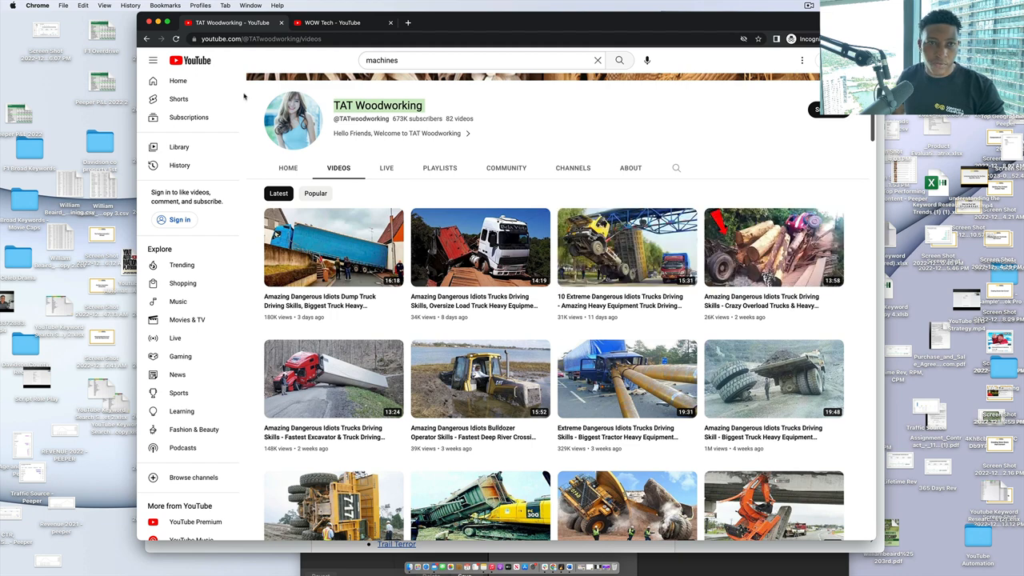
left_click(630, 168)
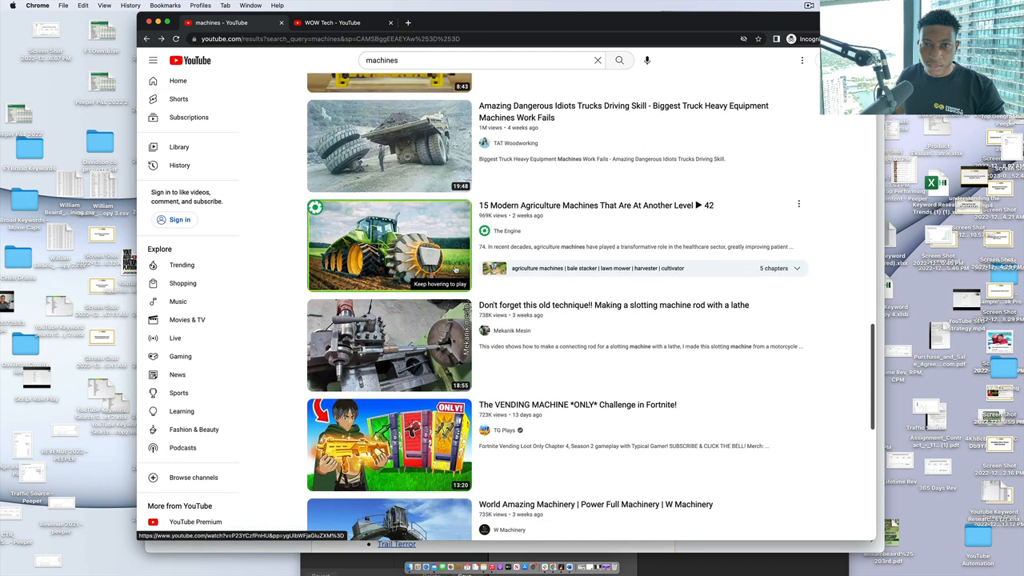
left_click(507, 230)
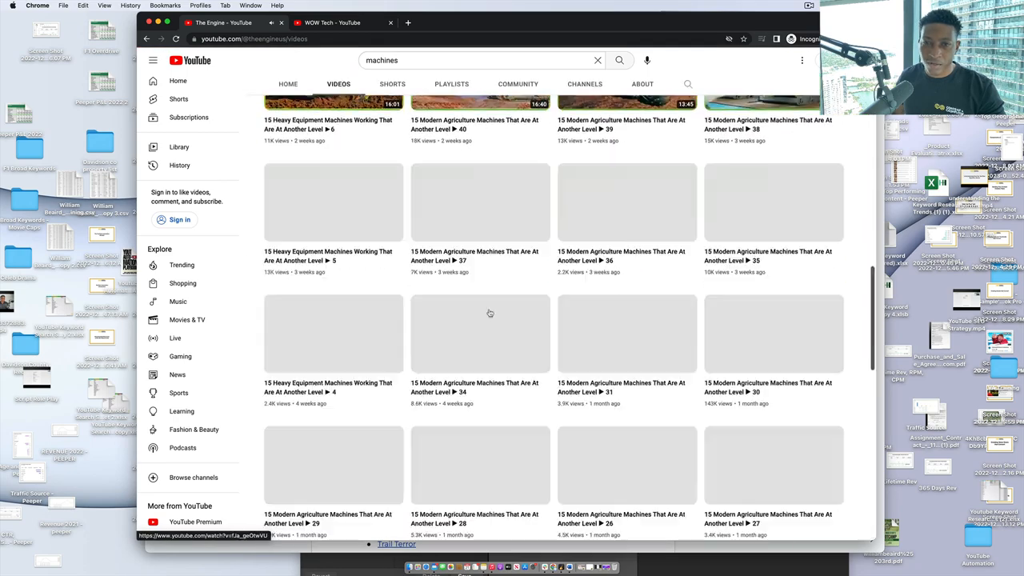
scroll("down", 3)
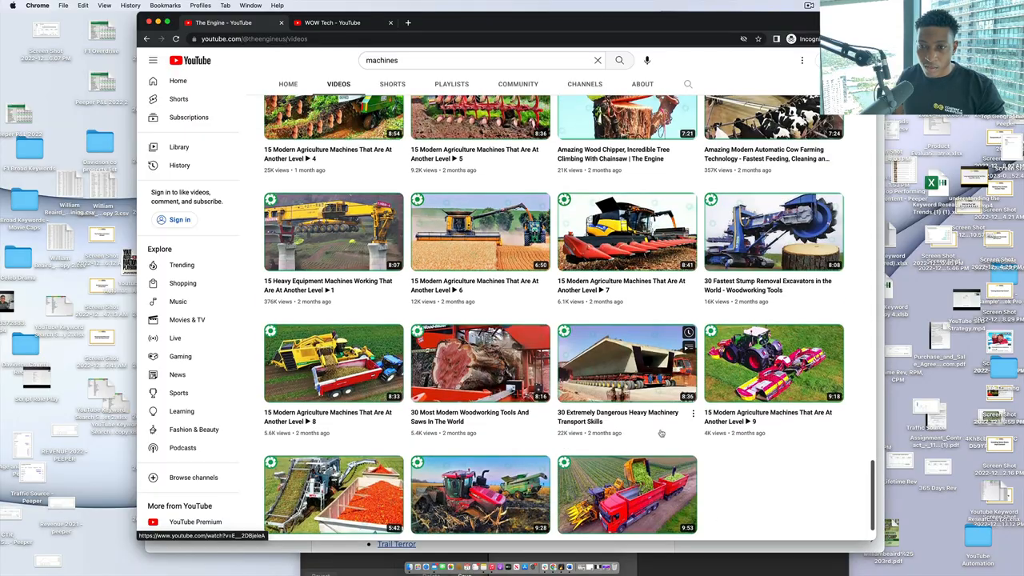
scroll("down", 3)
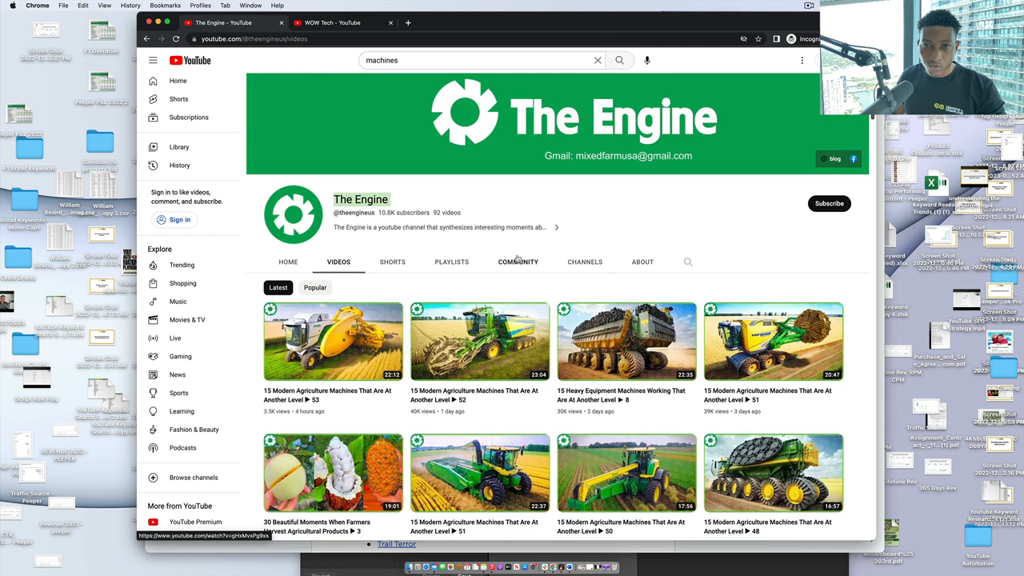
left_click(643, 262)
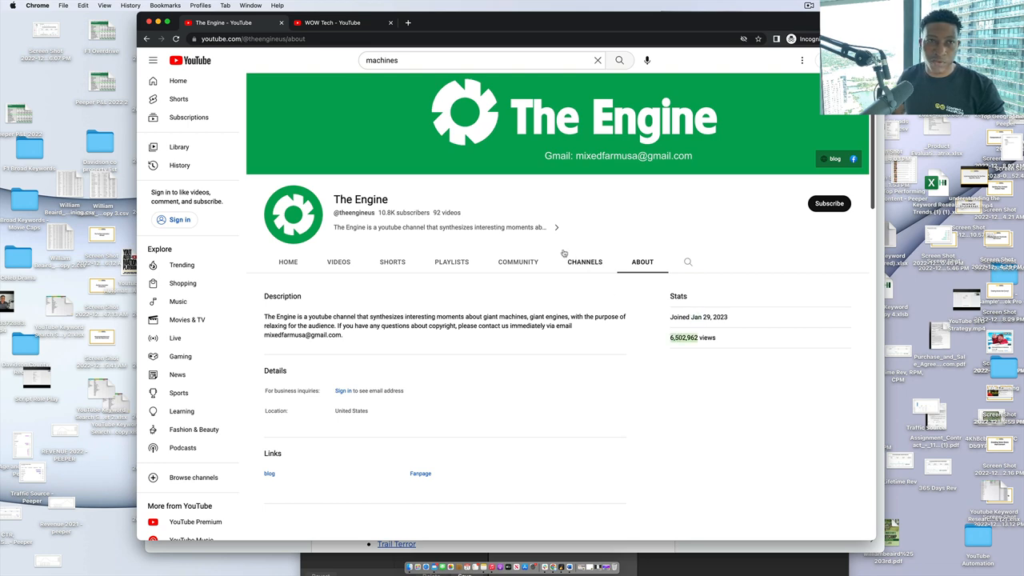
left_click(147, 38)
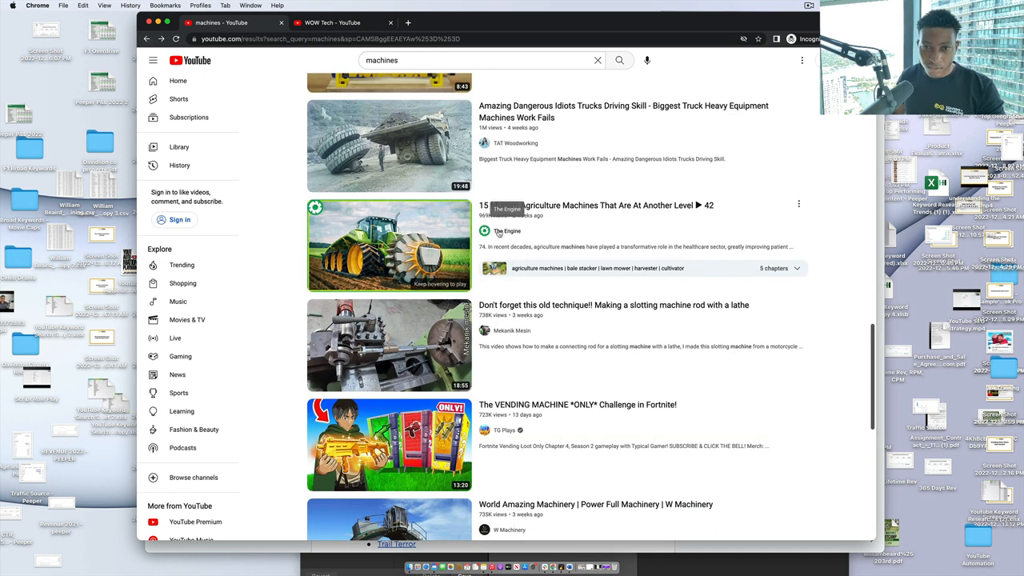
left_click(507, 230)
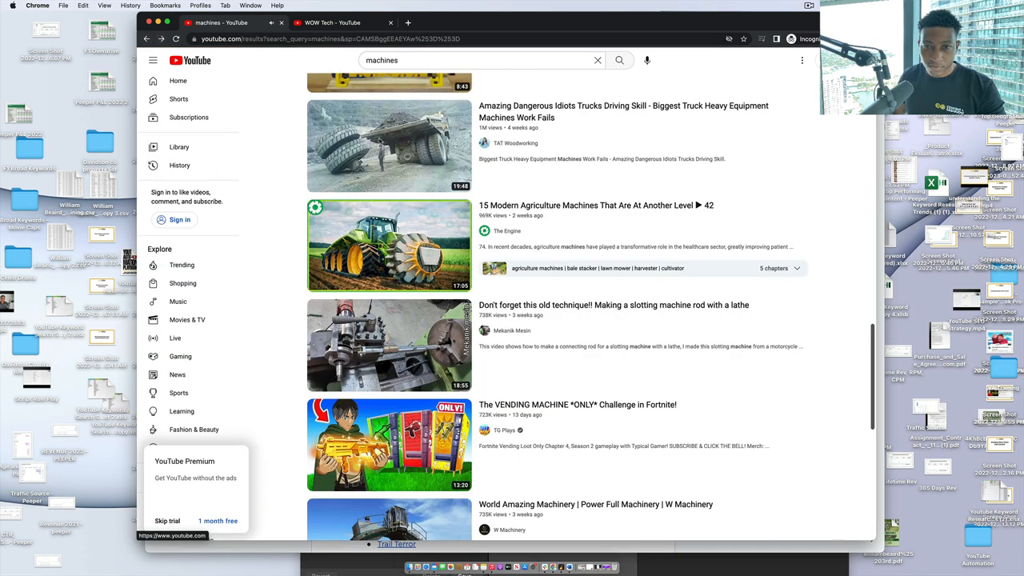
scroll("down", 3)
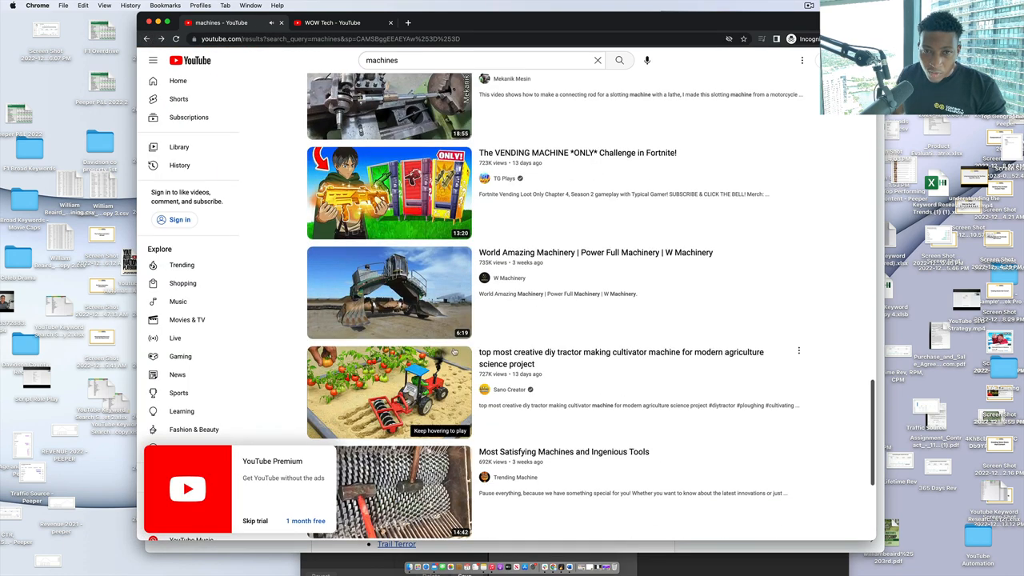
left_click(508, 278)
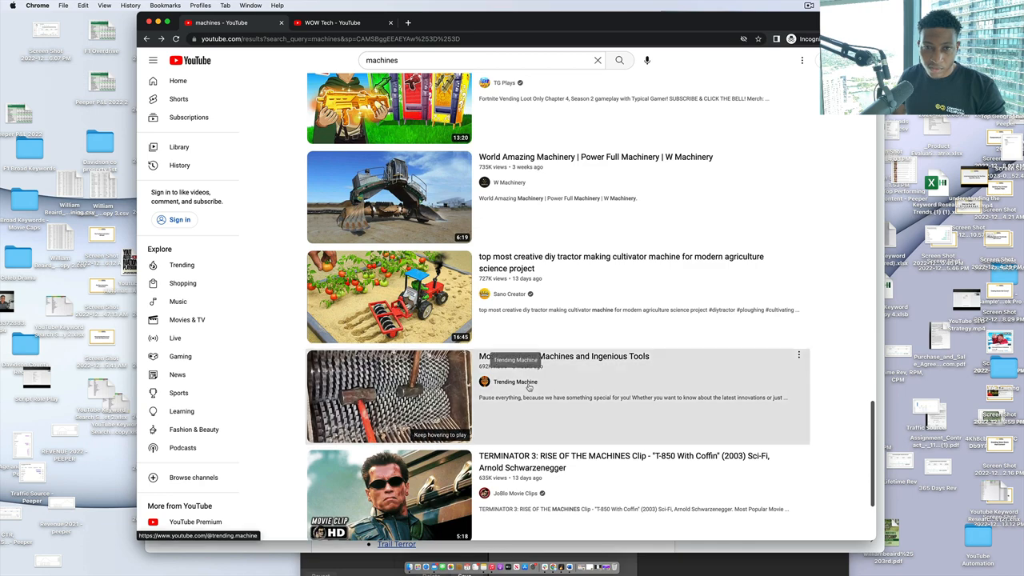
left_click(515, 381)
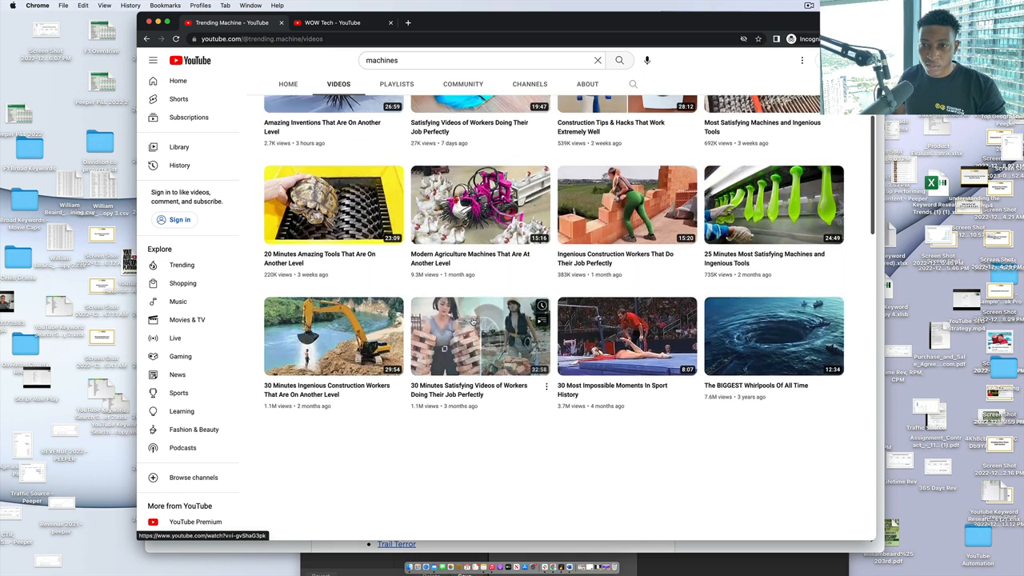
scroll("up", 3)
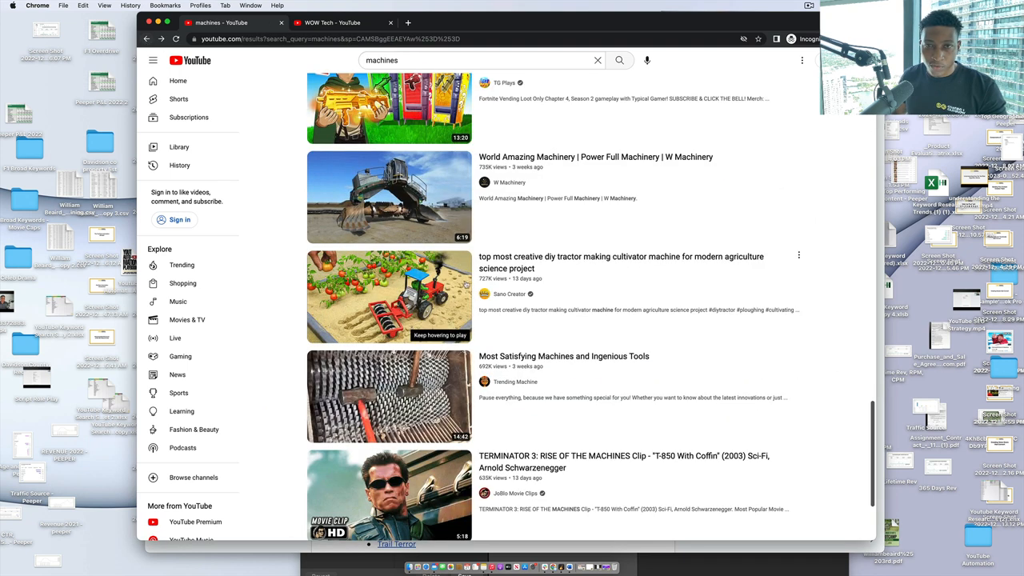
scroll("down", 3)
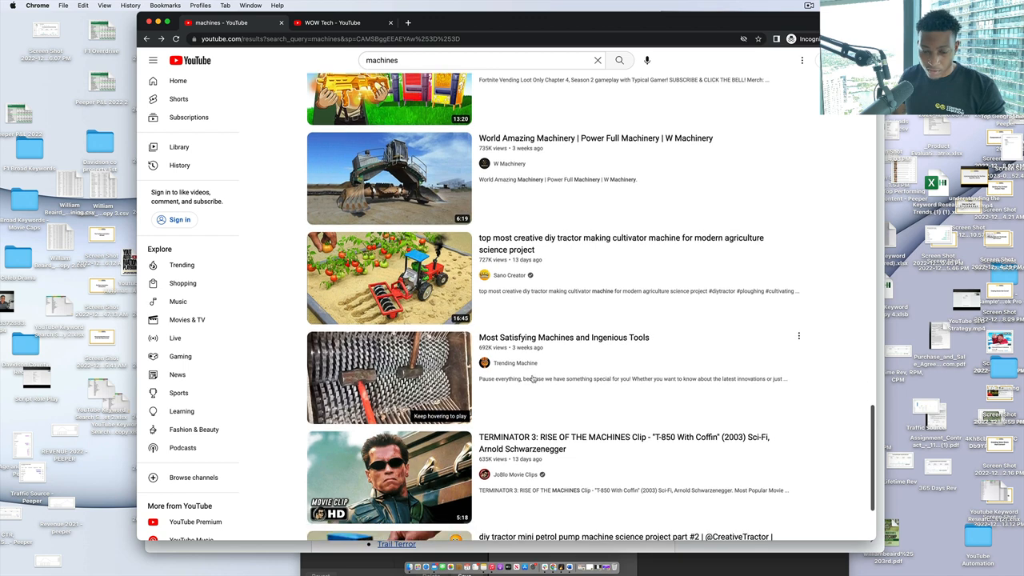
left_click(515, 362)
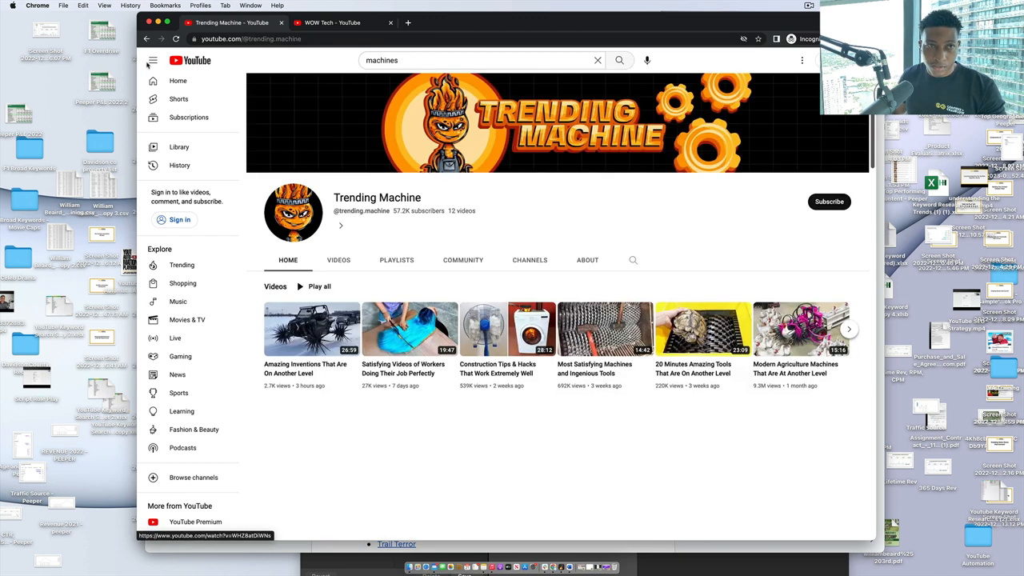
left_click(617, 60)
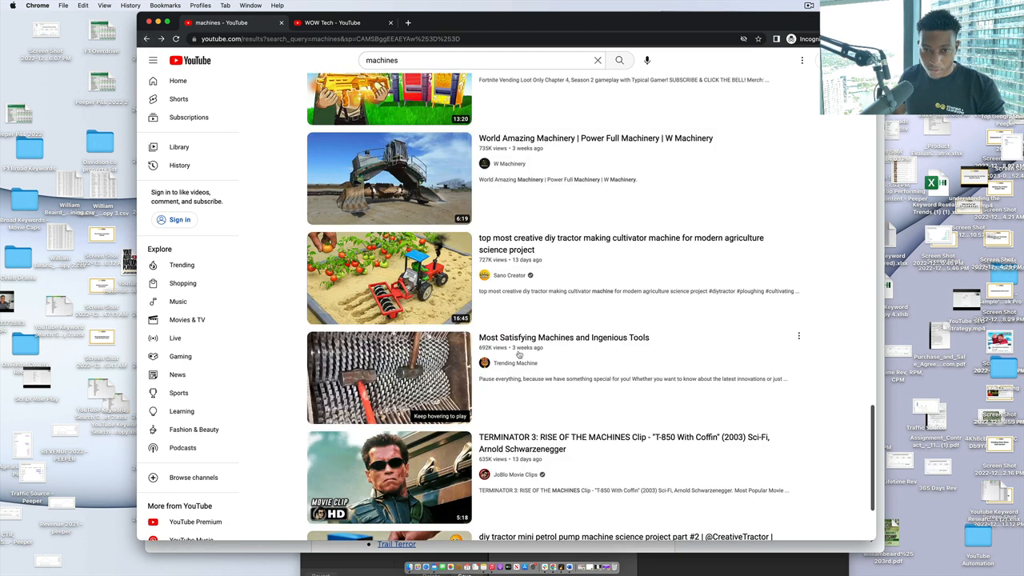
mouse_move(388, 378)
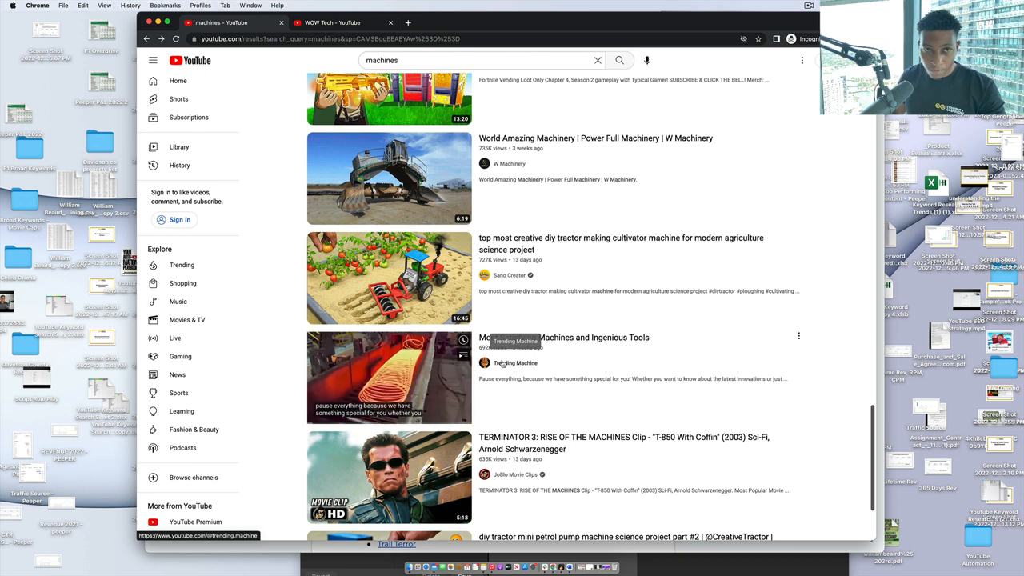
mouse_move(389, 377)
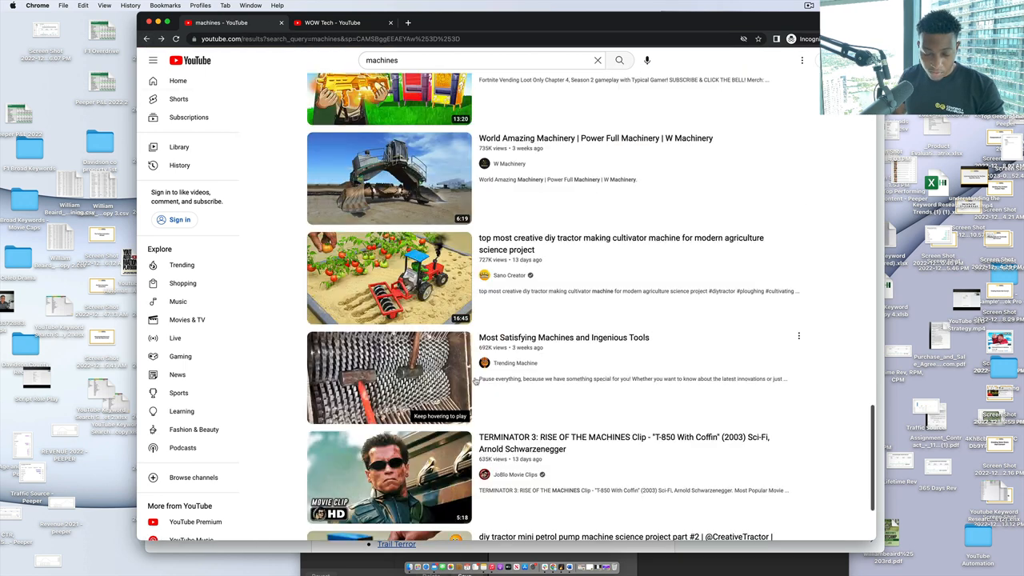
scroll("down", 3)
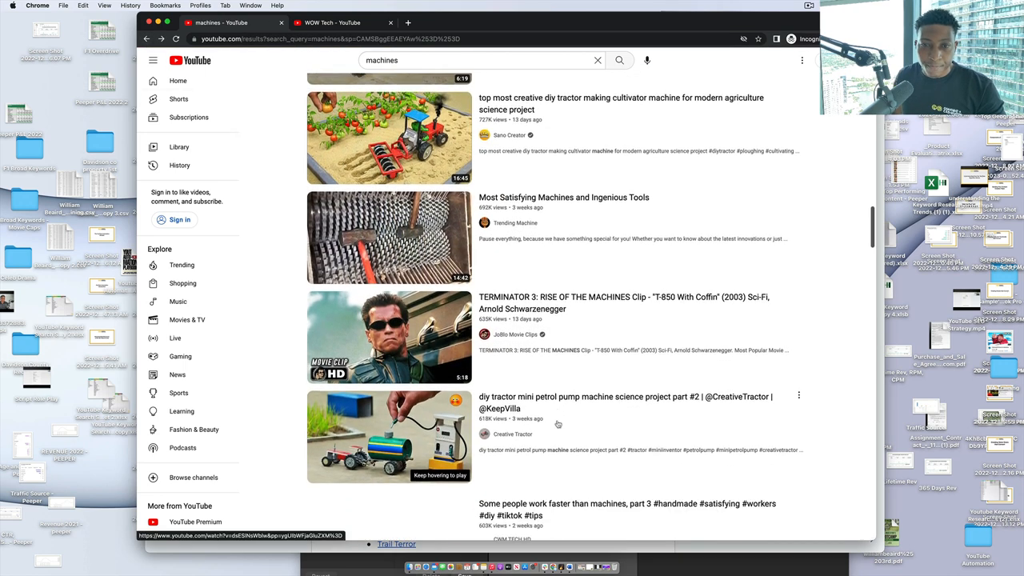
scroll("down", 3)
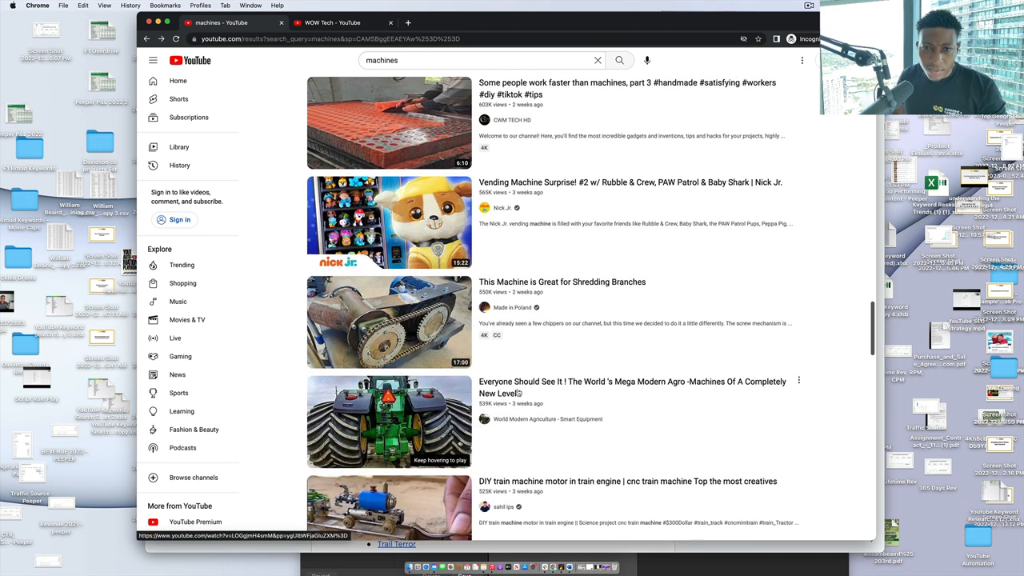
scroll("down", 3)
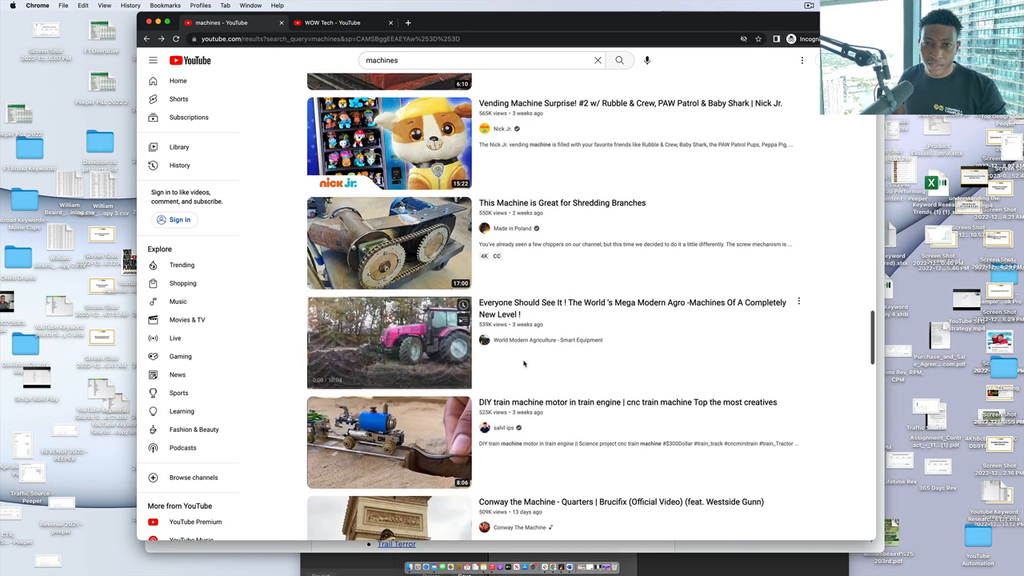
scroll("down", 3)
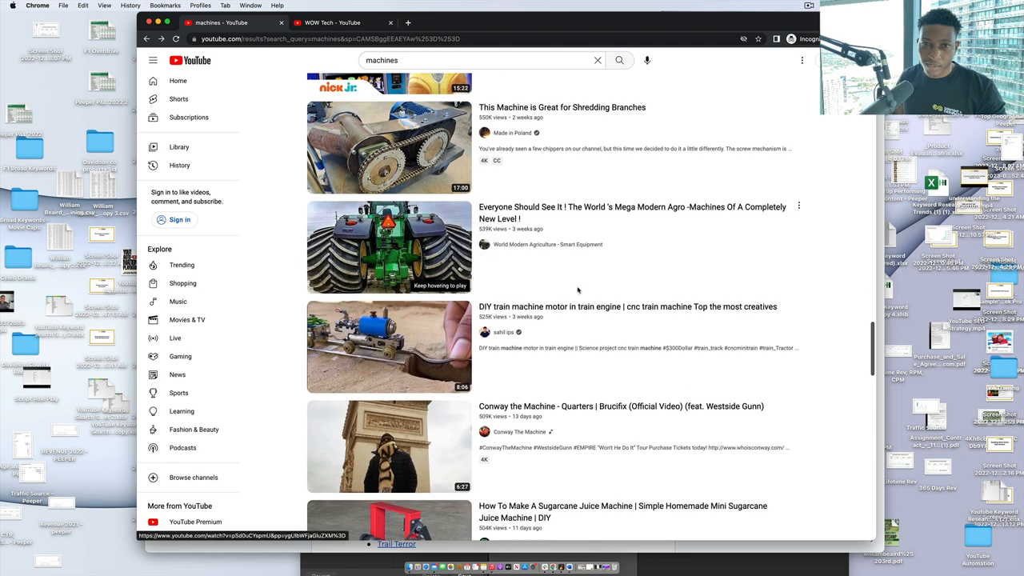
Step: Open the Fantastic Machinery channel from the results and browse its latest and popular videos
left_click(547, 243)
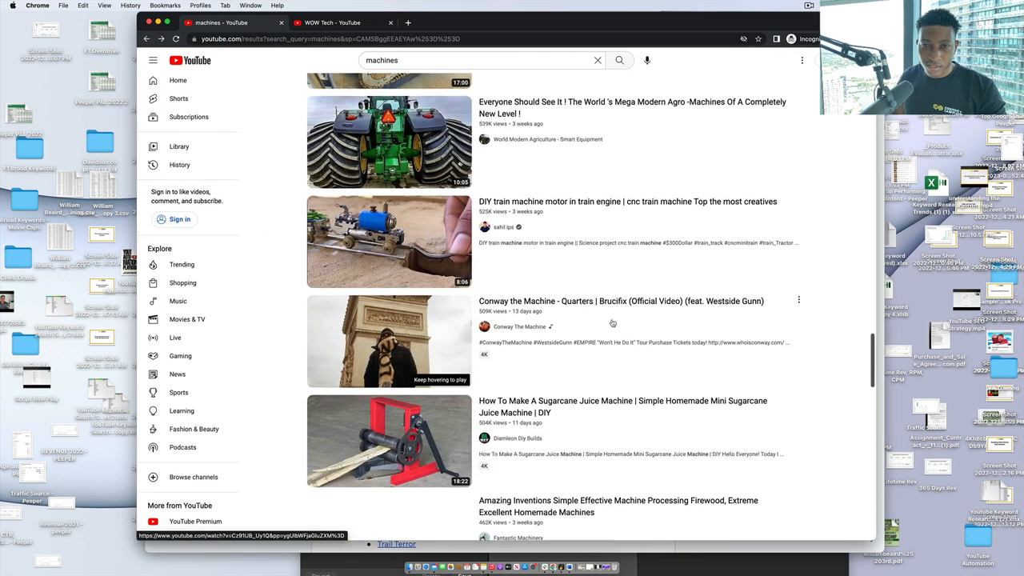
scroll("down", 3)
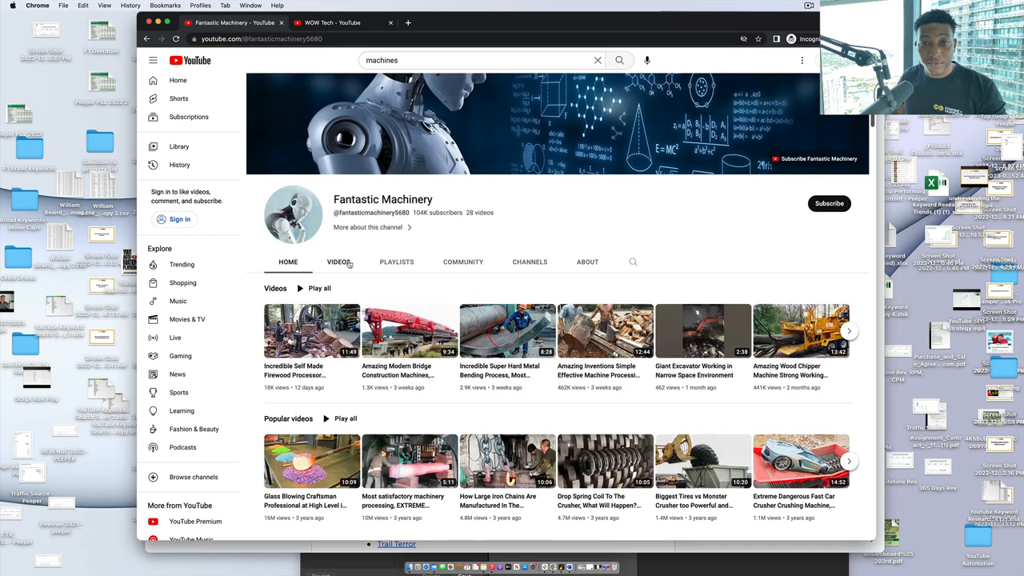
scroll("down", 3)
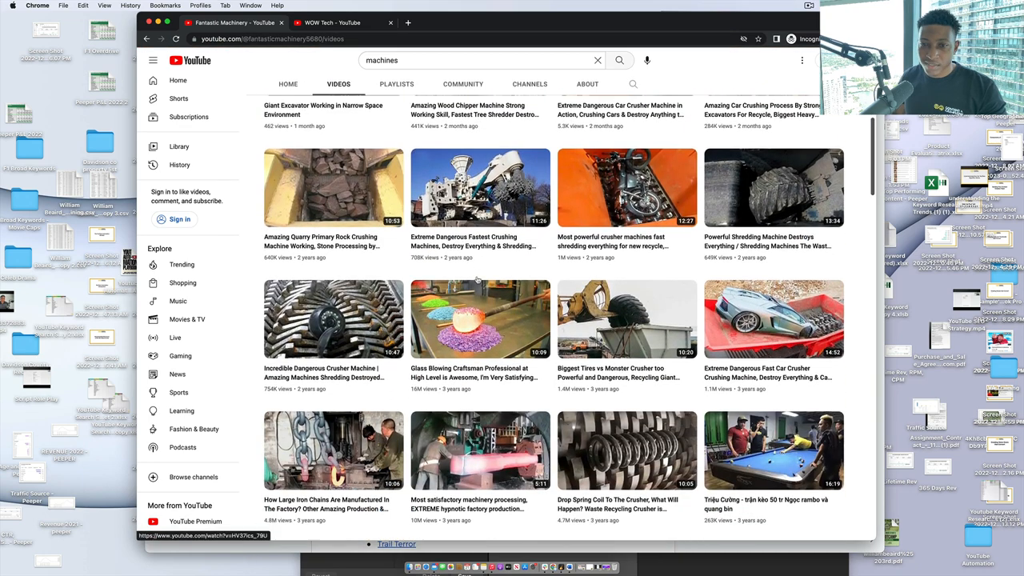
scroll("down", 3)
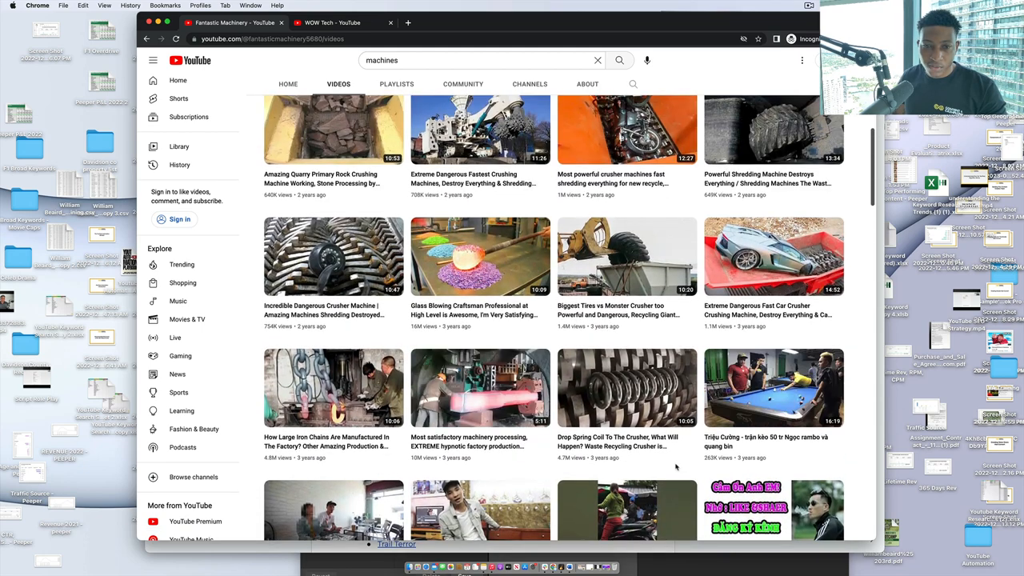
scroll("up", 3)
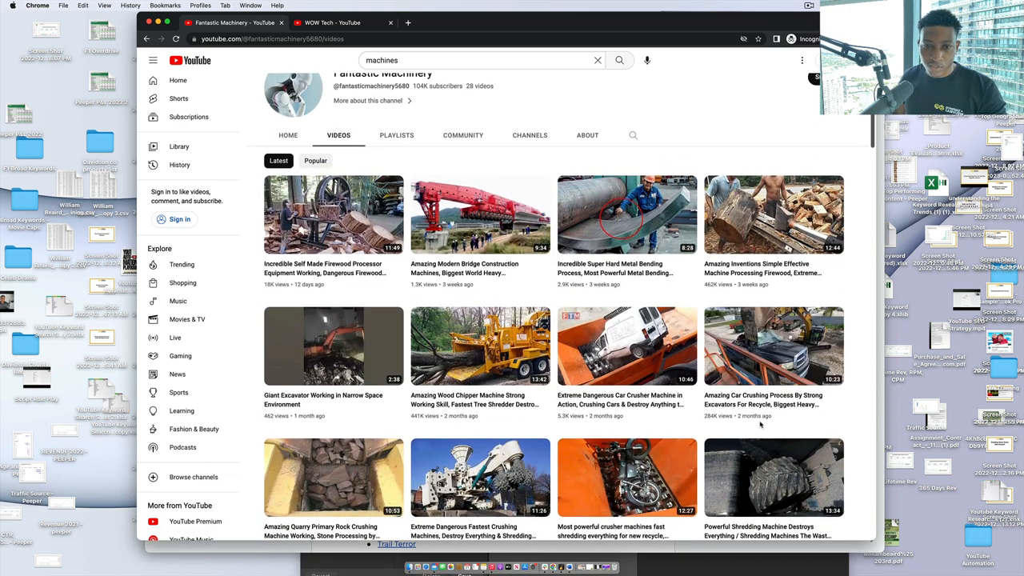
mouse_move(479, 346)
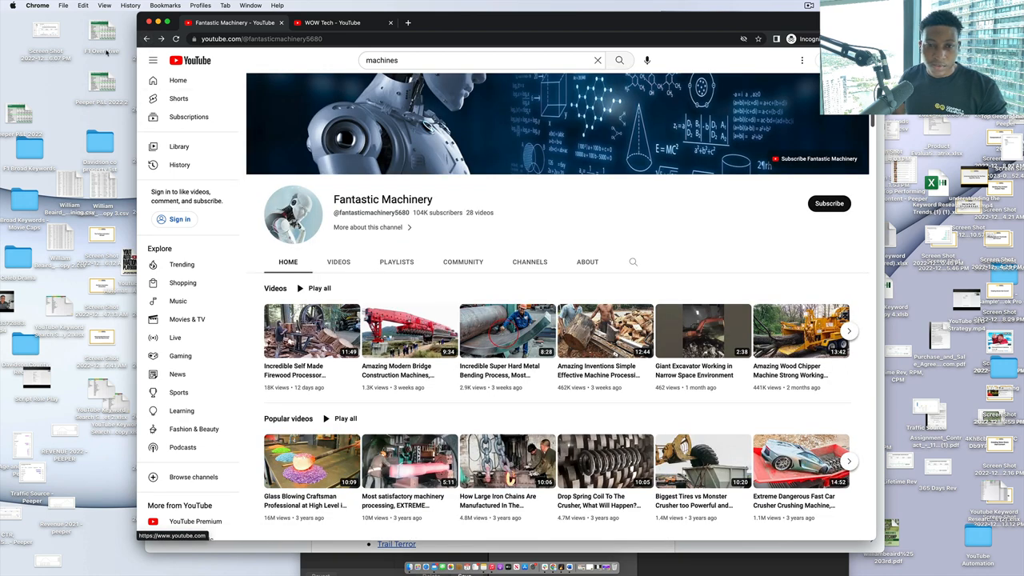
Step: Return to the machines results, open Make & Test and browse its welding-machine uploads
left_click(619, 60)
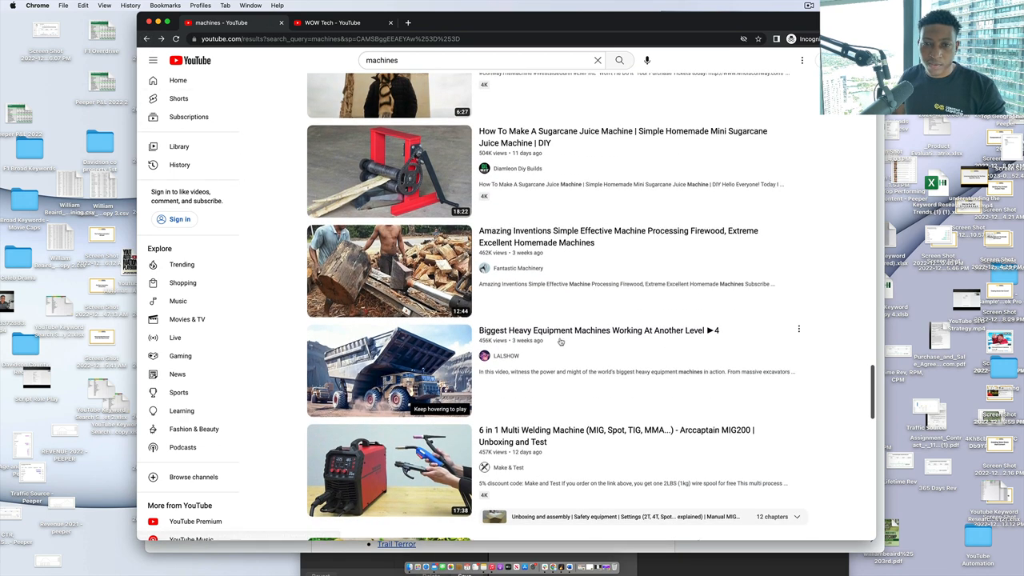
scroll("down", 3)
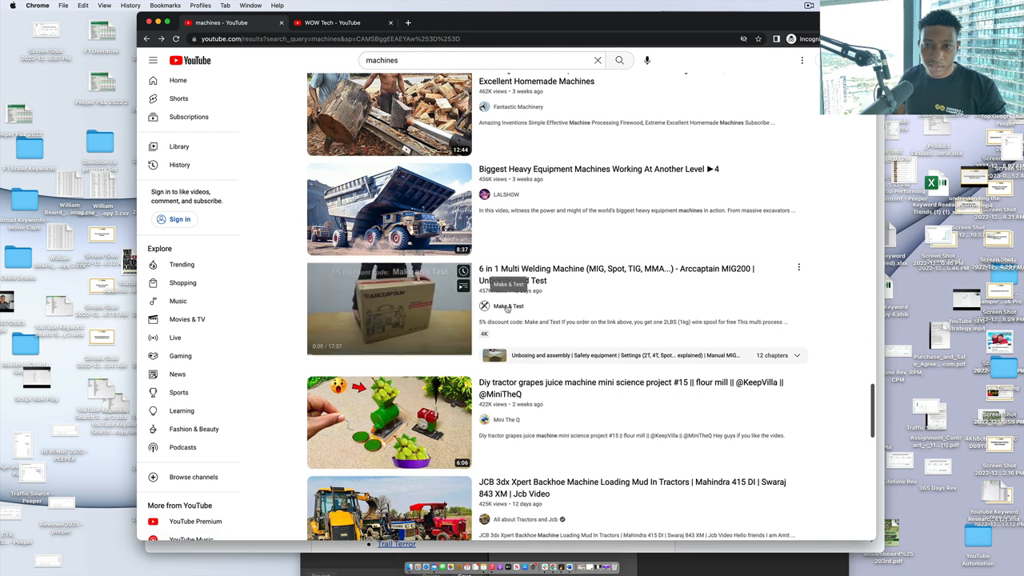
left_click(509, 306)
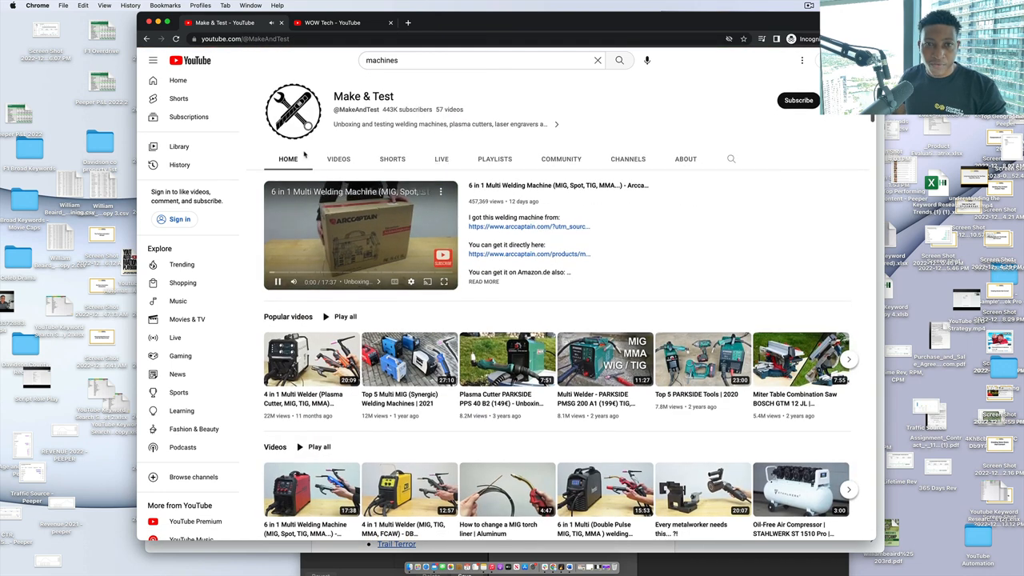
left_click(339, 159)
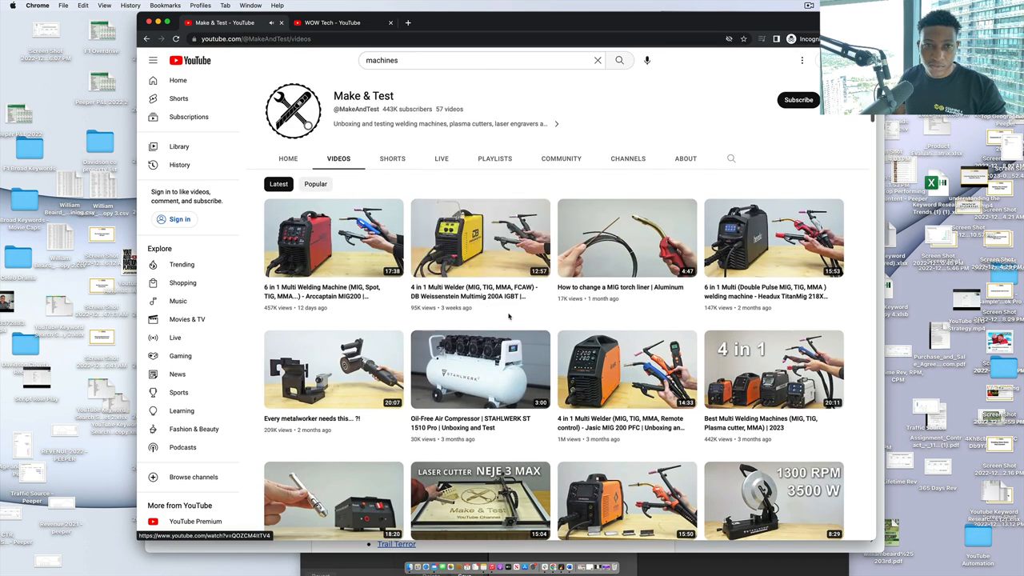
scroll("down", 3)
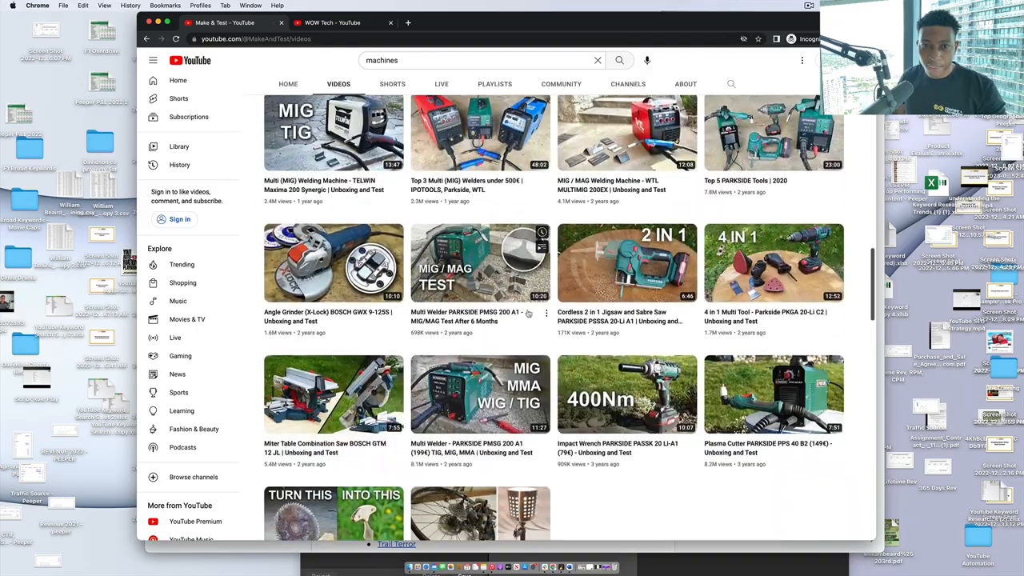
scroll("up", 3)
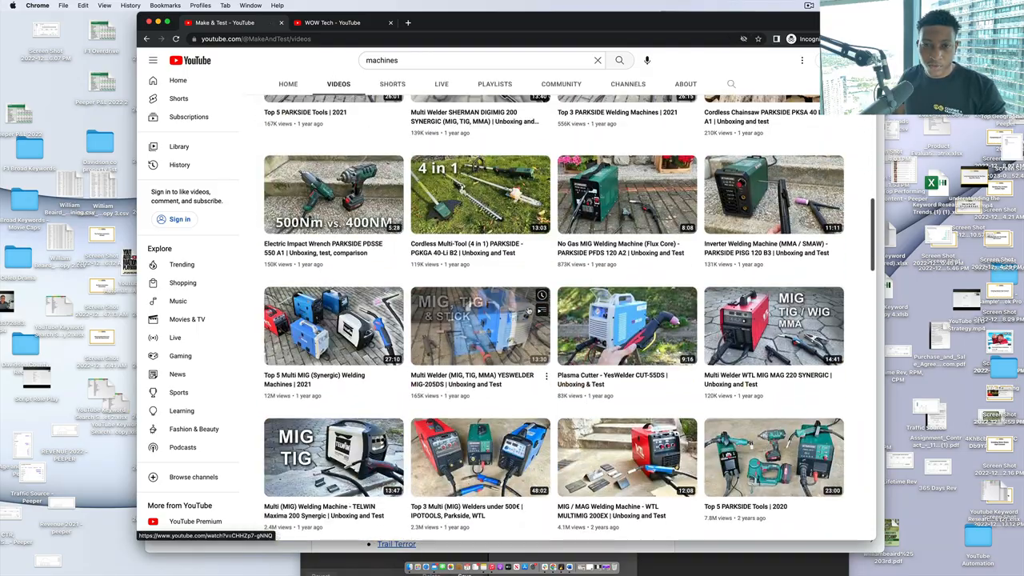
scroll("up", 3)
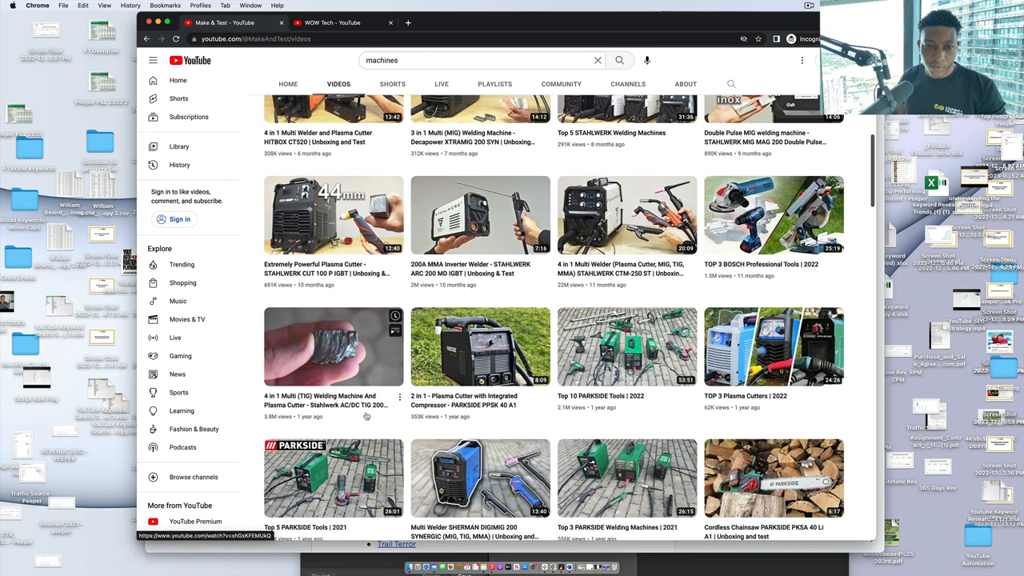
mouse_move(396, 420)
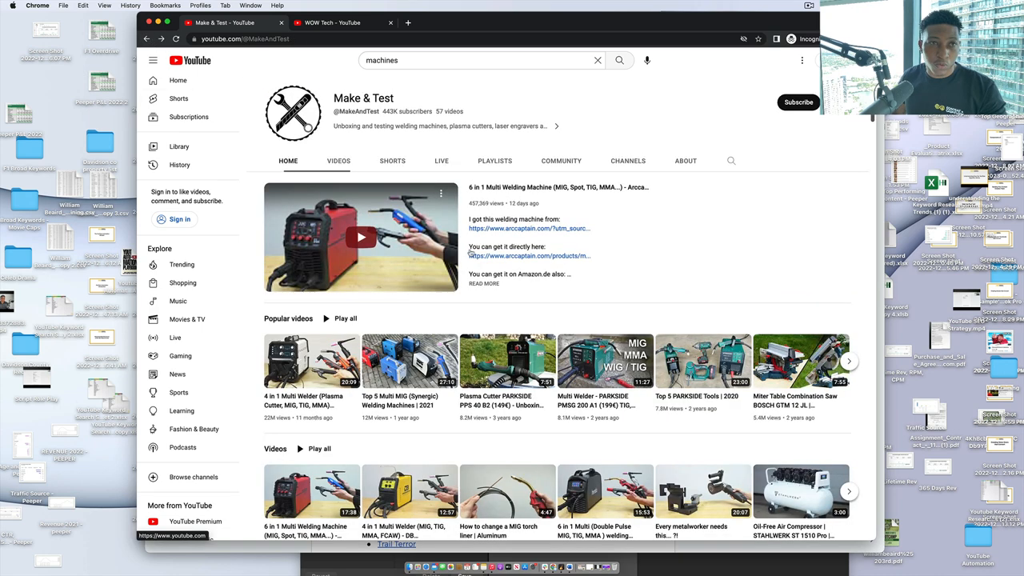
Step: From the machines results, review the ODDLY channel's uploads and About page, then go back
left_click(618, 61)
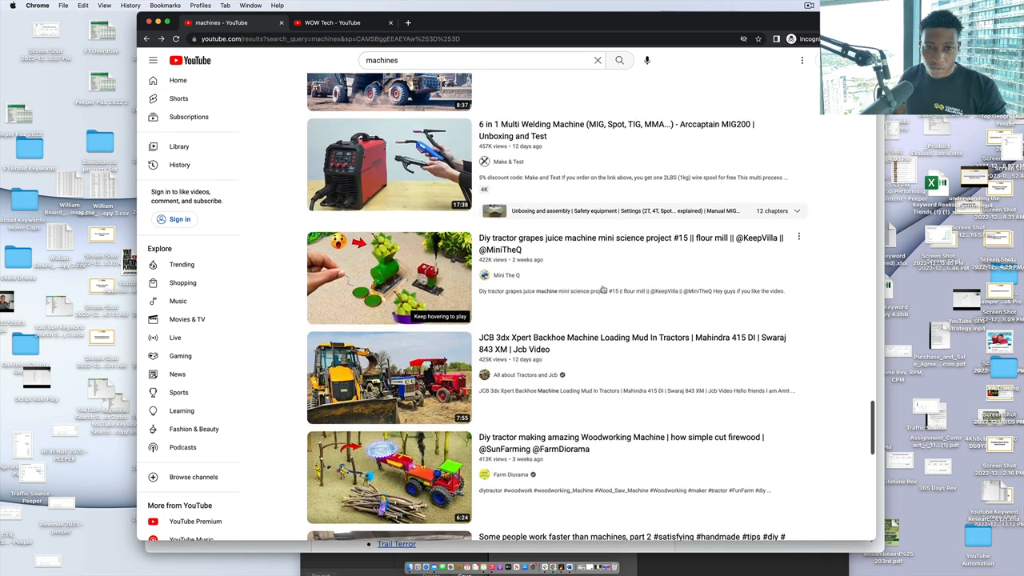
scroll("down", 3)
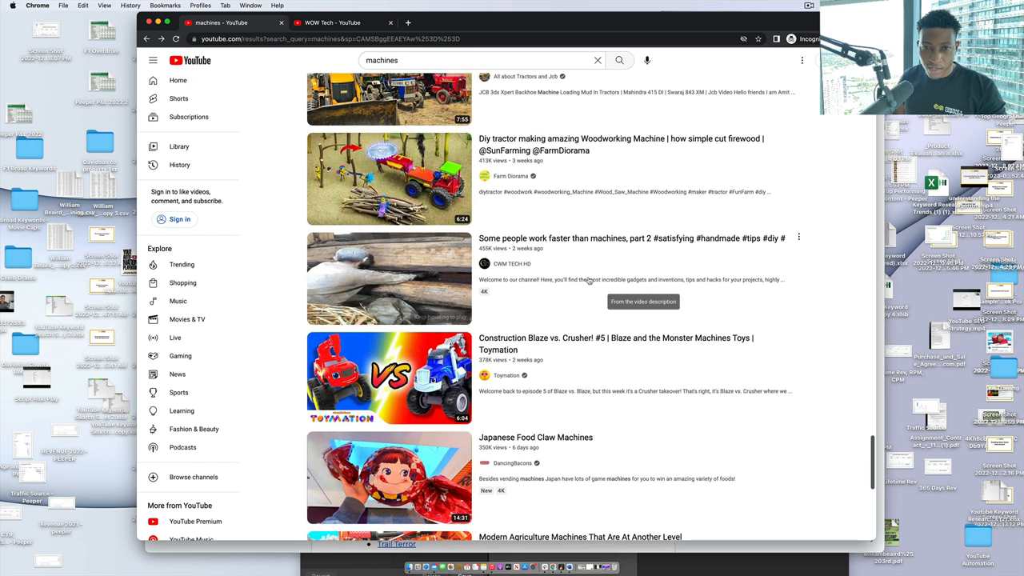
scroll("down", 3)
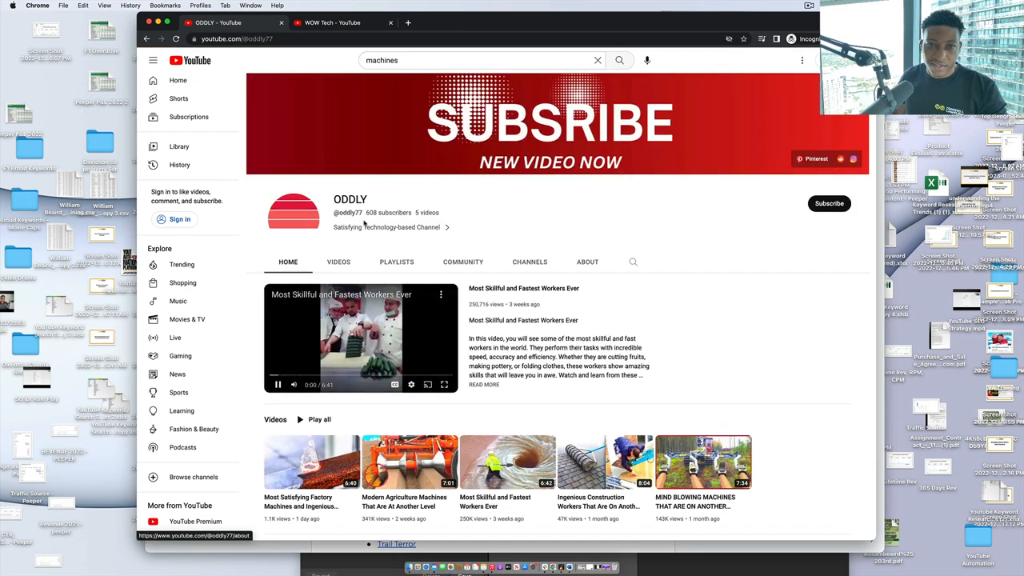
left_click(339, 263)
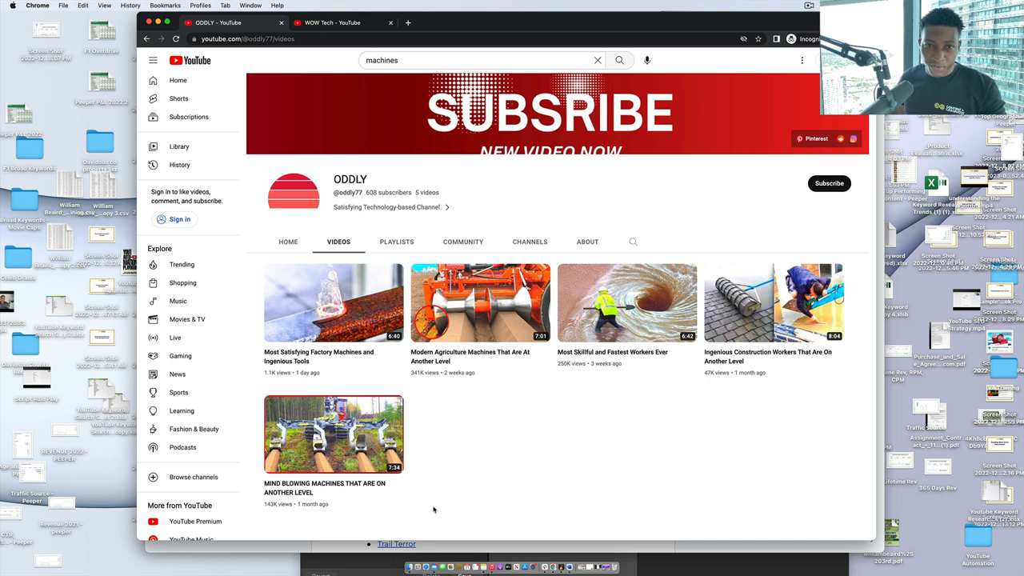
mouse_move(422, 494)
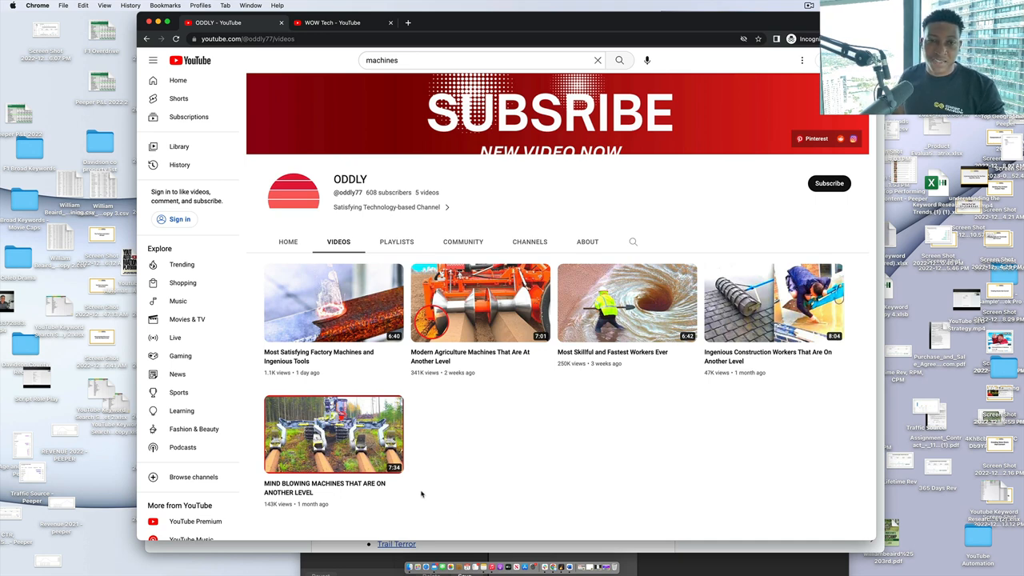
mouse_move(742, 426)
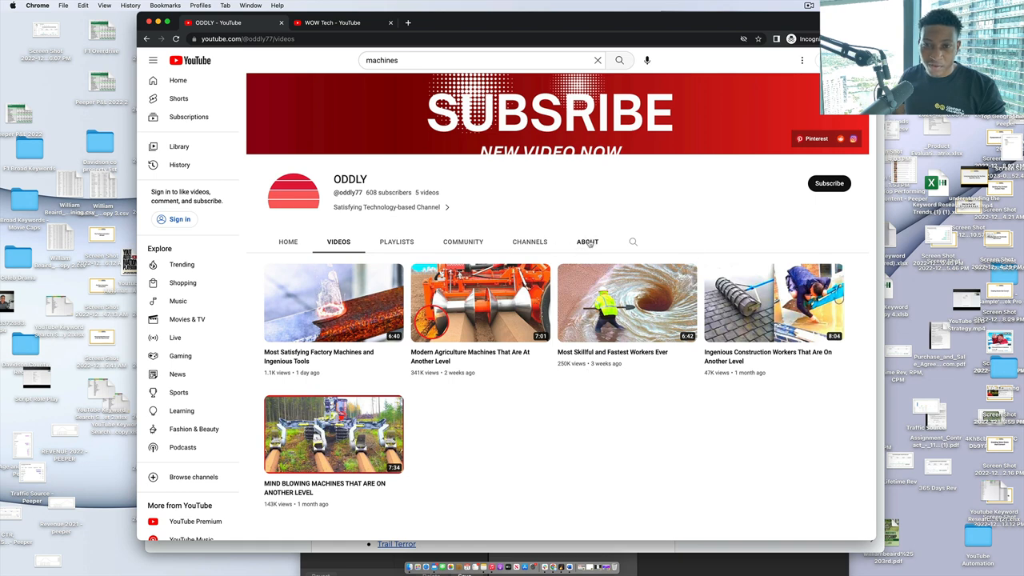
left_click(587, 241)
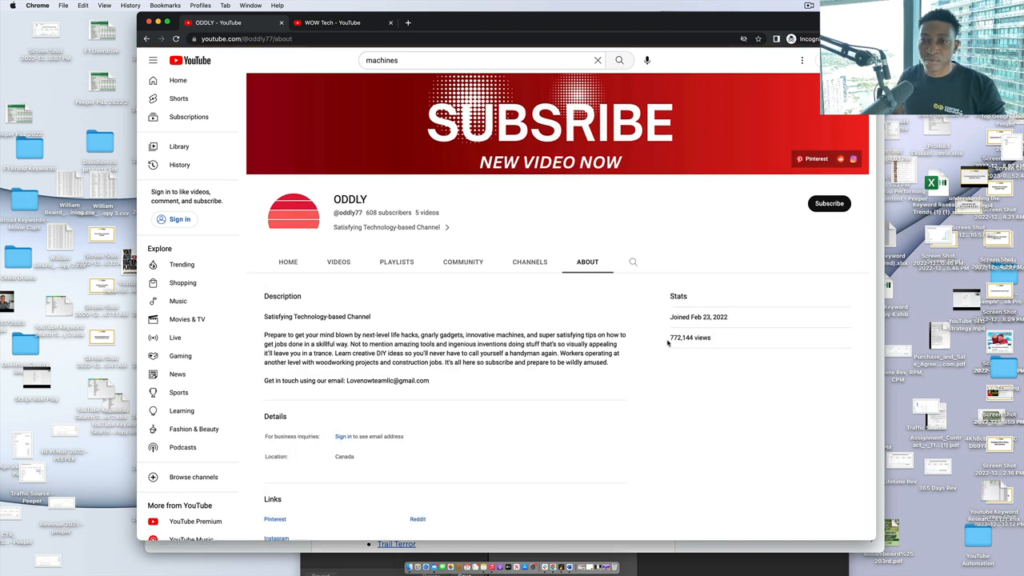
left_click(339, 263)
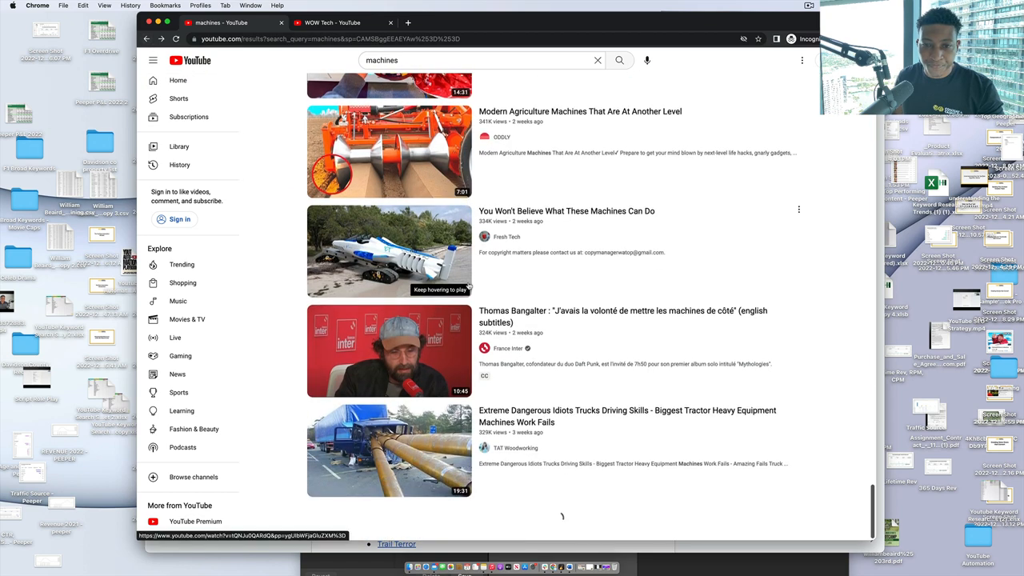
scroll("down", 3)
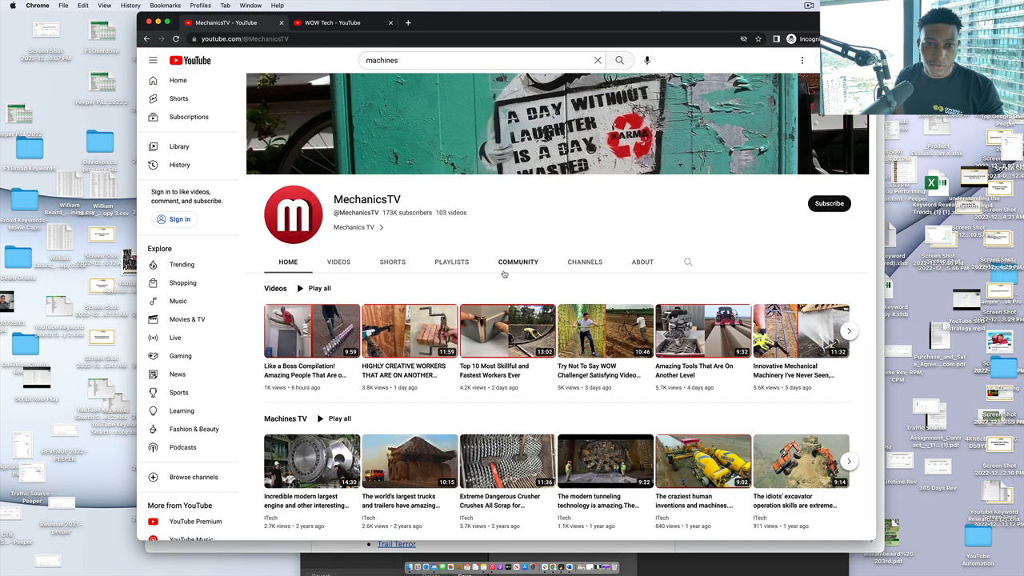
left_click(339, 262)
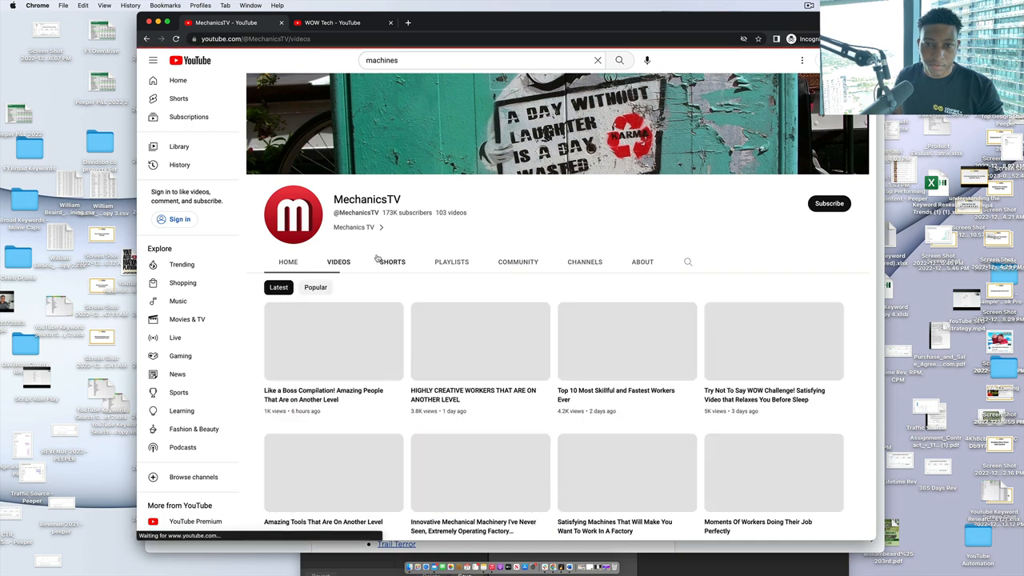
scroll("down", 3)
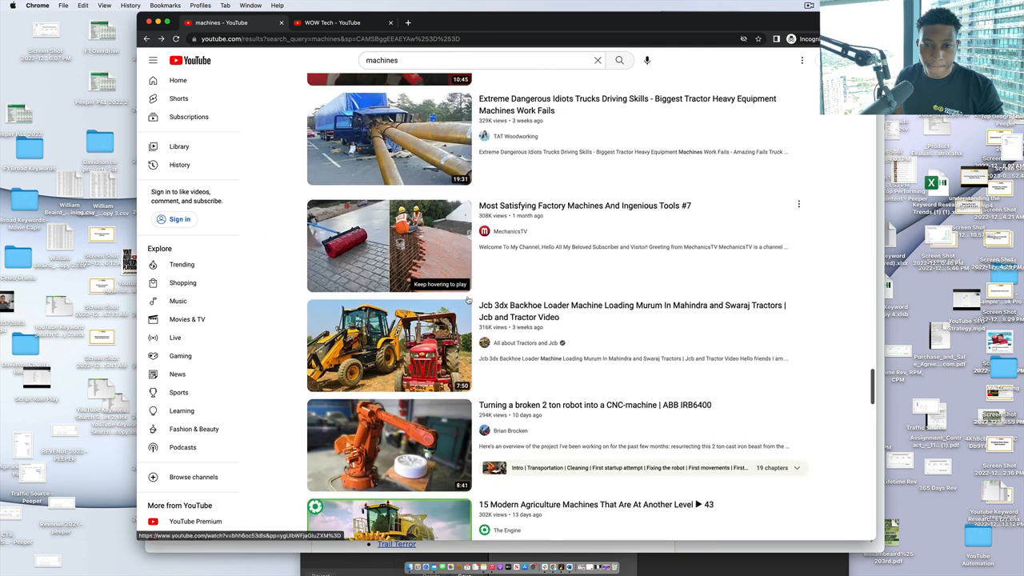
scroll("down", 3)
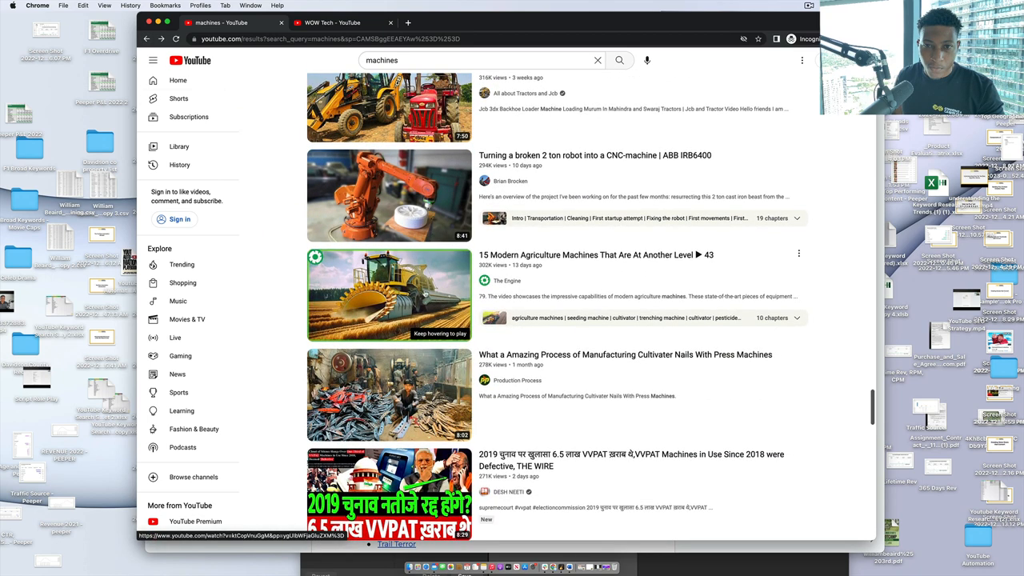
scroll("down", 3)
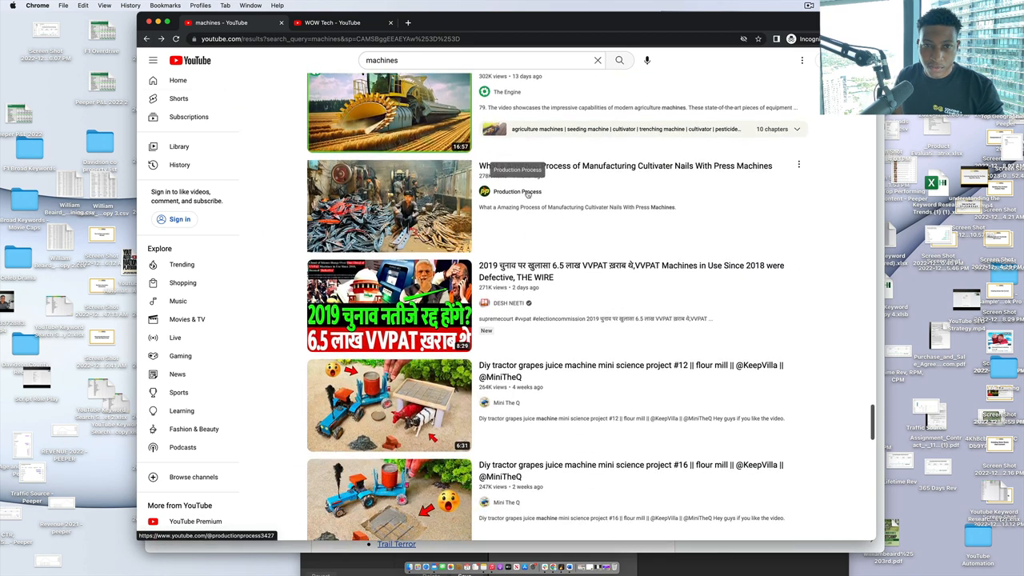
left_click(517, 192)
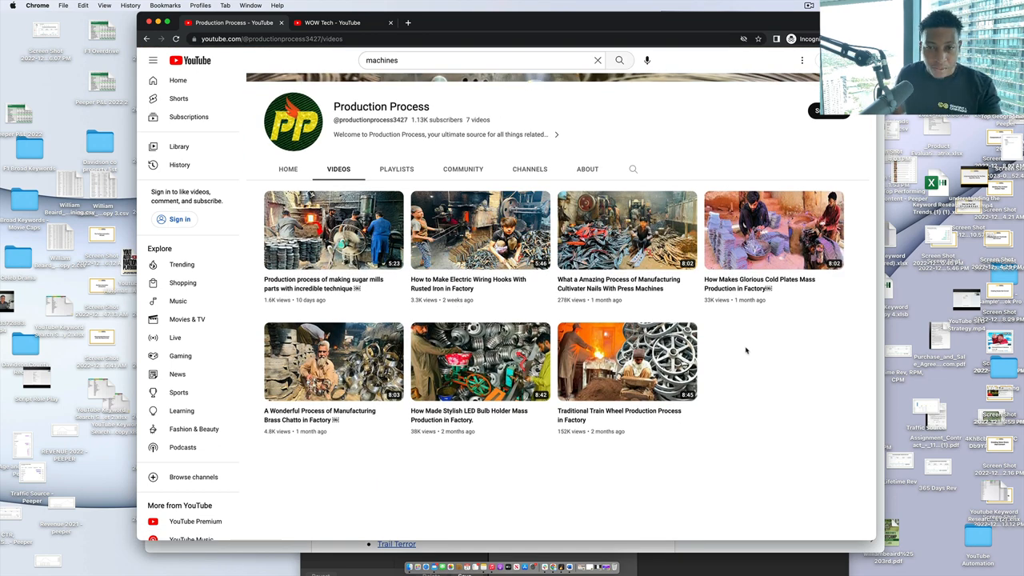
mouse_move(467, 441)
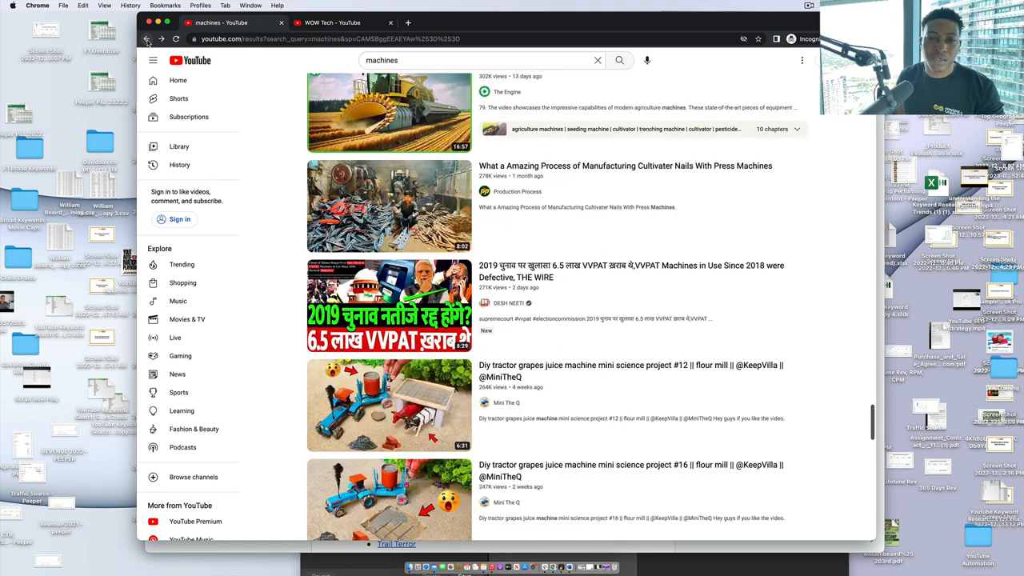
Step: Scroll through the Random Skills channel's manufacturing uploads
scroll("down", 3)
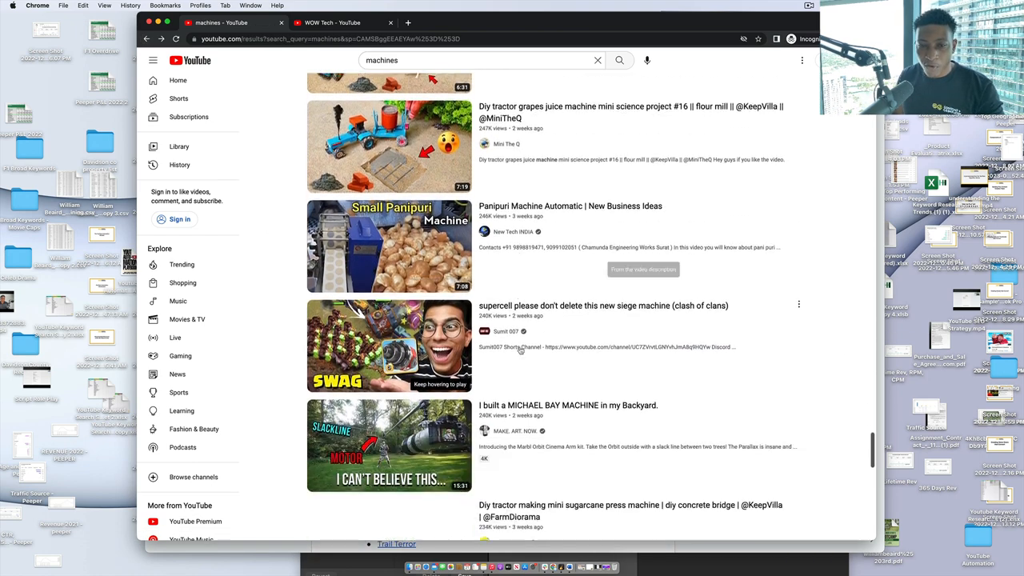
scroll("down", 3)
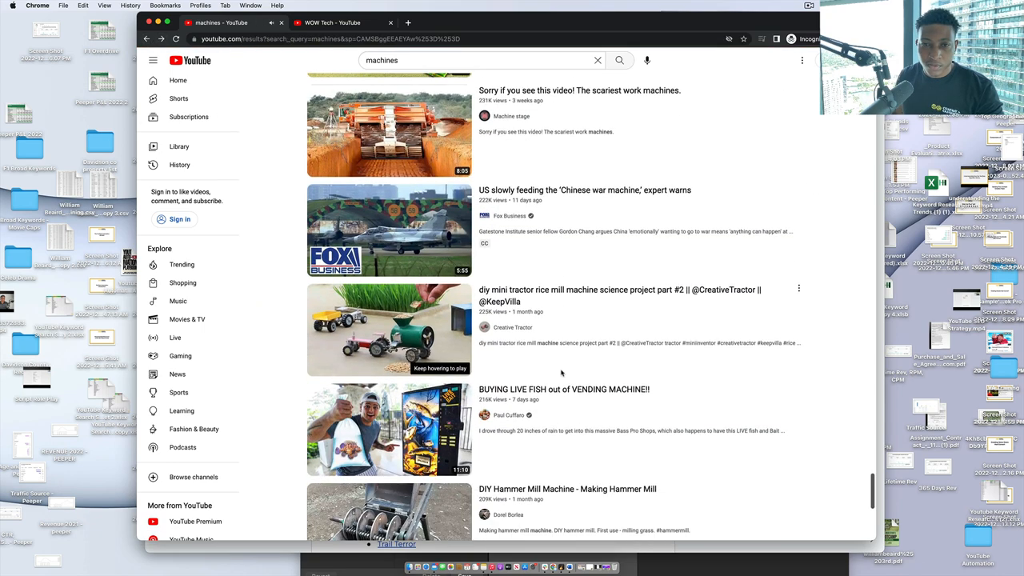
scroll("down", 3)
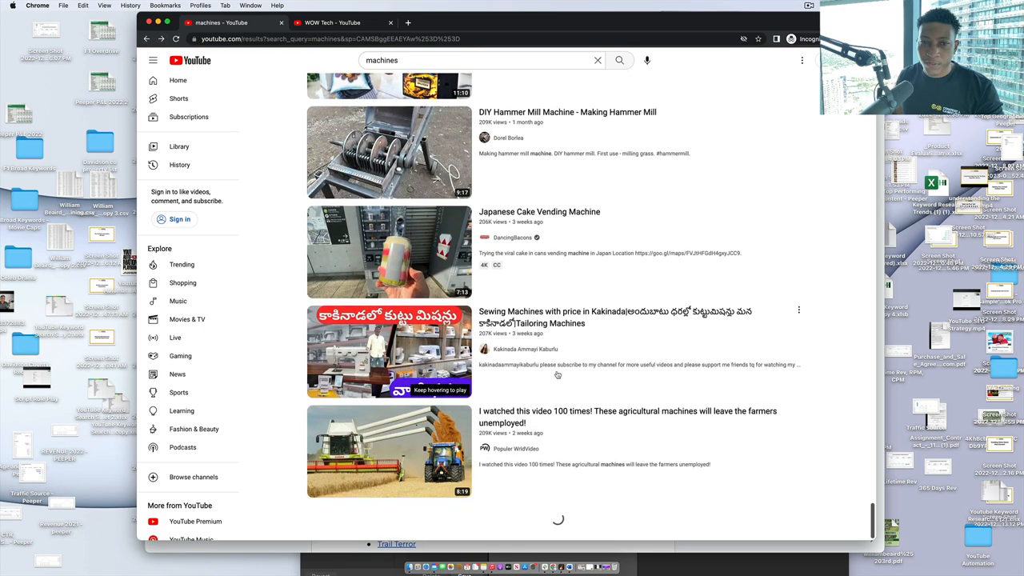
scroll("down", 3)
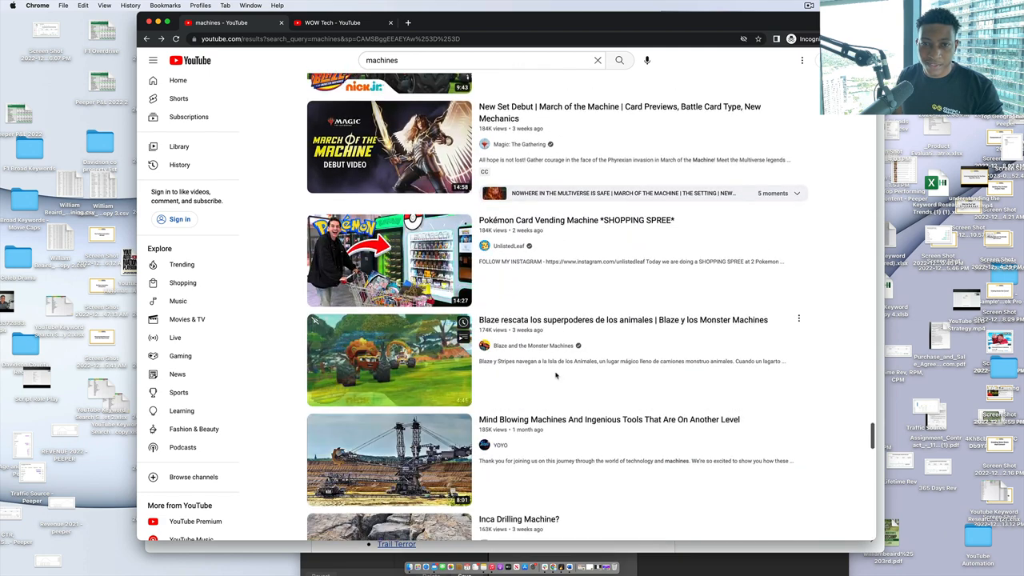
scroll("down", 3)
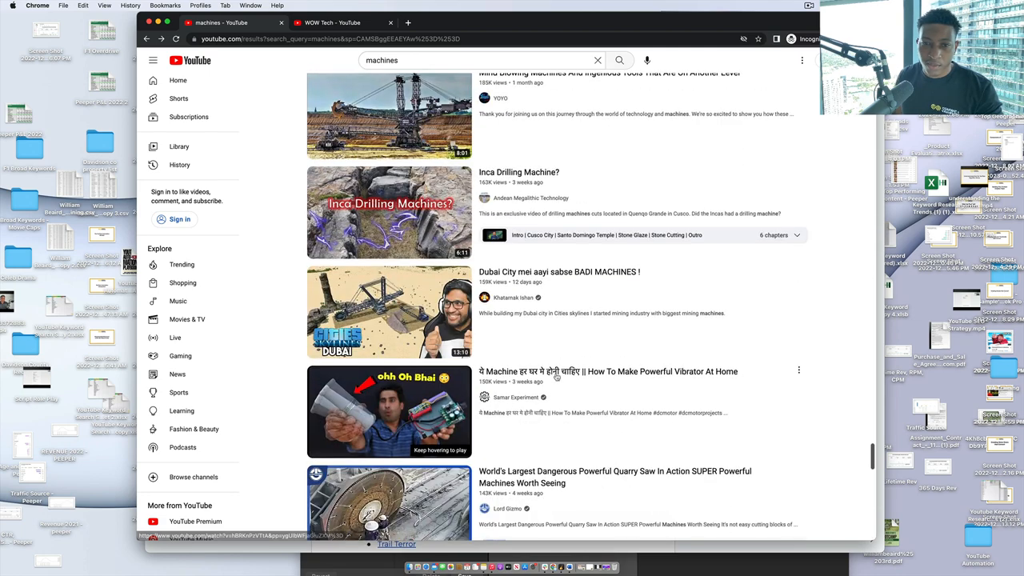
scroll("down", 3)
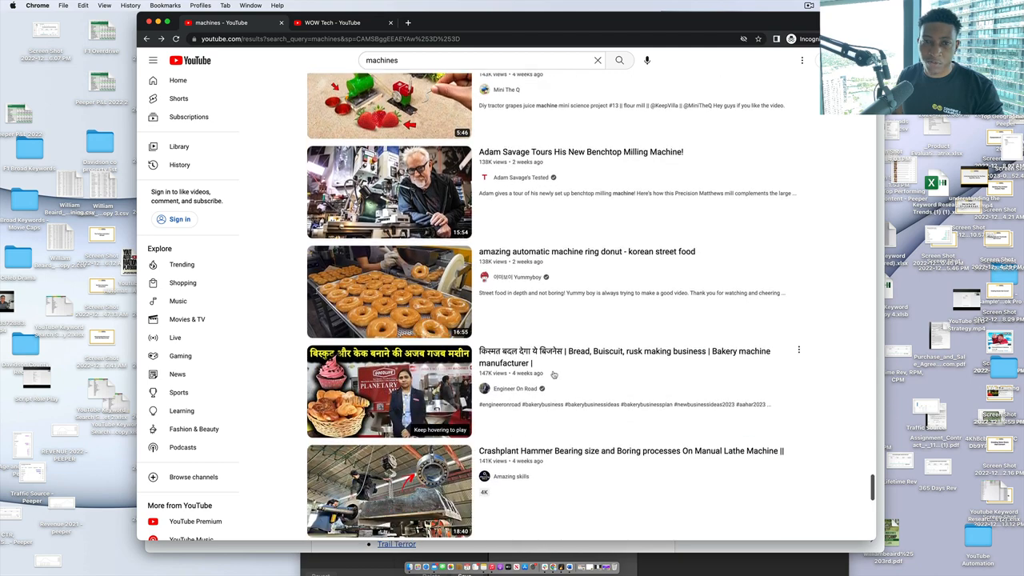
scroll("down", 3)
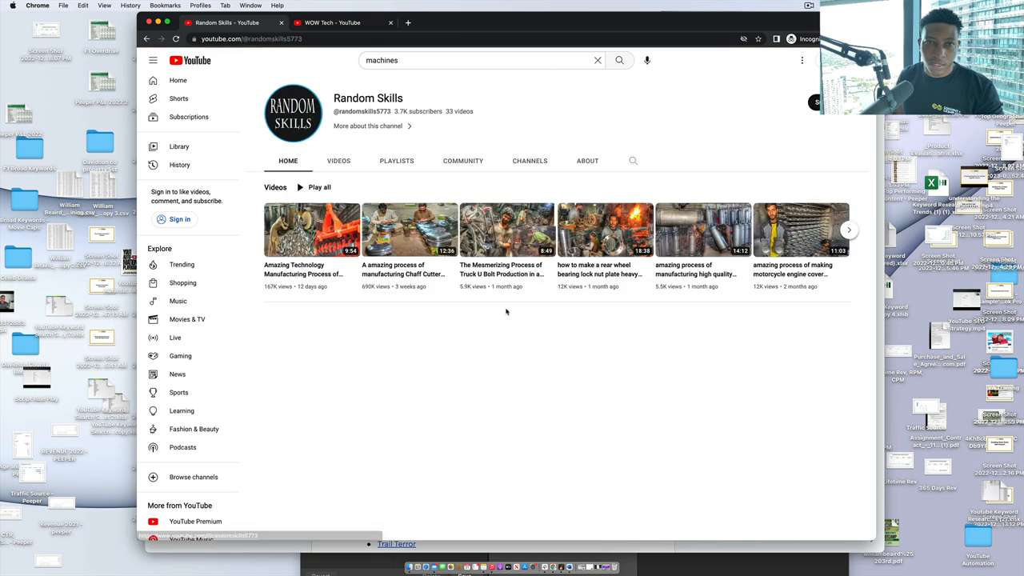
Step: Return to the machines search results and scroll further down the list
left_click(339, 160)
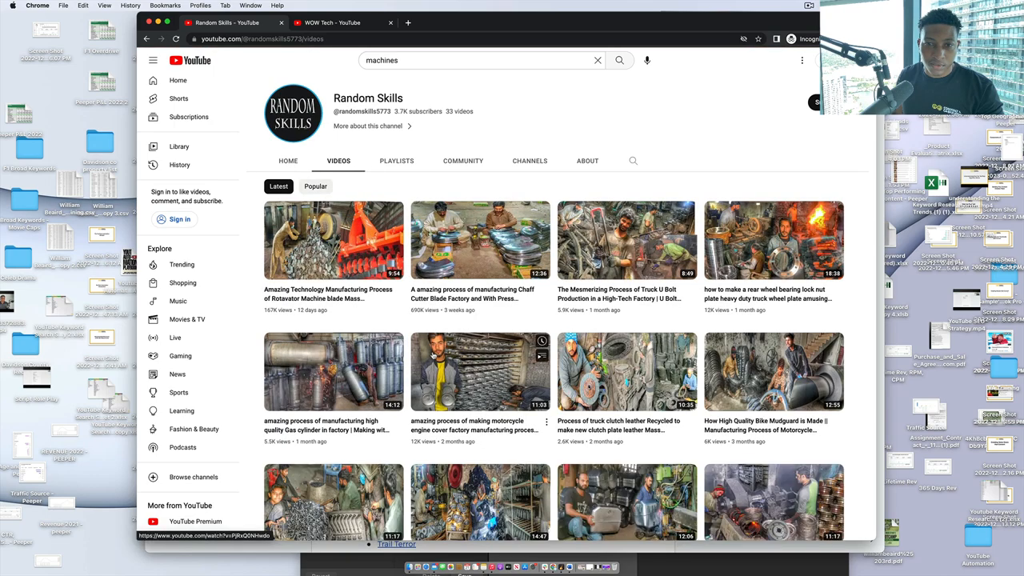
scroll("down", 3)
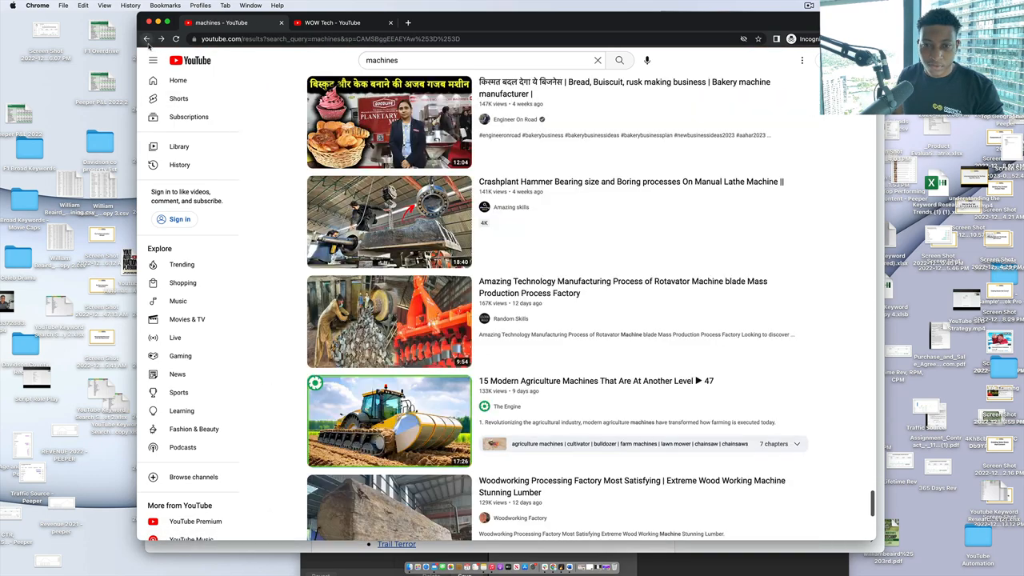
scroll("down", 3)
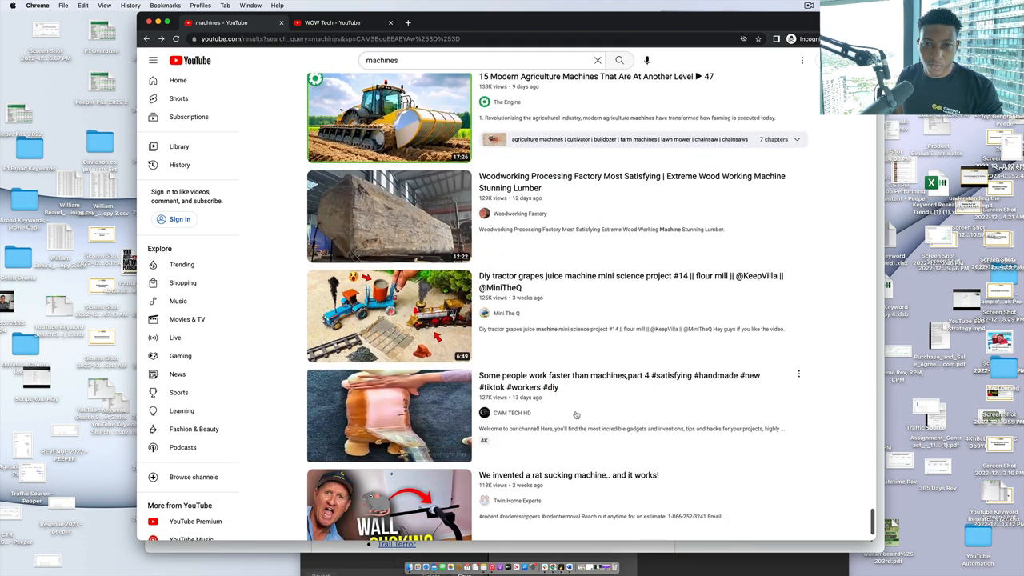
Step: Open the Woodworking Factory channel and browse its sawmill and wood-cutting uploads
left_click(518, 214)
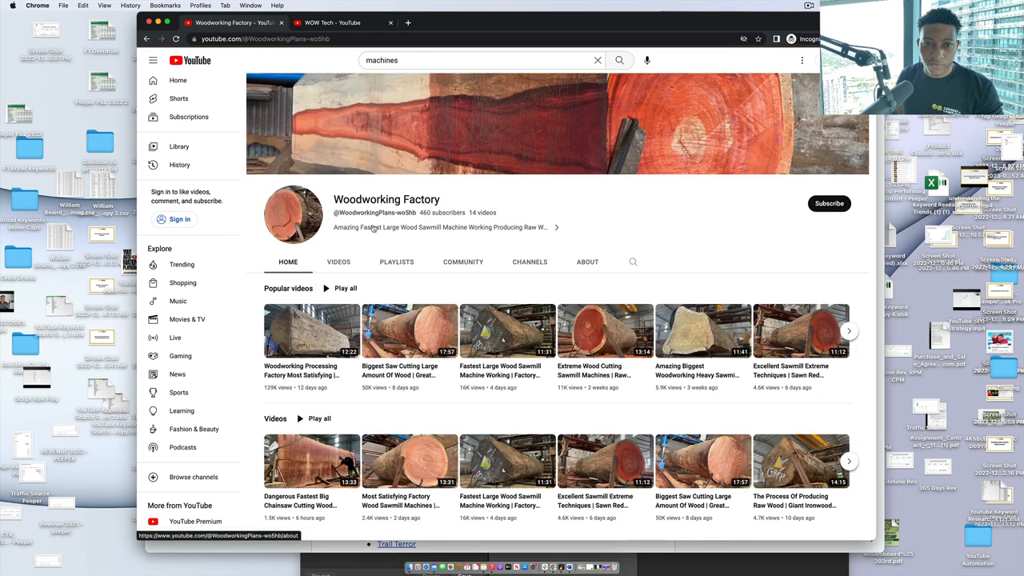
left_click(340, 262)
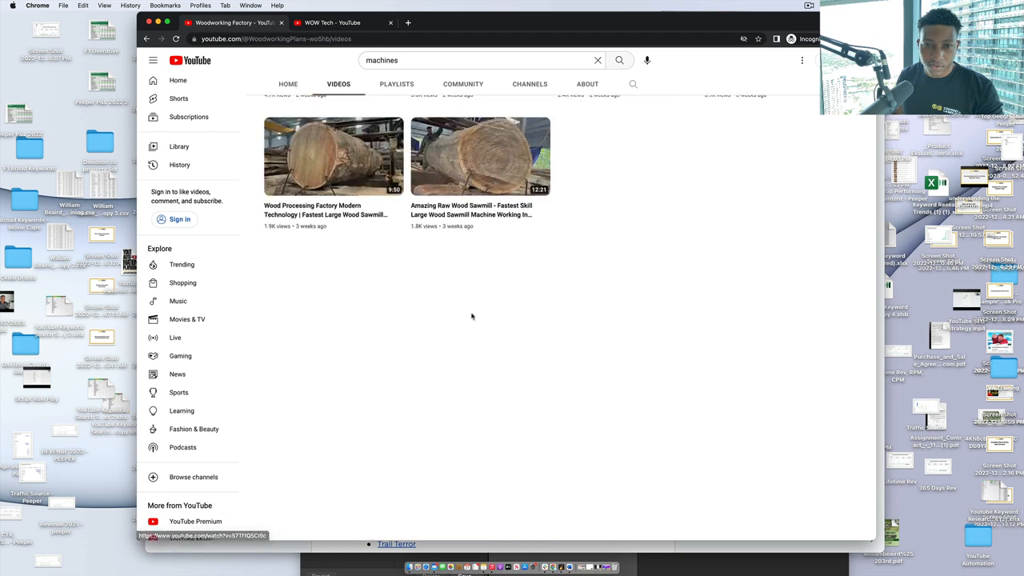
scroll("up", 3)
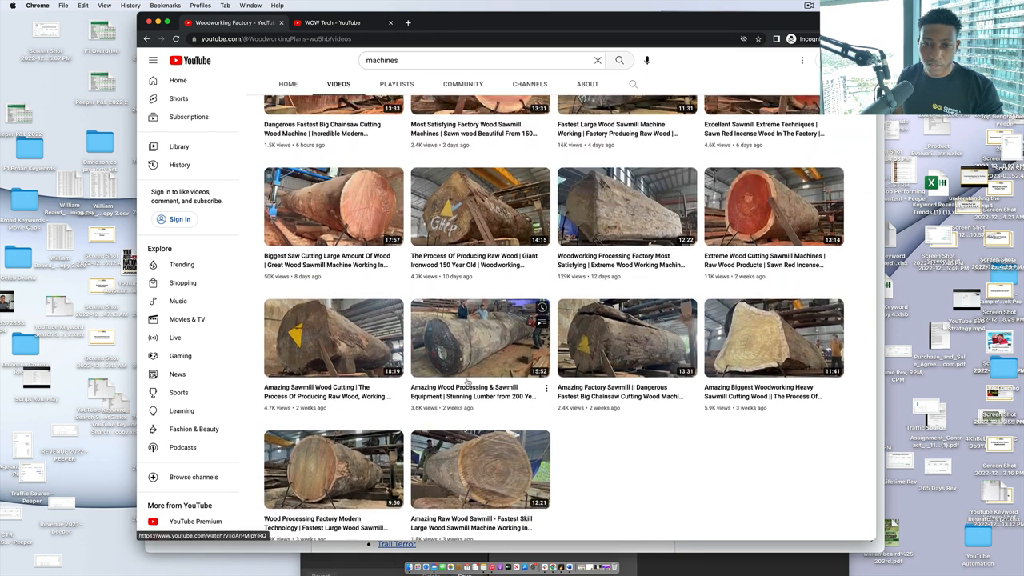
scroll("down", 3)
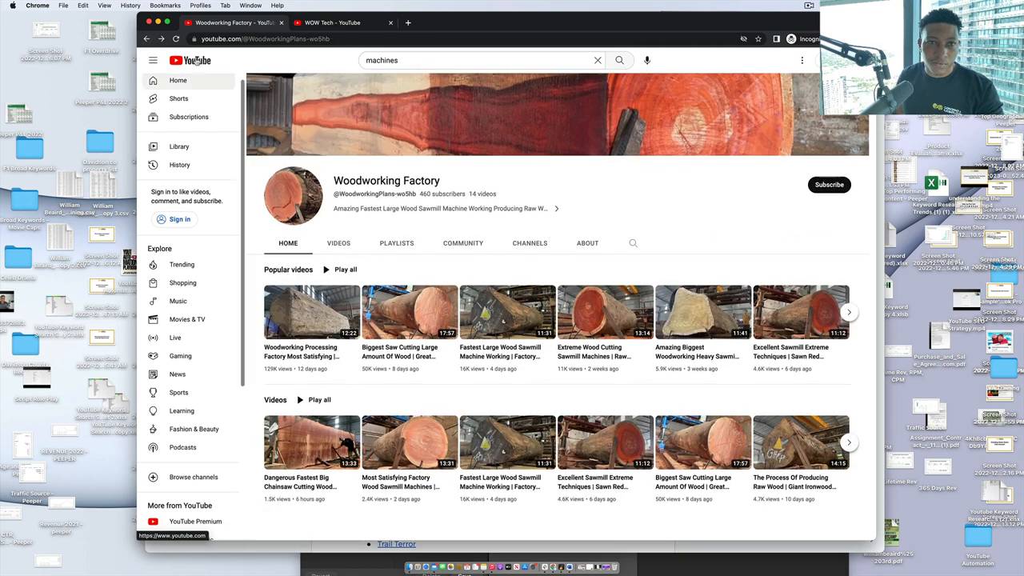
Step: Go back to the machines results and scroll far down past many more machine videos
left_click(619, 61)
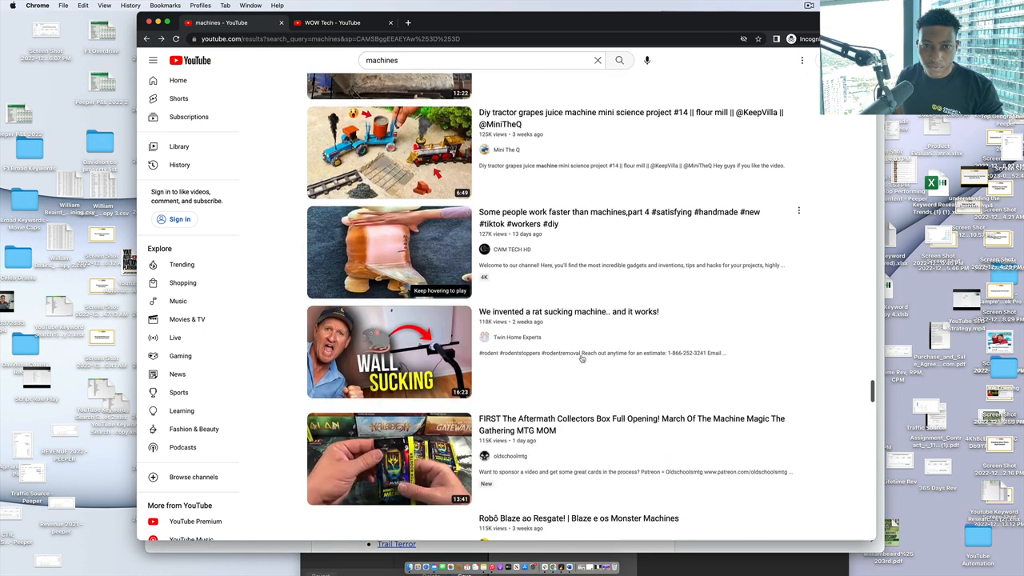
scroll("down", 3)
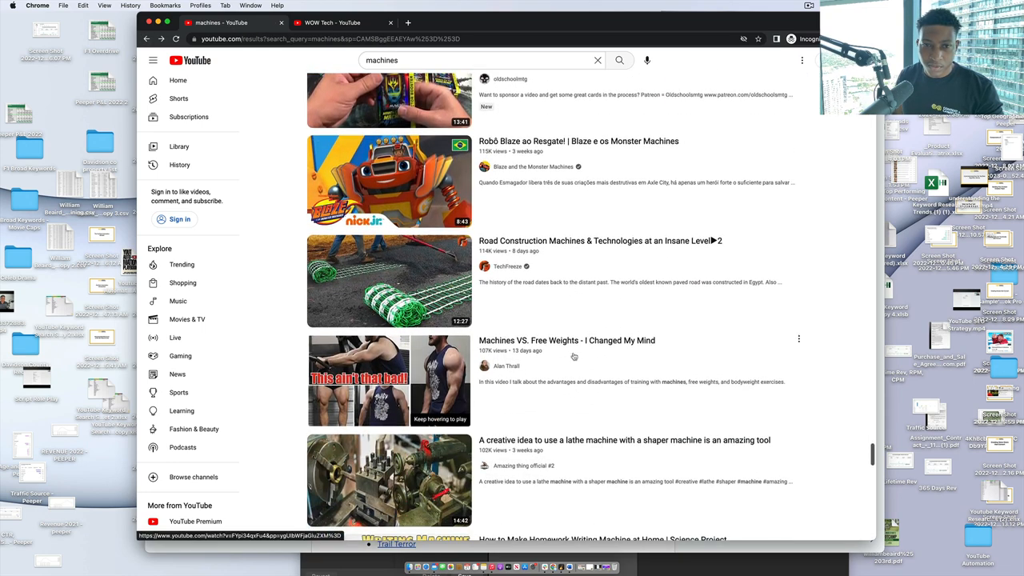
scroll("down", 3)
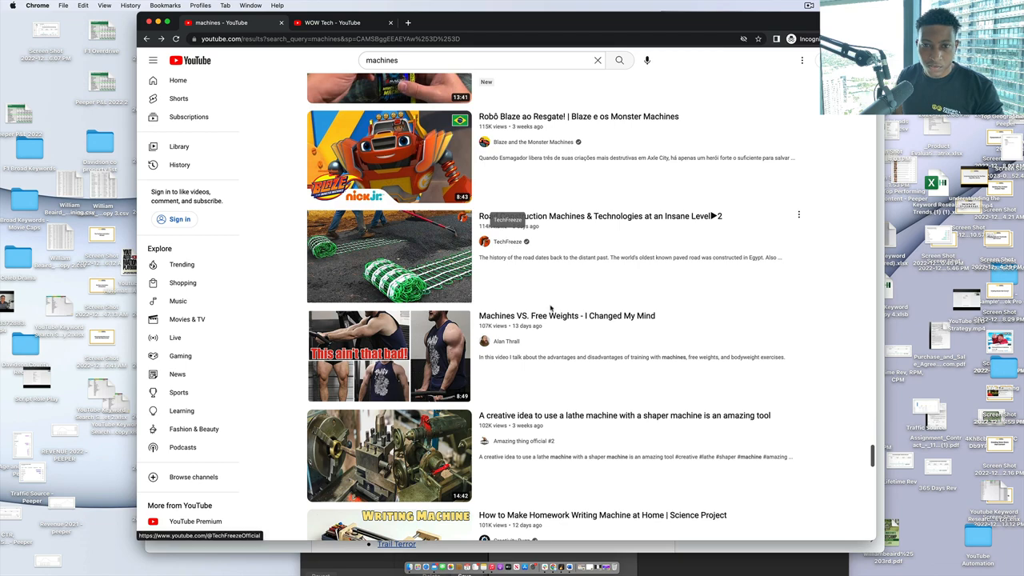
scroll("down", 3)
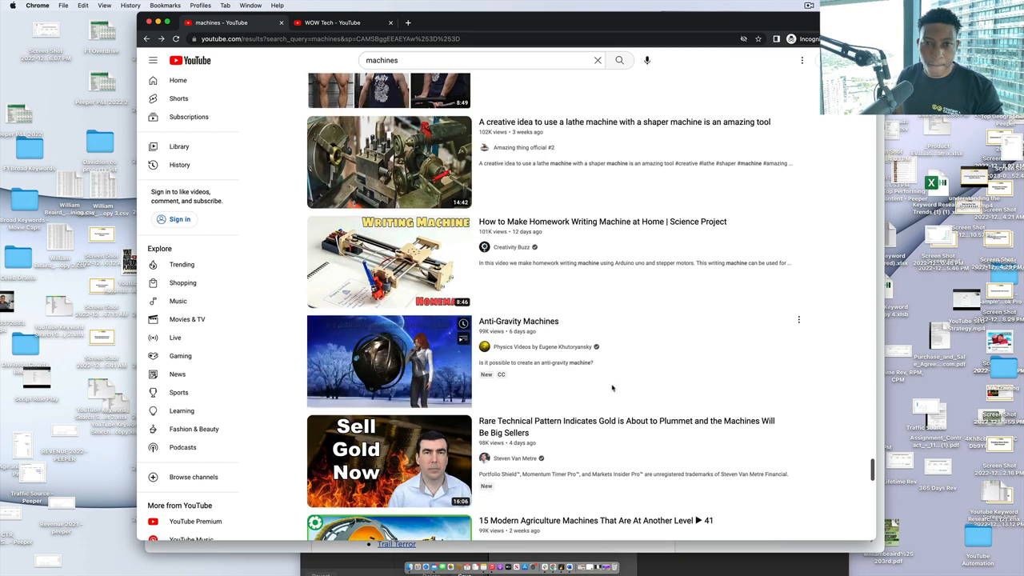
scroll("down", 3)
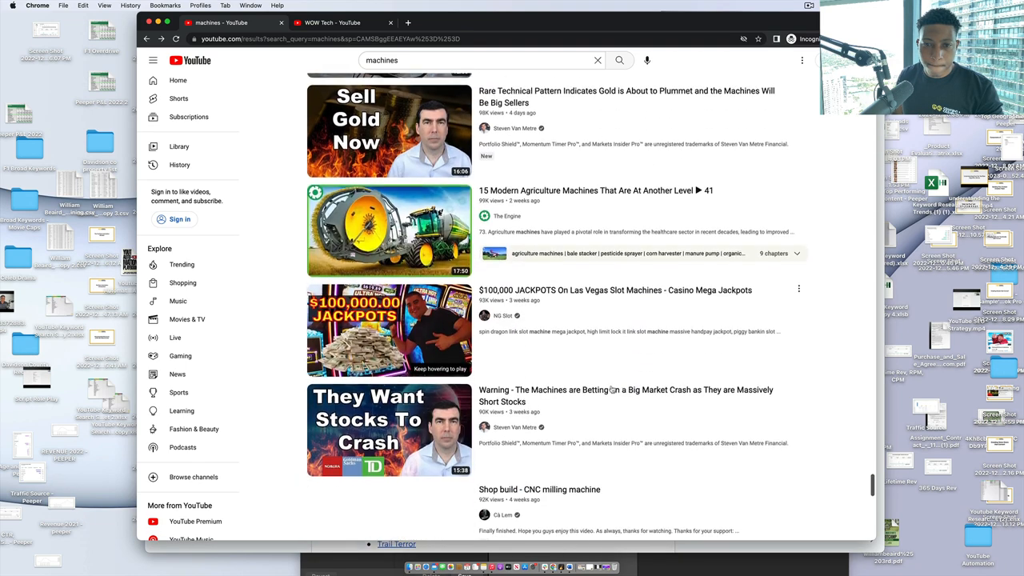
scroll("down", 3)
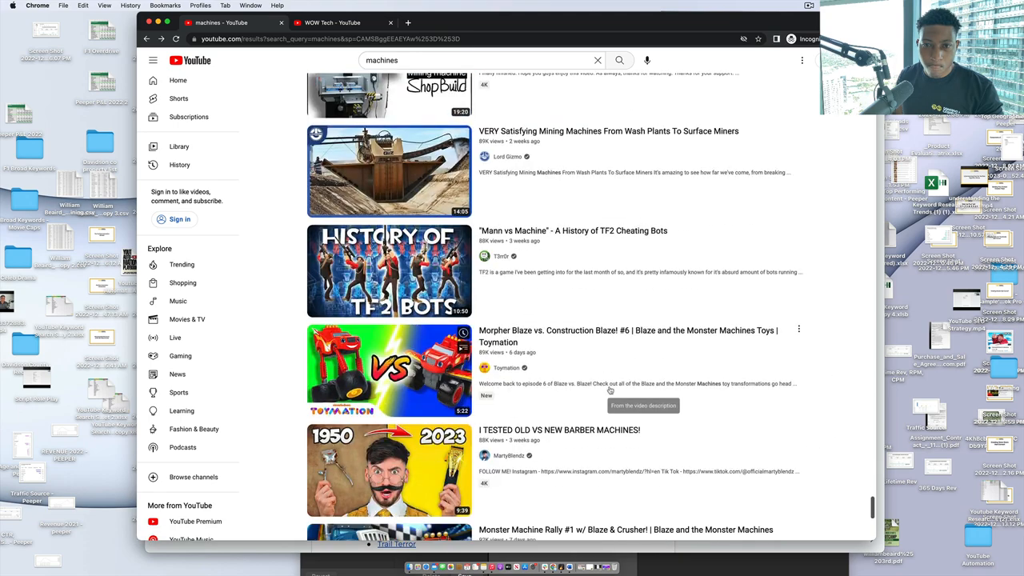
scroll("down", 3)
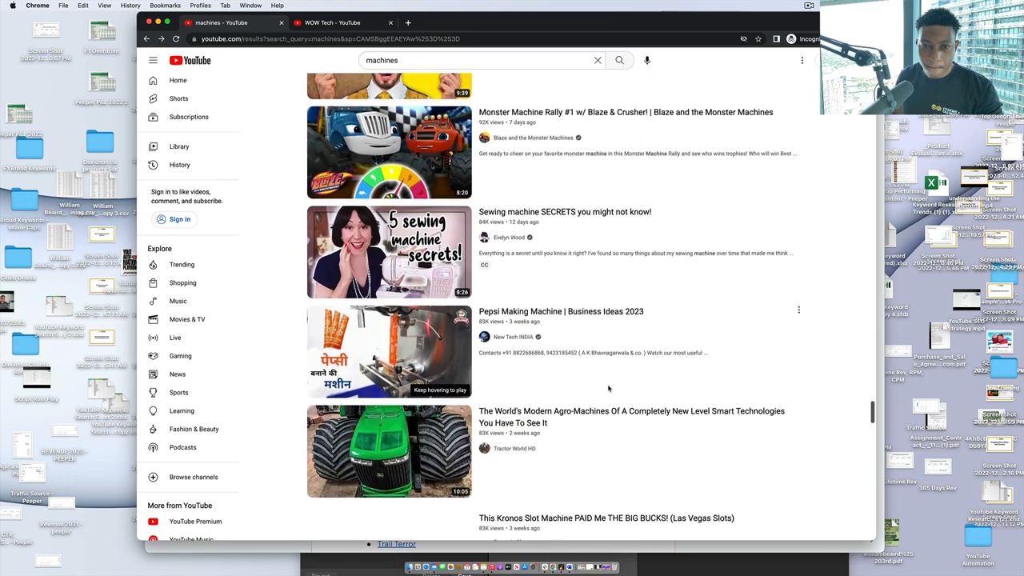
scroll("down", 3)
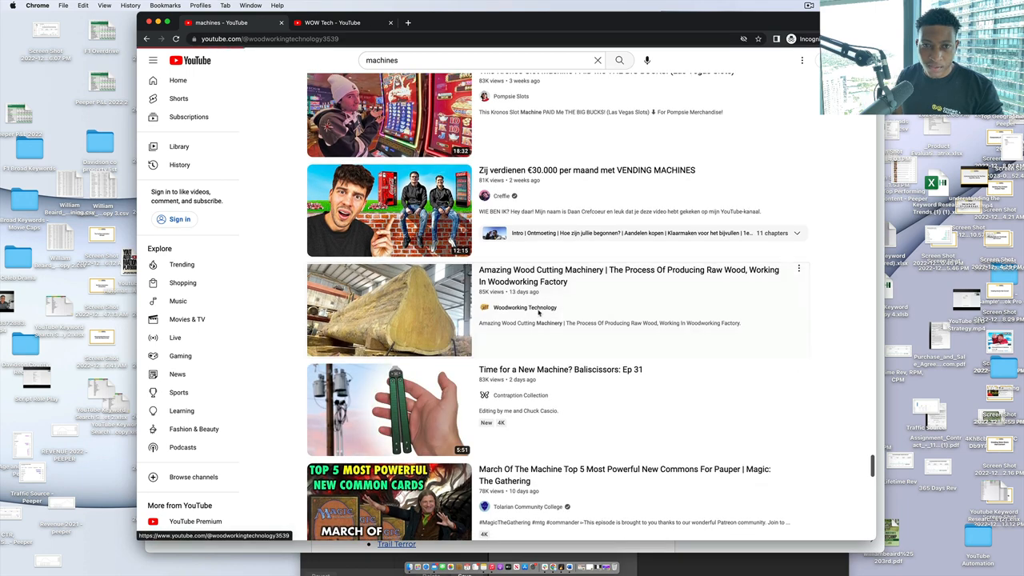
left_click(525, 307)
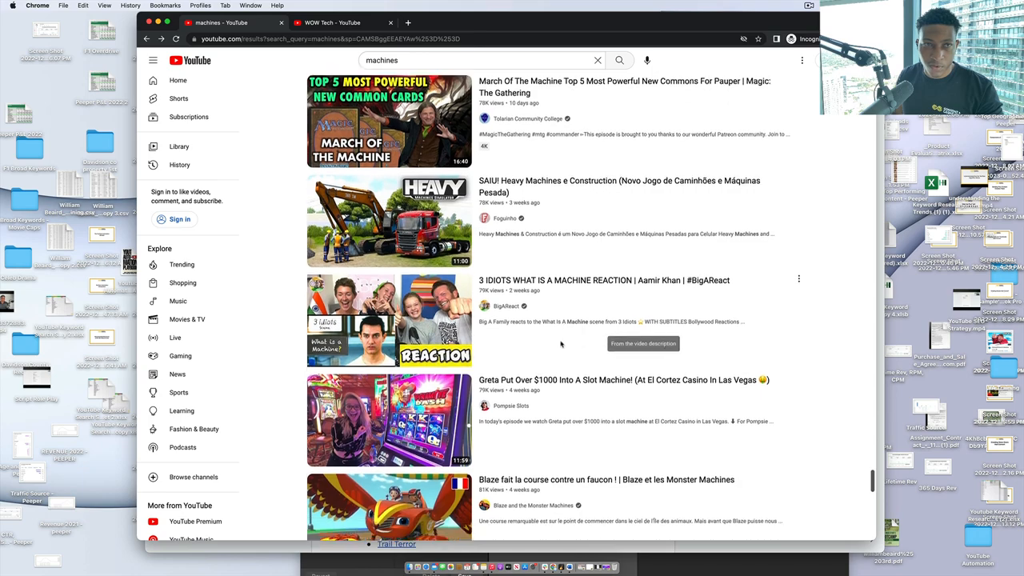
scroll("down", 3)
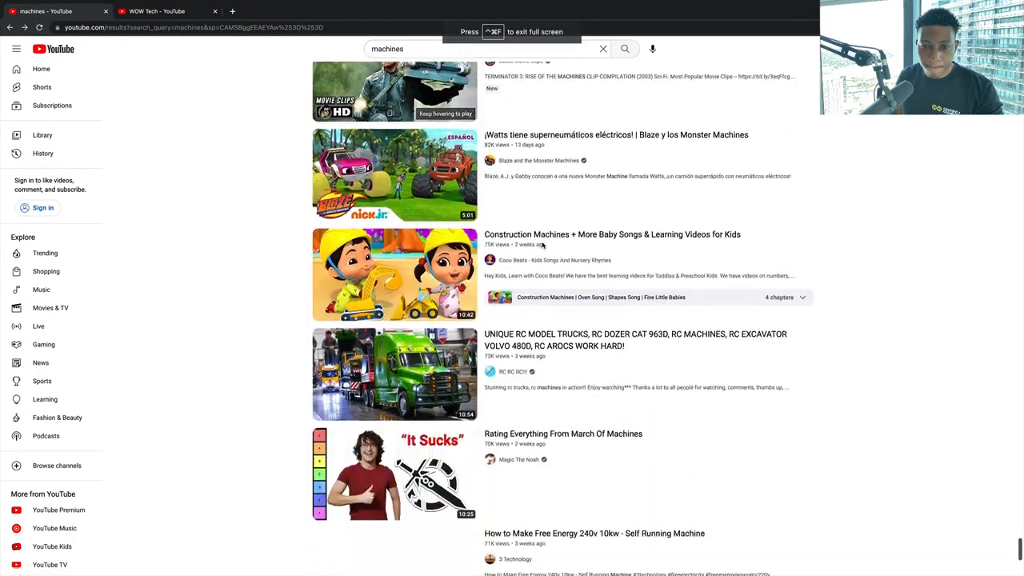
Step: Scroll deep into the machines results down to the Production Workz channel entry
scroll("down", 3)
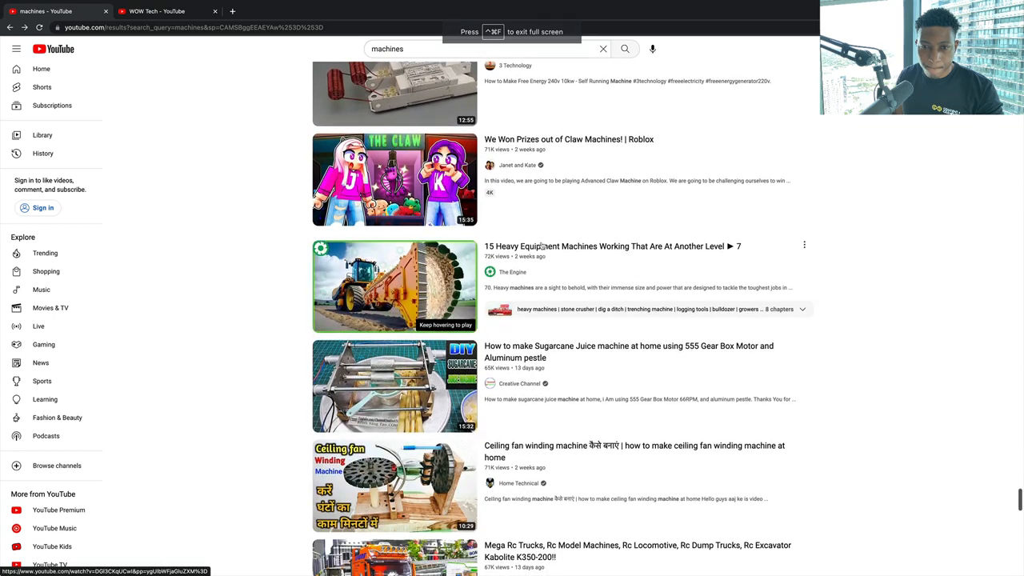
scroll("down", 3)
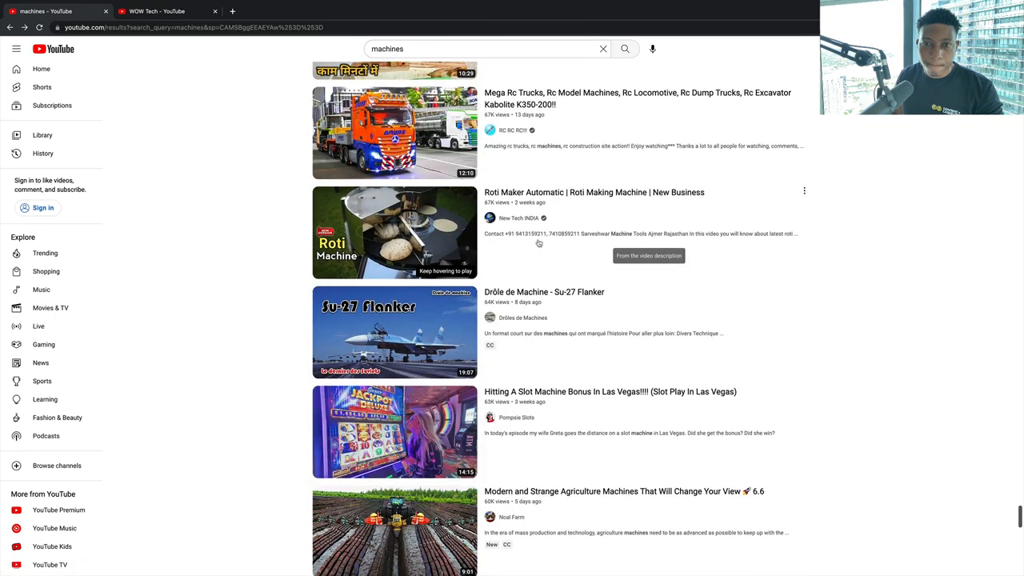
scroll("down", 3)
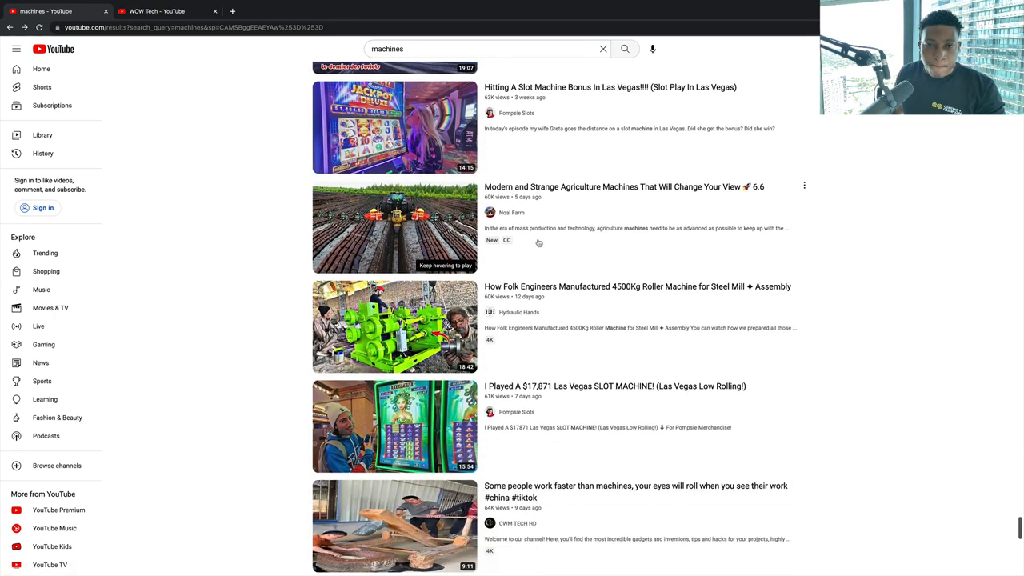
scroll("down", 3)
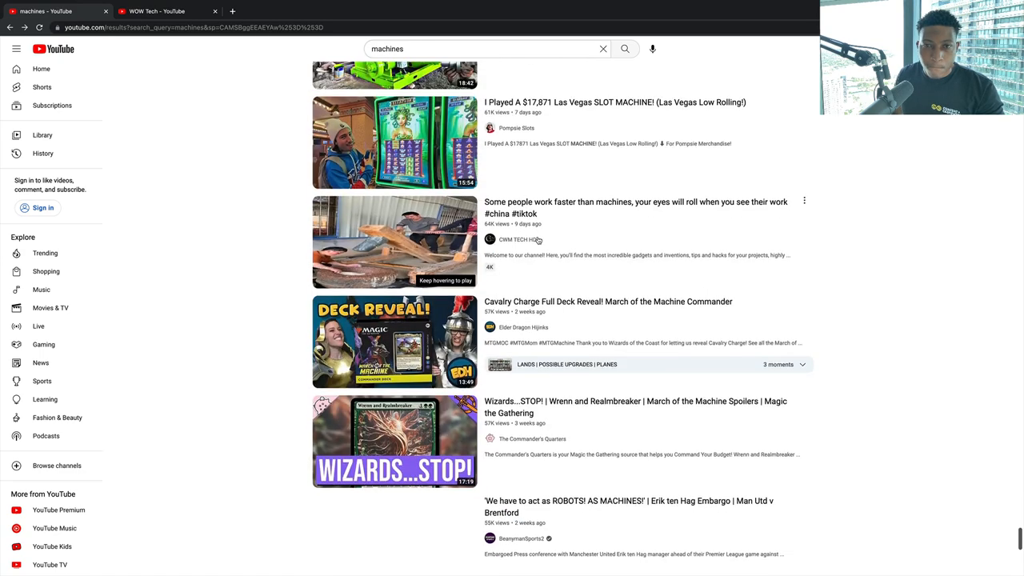
scroll("down", 3)
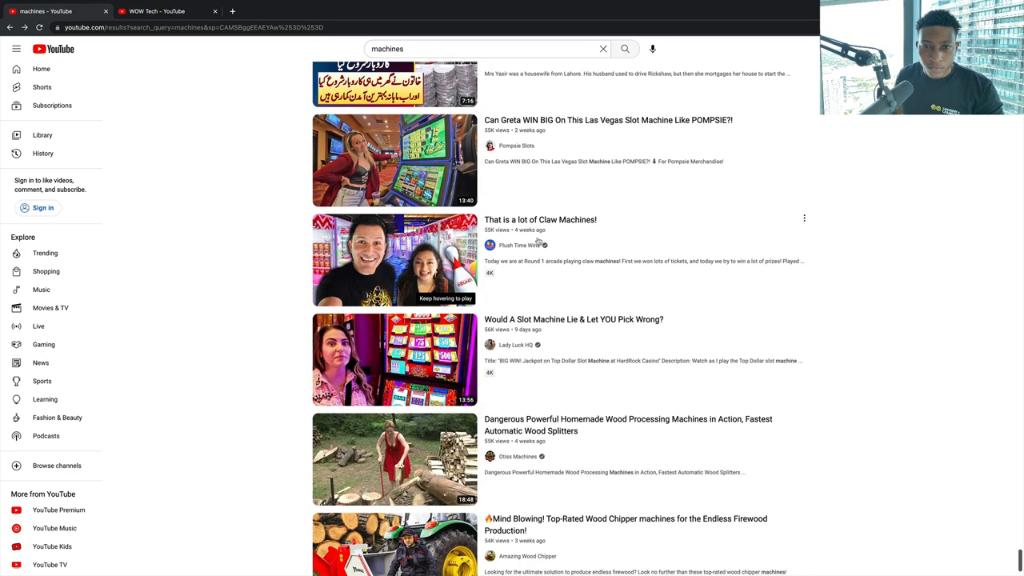
scroll("down", 3)
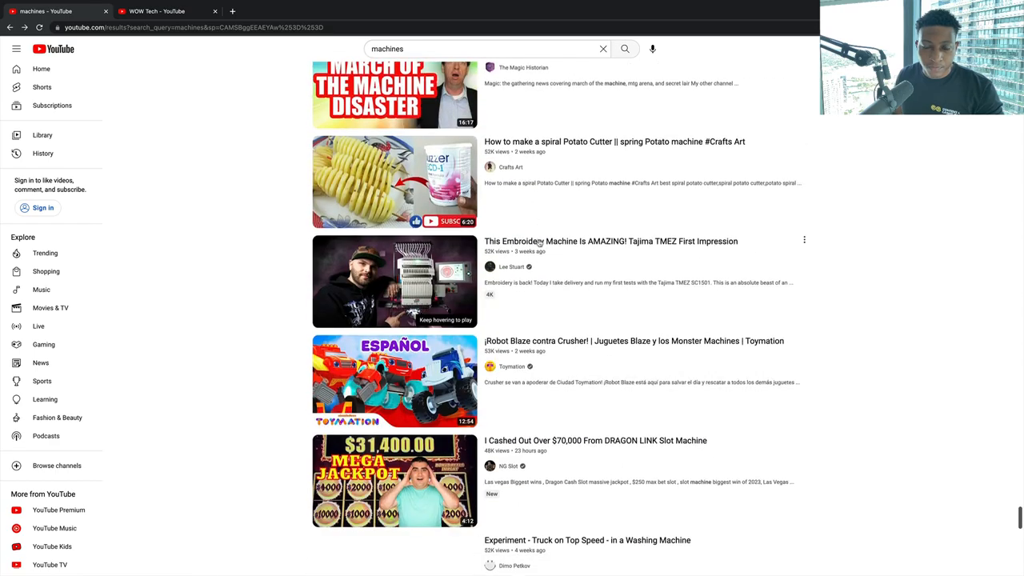
scroll("down", 3)
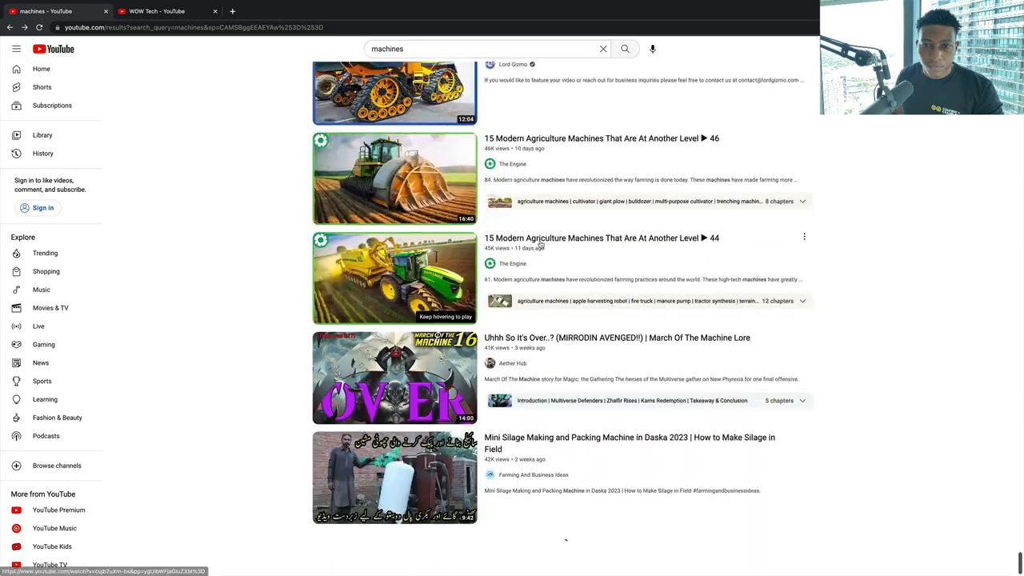
scroll("down", 3)
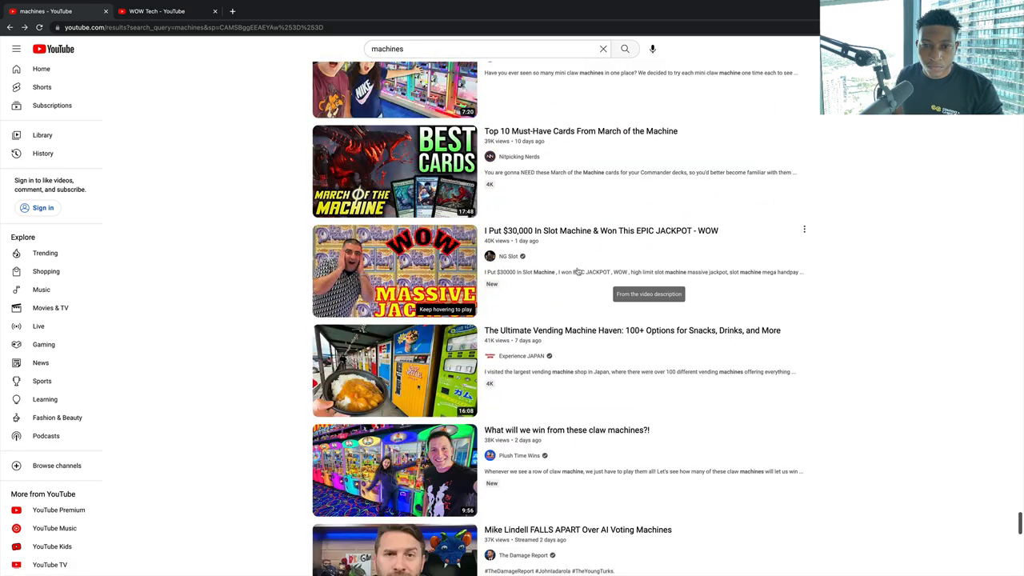
scroll("down", 3)
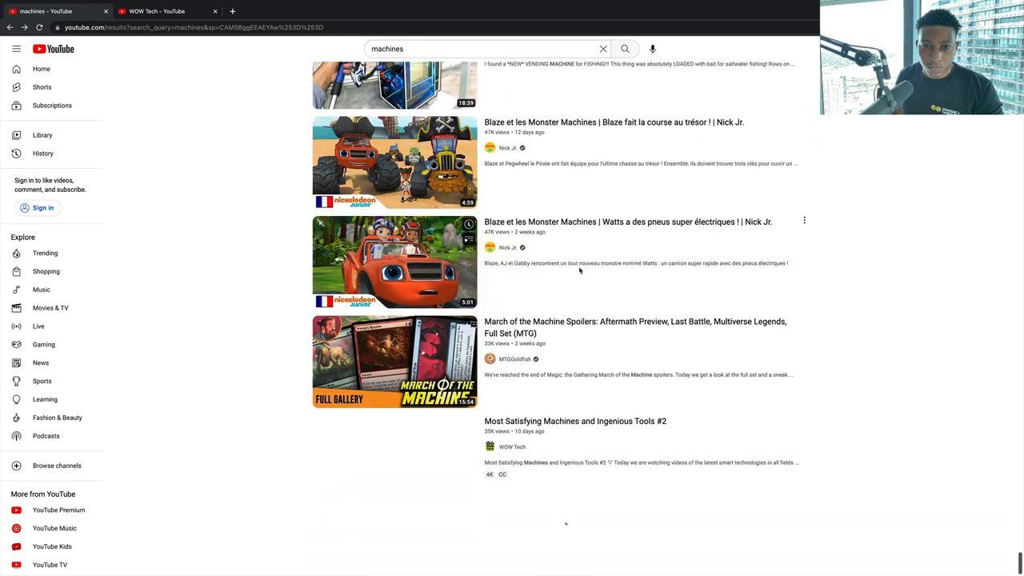
scroll("down", 3)
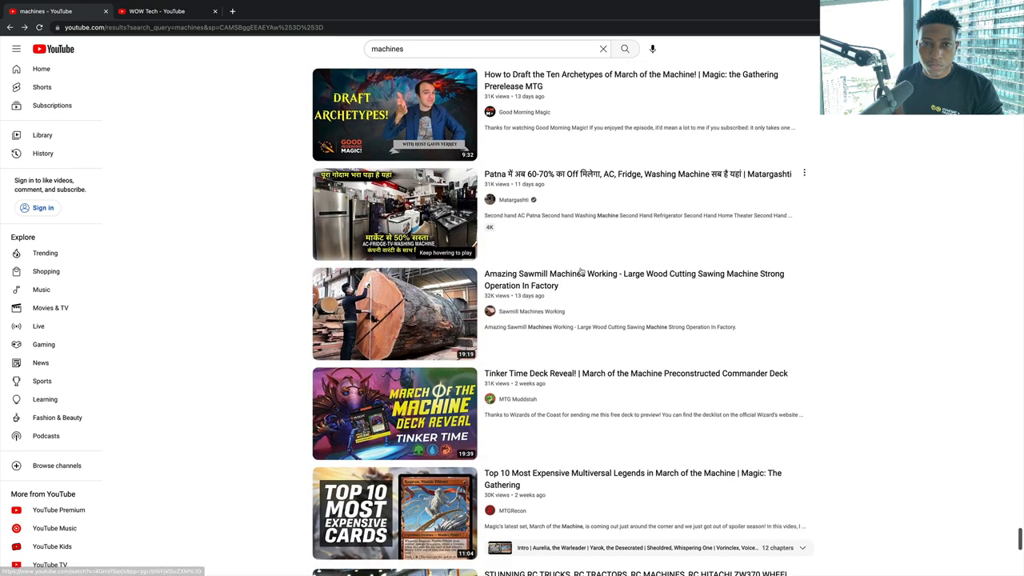
scroll("down", 3)
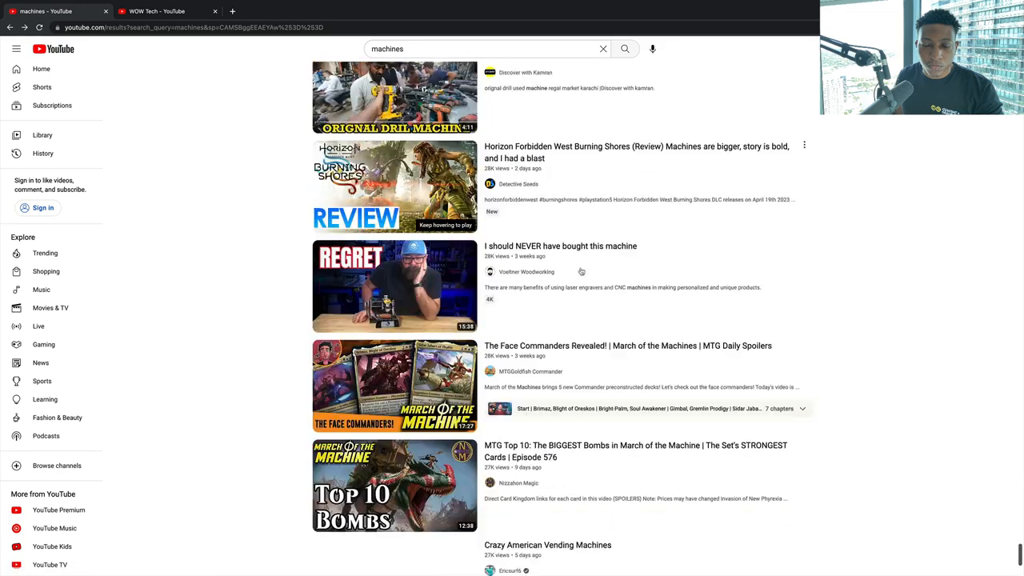
scroll("down", 3)
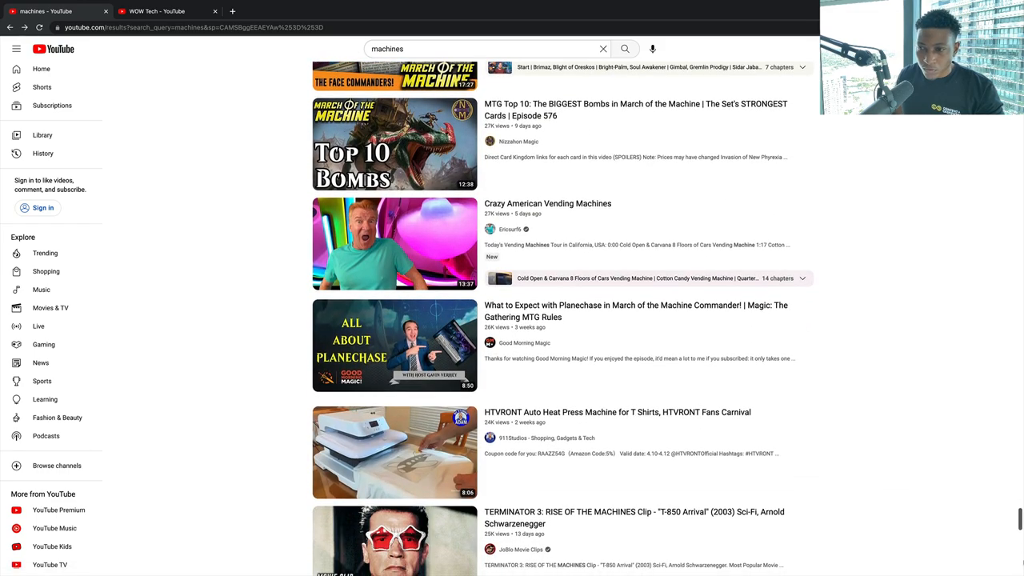
scroll("down", 3)
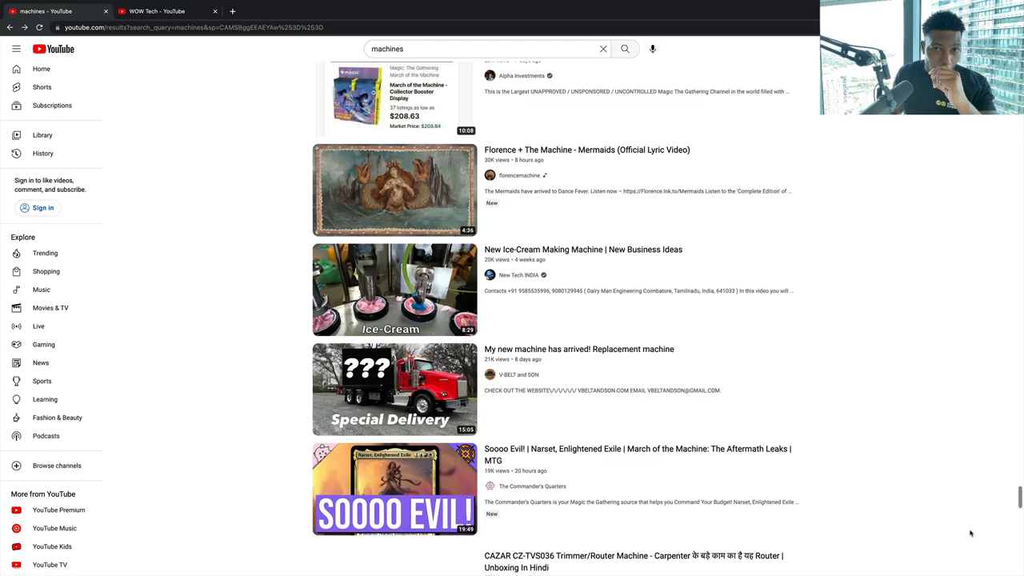
scroll("down", 3)
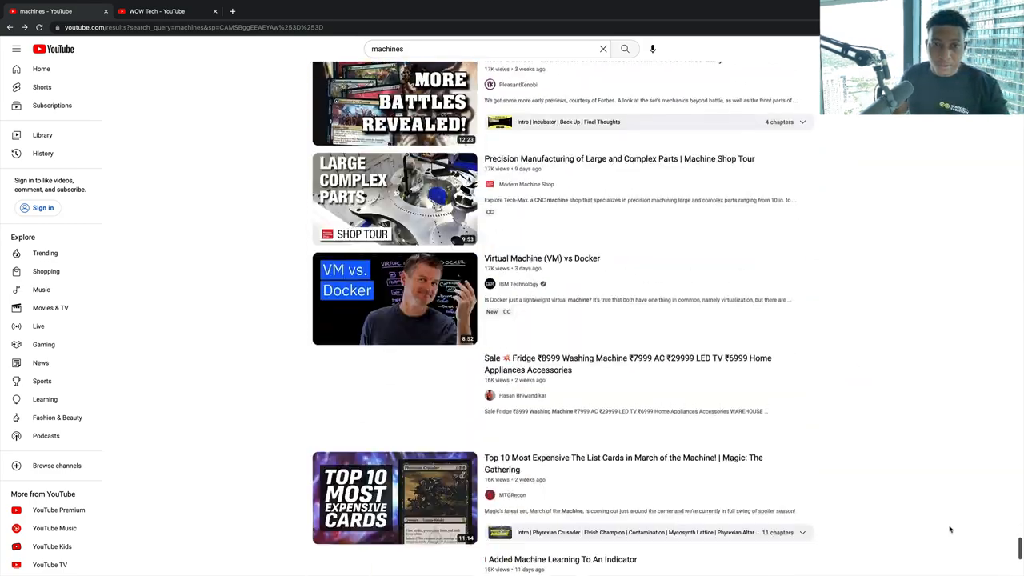
scroll("down", 3)
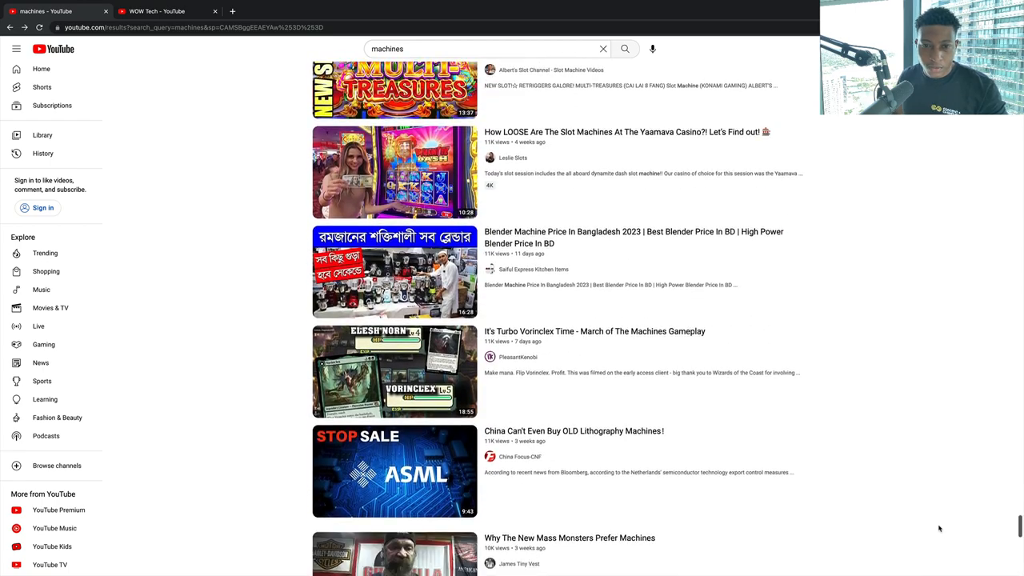
scroll("down", 3)
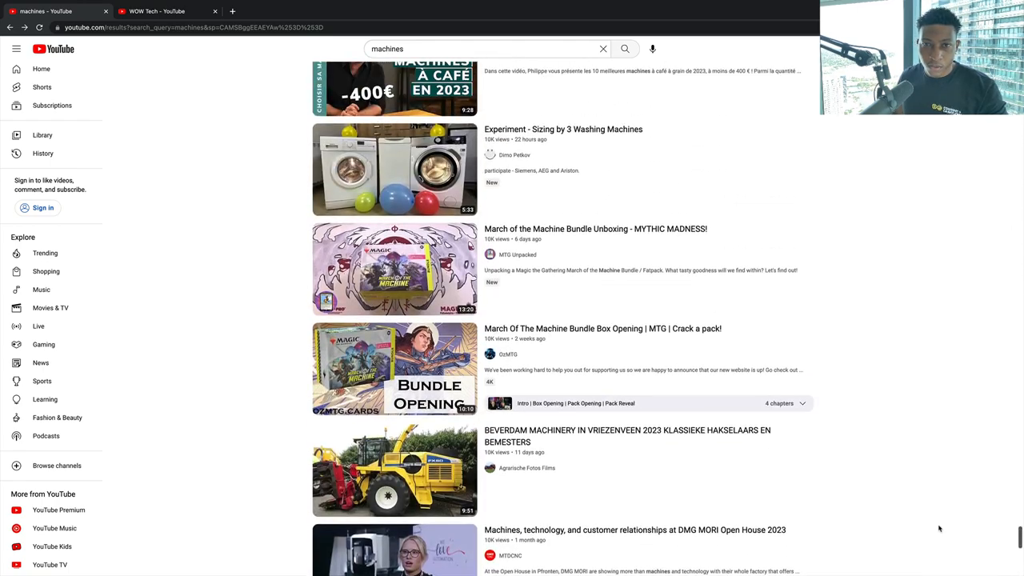
scroll("down", 3)
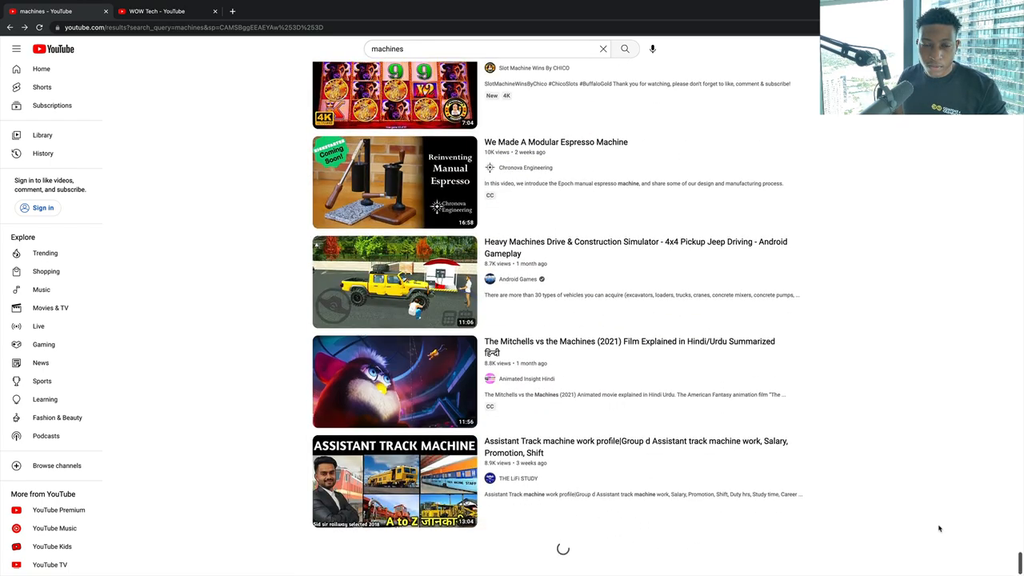
scroll("down", 3)
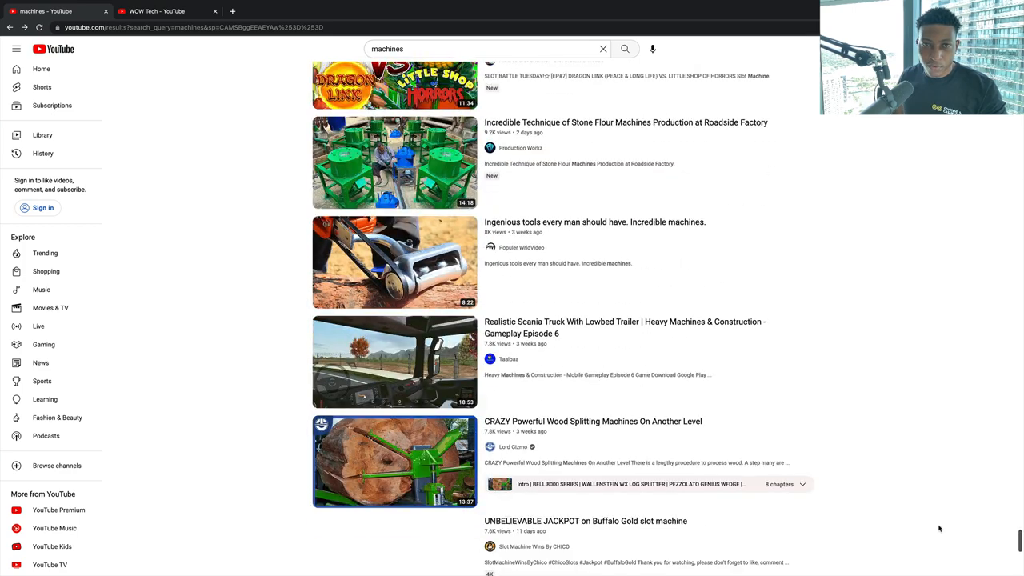
scroll("down", 3)
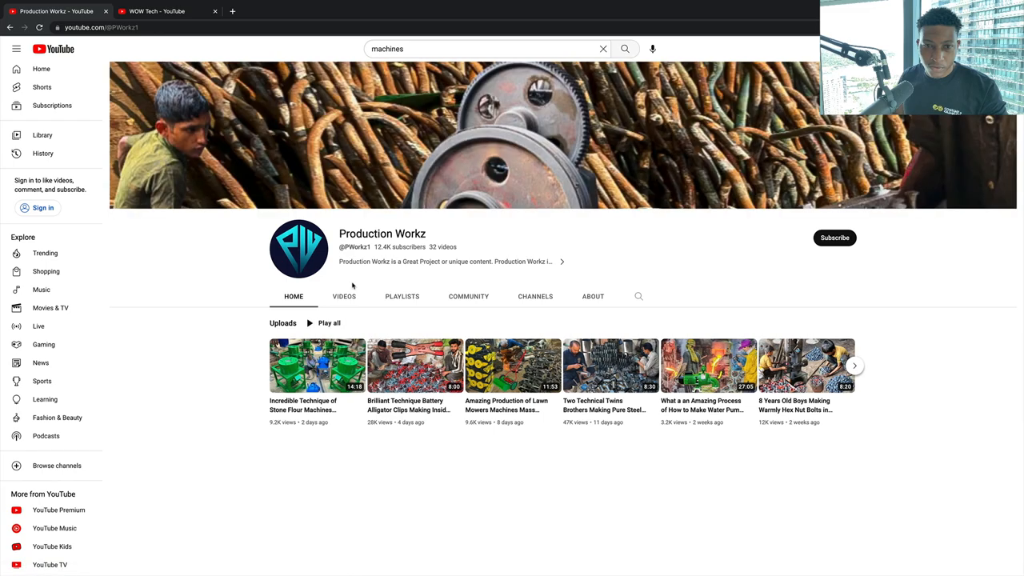
Step: Browse Production Workz's uploads, then back out to the machines search results
left_click(344, 296)
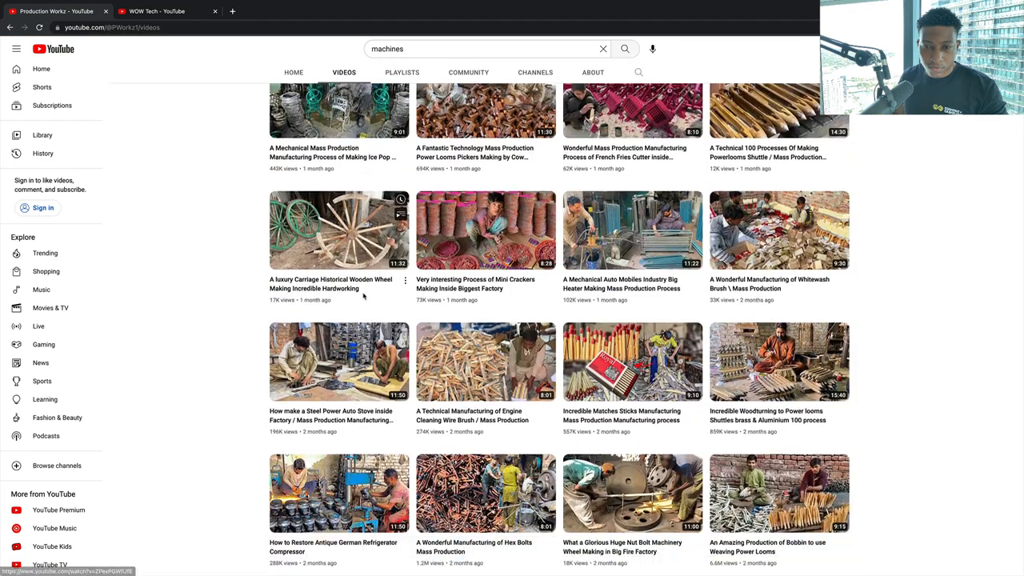
scroll("down", 3)
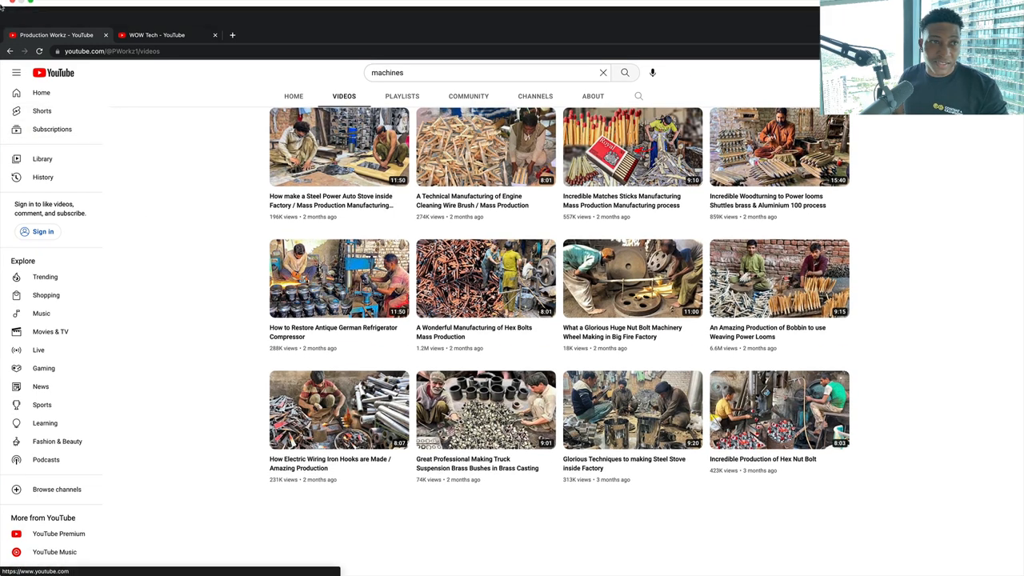
left_click(294, 96)
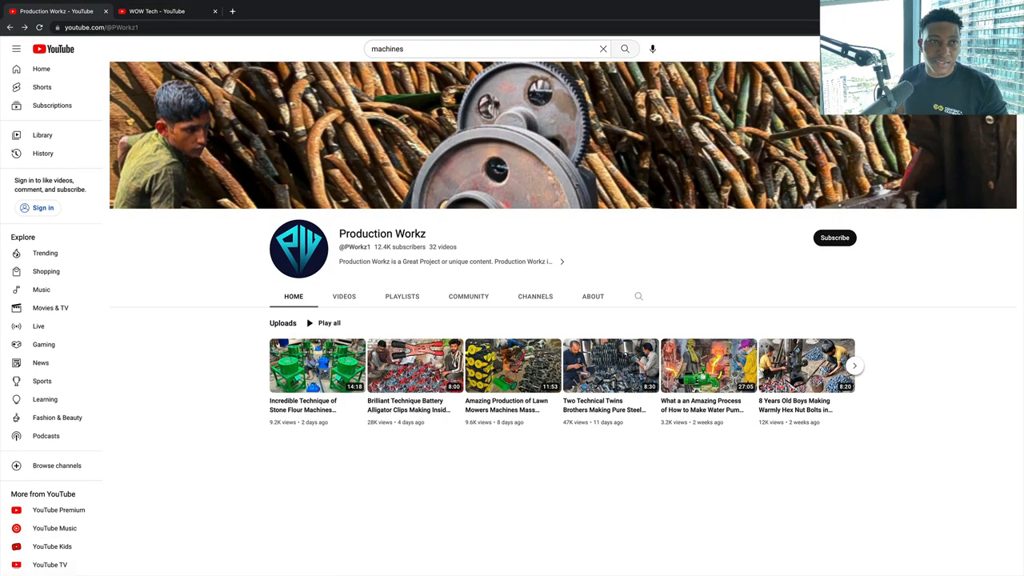
left_click(623, 48)
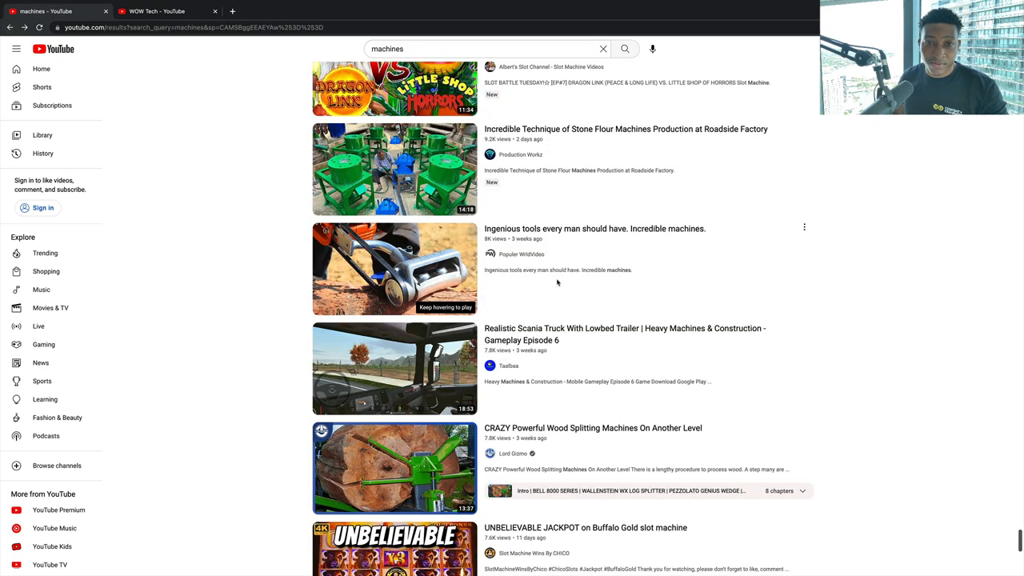
scroll("down", 3)
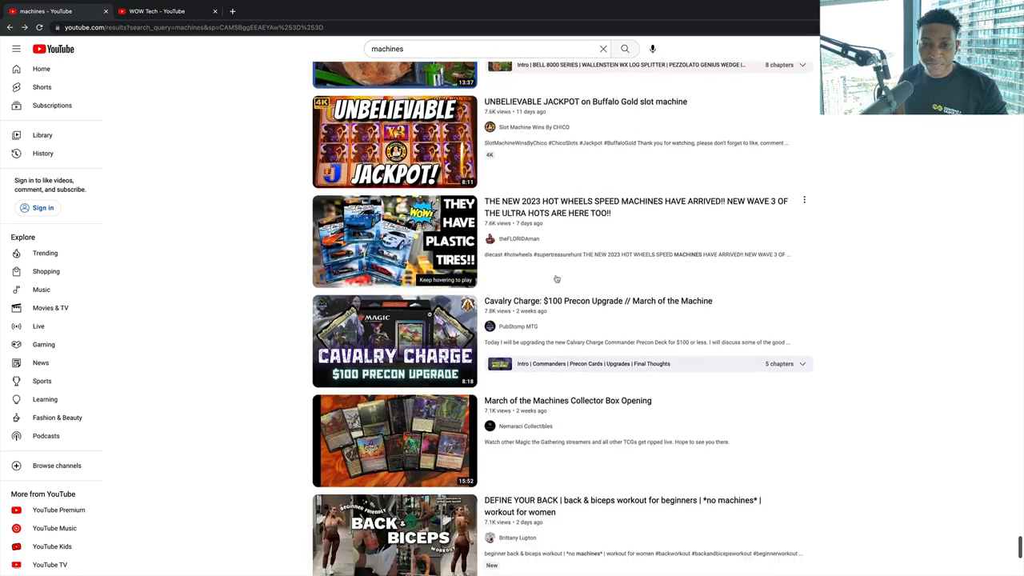
scroll("down", 3)
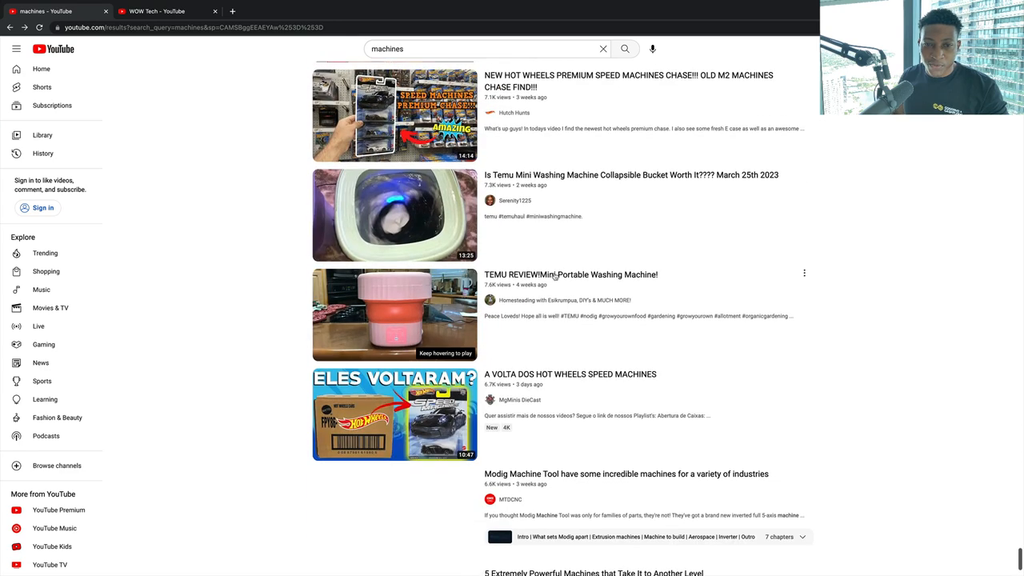
scroll("down", 3)
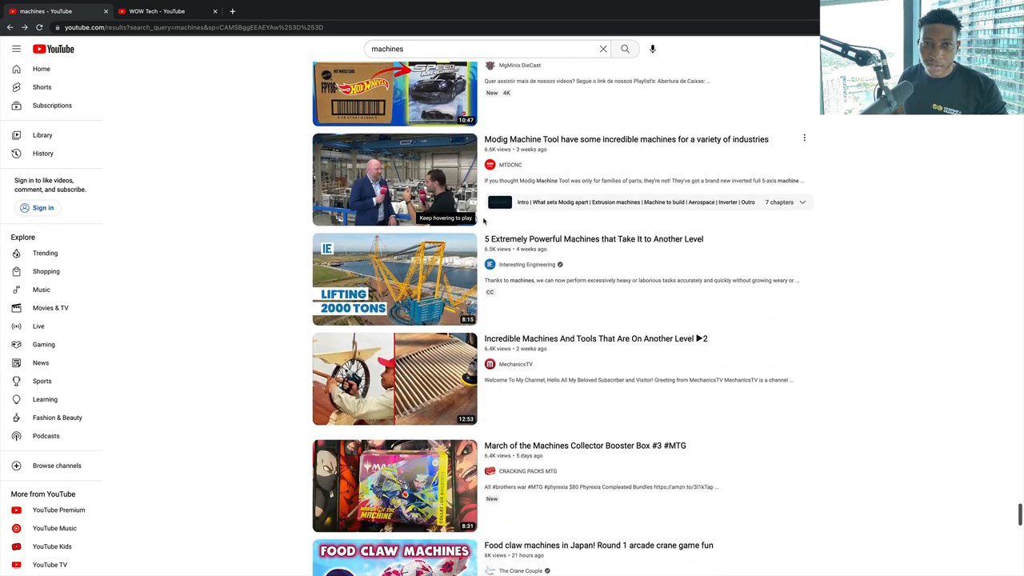
scroll("down", 3)
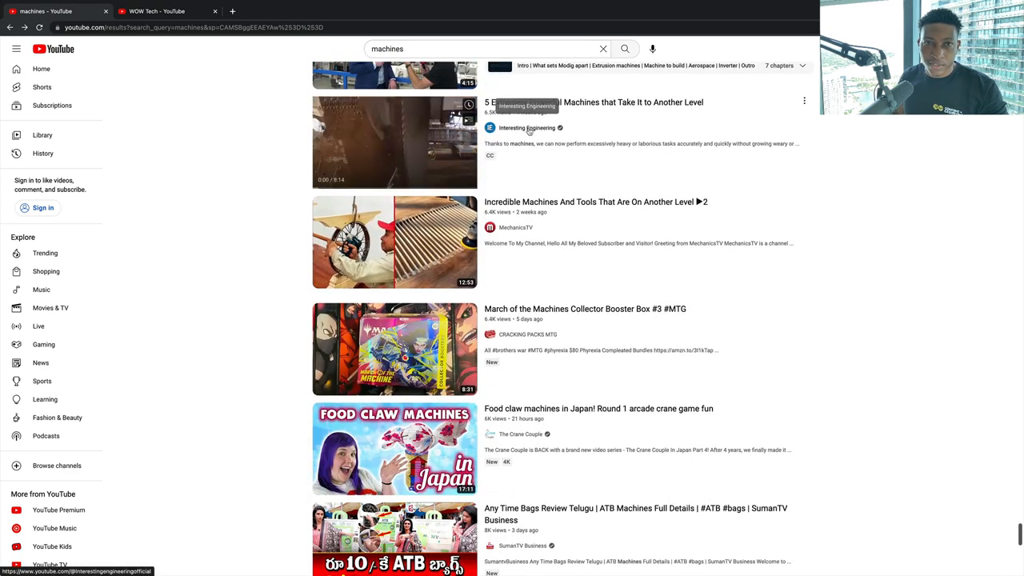
left_click(528, 128)
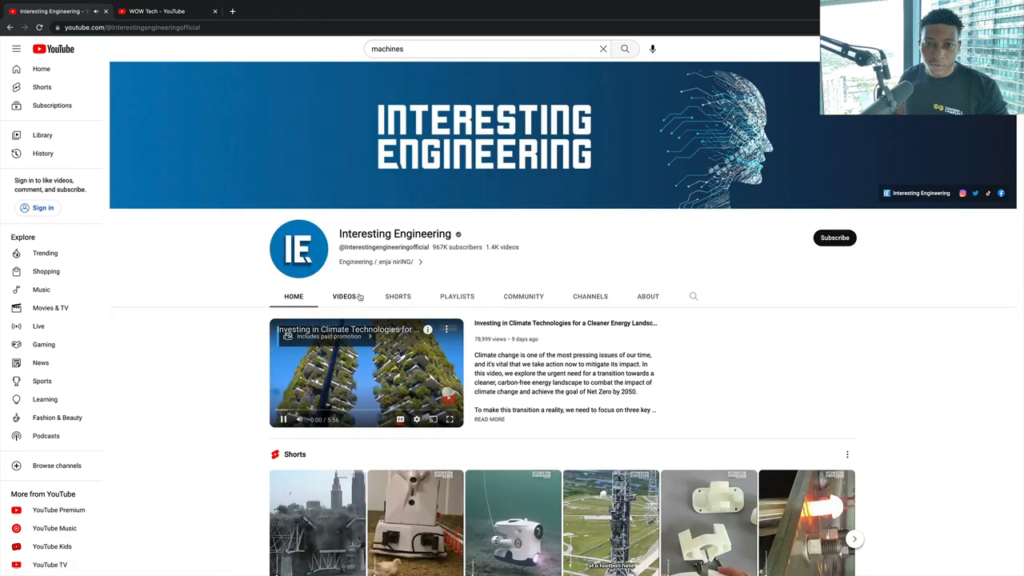
left_click(344, 295)
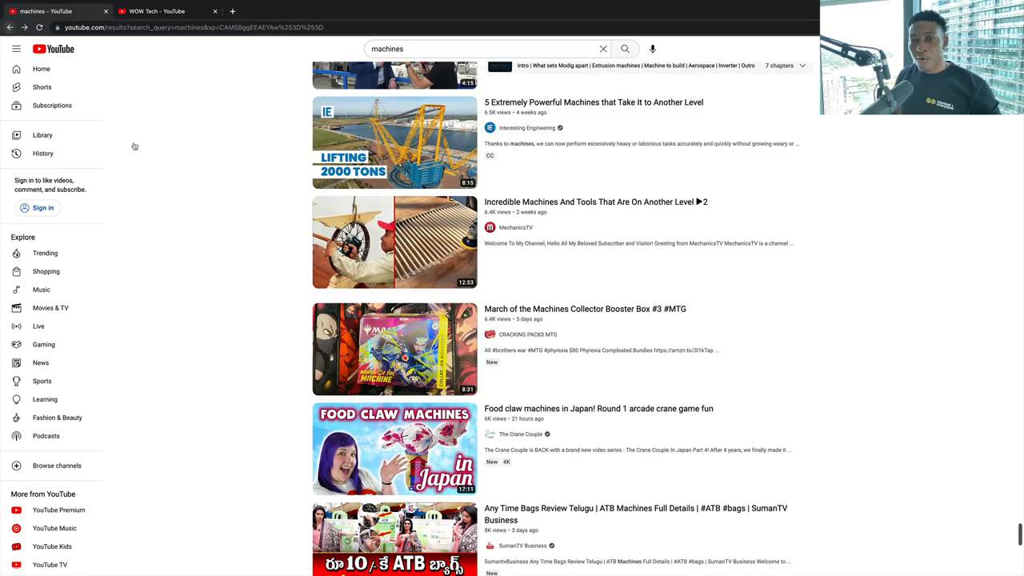
scroll("down", 3)
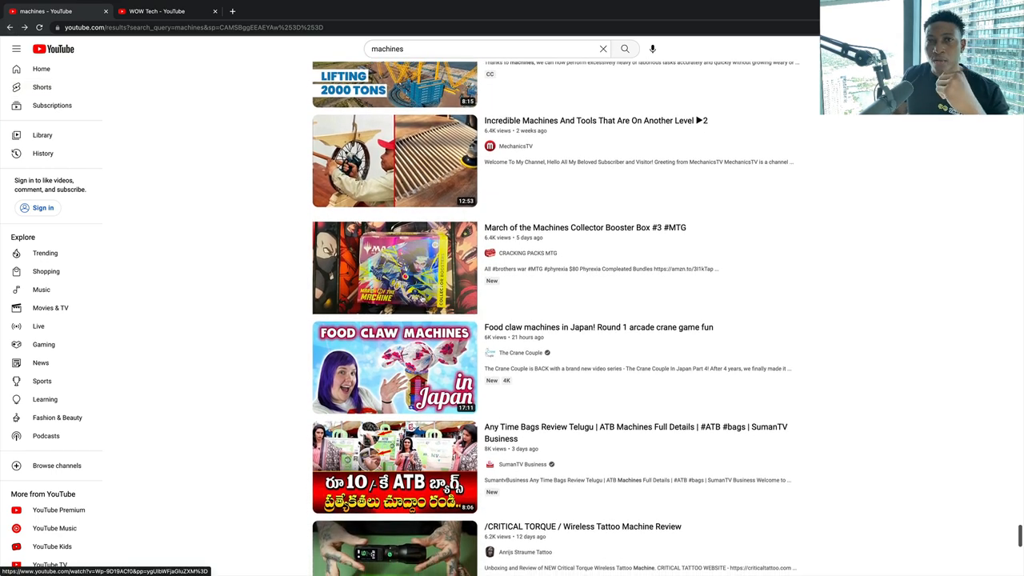
scroll("down", 3)
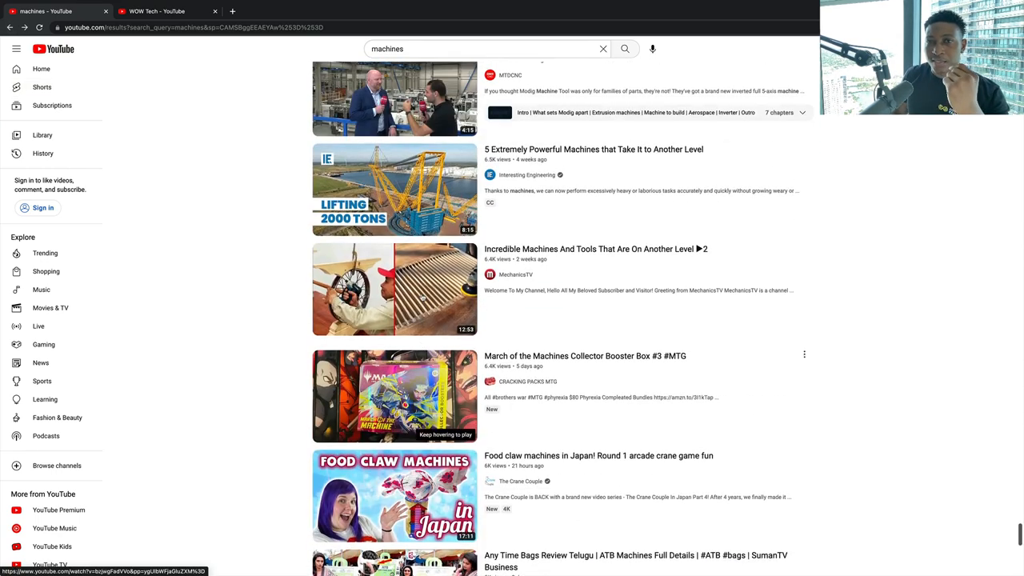
scroll("down", 3)
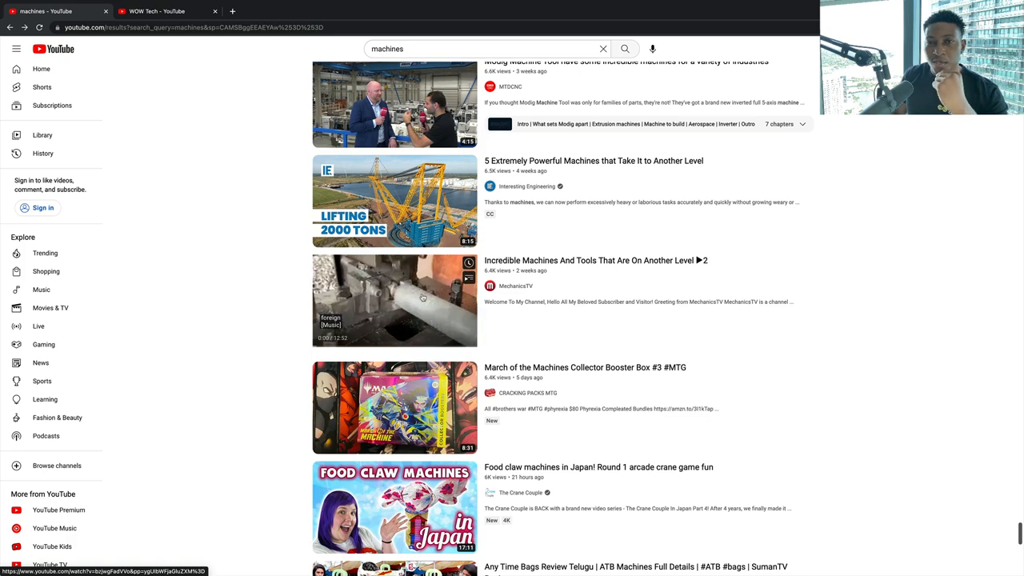
scroll("down", 3)
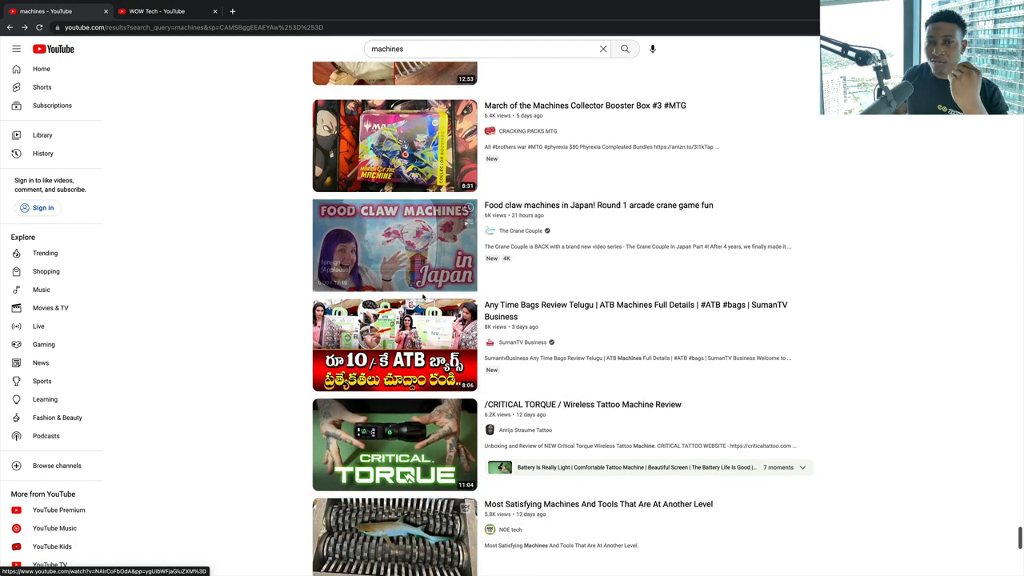
scroll("down", 3)
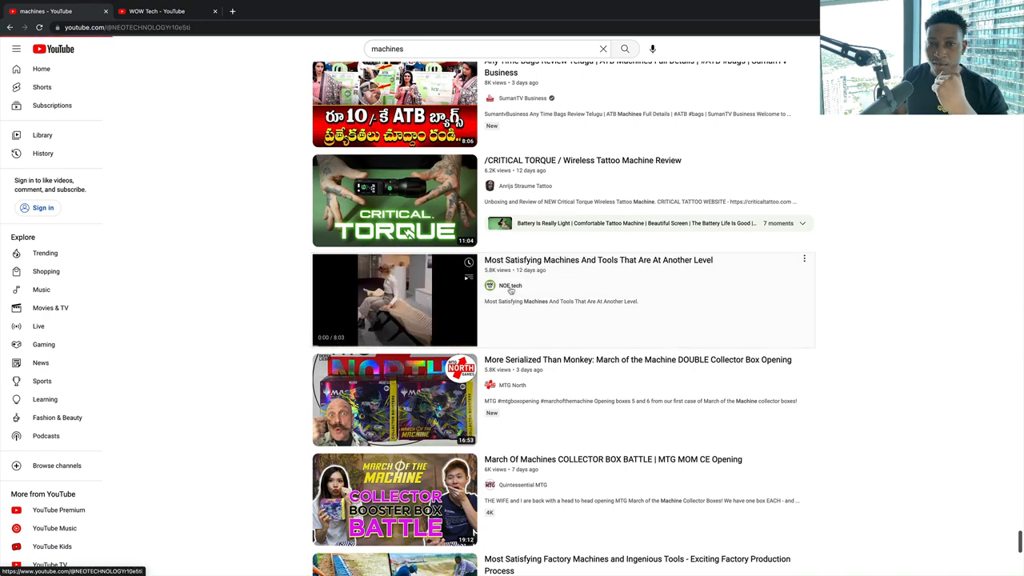
left_click(510, 284)
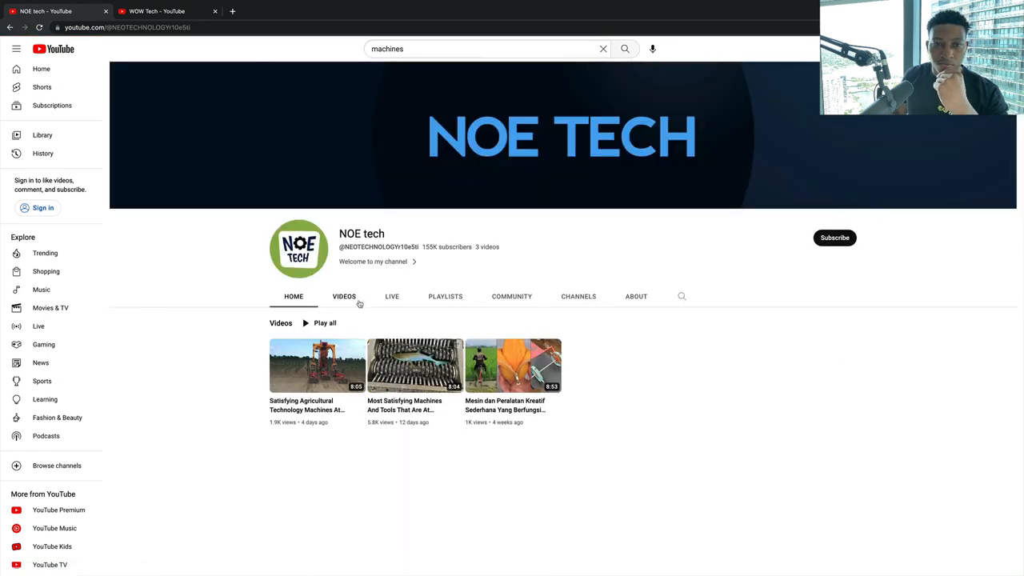
left_click(344, 296)
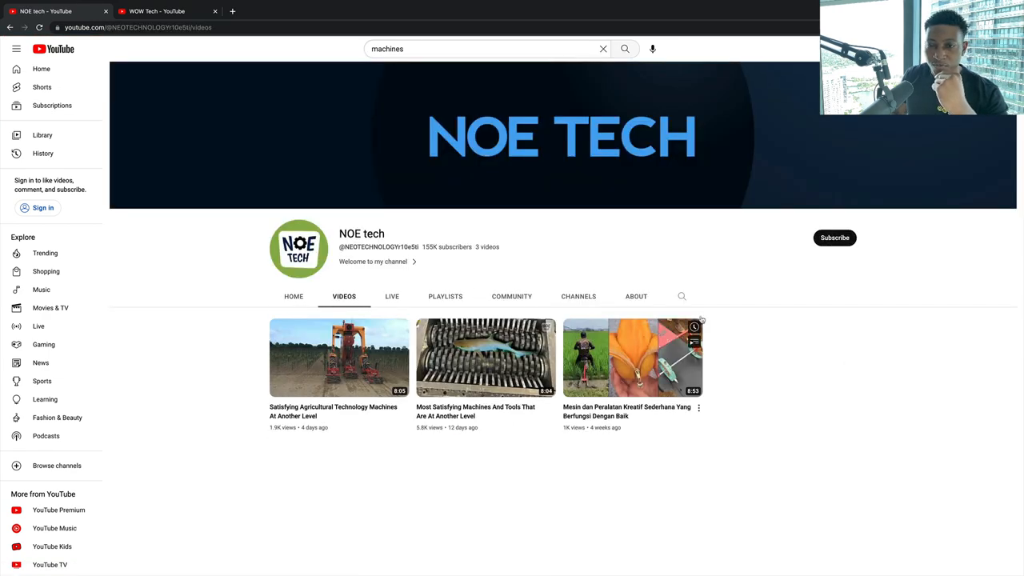
left_click(637, 296)
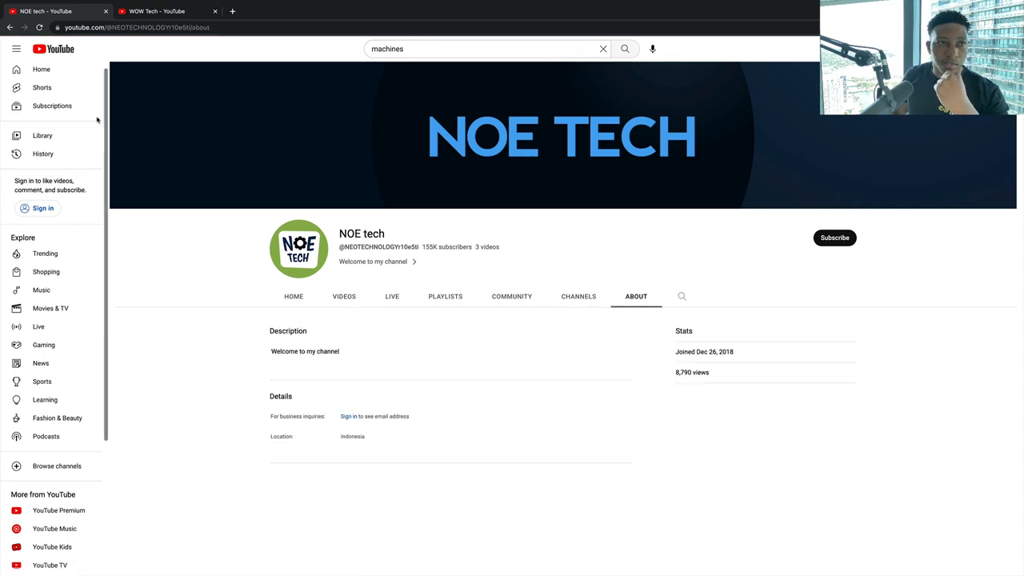
left_click(11, 27)
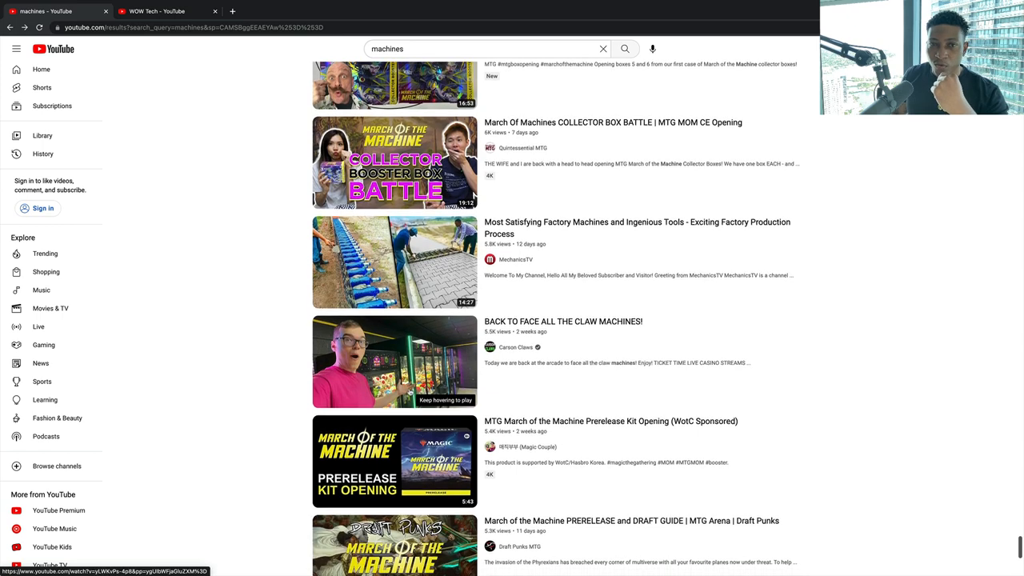
scroll("down", 3)
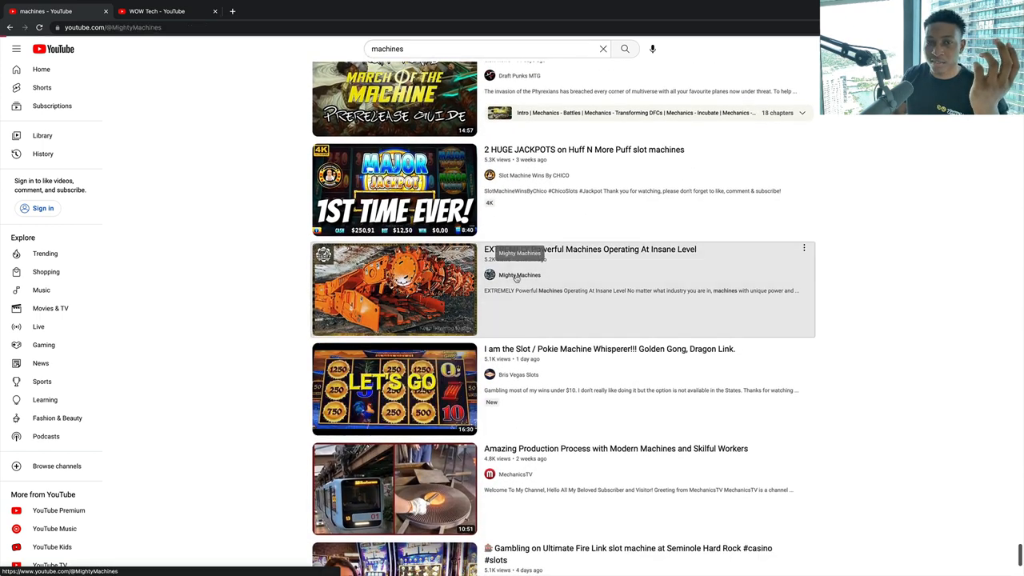
left_click(518, 276)
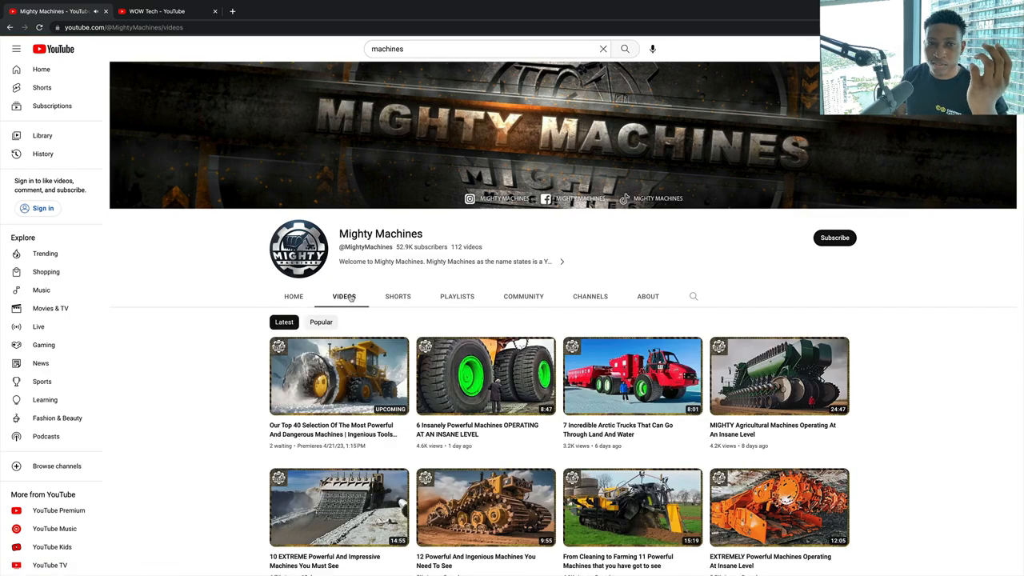
scroll("down", 3)
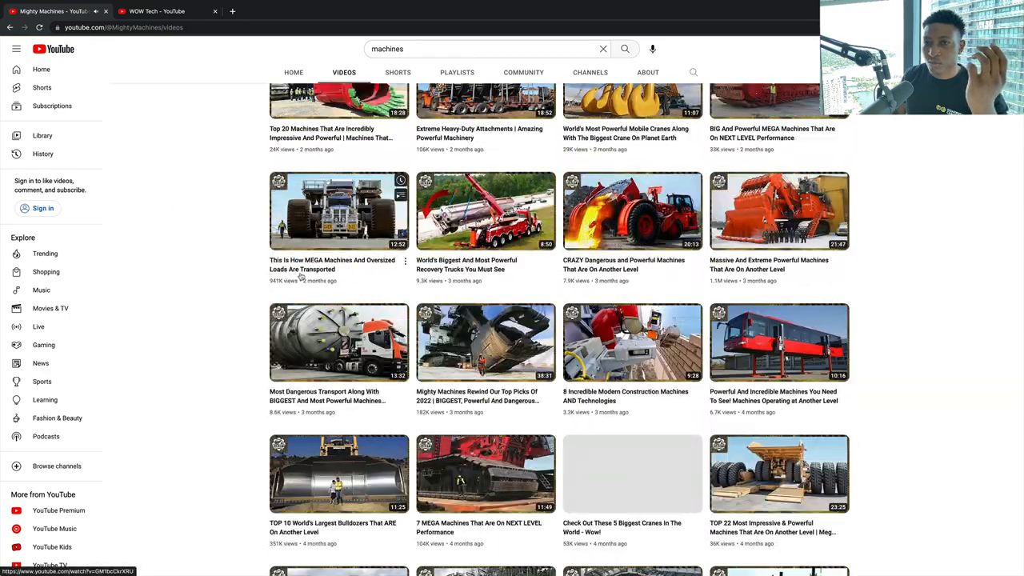
scroll("down", 3)
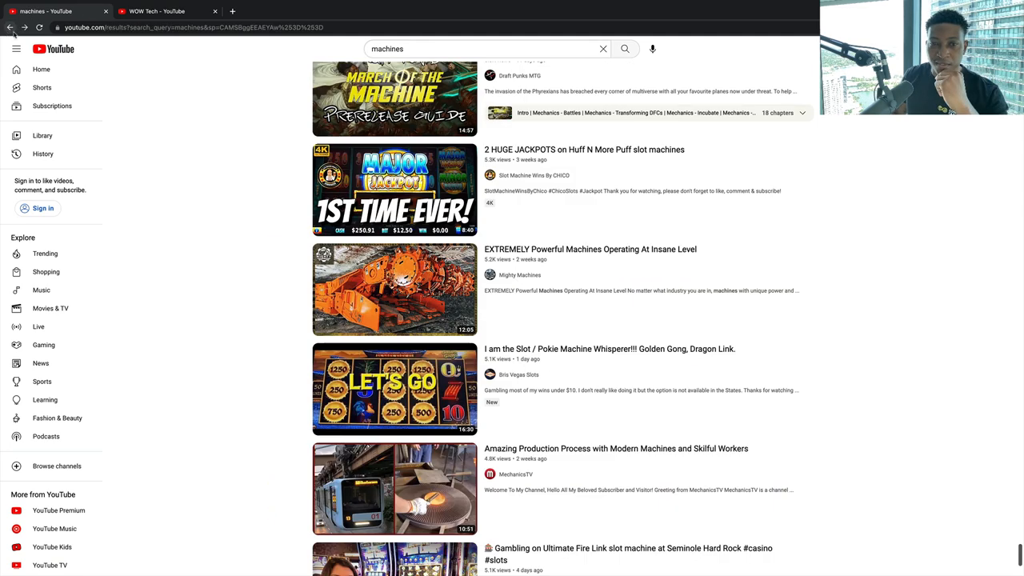
scroll("down", 3)
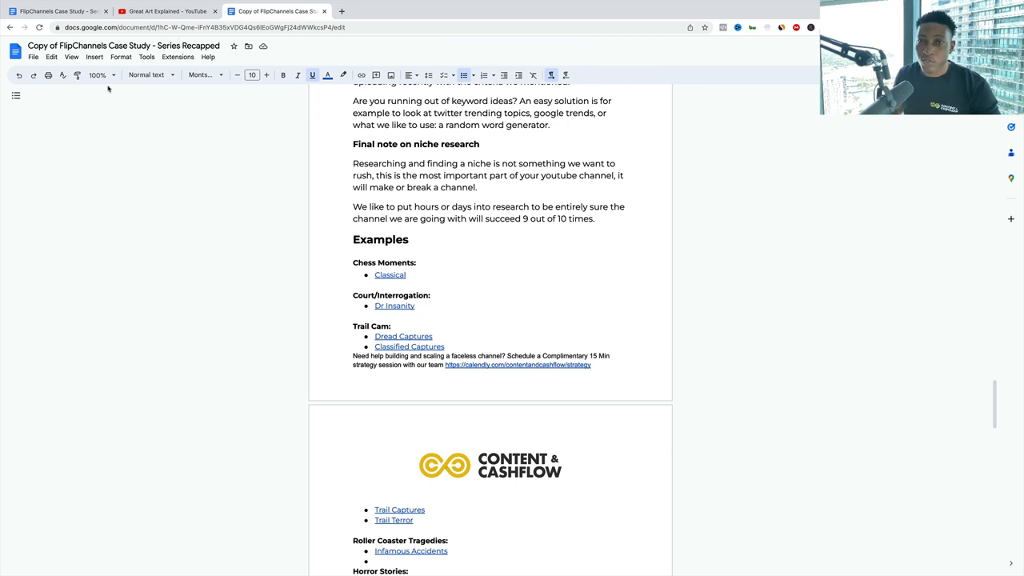
Step: Scroll down the case study doc to the Art Moments examples with the Great Art Explained link
scroll("down", 3)
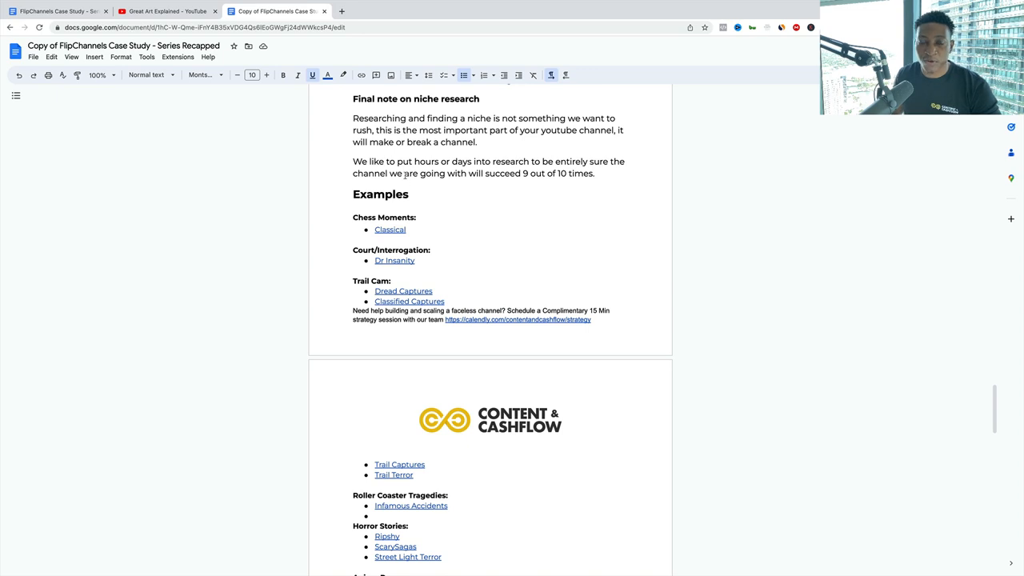
scroll("down", 3)
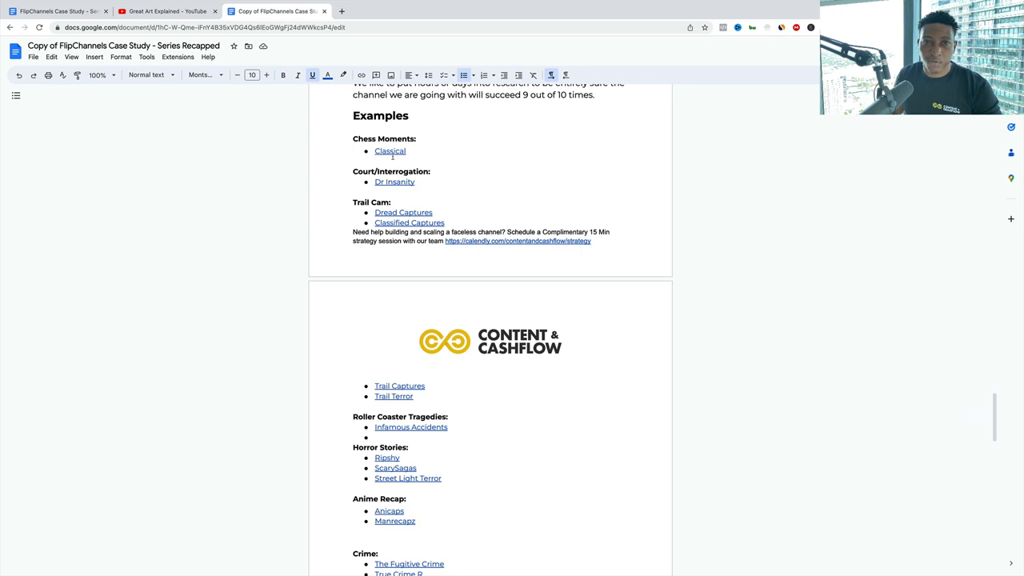
scroll("down", 3)
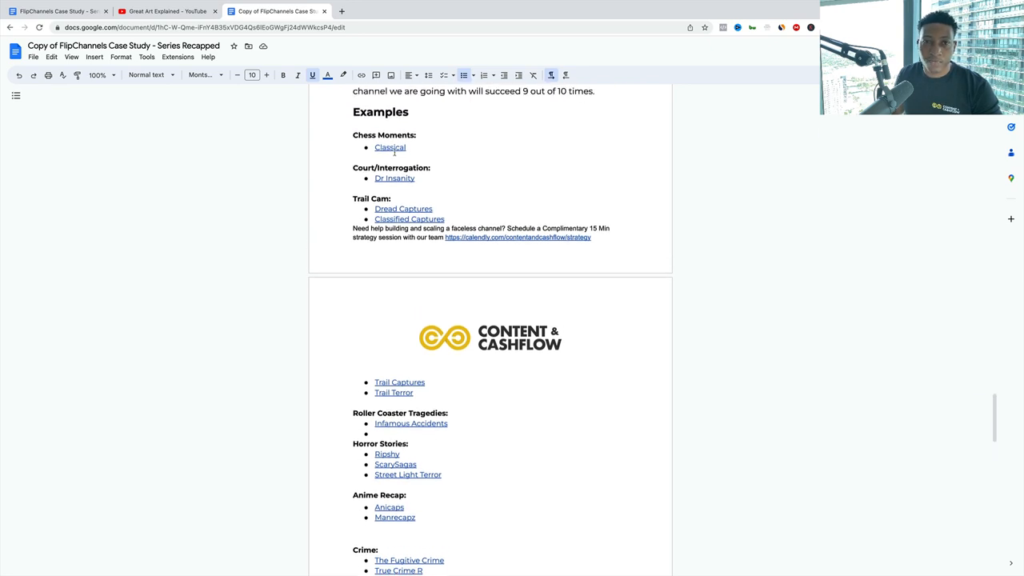
scroll("down", 3)
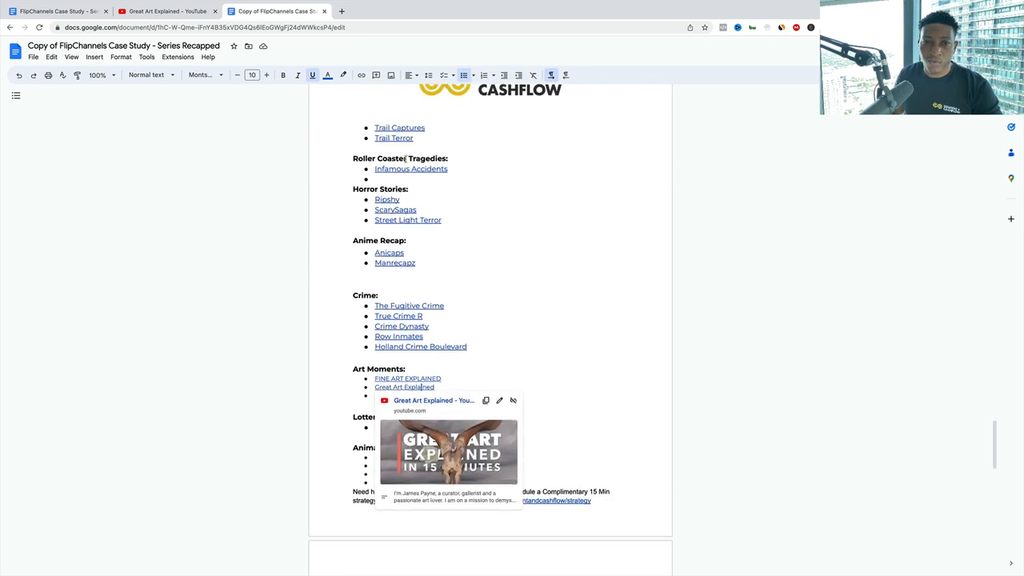
scroll("down", 3)
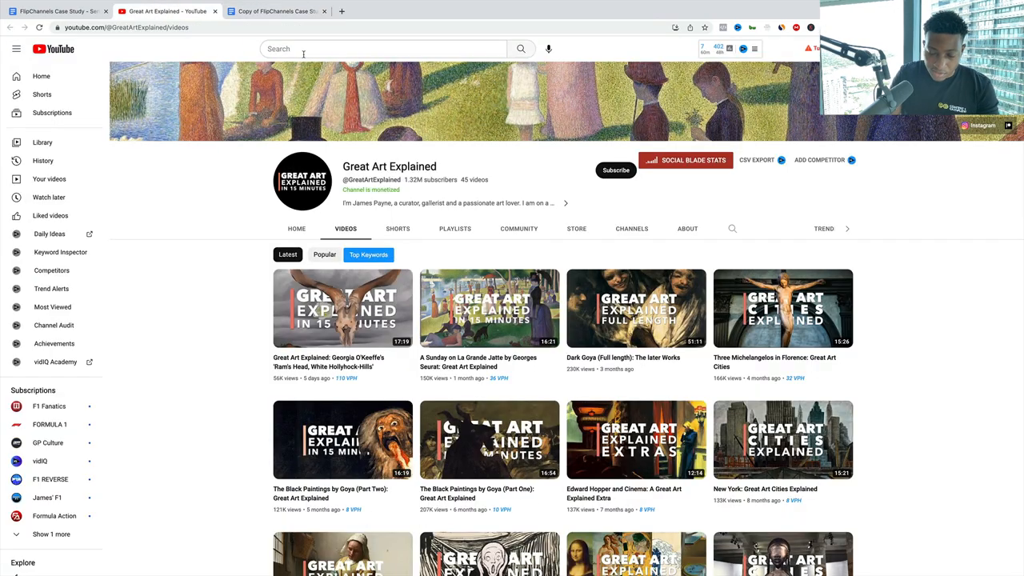
Step: Bring the incognito window with the Beyond Facts channel to the front
left_click(382, 48)
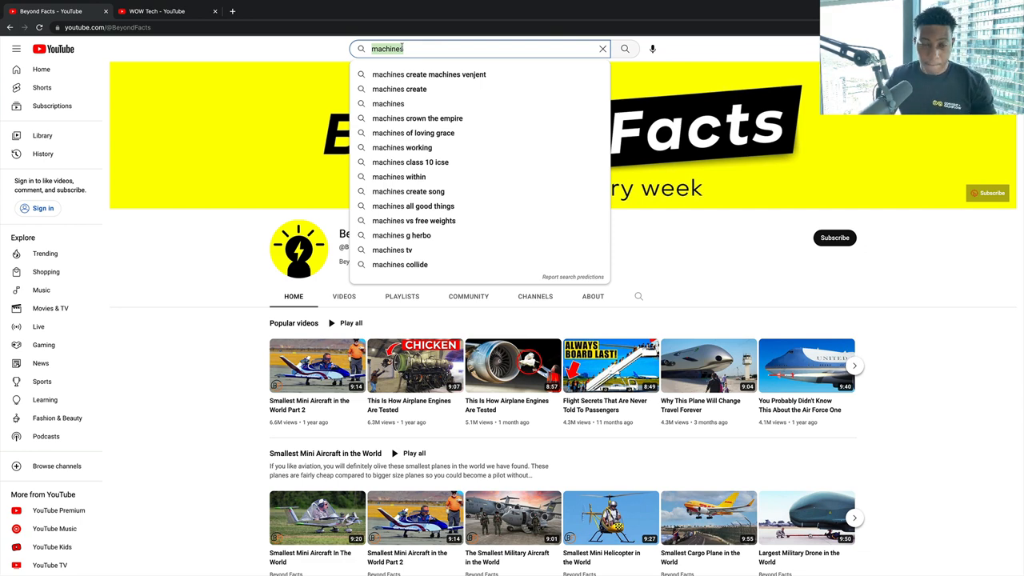
Step: Search 'snooker moments', then review Snooker 2.0's uploaded videos before reaching Snooker Zone
type("snooker moments")
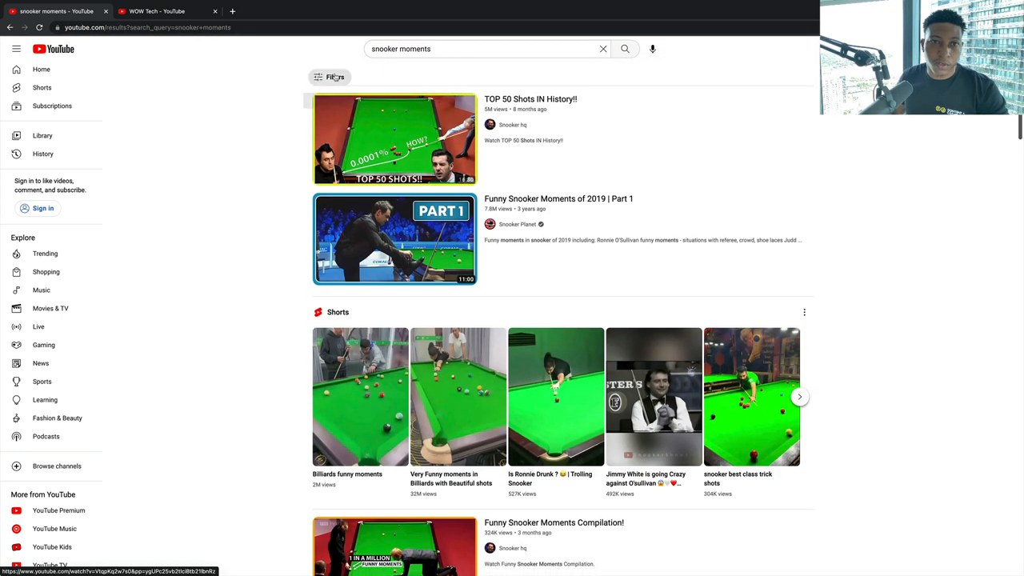
left_click(329, 77)
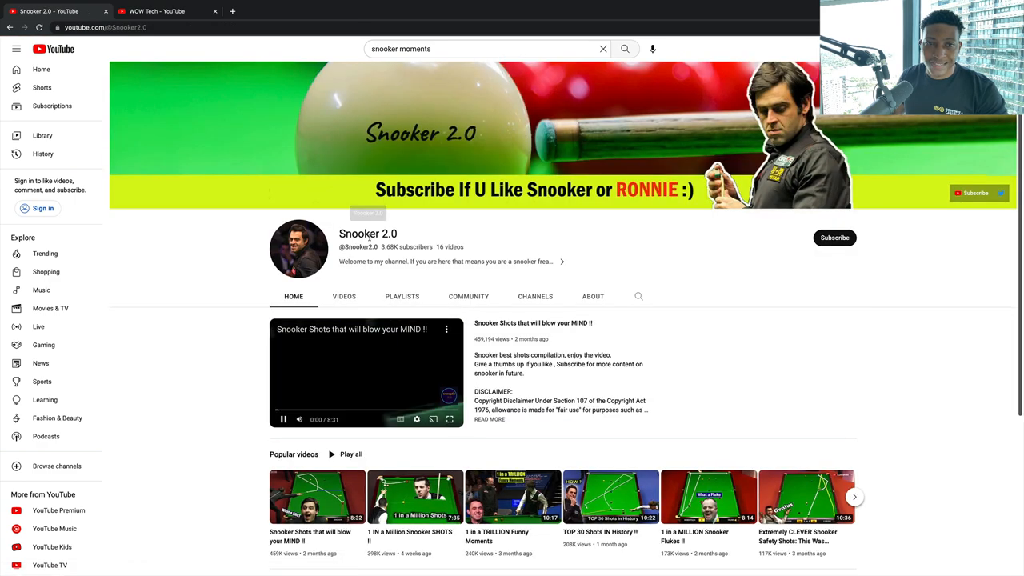
left_click(344, 296)
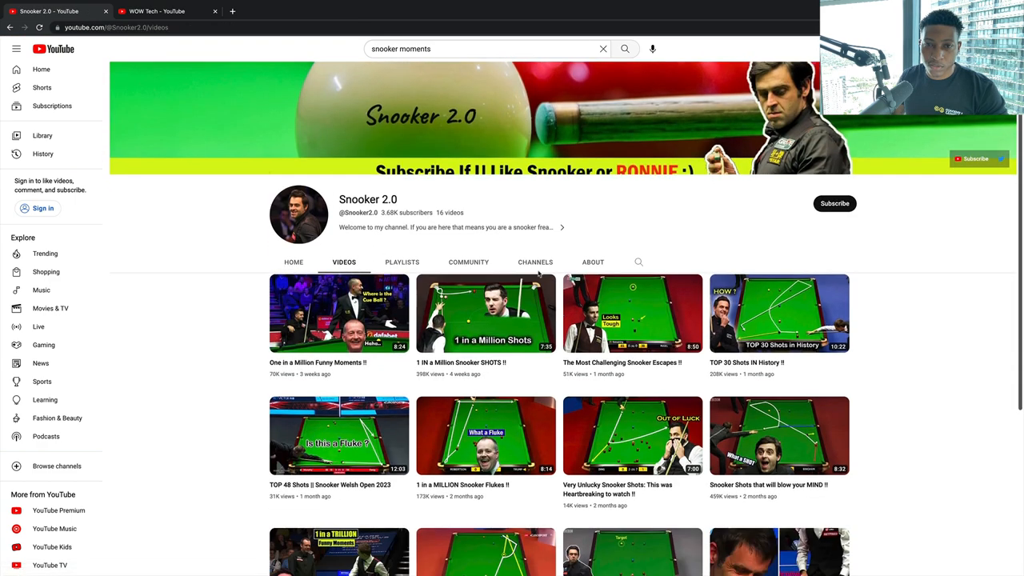
scroll("down", 3)
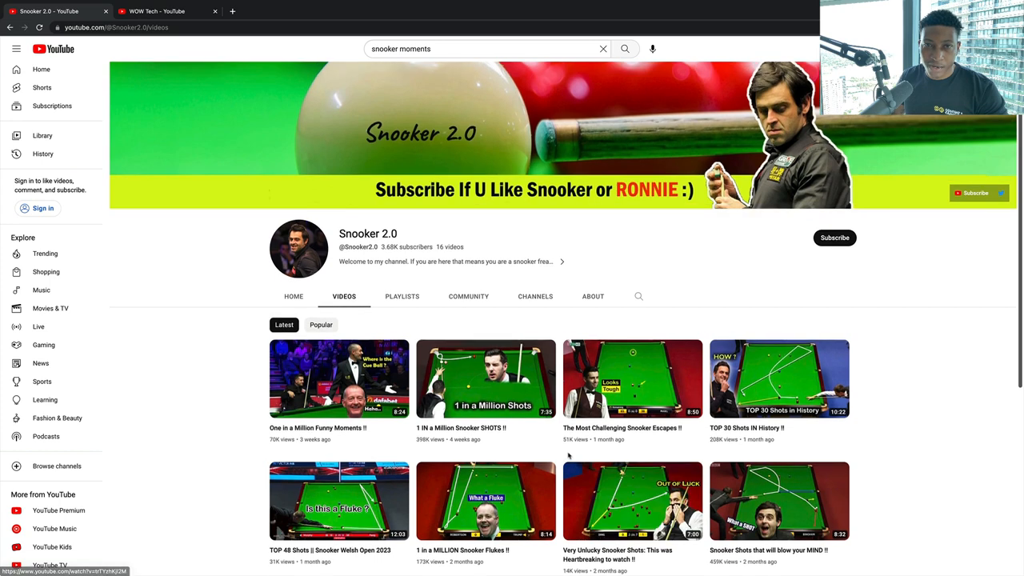
scroll("down", 3)
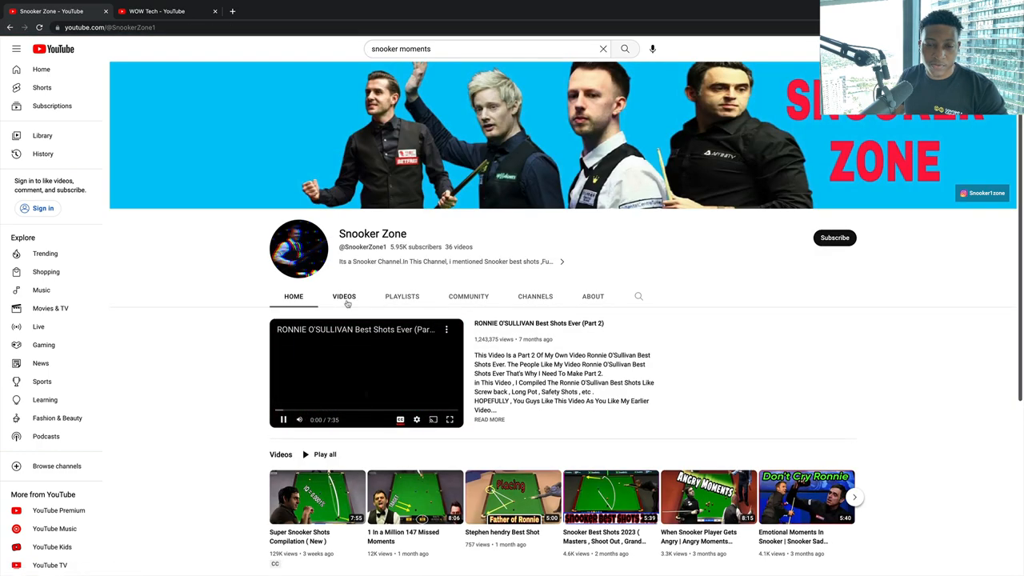
Step: Return to the snooker moments results and review the Snooker hq channel's uploads
left_click(343, 296)
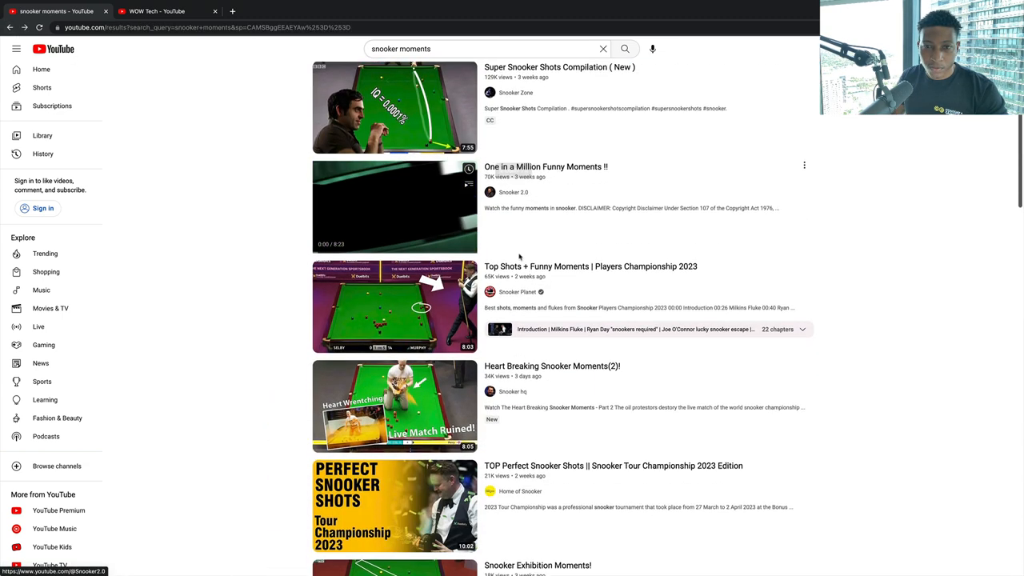
left_click(512, 390)
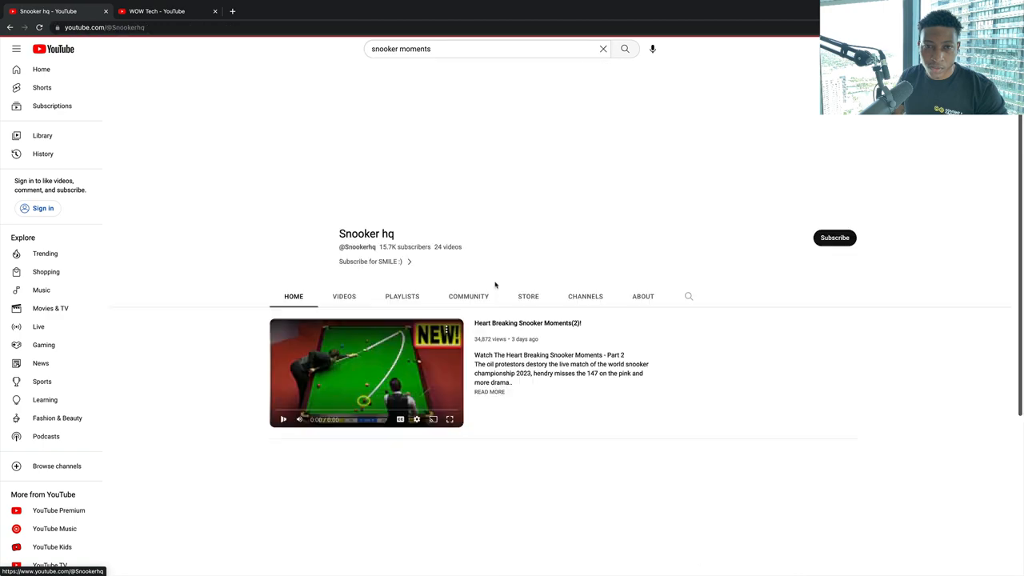
left_click(343, 296)
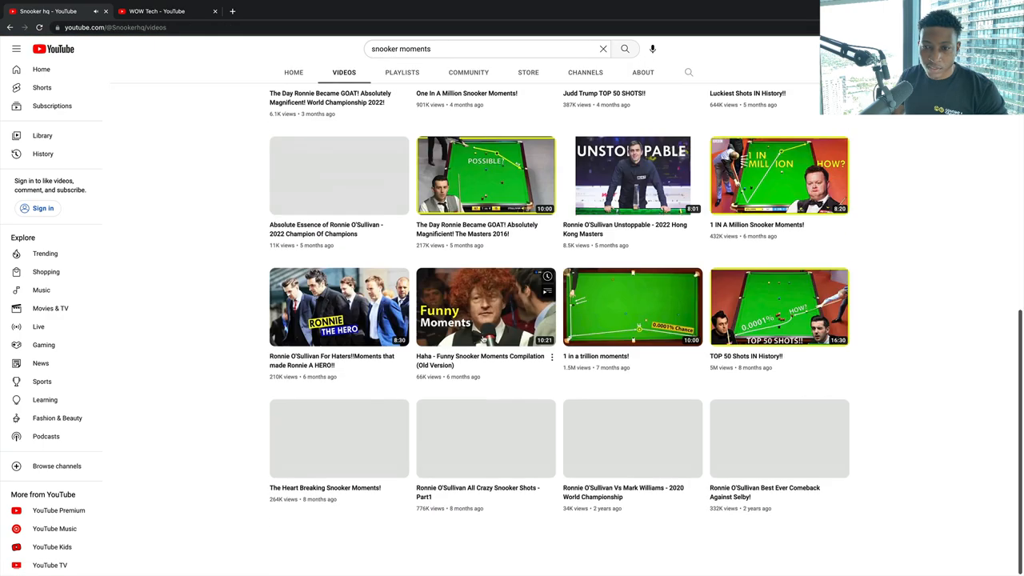
scroll("up", 3)
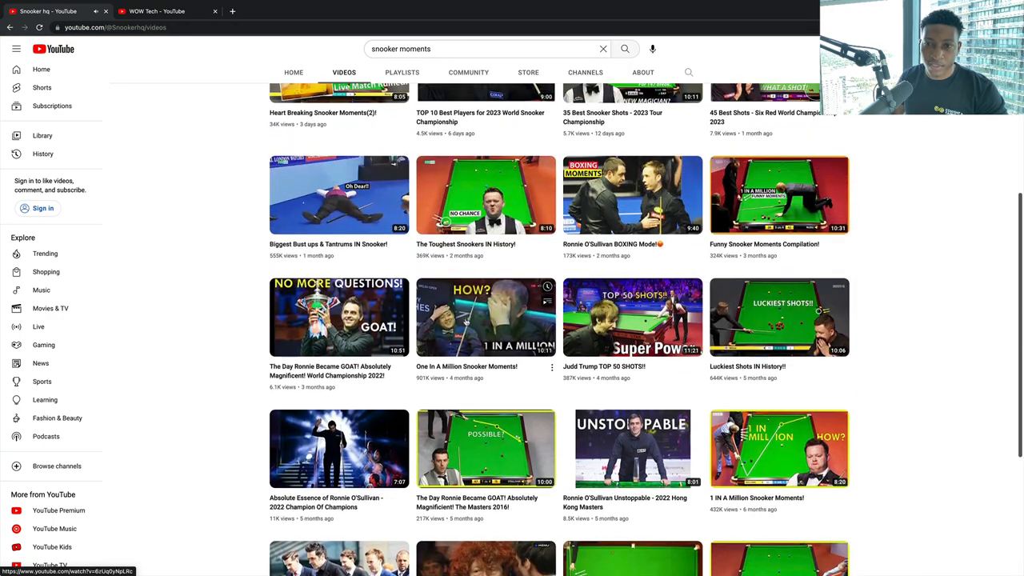
scroll("up", 3)
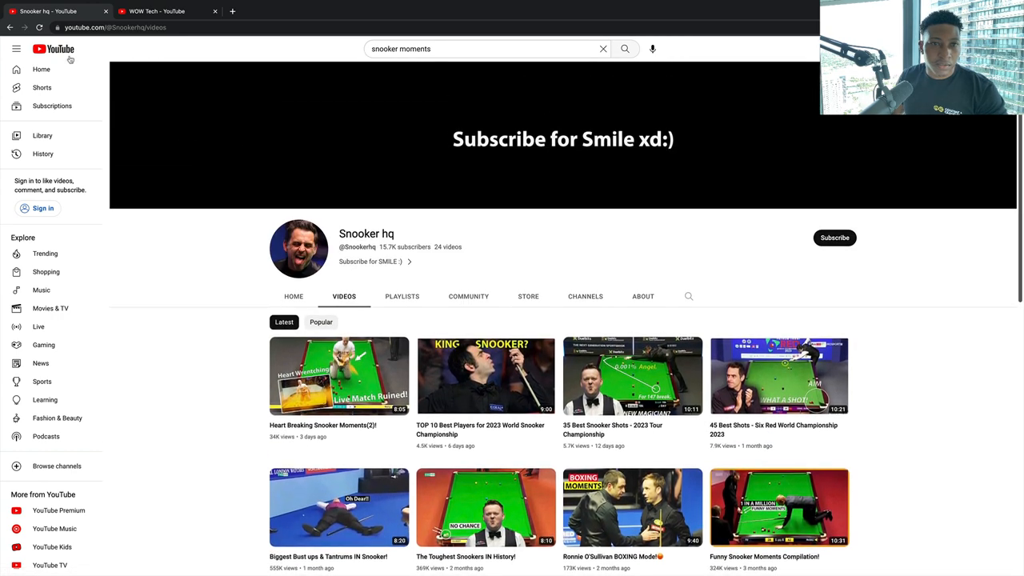
Step: Check the Home of Snooker channel, then return to the snooker moments results
left_click(624, 48)
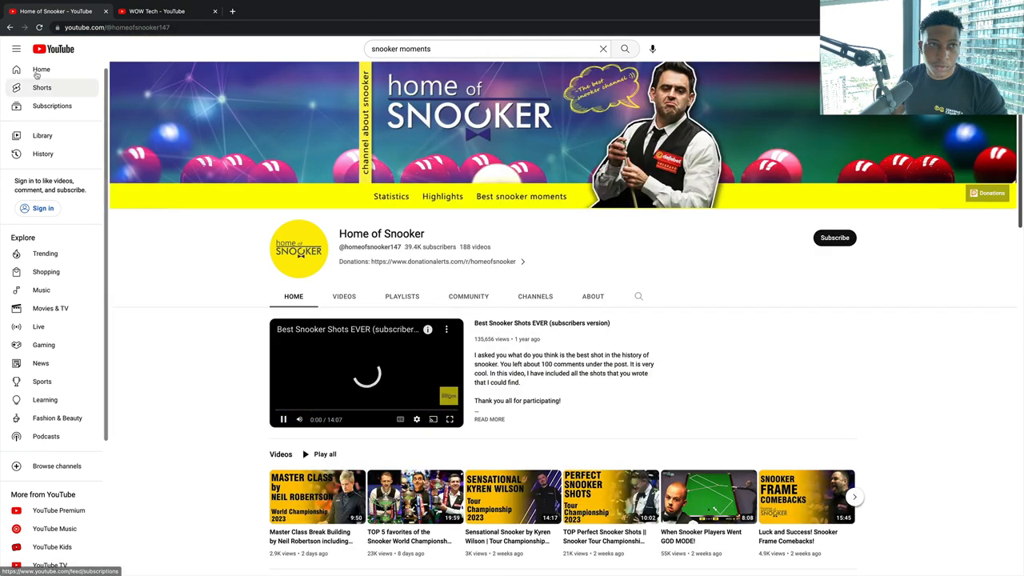
left_click(623, 48)
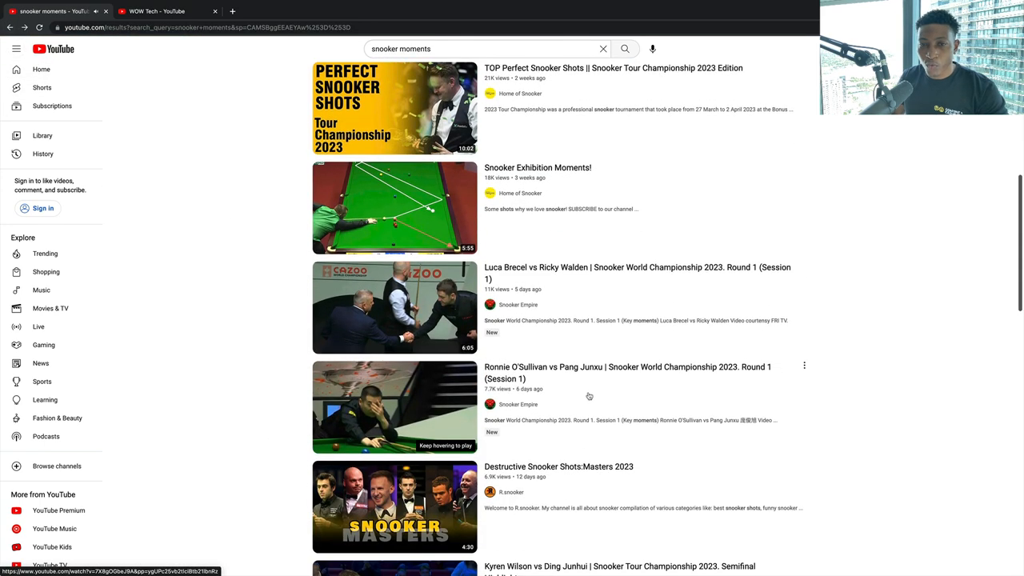
Step: Browse further down the snooker moments results, then bring up the search filter options
scroll("down", 3)
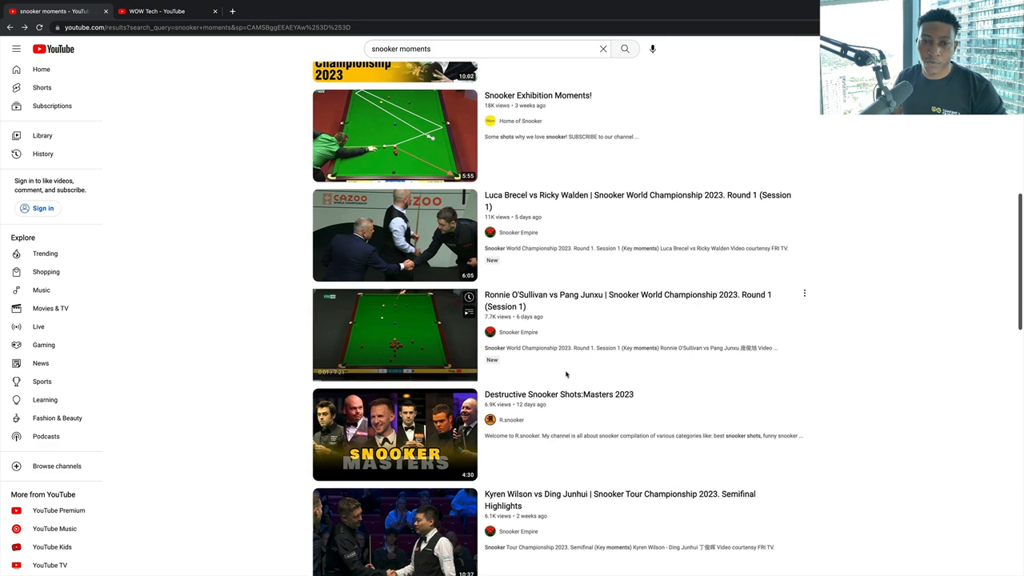
scroll("down", 3)
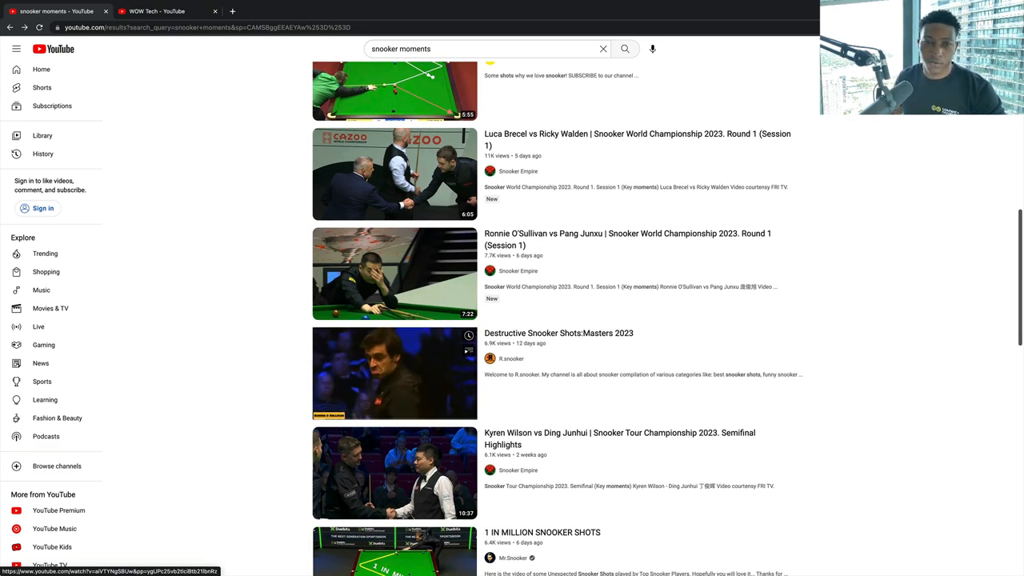
scroll("down", 3)
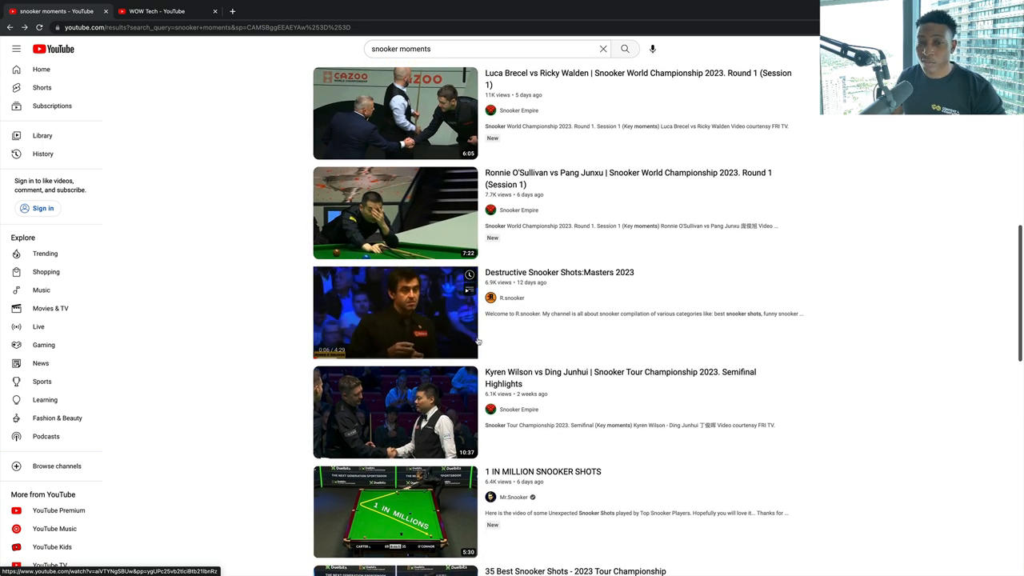
scroll("down", 3)
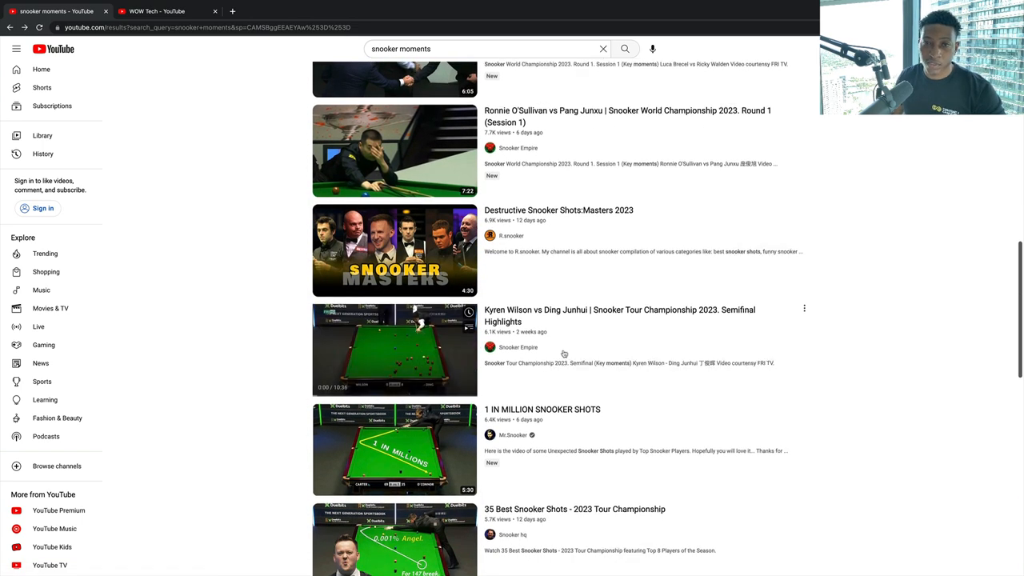
scroll("down", 3)
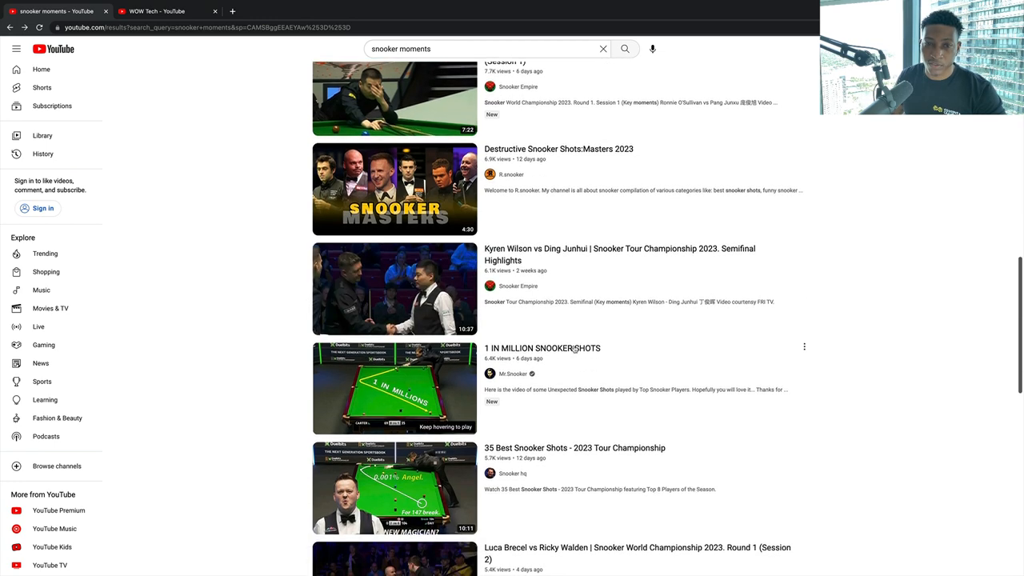
scroll("down", 3)
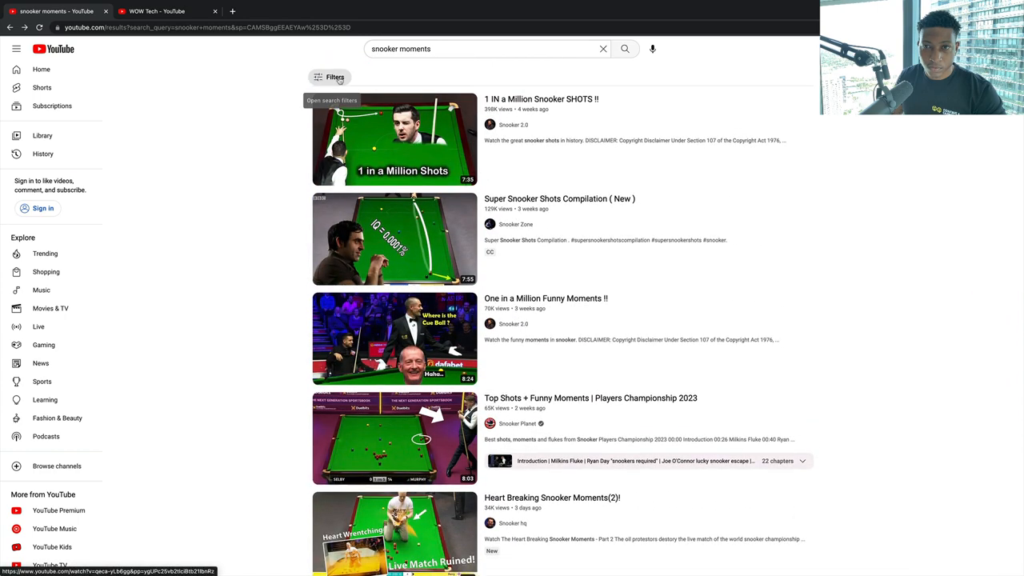
left_click(335, 76)
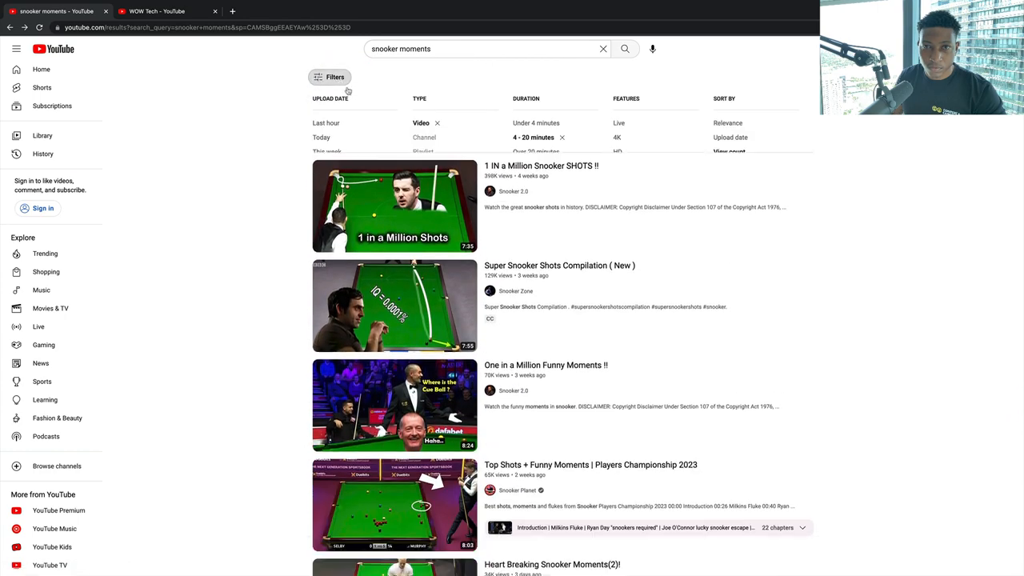
Step: Return to the case study document and scroll to its Examples list of channel links
scroll("down", 3)
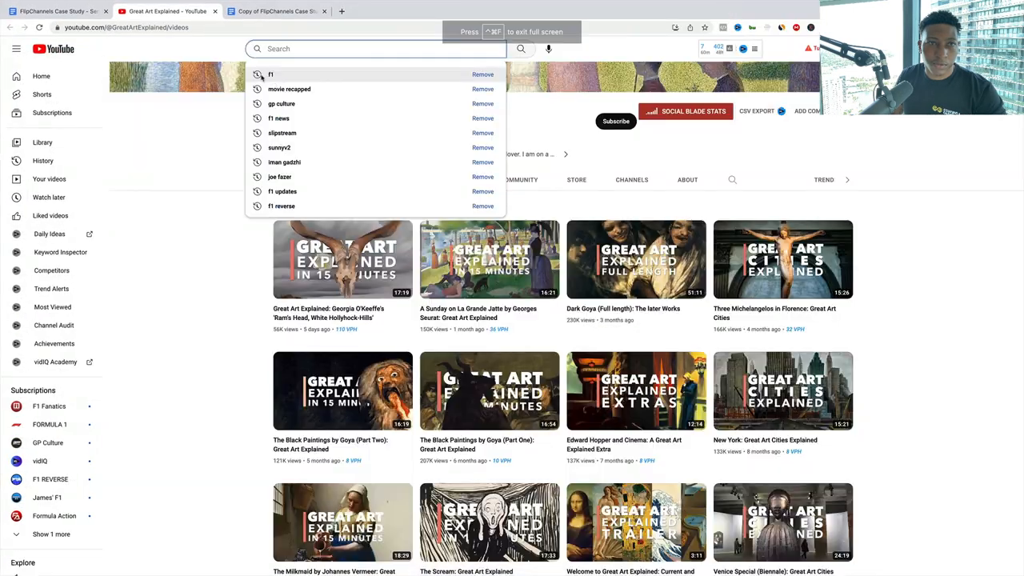
left_click(275, 11)
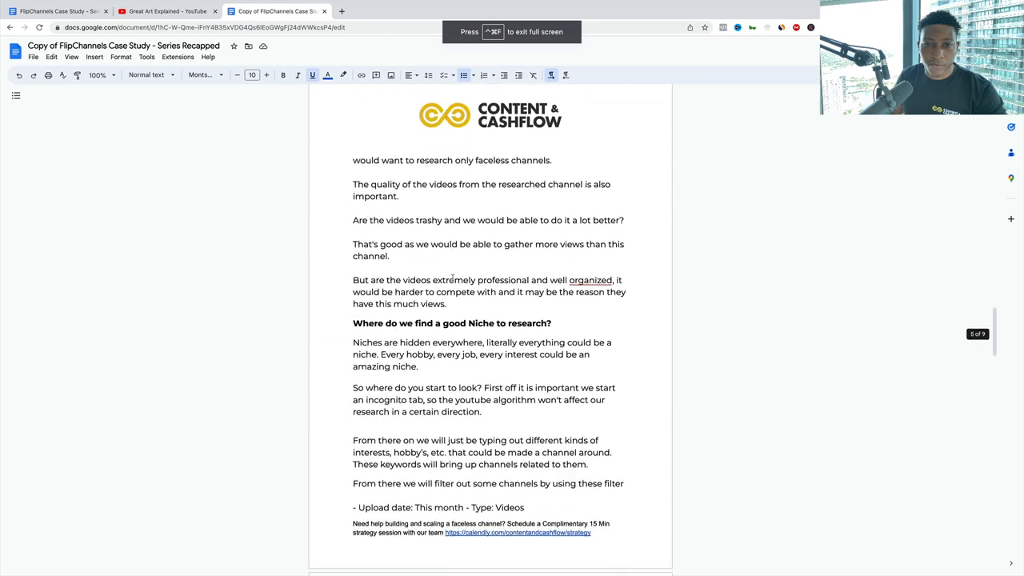
scroll("down", 3)
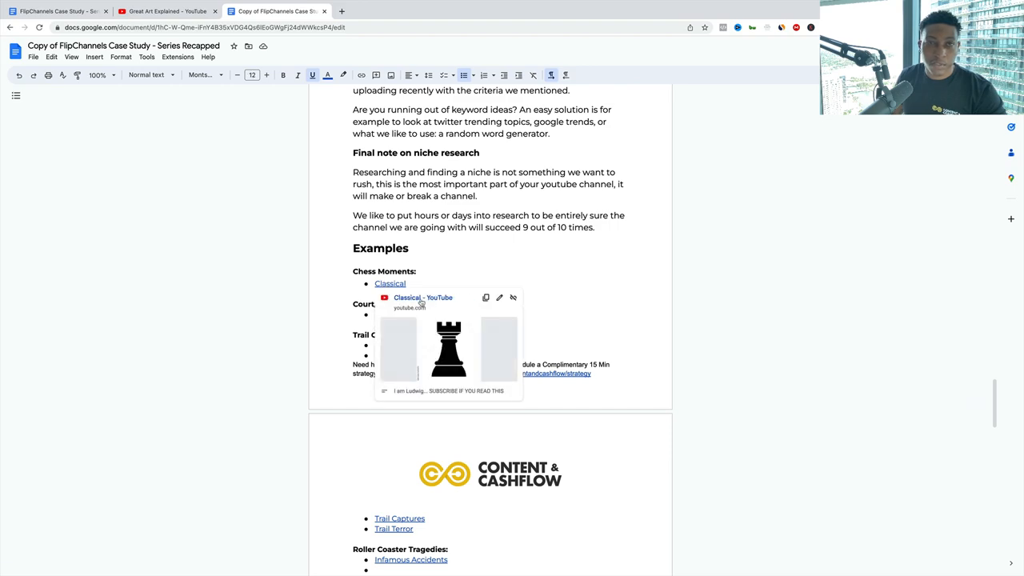
Step: Open the Classical chess channel from Examples and list its fastest-growing videos by views per hour
left_click(390, 283)
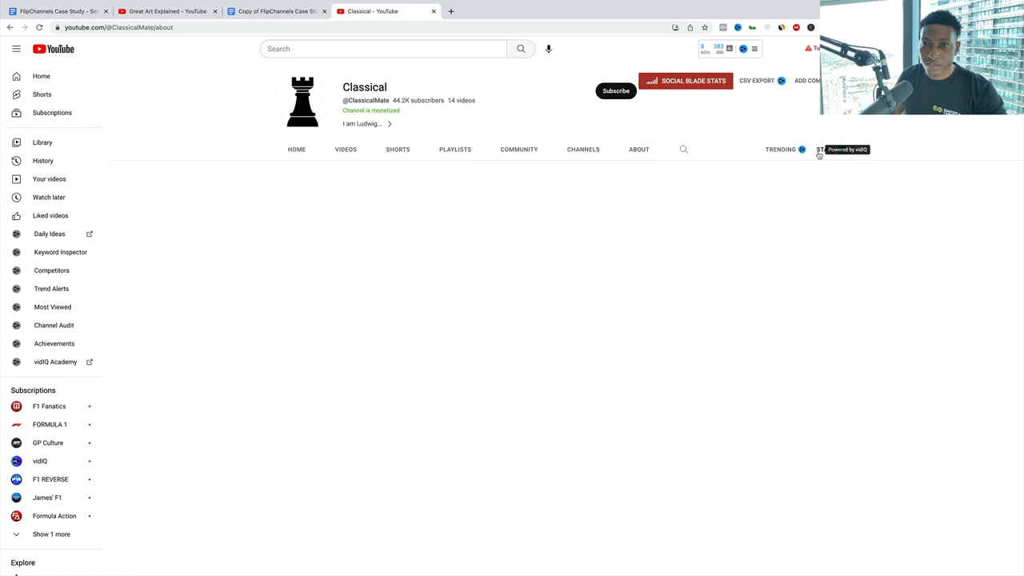
left_click(825, 148)
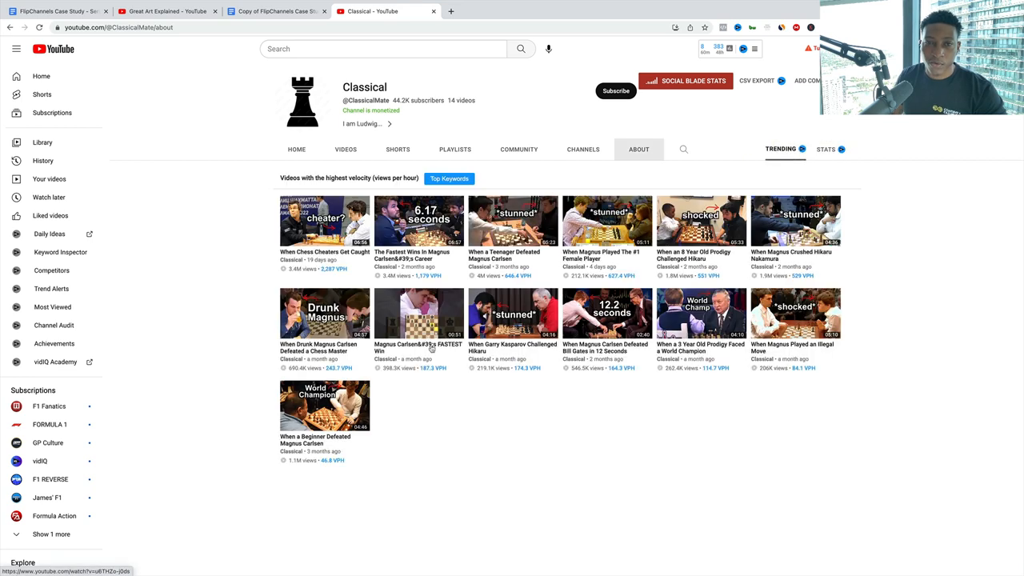
mouse_move(435, 406)
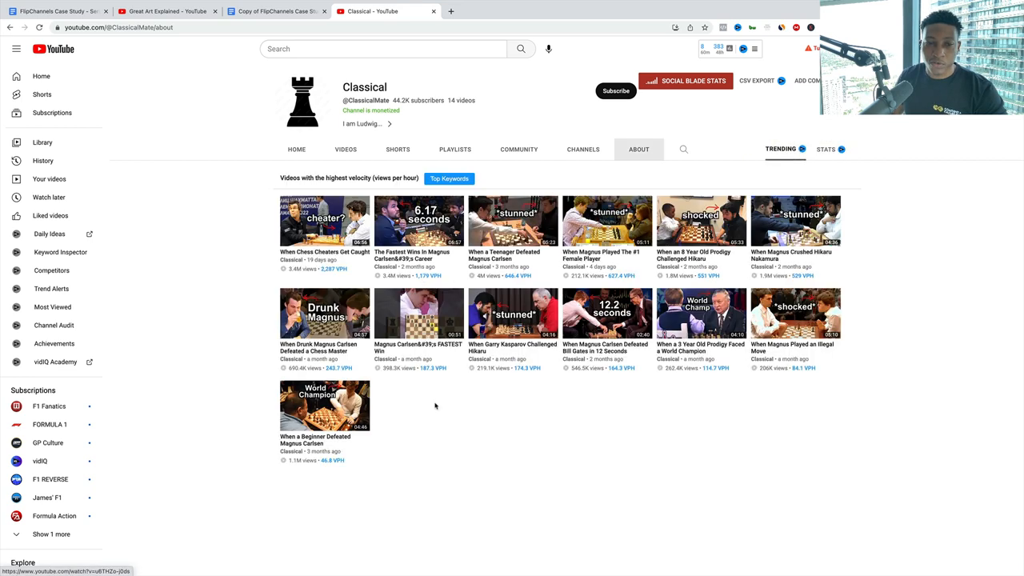
mouse_move(320, 467)
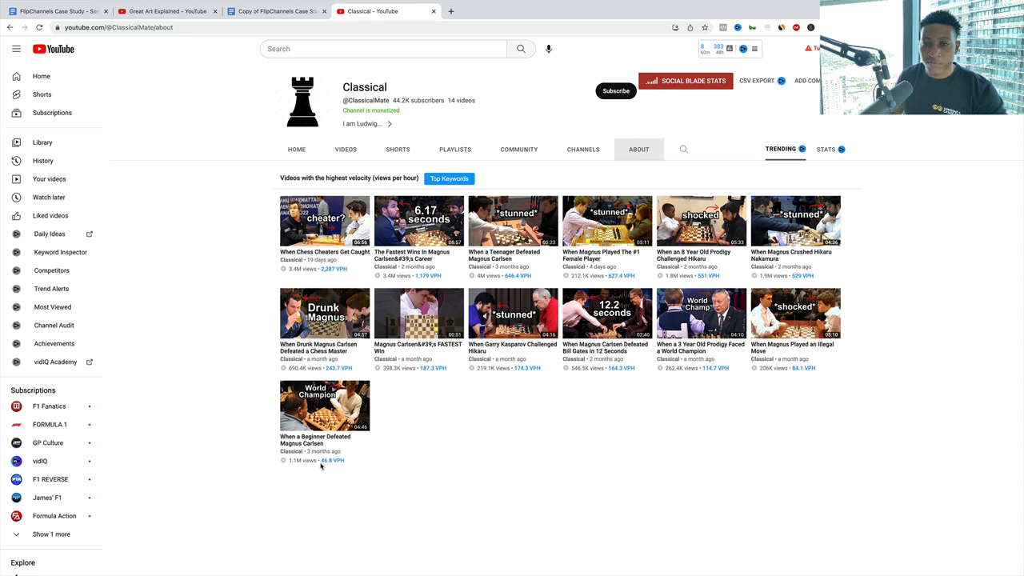
mouse_move(622, 377)
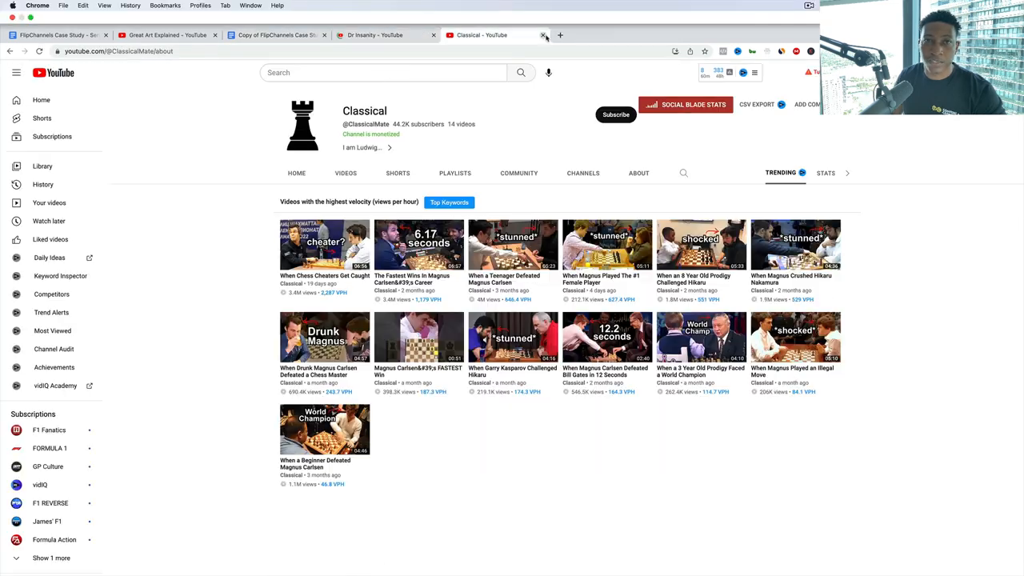
Step: Browse the Dr Insanity channel and bring up its vidIQ stats overlay
left_click(543, 35)
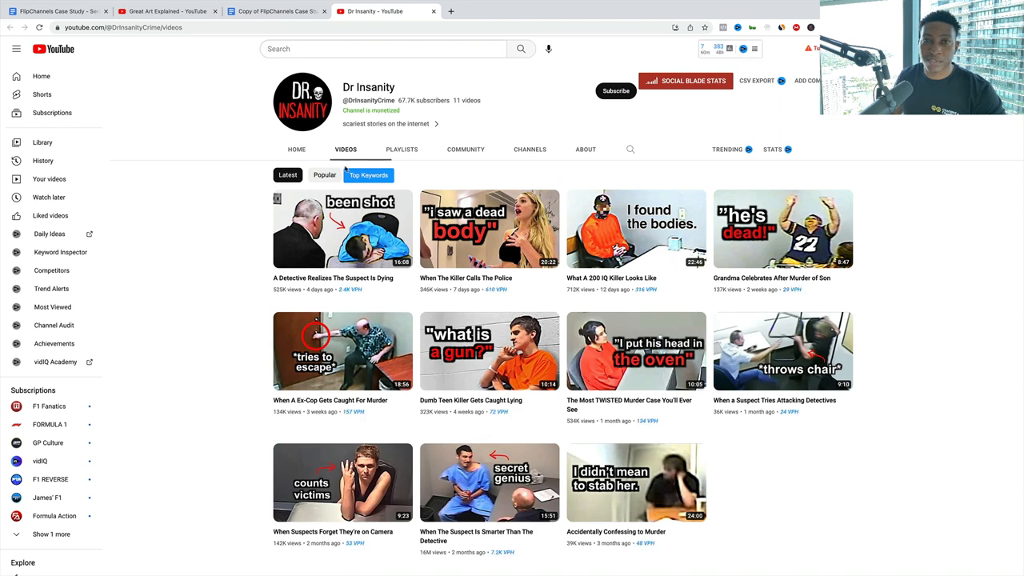
scroll("down", 3)
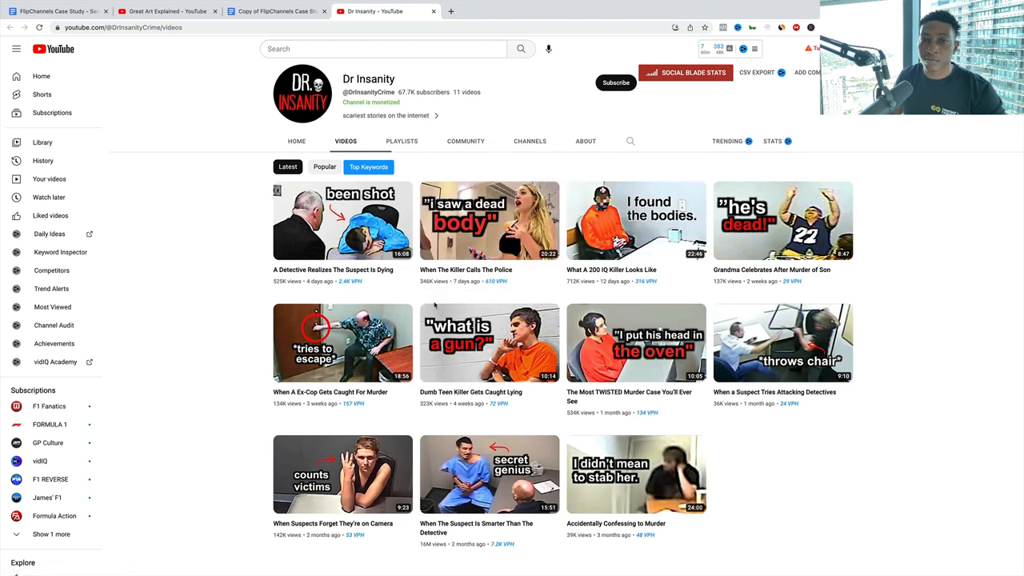
scroll("down", 3)
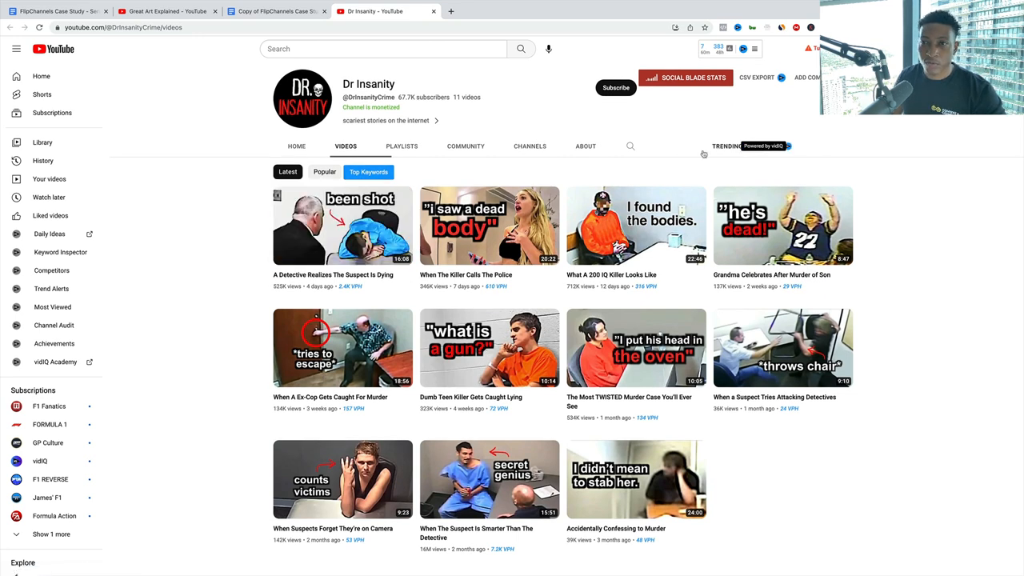
left_click(771, 145)
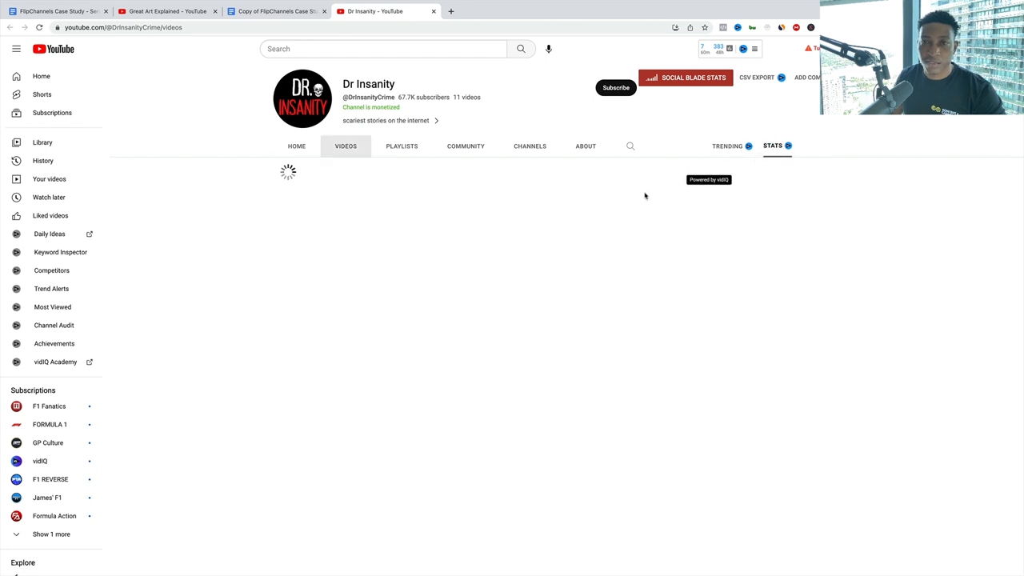
Step: Check Dr Insanity's About details (joined Dec 14, 2022), then return to the case study document
left_click(585, 145)
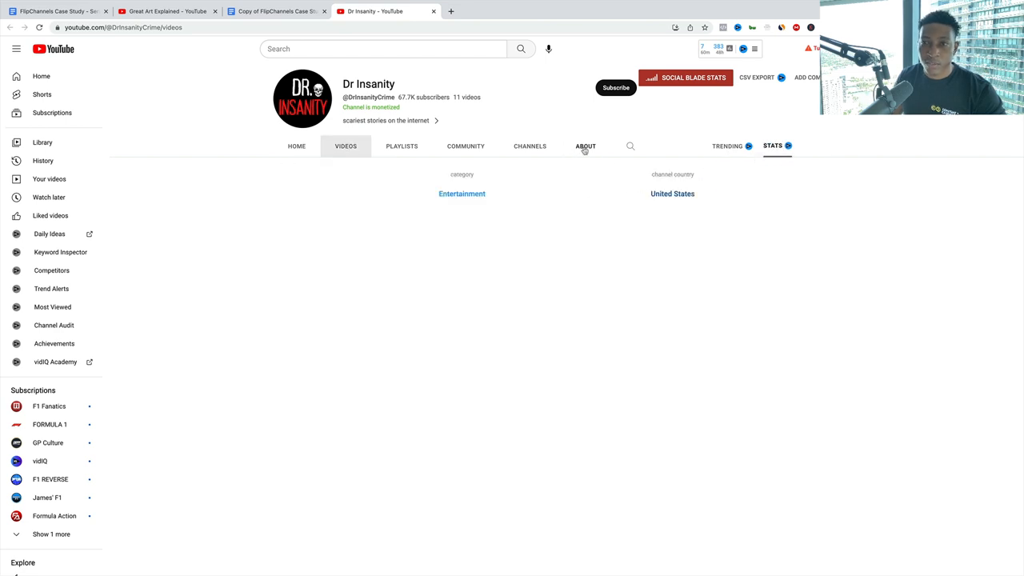
left_click(586, 147)
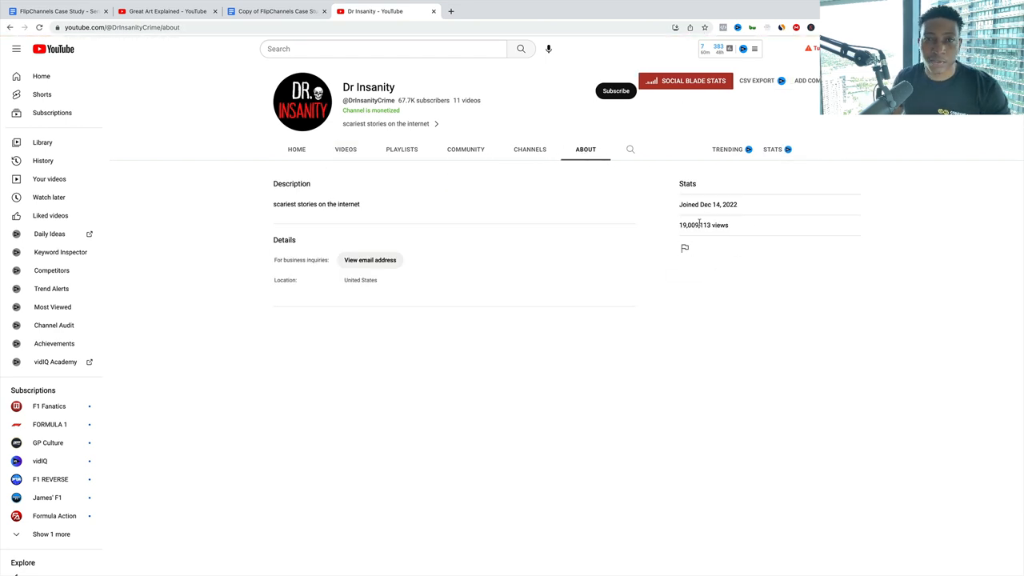
left_click(296, 149)
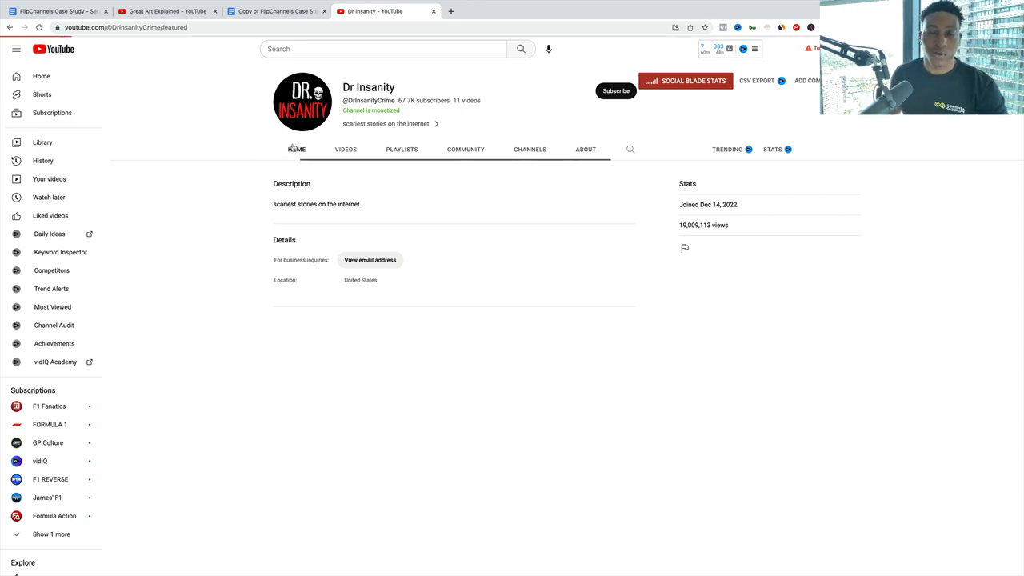
left_click(275, 12)
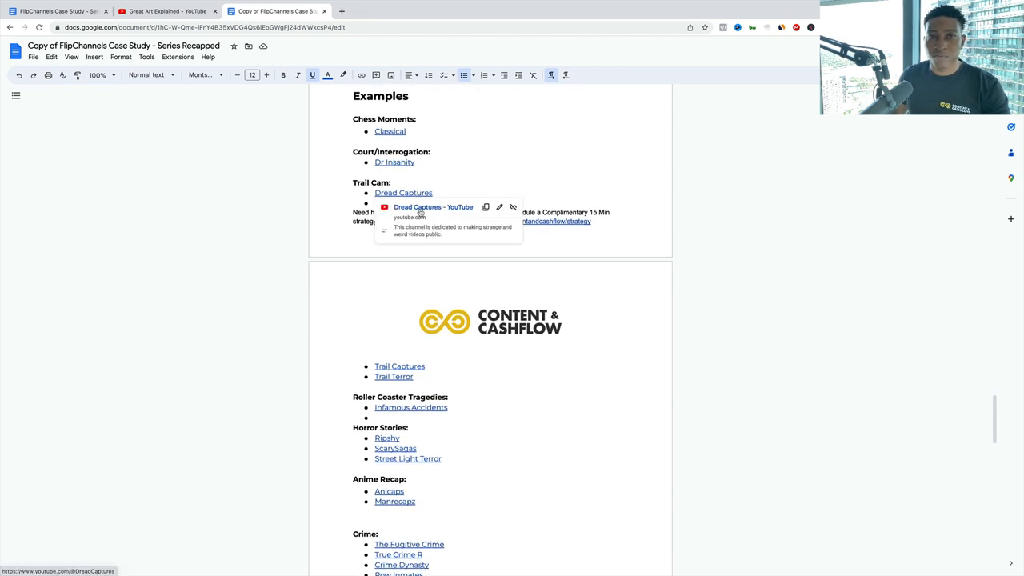
Step: Review the Dread Captures channel's videos, then return to the case study document
left_click(403, 192)
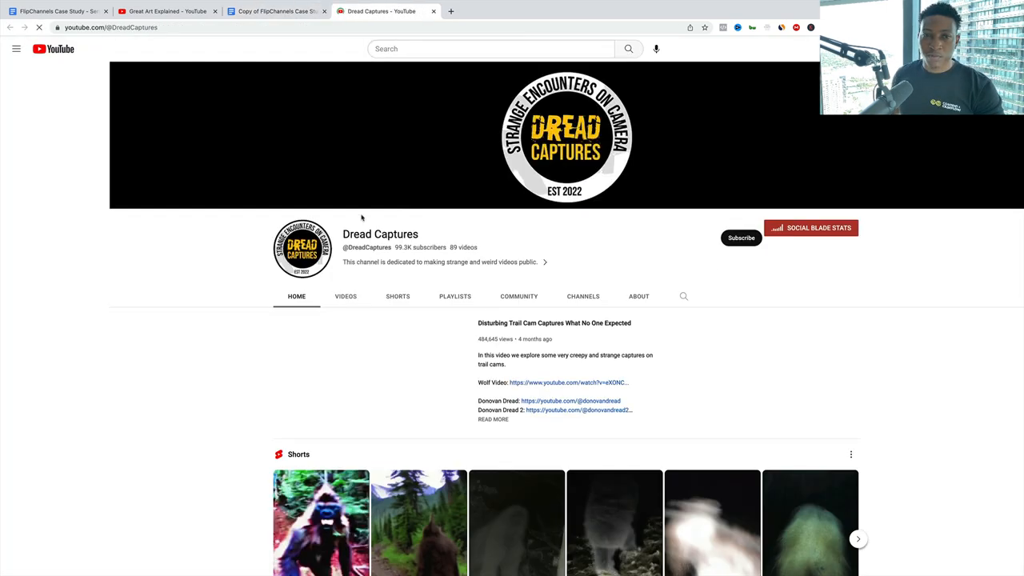
left_click(345, 296)
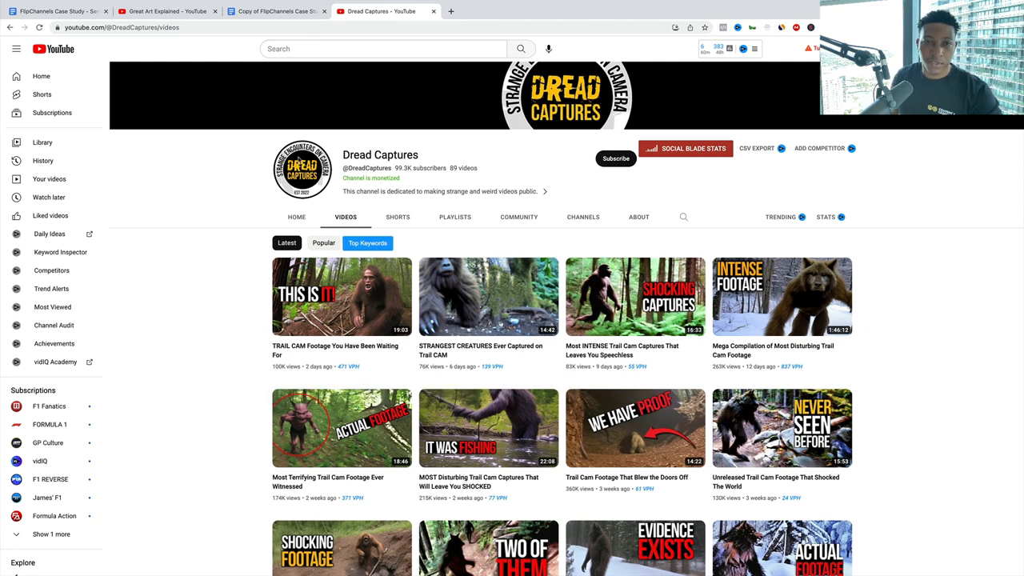
left_click(276, 11)
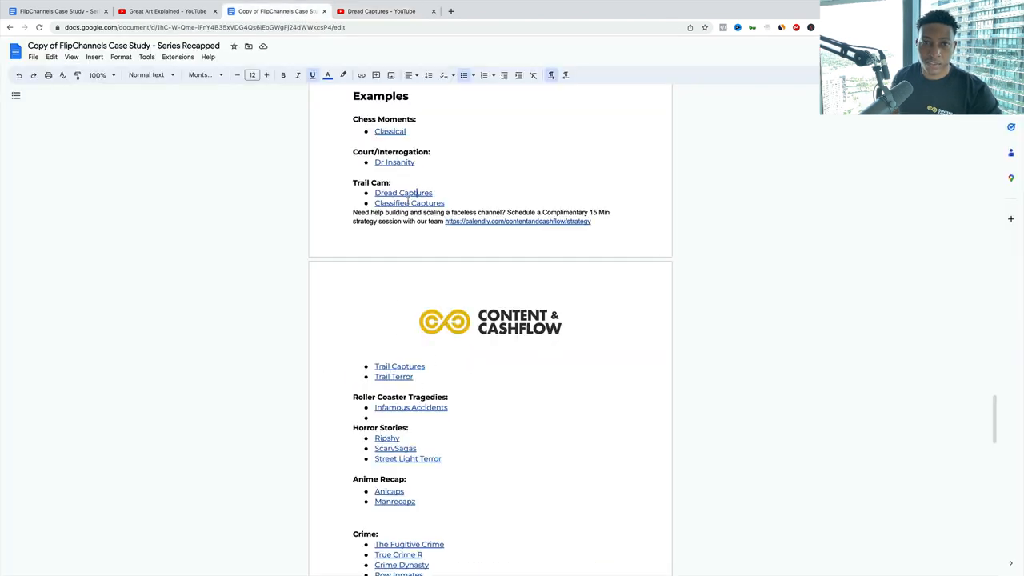
Step: Check Classified Captures' videos and About details, open Classified Discoveries, then return to the doc
left_click(409, 201)
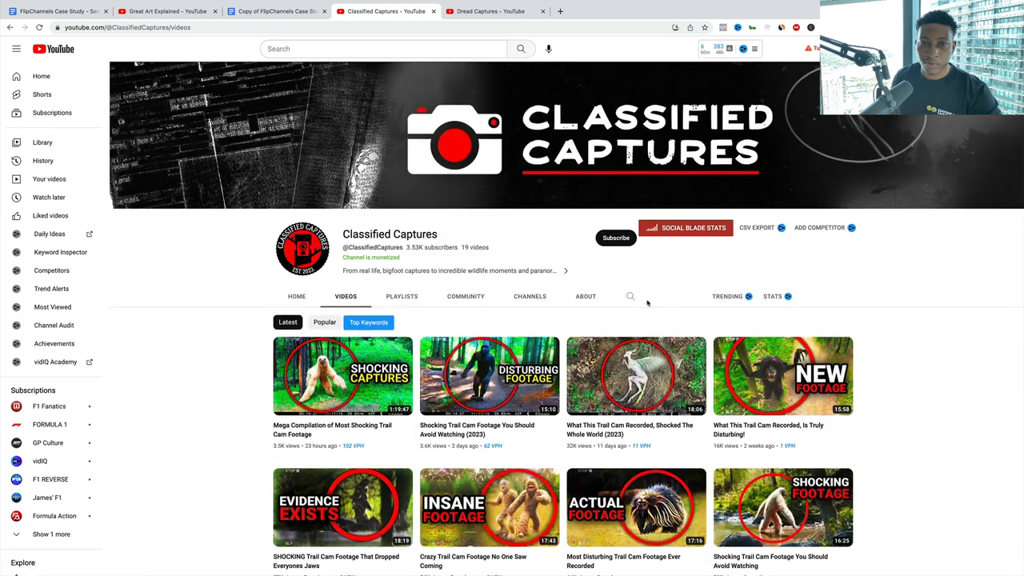
left_click(586, 296)
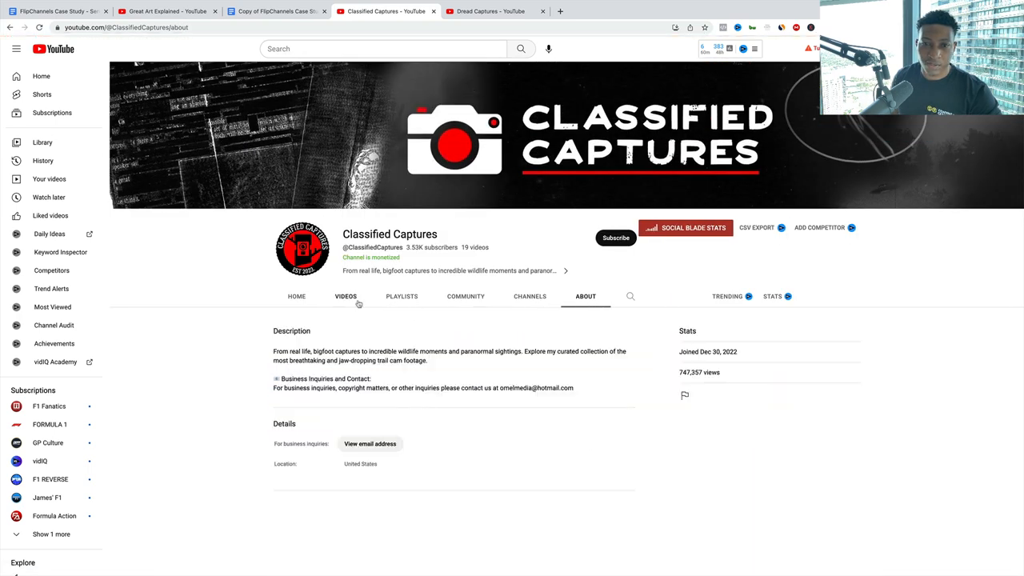
left_click(345, 294)
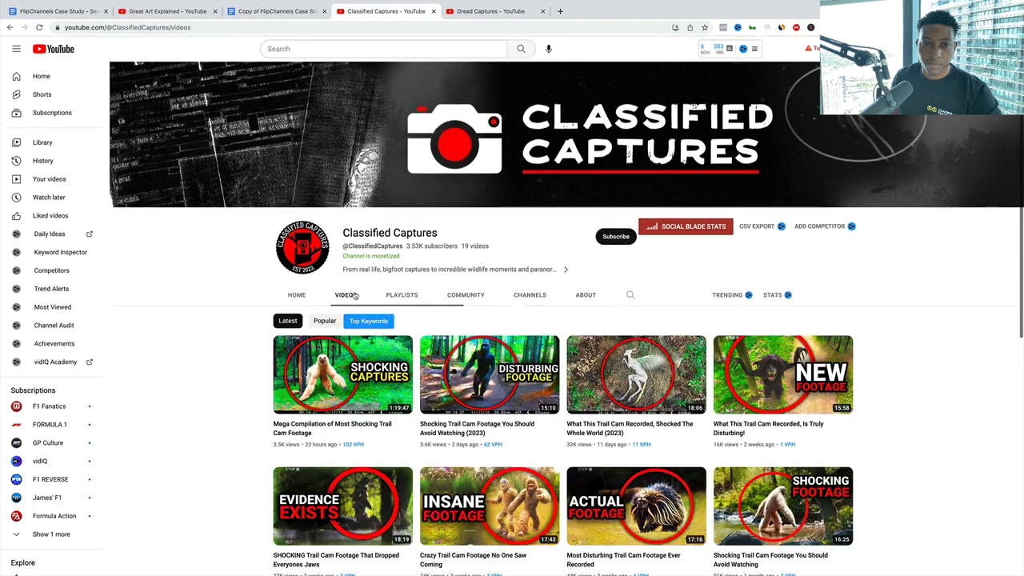
left_click(297, 294)
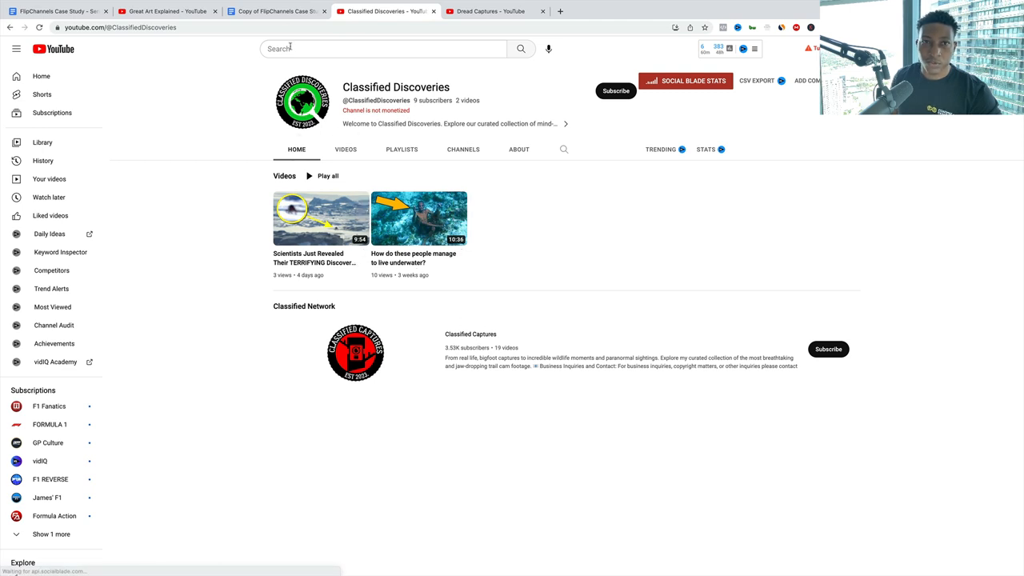
left_click(275, 11)
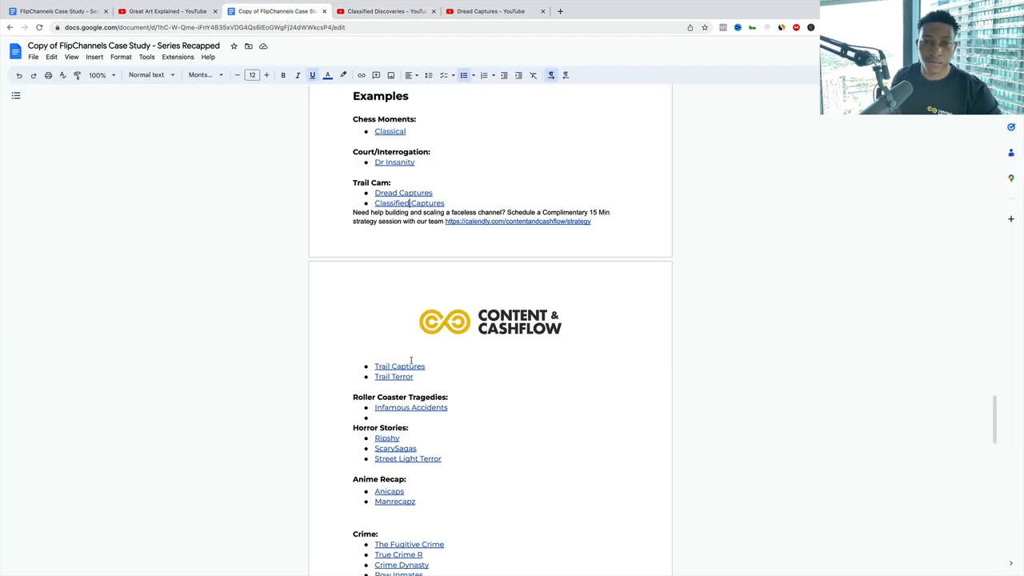
Step: Review the Trail Captures channel's videos, then return to the case study document
left_click(400, 366)
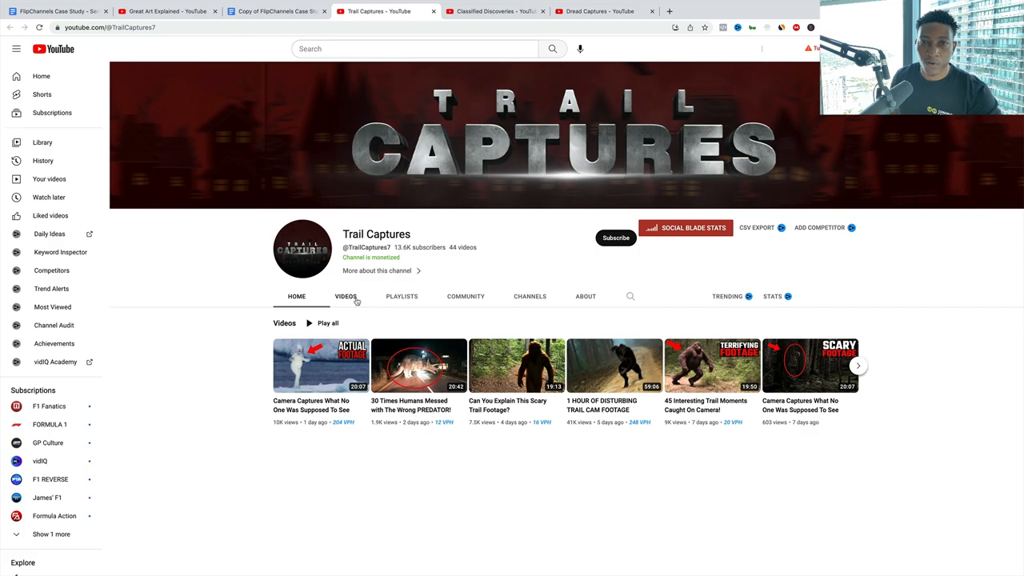
left_click(345, 296)
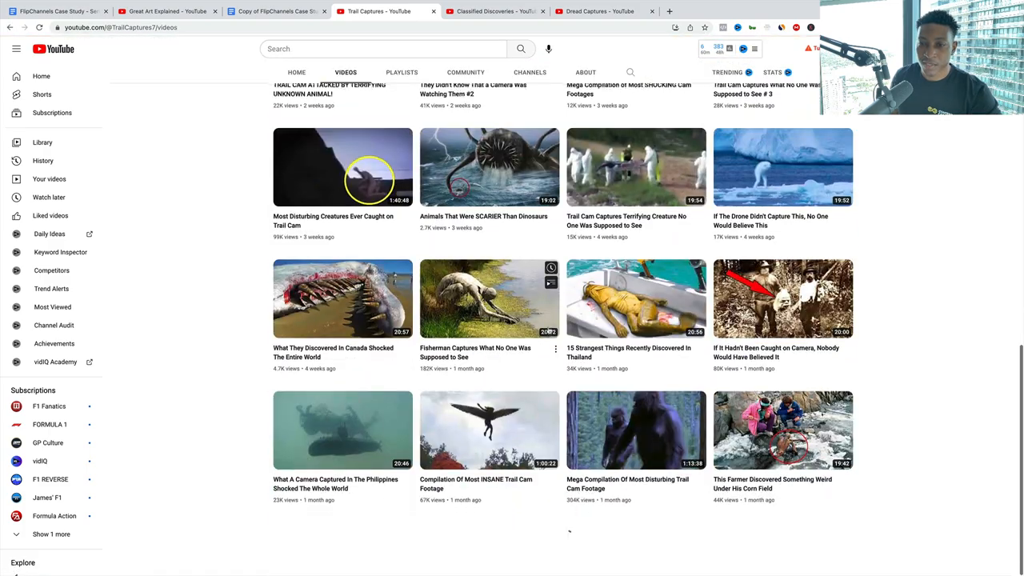
scroll("down", 3)
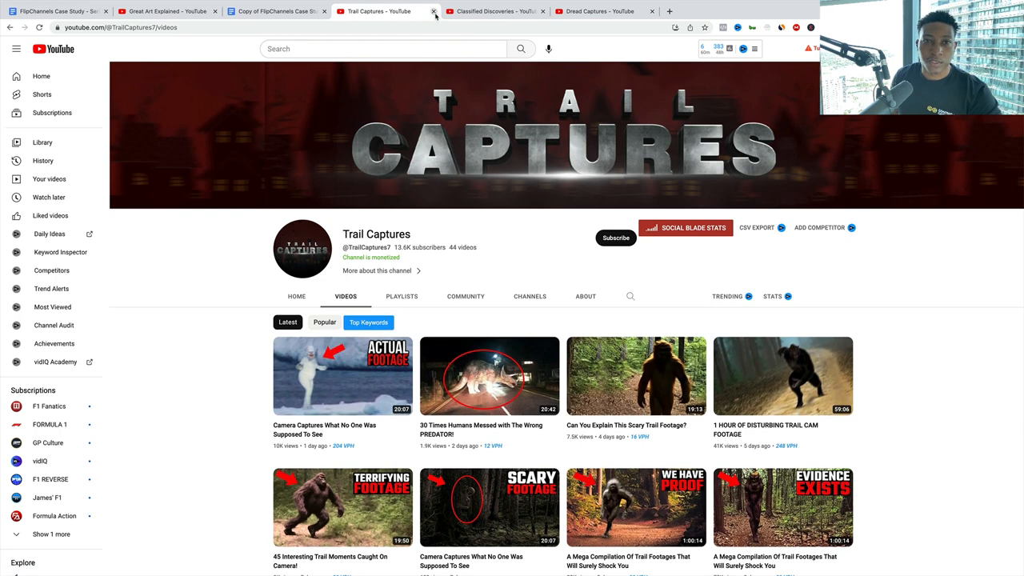
left_click(435, 11)
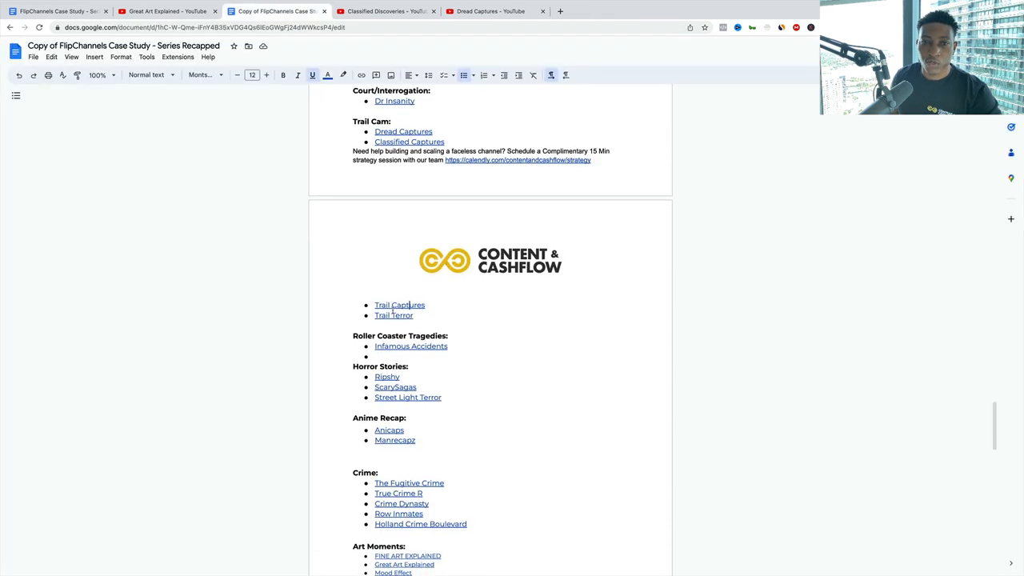
Step: Open the Trail Terror channel from the doc and browse down its page
left_click(393, 315)
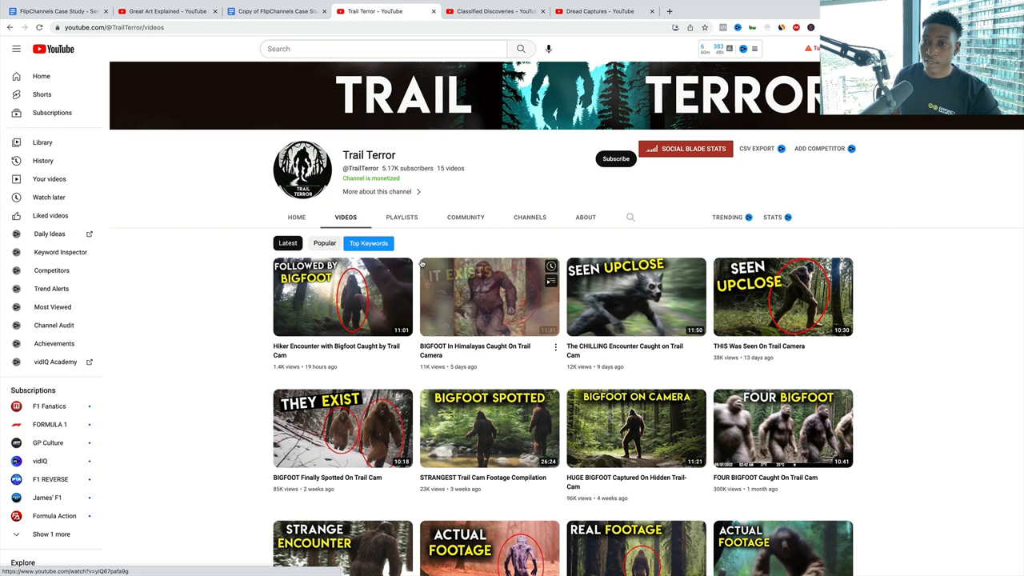
scroll("down", 3)
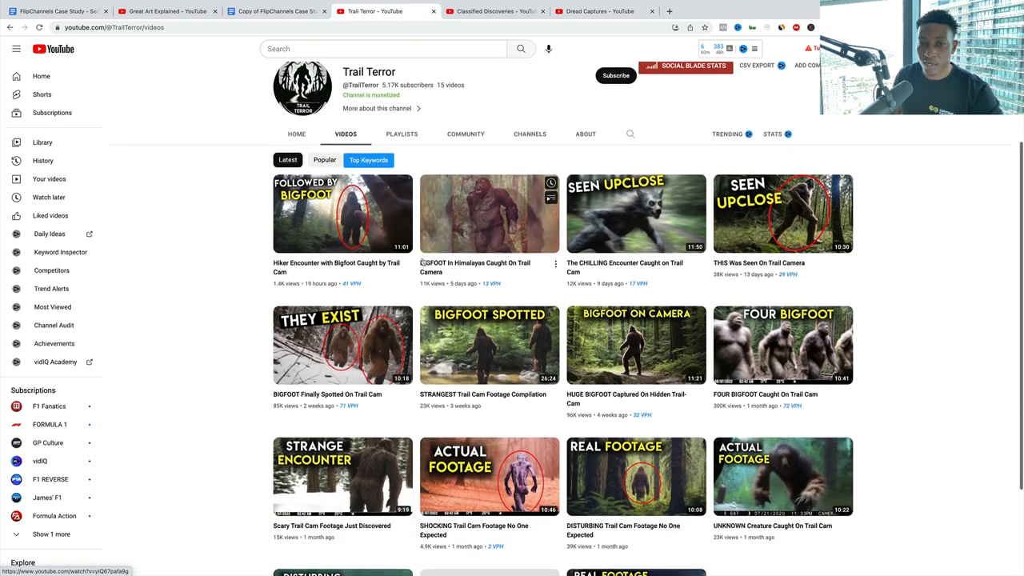
scroll("down", 3)
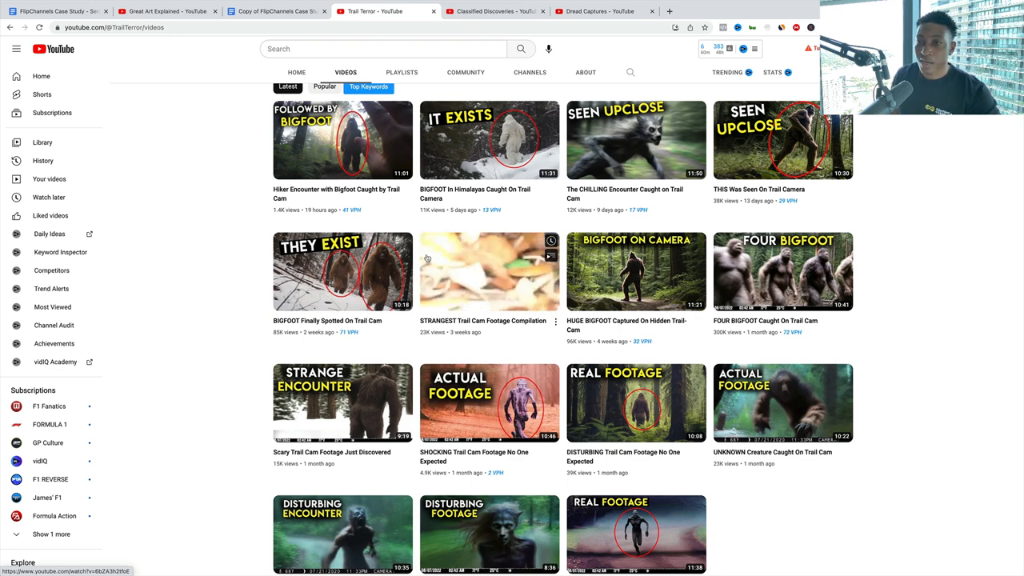
scroll("down", 3)
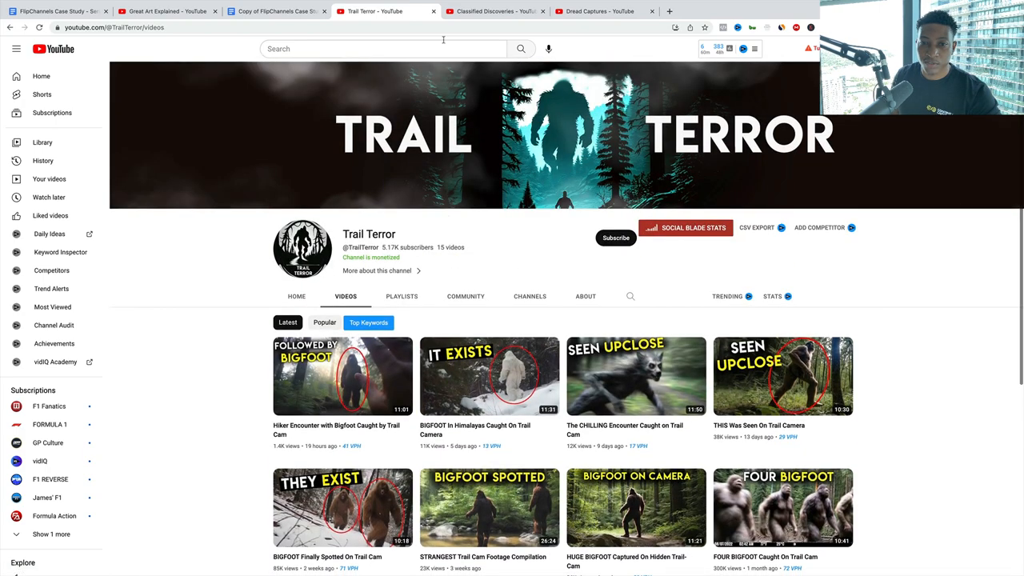
scroll("down", 3)
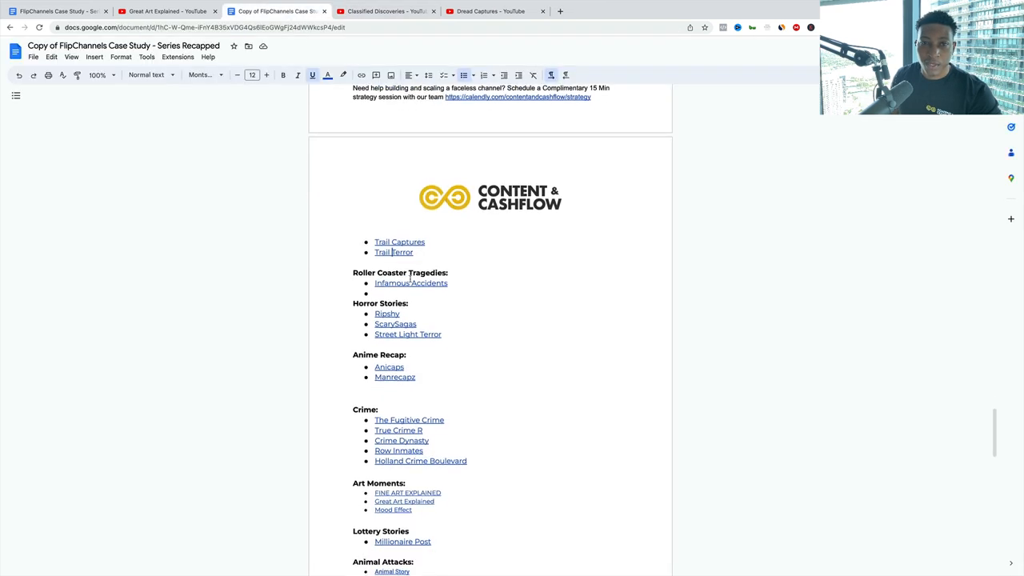
Step: Open the Infamous Accidents channel and browse through its uploaded videos
left_click(410, 283)
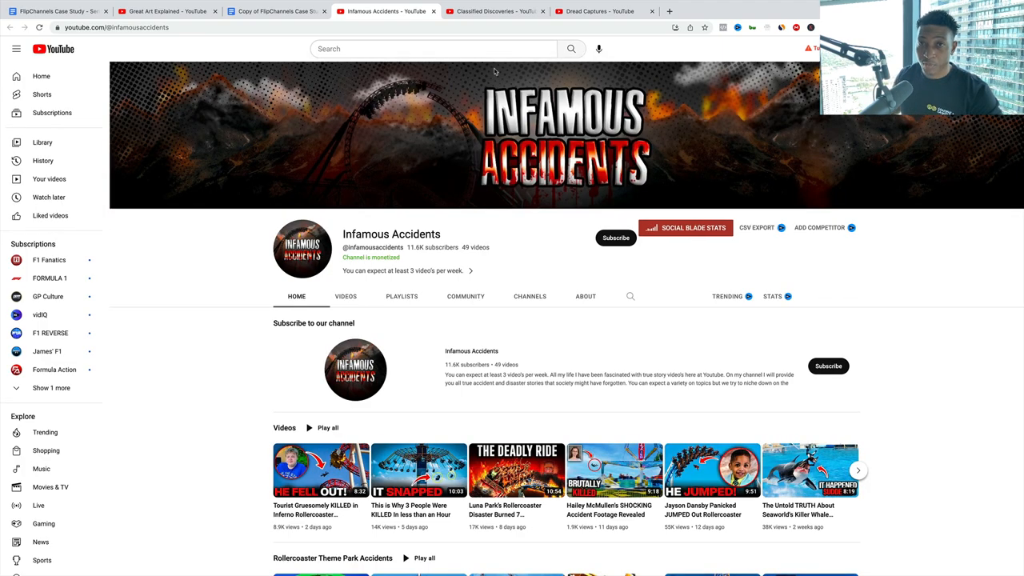
scroll("down", 3)
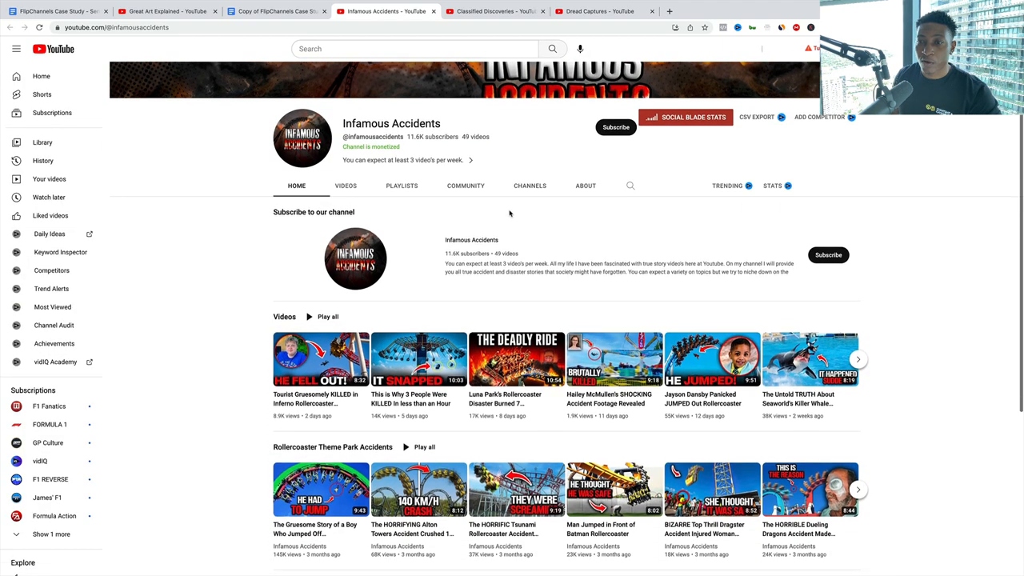
scroll("down", 3)
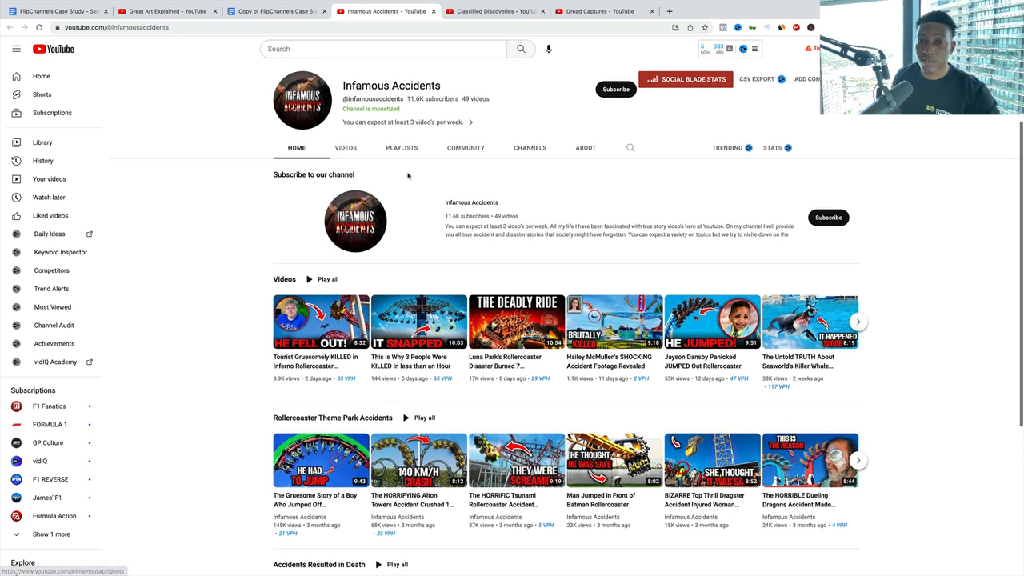
scroll("down", 3)
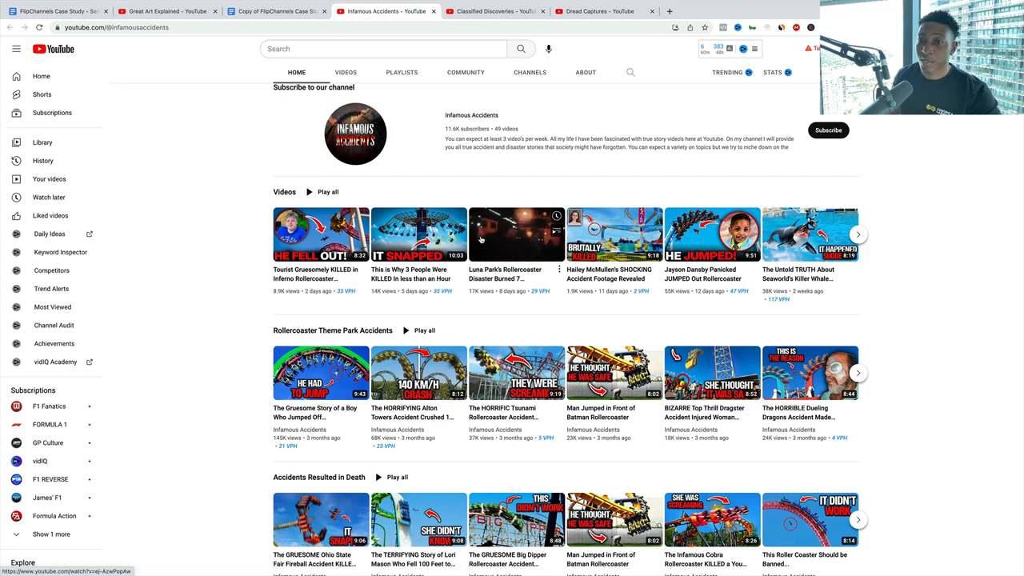
mouse_move(514, 234)
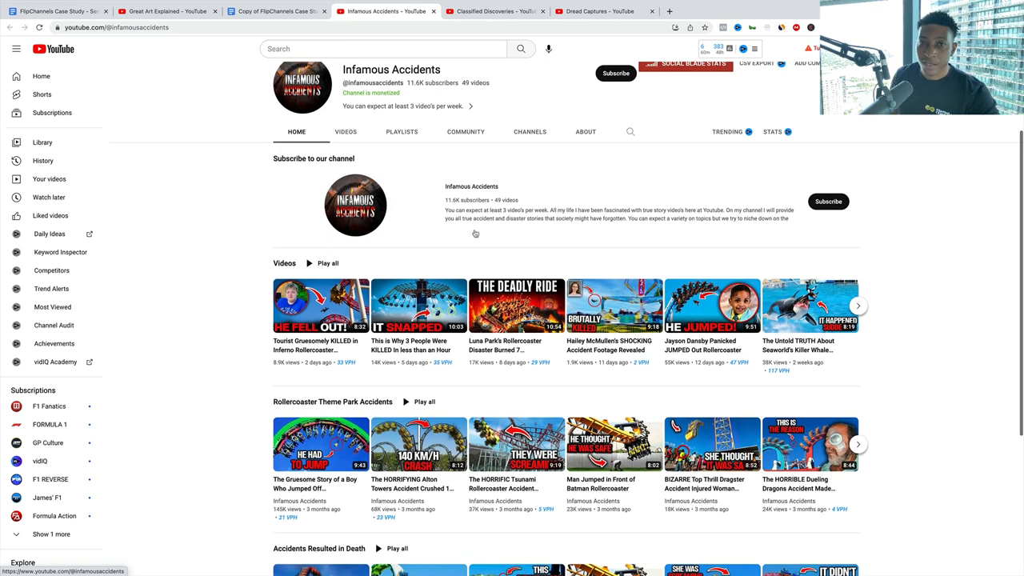
left_click(345, 132)
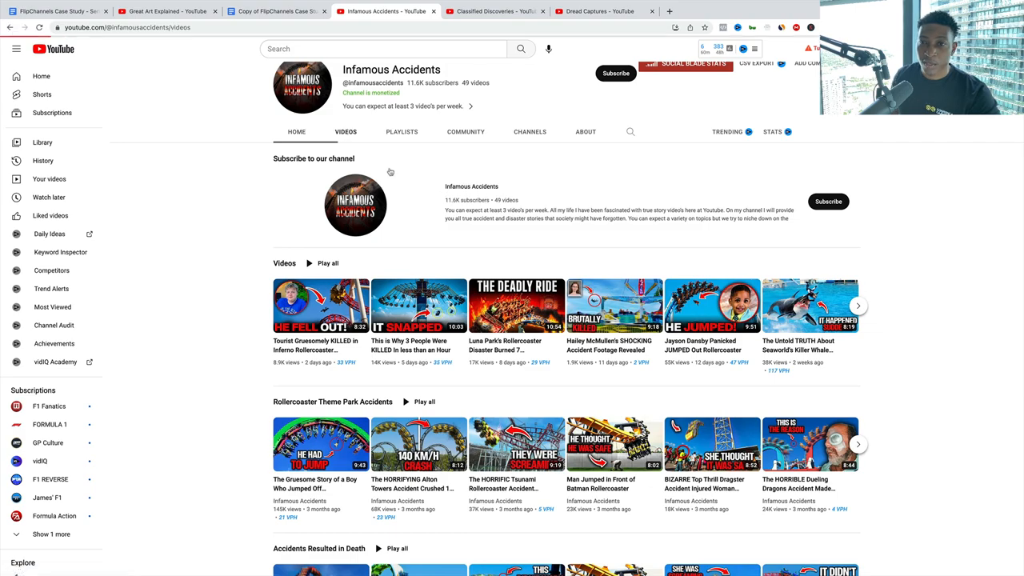
scroll("down", 3)
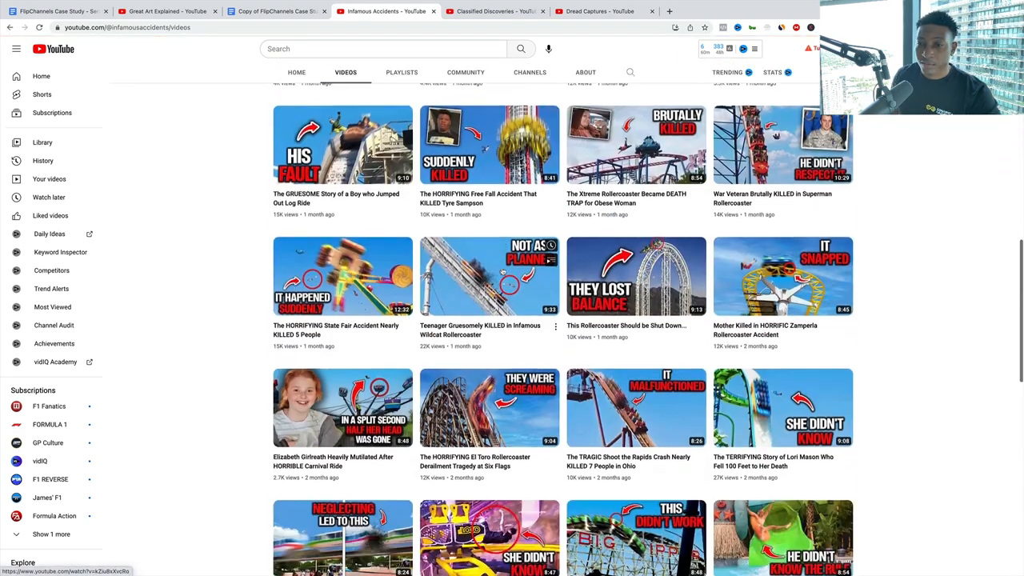
scroll("down", 3)
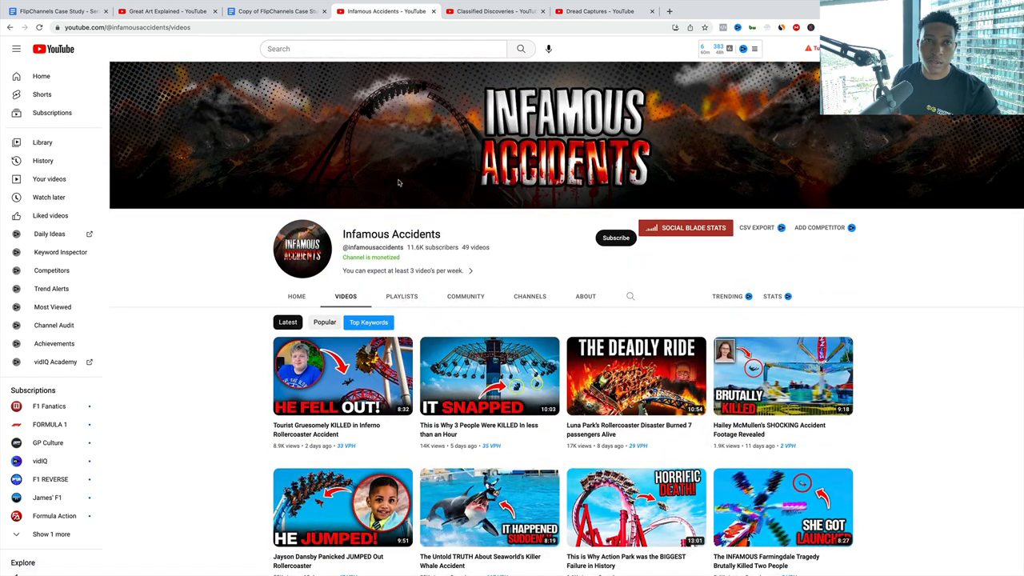
Step: Return to the case study doc and open the ripshy. horror channel under Horror Stories
left_click(275, 11)
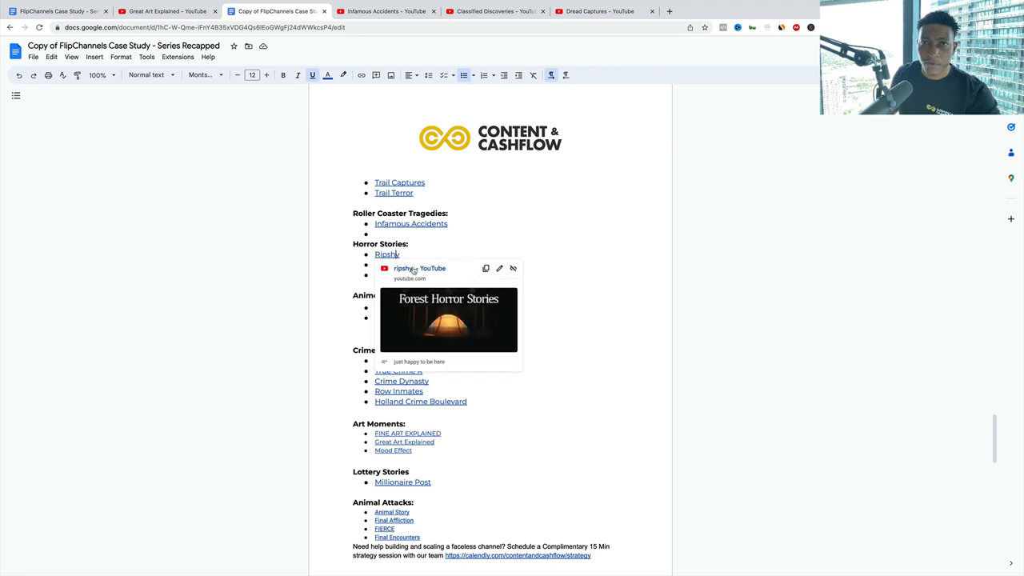
left_click(387, 253)
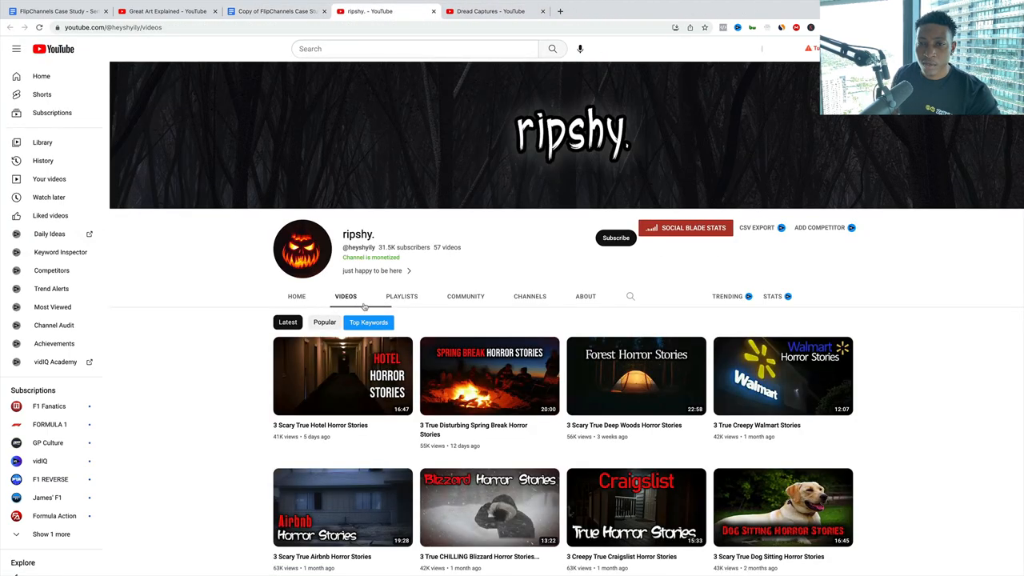
Step: Scroll through the Scary Sagas channel's uploads and return to the case study doc
scroll("down", 3)
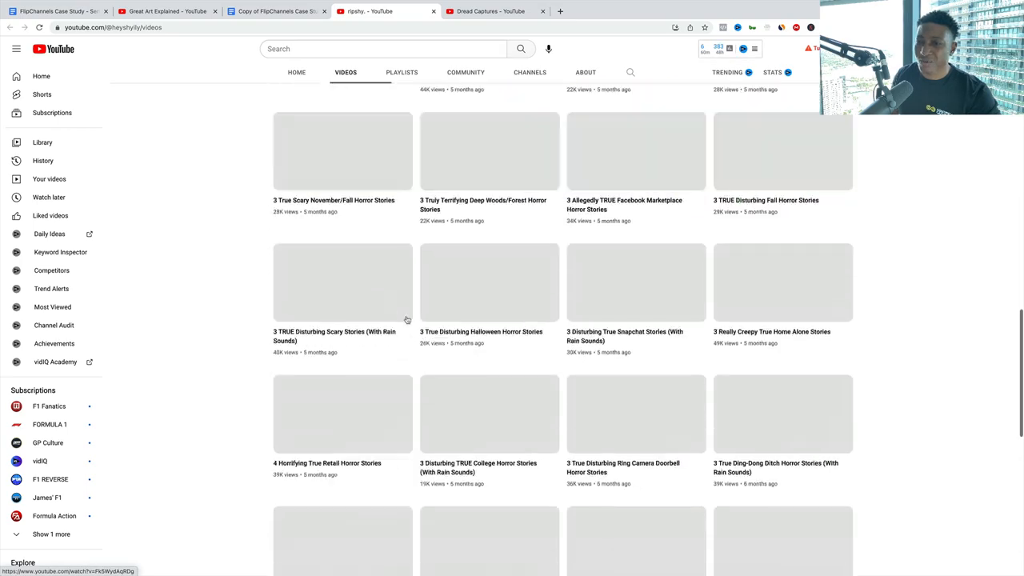
scroll("down", 3)
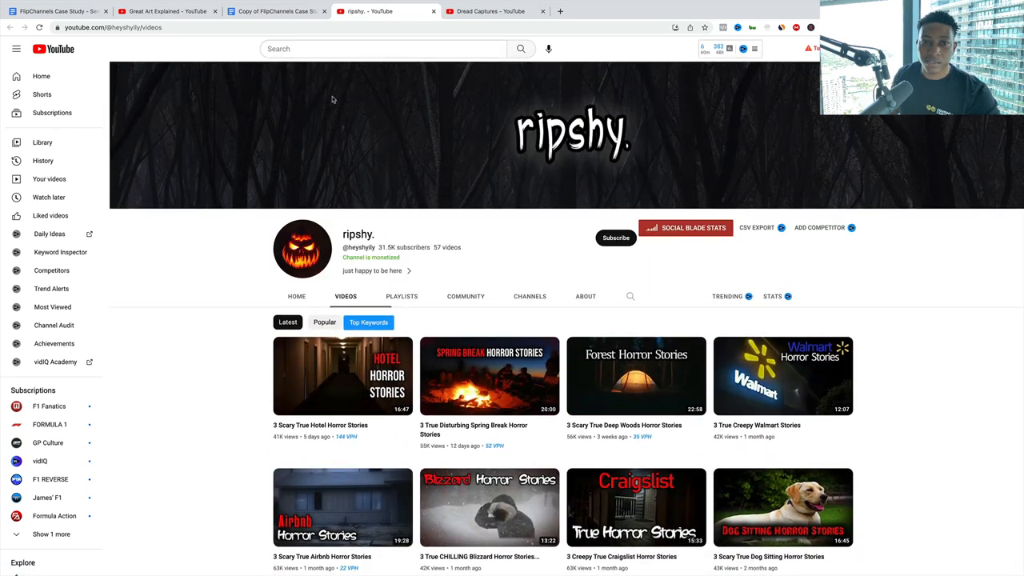
left_click(275, 11)
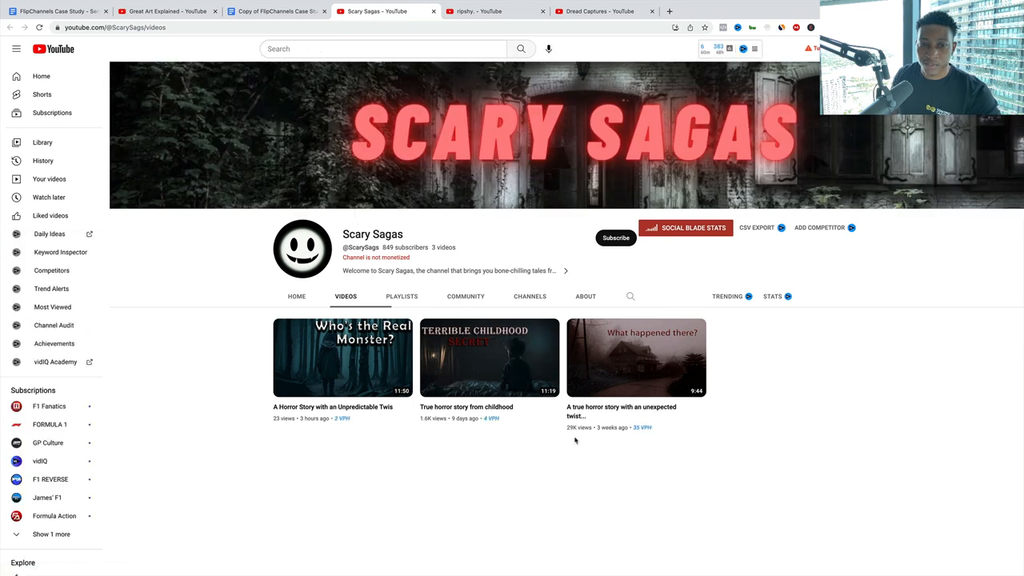
mouse_move(612, 416)
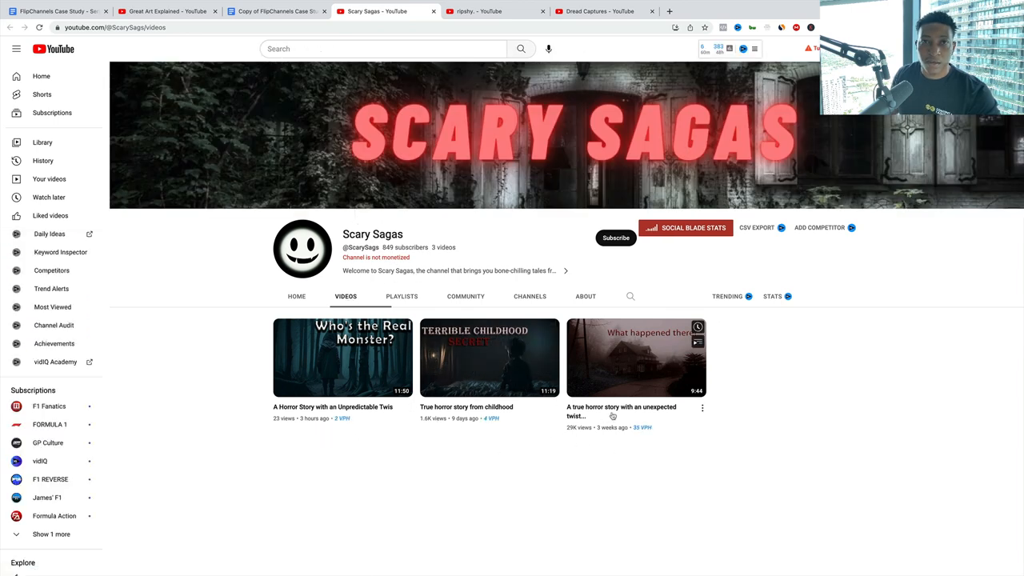
left_click(275, 11)
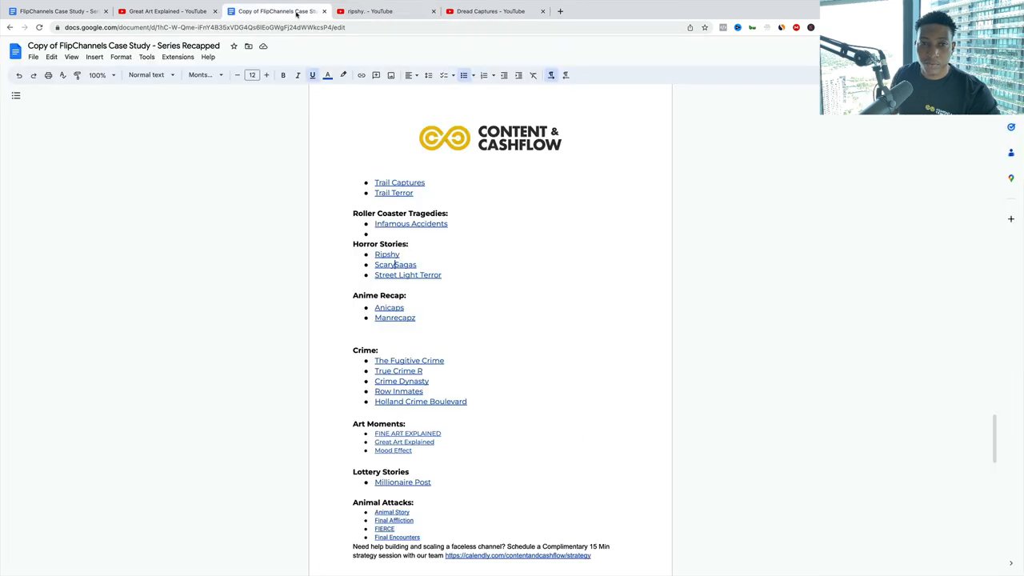
Step: Browse the Street Light Terror channel's videos, return to the doc and follow the AniCaps link
left_click(408, 275)
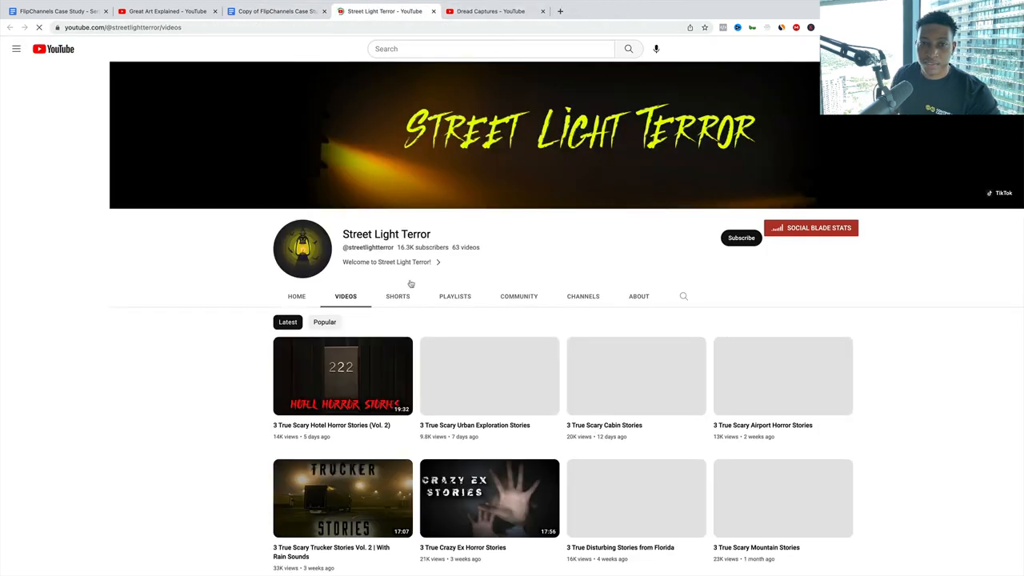
scroll("down", 3)
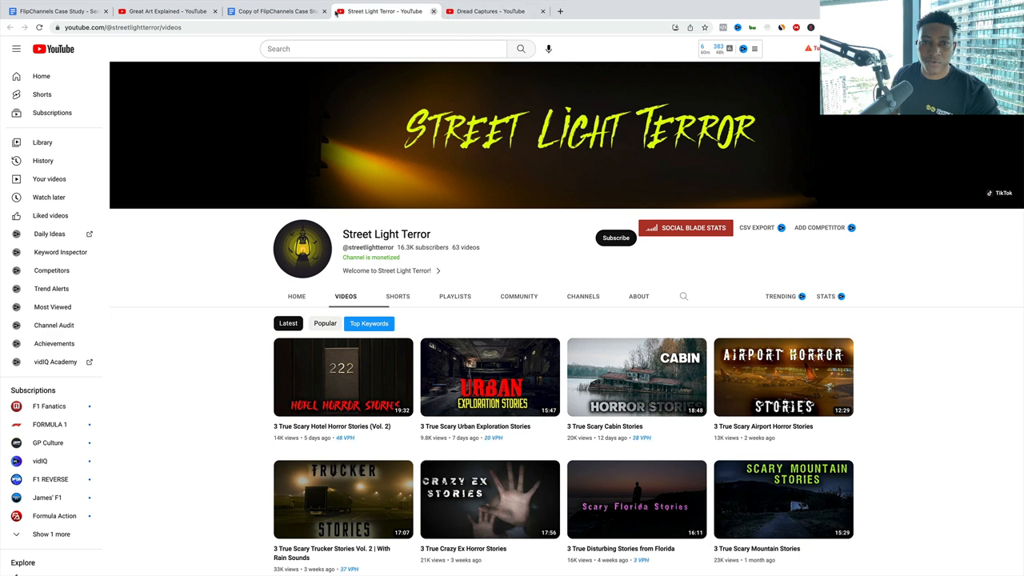
left_click(276, 12)
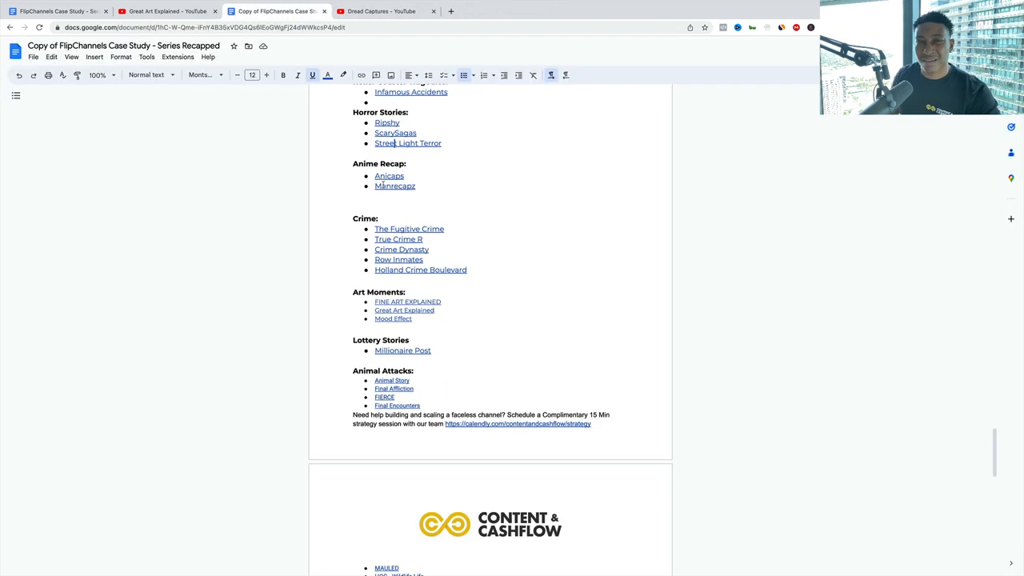
scroll("down", 3)
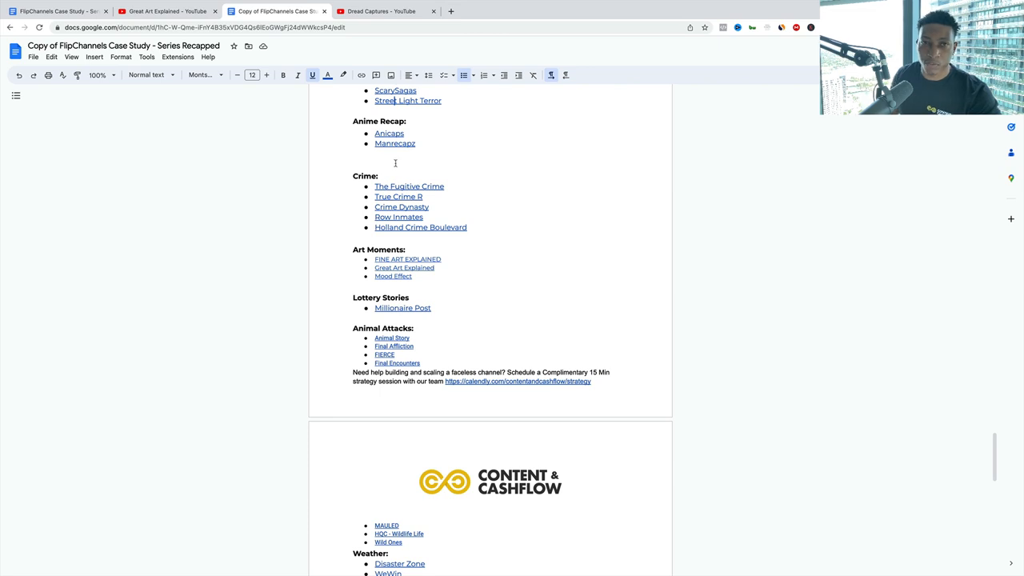
left_click(389, 133)
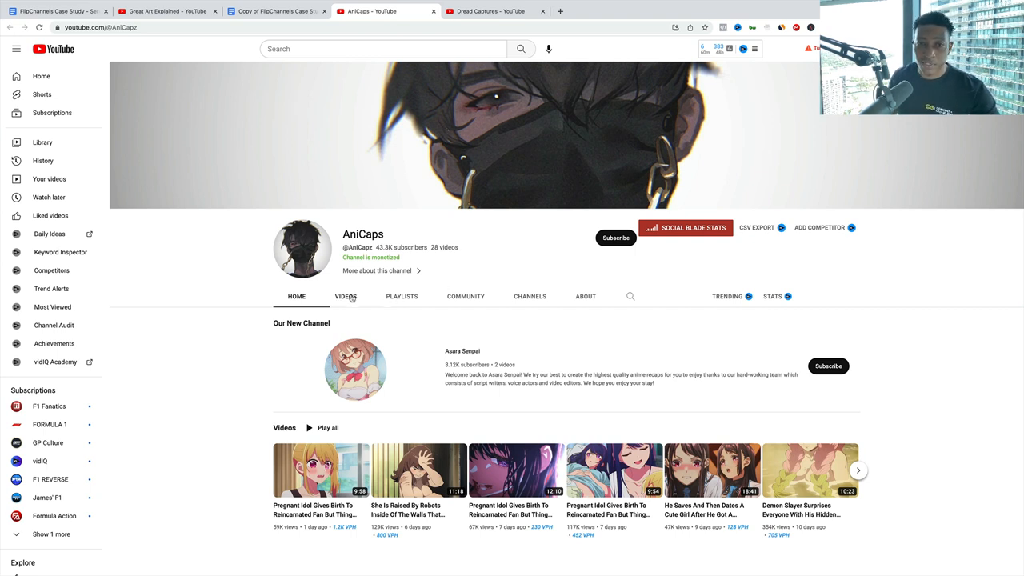
Step: Review the AniCaps channel's Videos tab and return to the case study doc
left_click(345, 296)
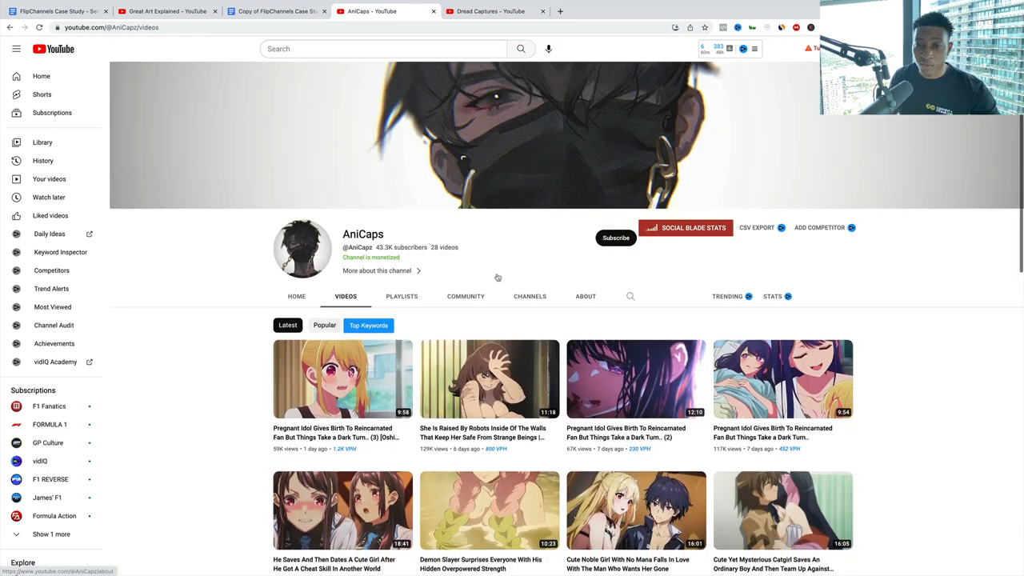
scroll("down", 3)
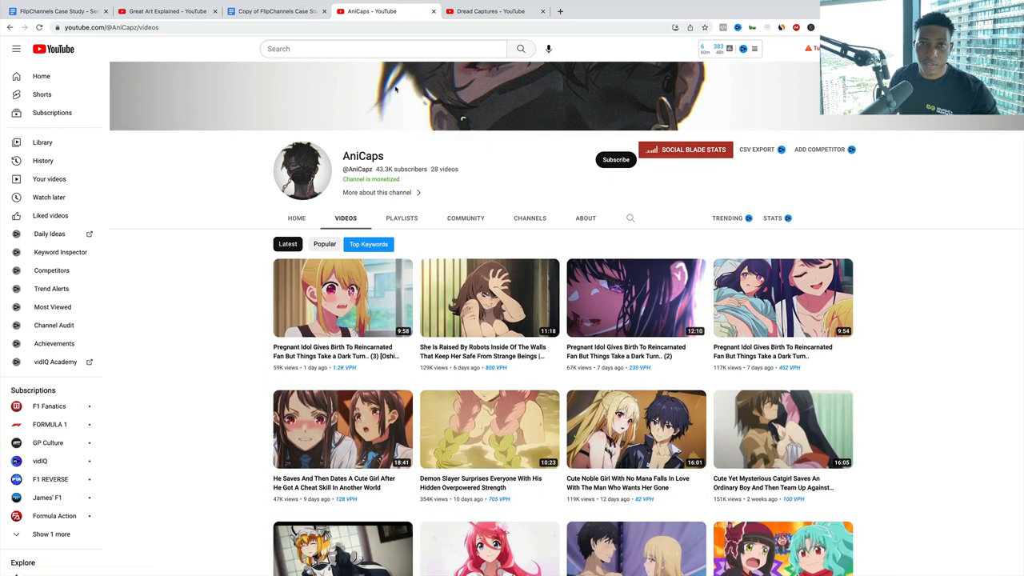
left_click(275, 10)
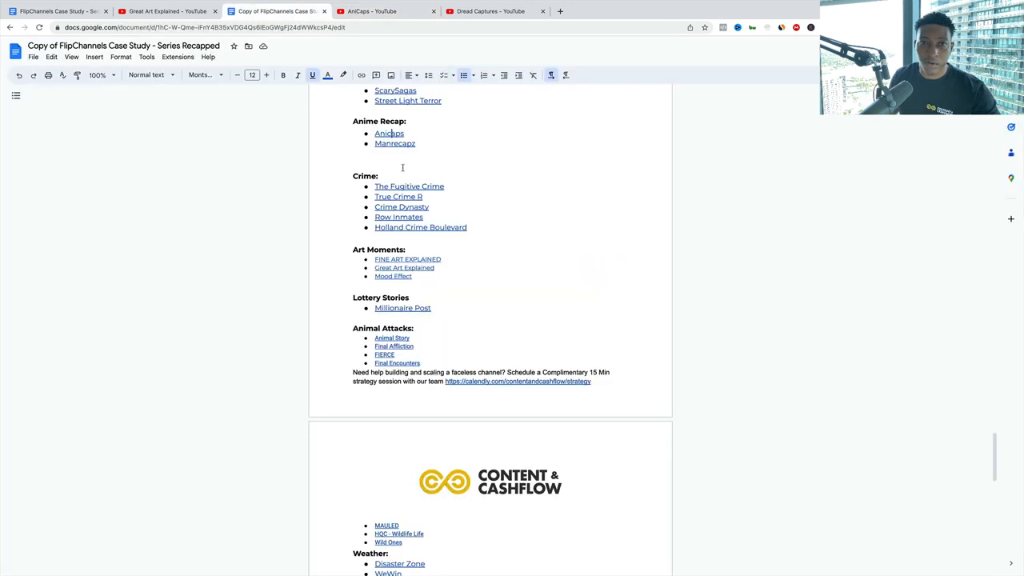
Step: View the manhwa recap channel, then scroll the doc down to the Crime section
left_click(394, 144)
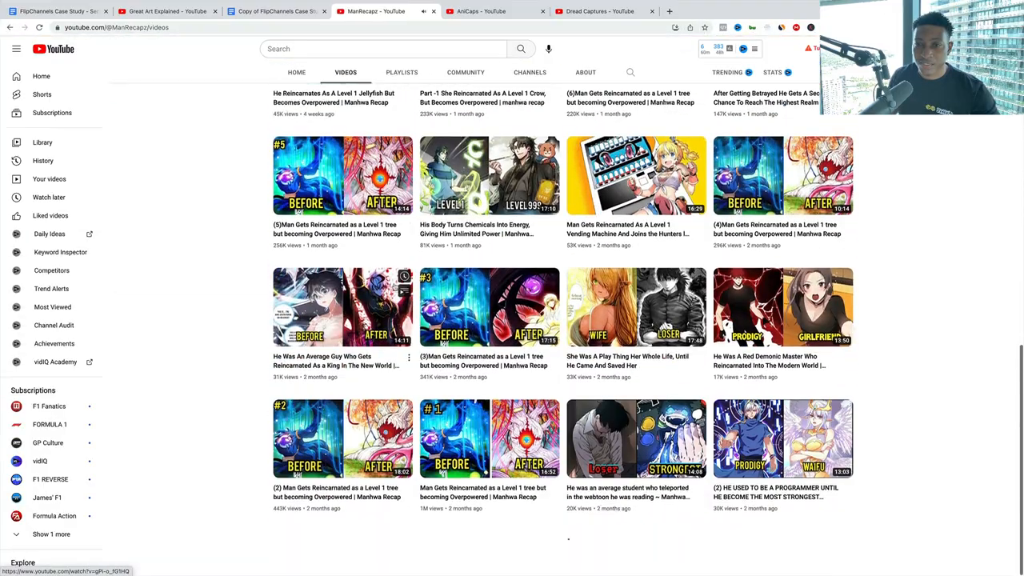
scroll("down", 3)
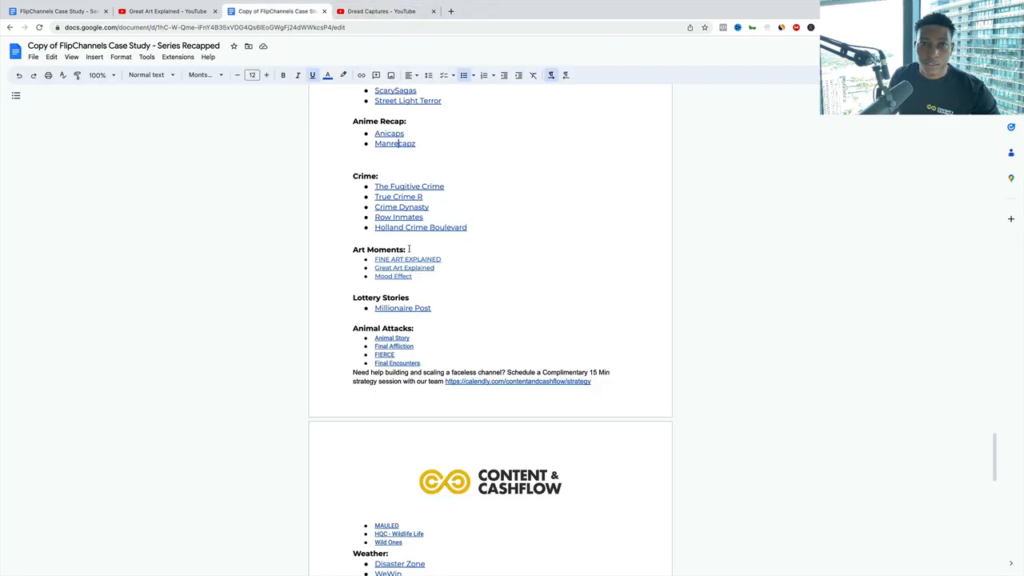
scroll("down", 3)
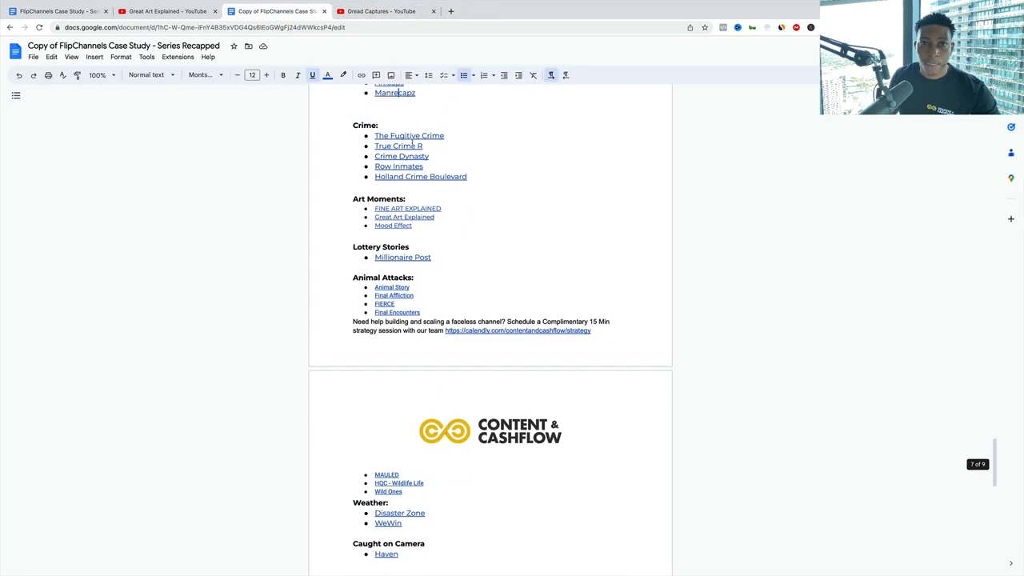
Step: Review The Fugitive and True Crime R channels from the doc's Crime examples
left_click(409, 135)
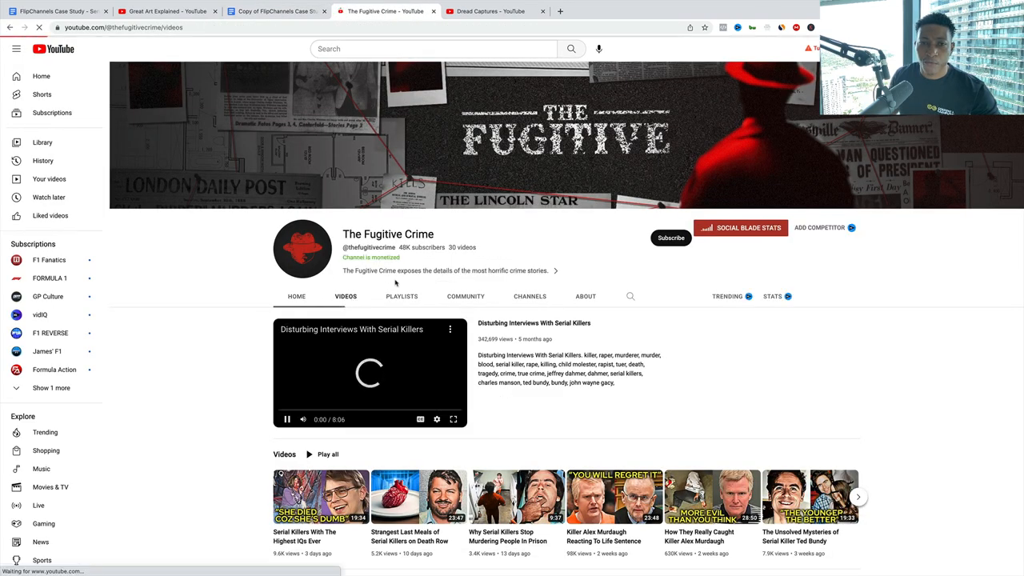
scroll("down", 3)
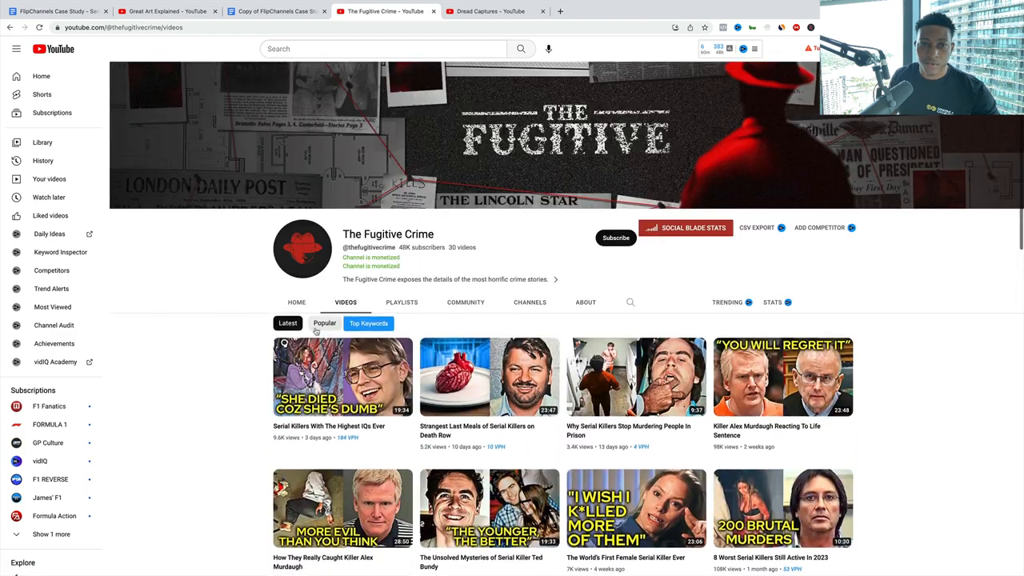
left_click(296, 300)
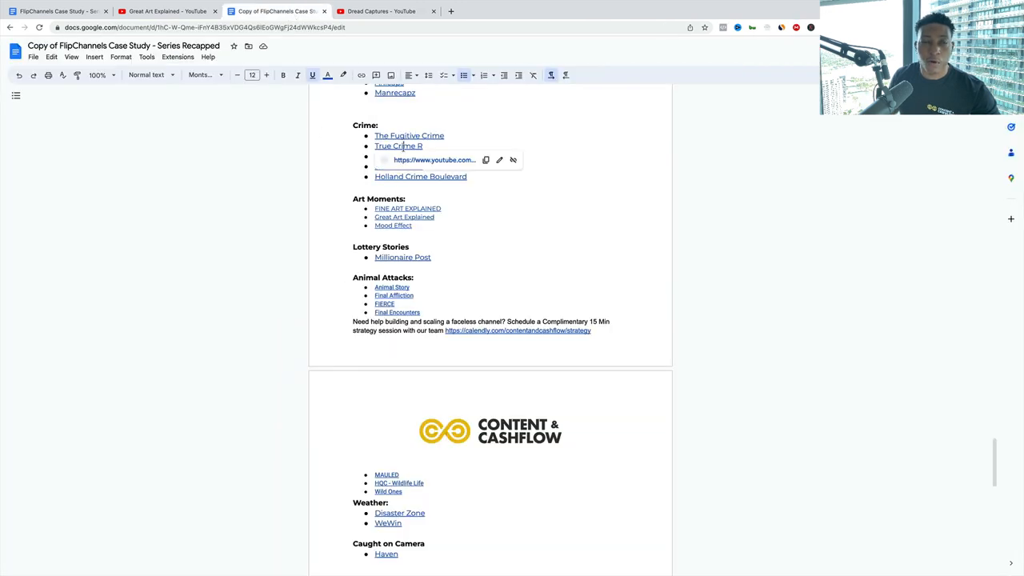
left_click(397, 146)
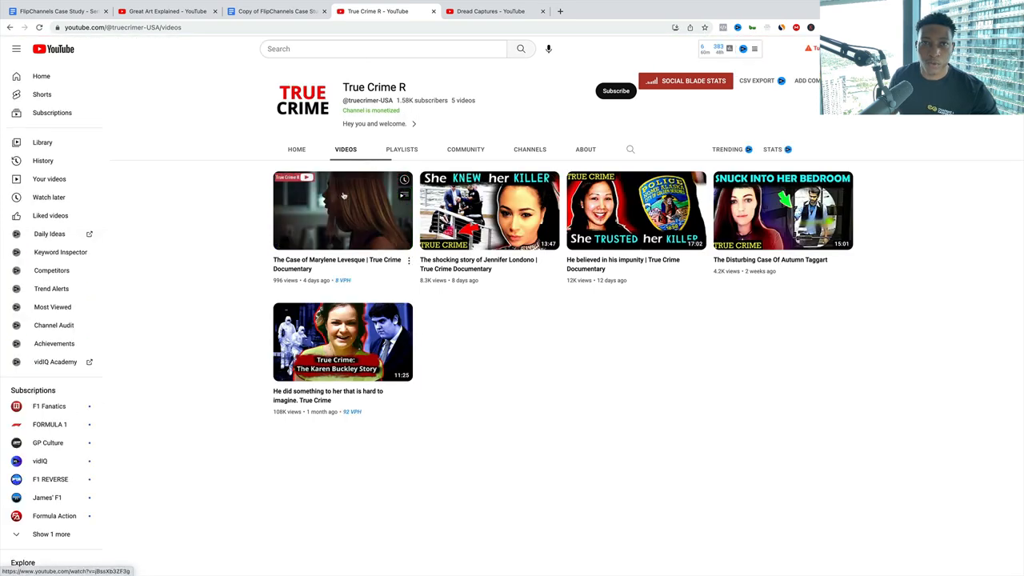
left_click(275, 11)
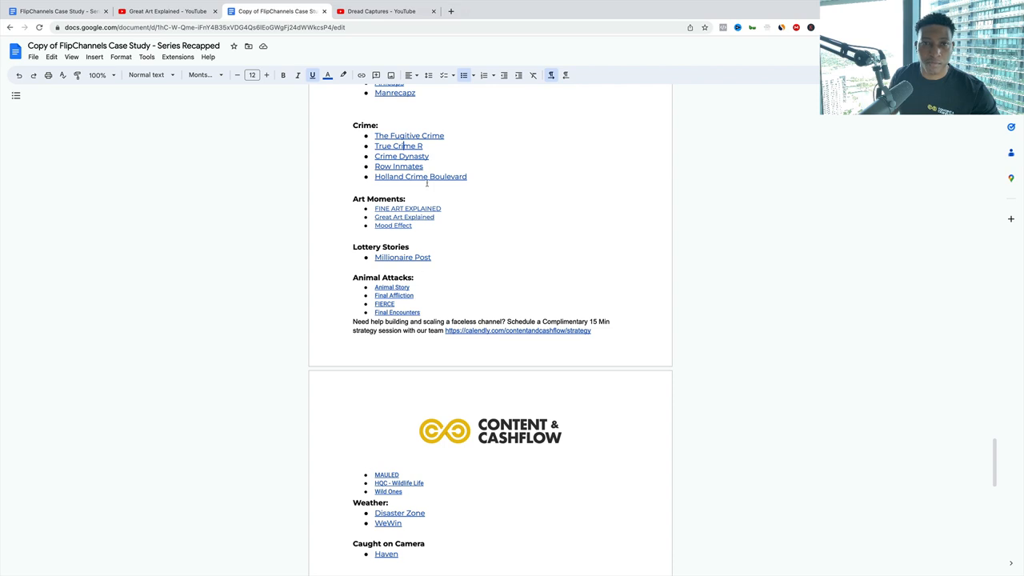
Step: View Crime Dynasty's uploaded videos, then browse the Row Inmates channel
left_click(401, 157)
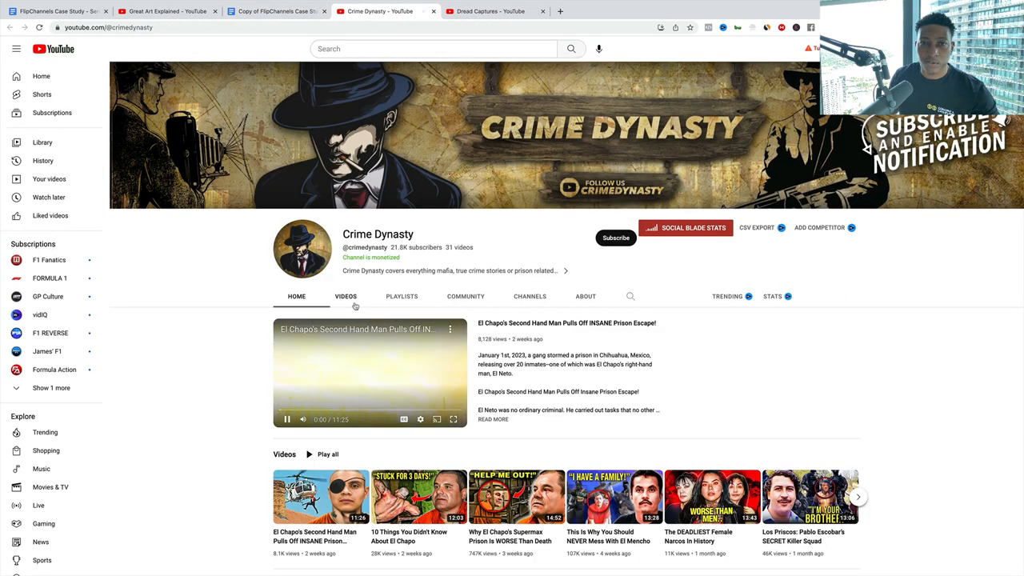
left_click(345, 296)
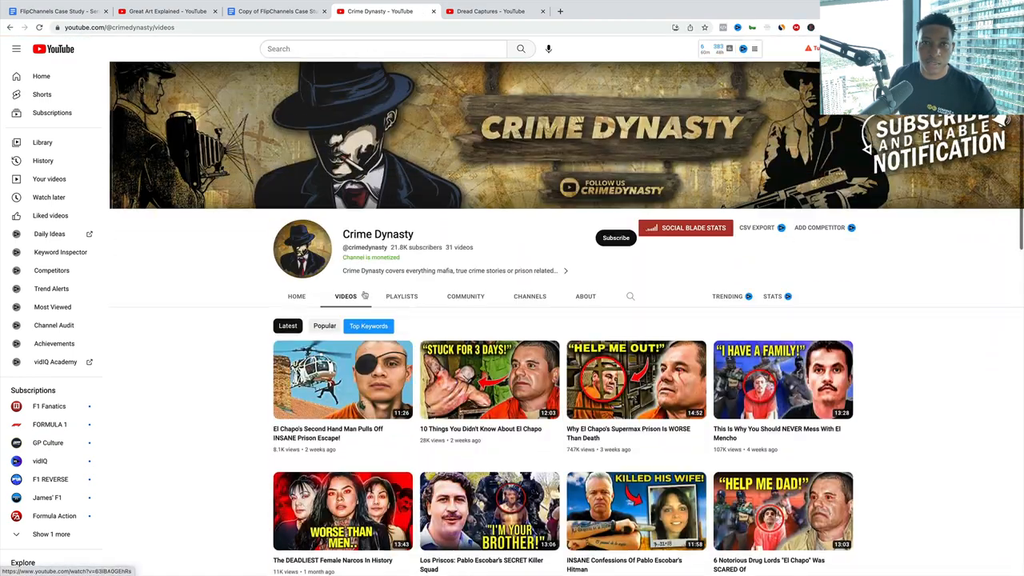
left_click(275, 11)
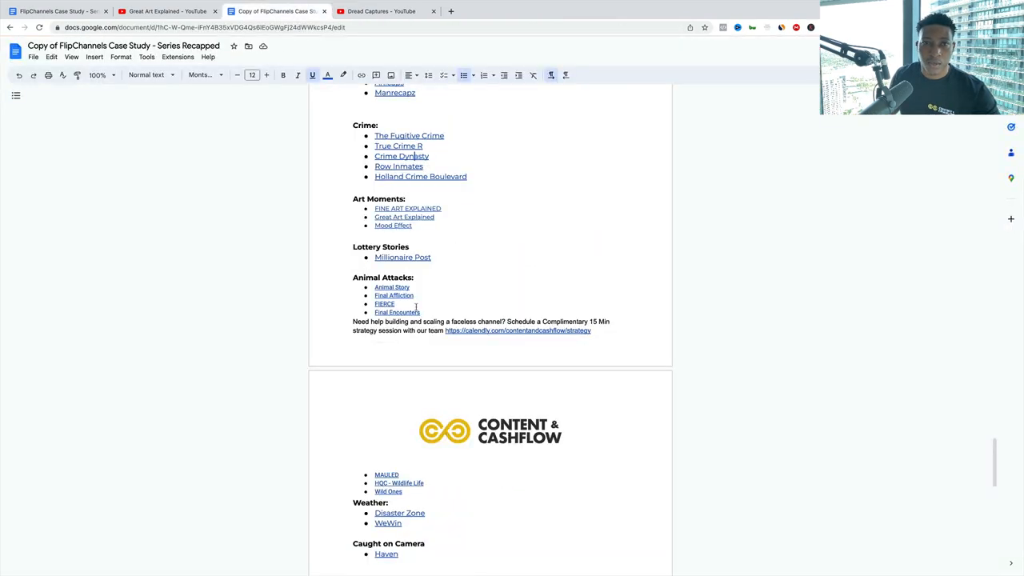
left_click(398, 166)
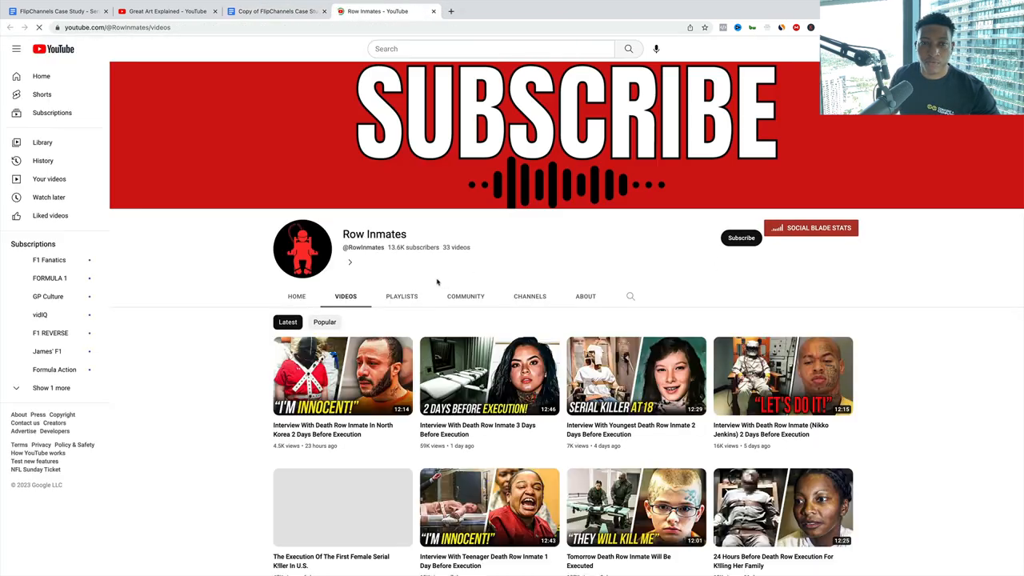
scroll("down", 3)
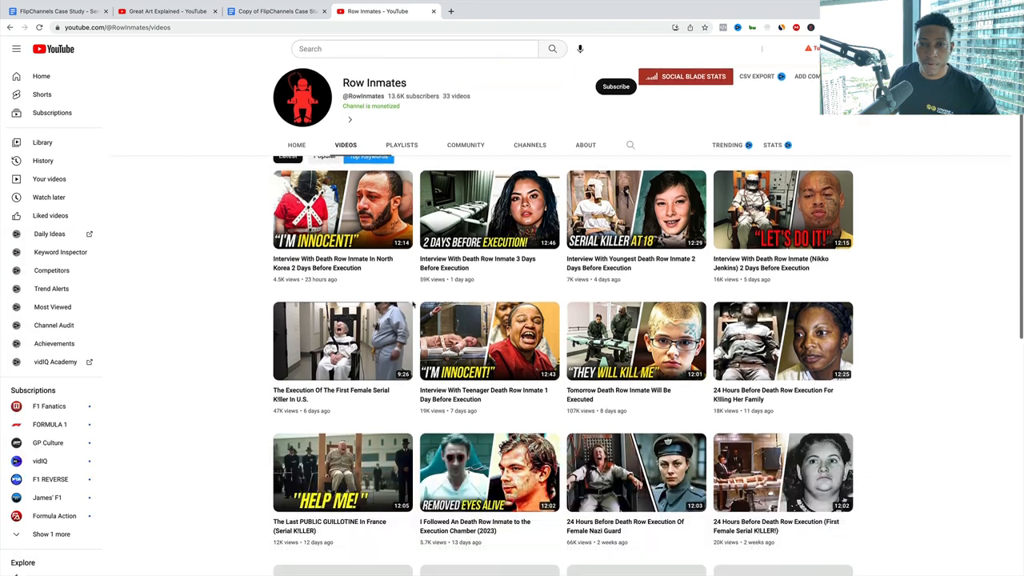
scroll("down", 3)
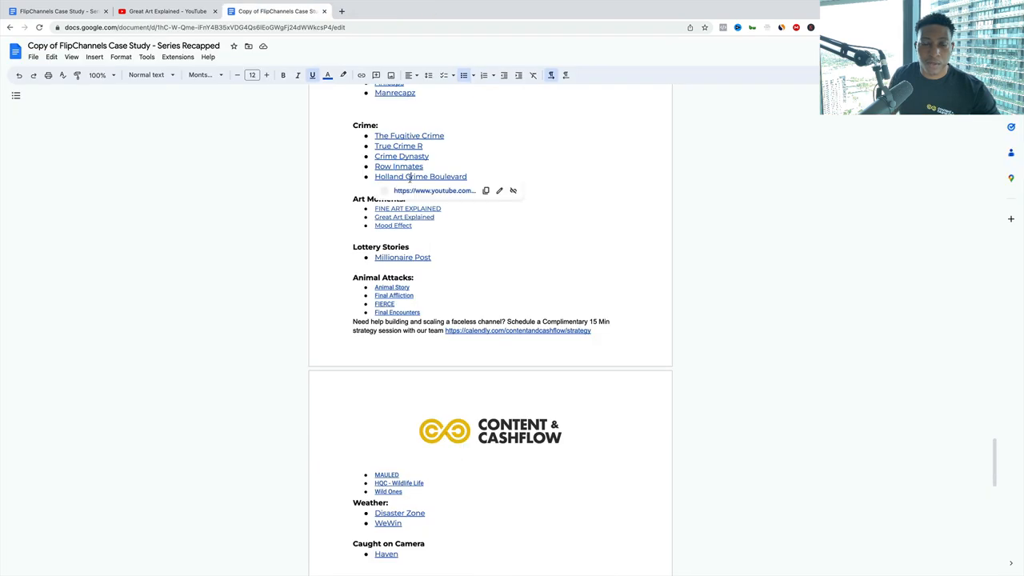
Step: View the Holland Crime Boulevard channel and return to the case study doc
left_click(419, 176)
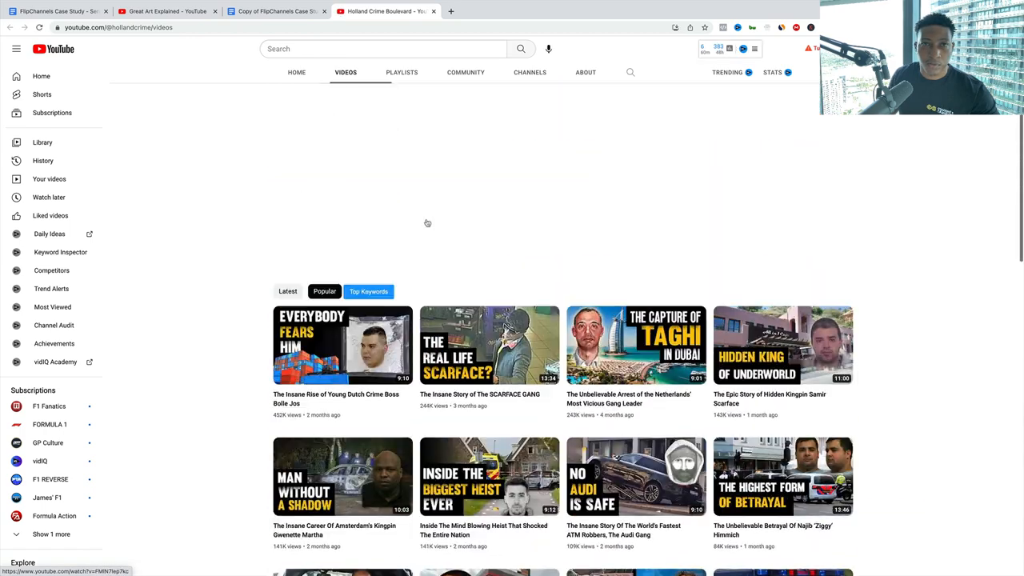
left_click(276, 10)
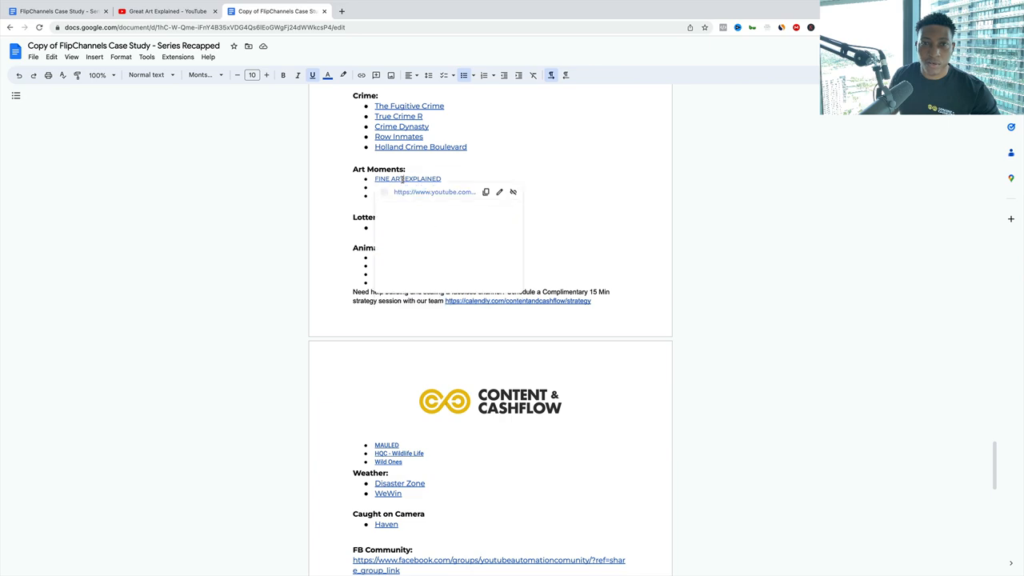
Step: Review the Fine Art Explained and Mood Effect channels from the Art Moments examples, returning to the doc
left_click(406, 179)
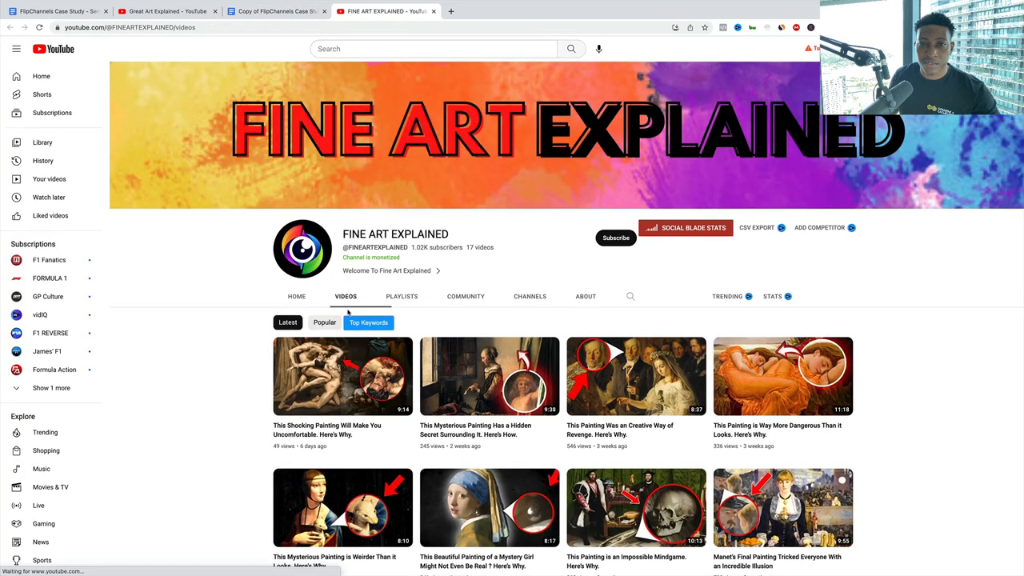
scroll("down", 3)
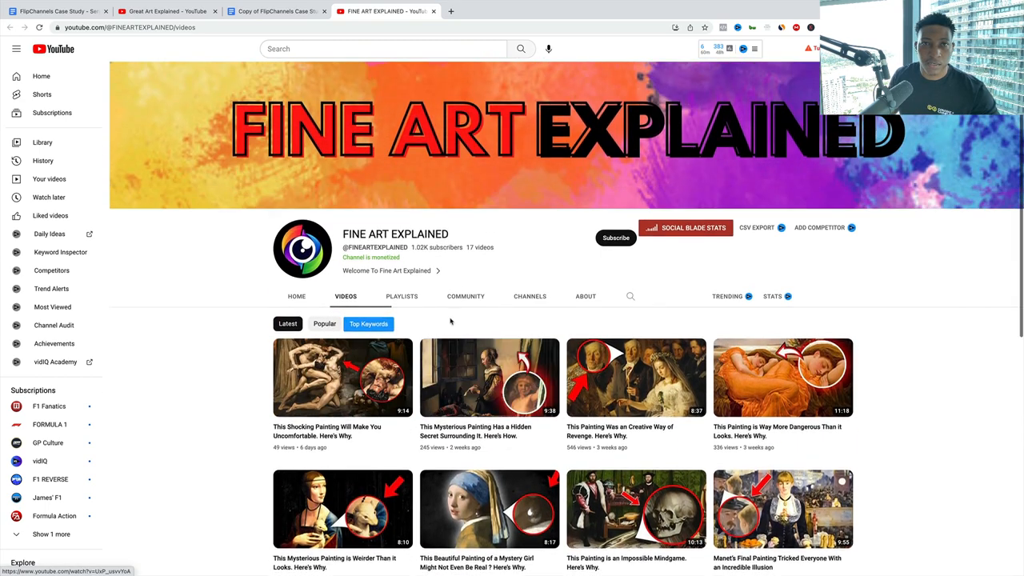
left_click(275, 10)
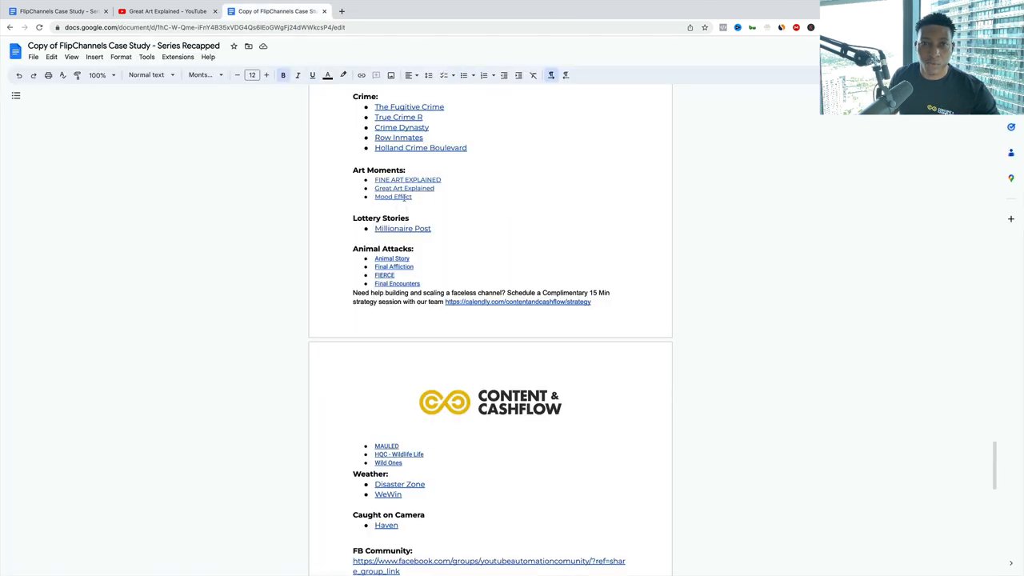
left_click(394, 197)
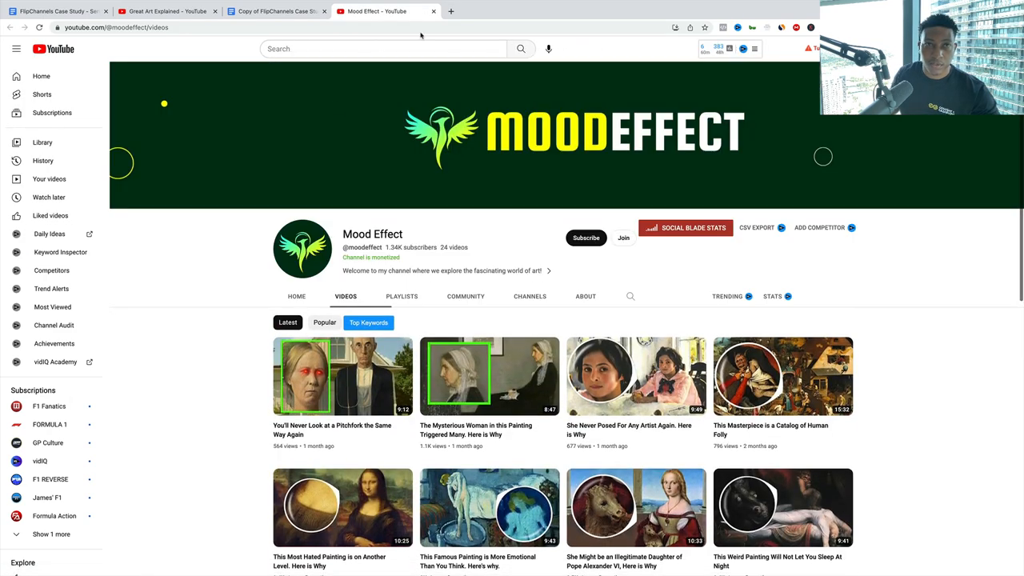
left_click(275, 9)
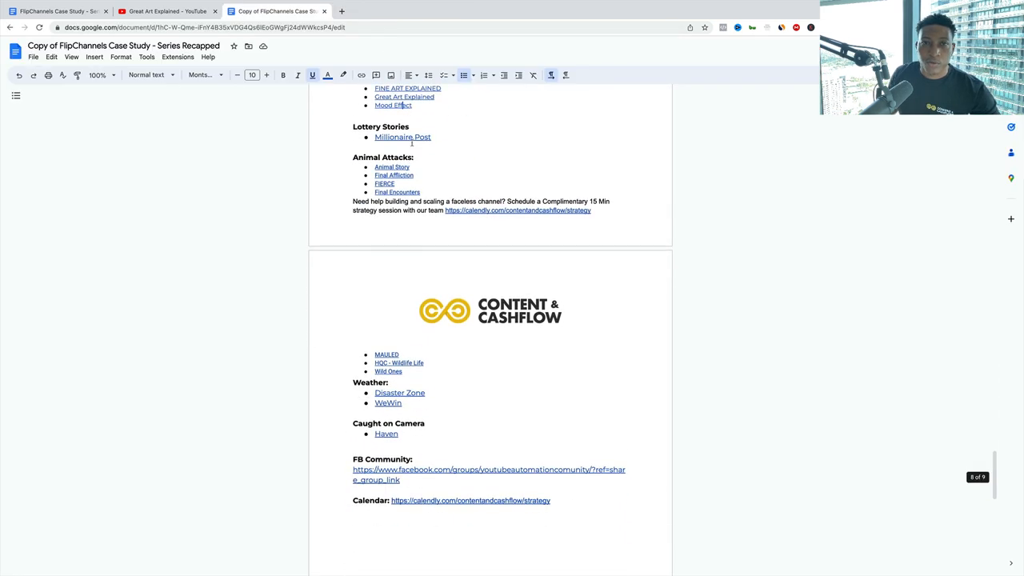
Step: Review the Millionaire Post channel's uploaded videos and return to the doc
left_click(403, 138)
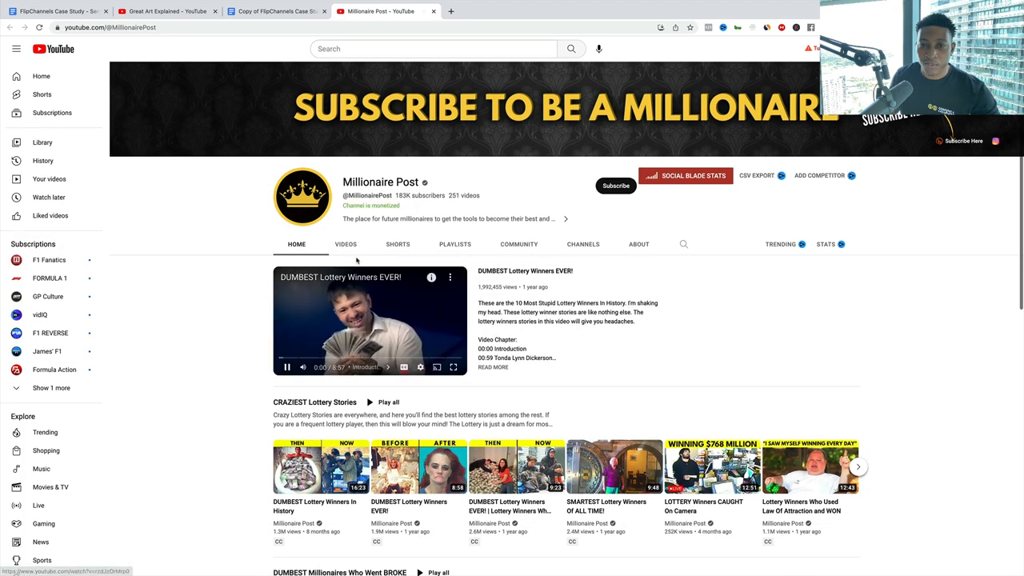
left_click(345, 243)
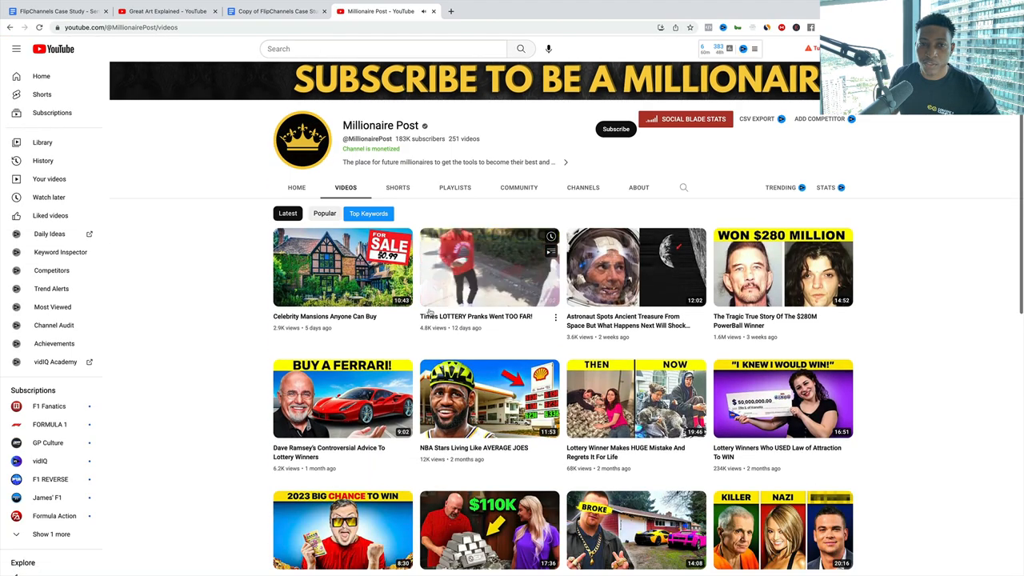
scroll("down", 3)
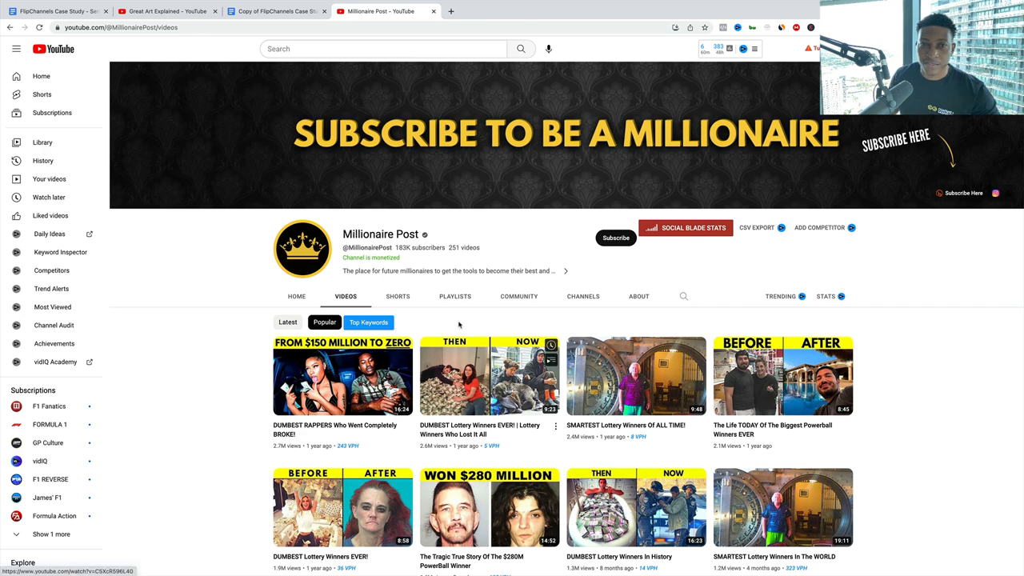
mouse_move(406, 70)
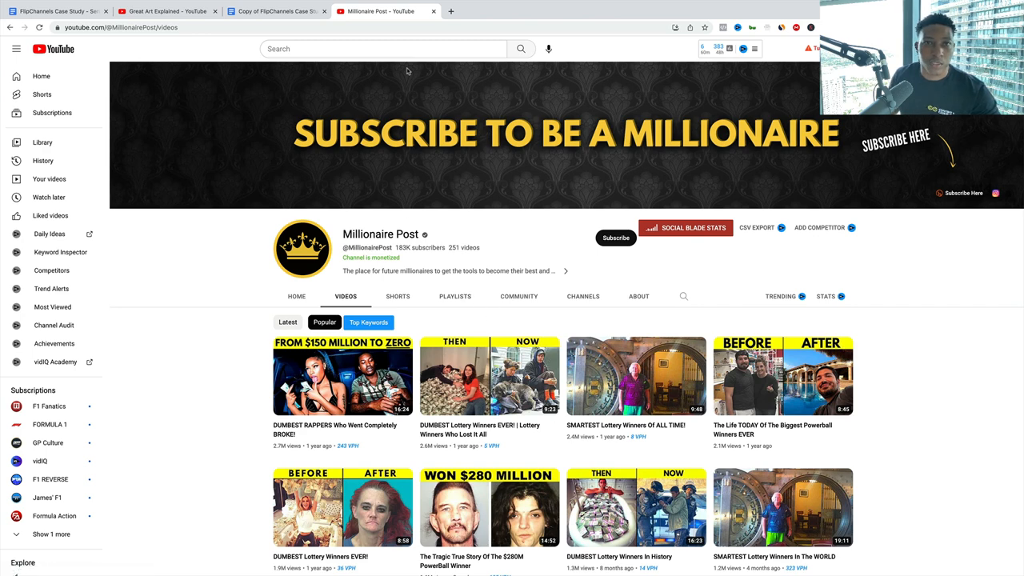
left_click(275, 11)
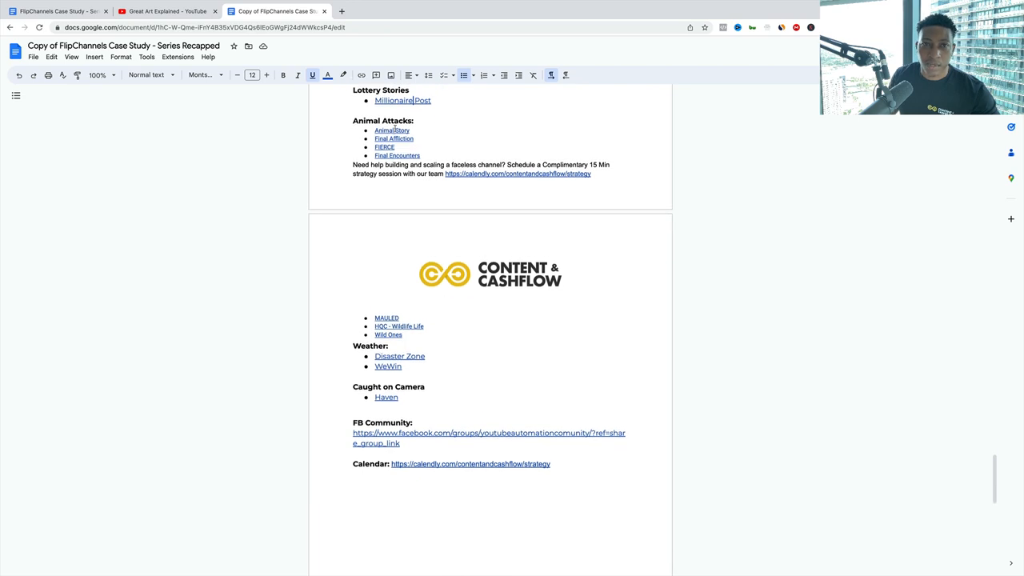
Step: Browse the Animal Story channel's videos and return to the case study doc
left_click(392, 132)
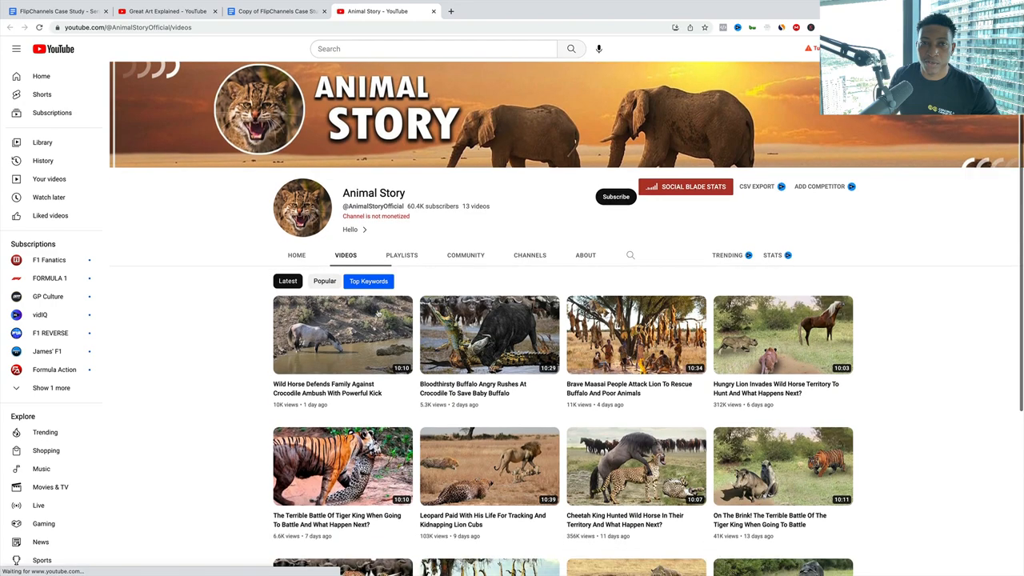
scroll("down", 3)
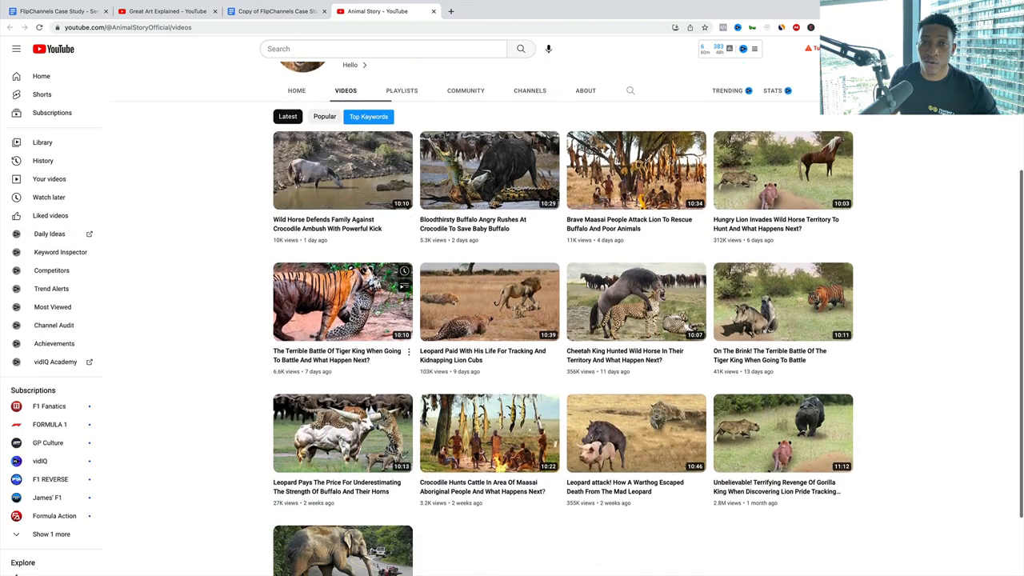
scroll("down", 3)
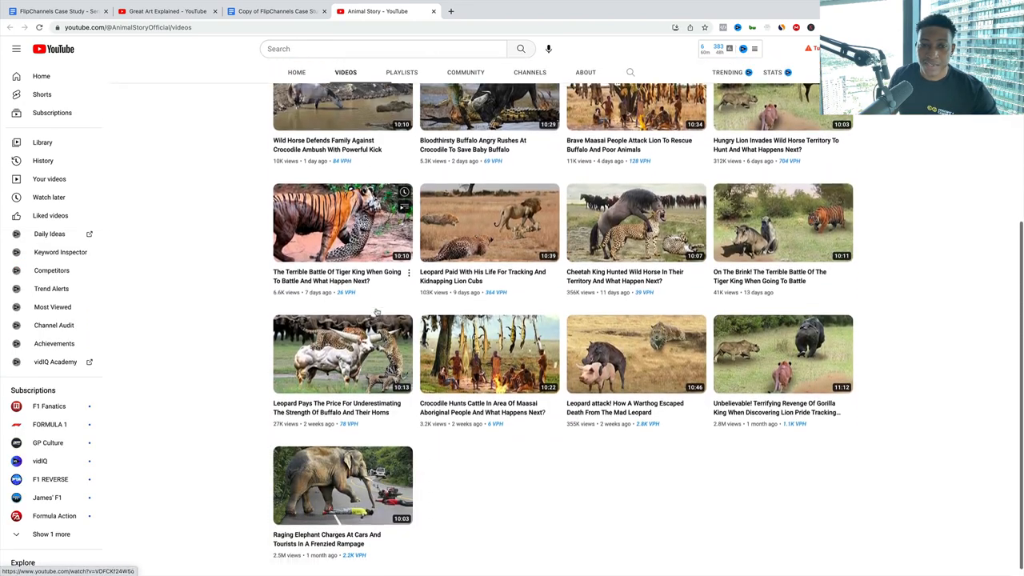
scroll("up", 3)
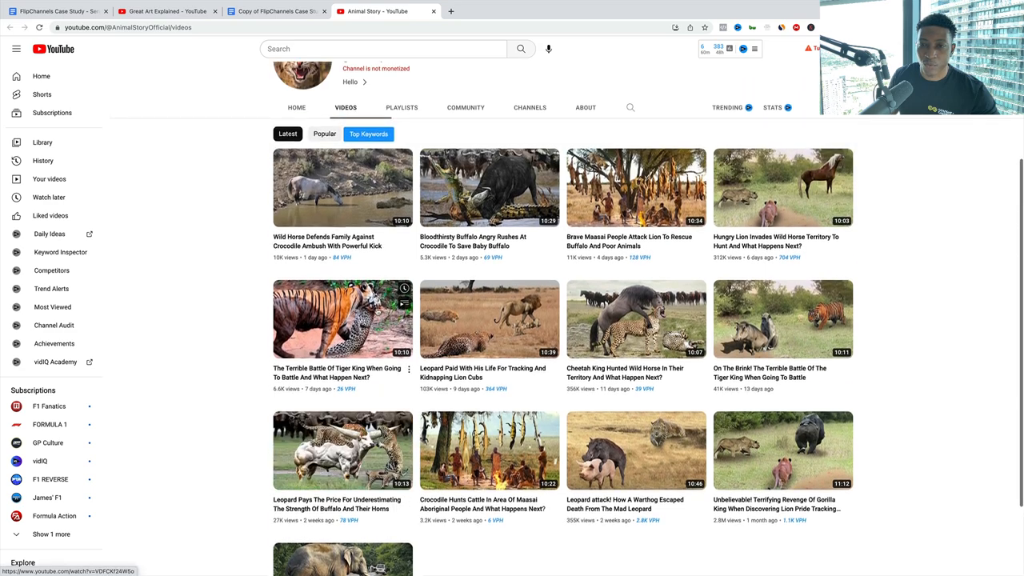
scroll("up", 3)
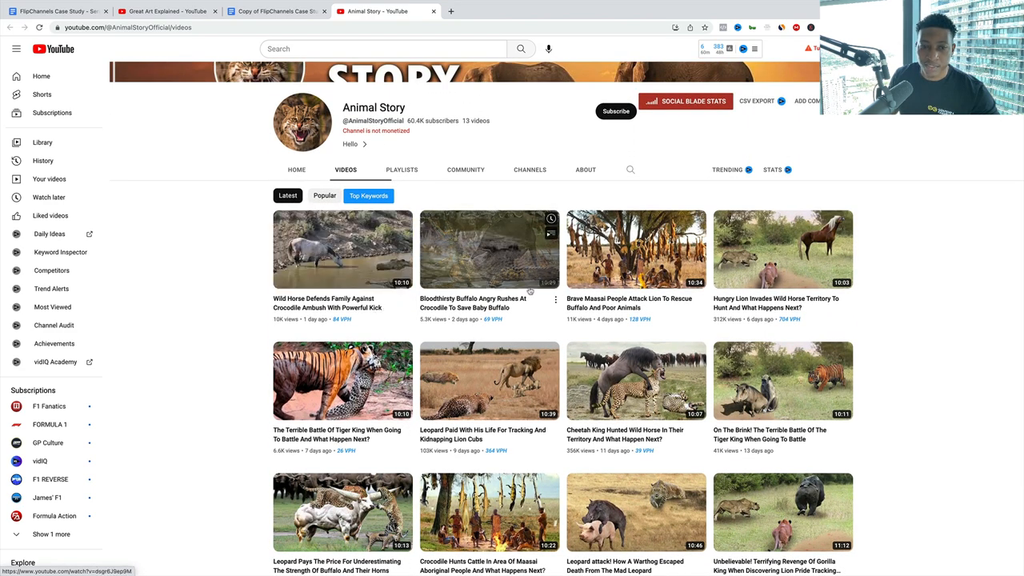
scroll("down", 3)
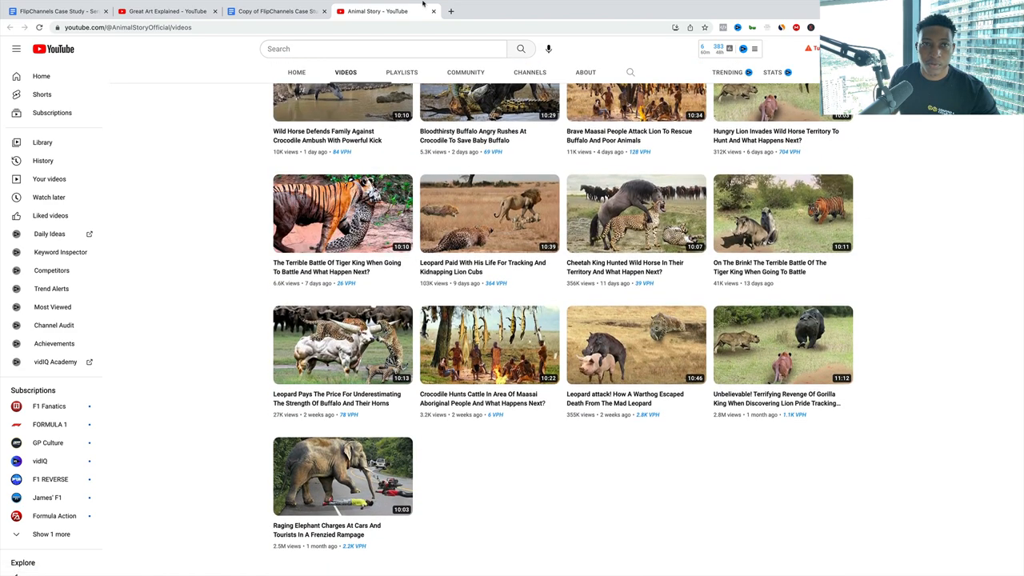
left_click(276, 9)
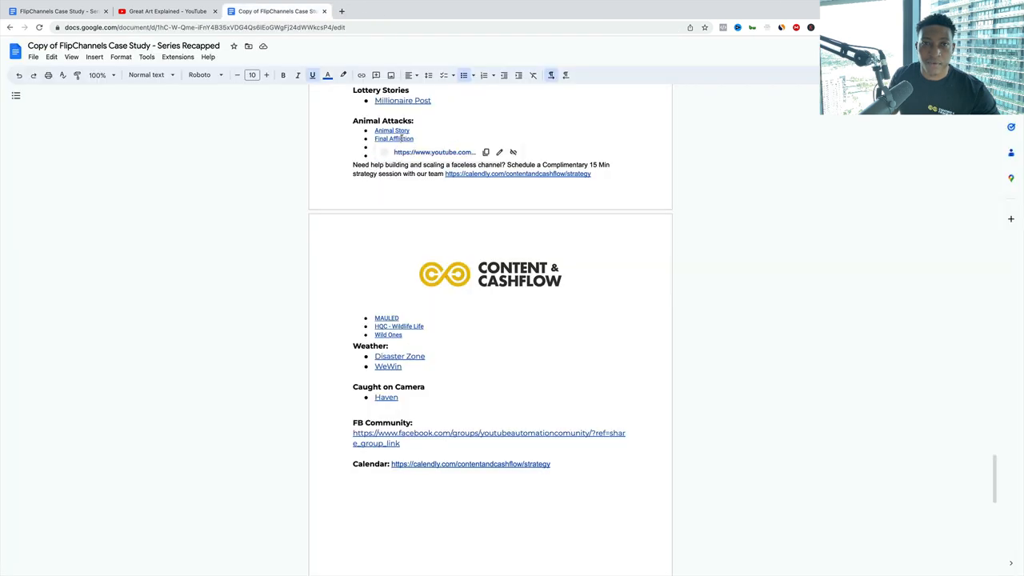
Step: Scroll through the Final Affliction, FIERCE and Final Encounters animal attack channels' uploads and return to the doc
left_click(393, 138)
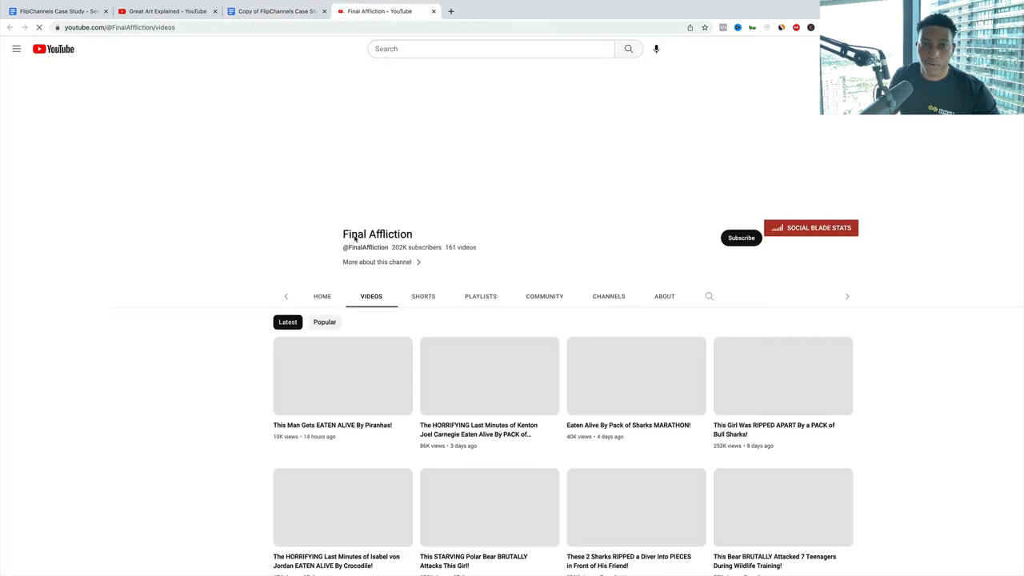
scroll("down", 3)
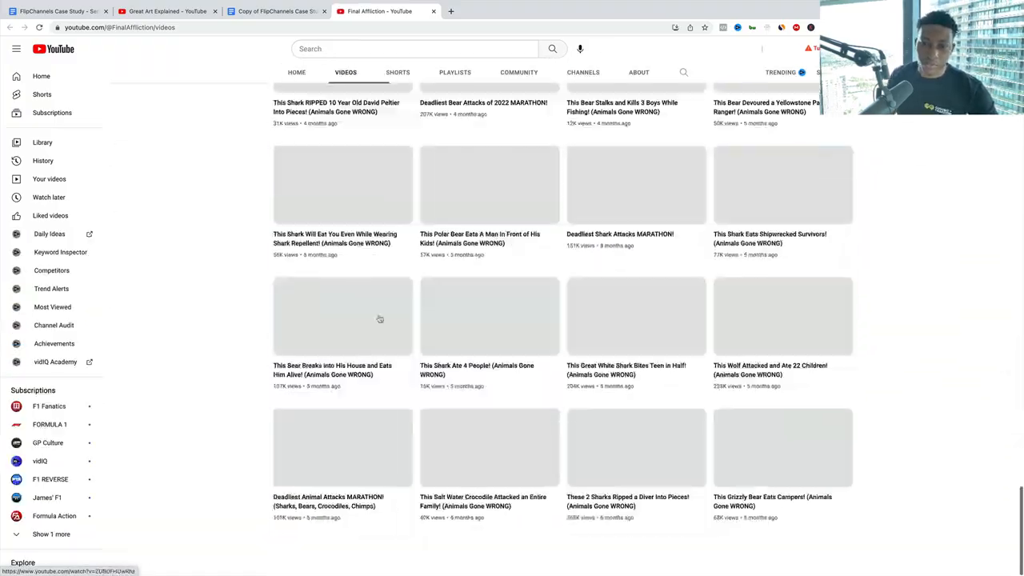
scroll("down", 3)
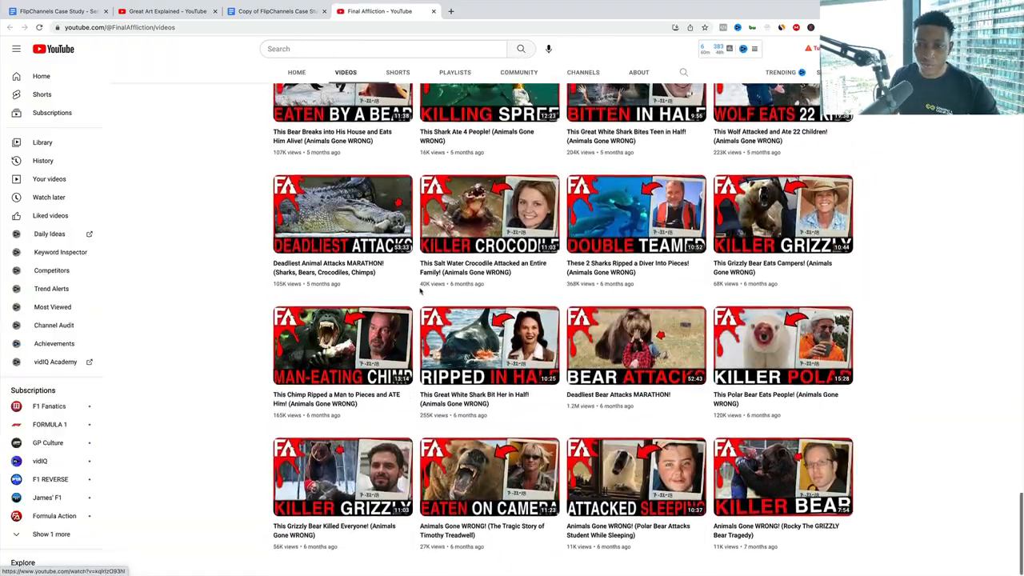
scroll("down", 3)
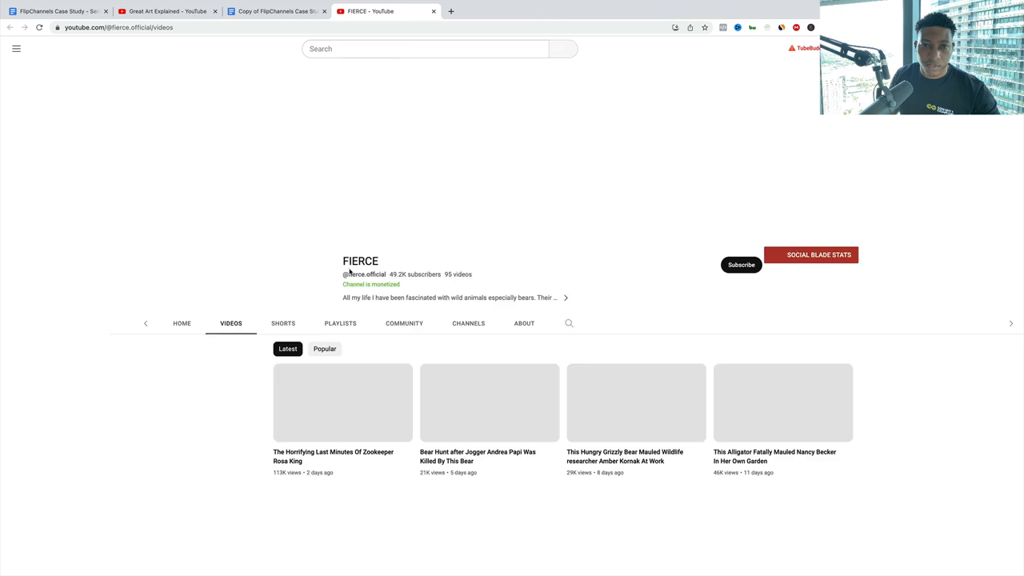
scroll("down", 3)
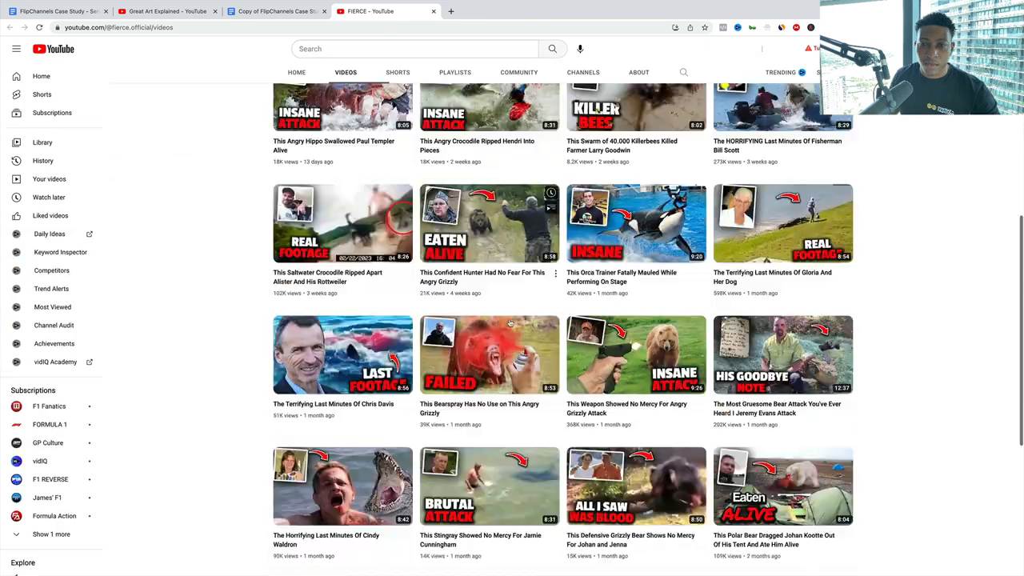
scroll("down", 3)
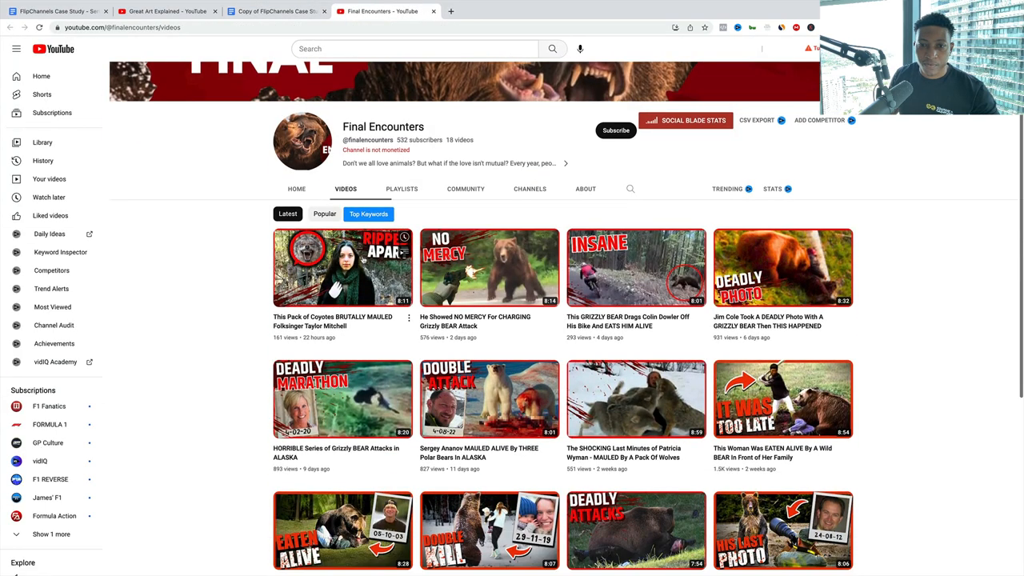
scroll("down", 3)
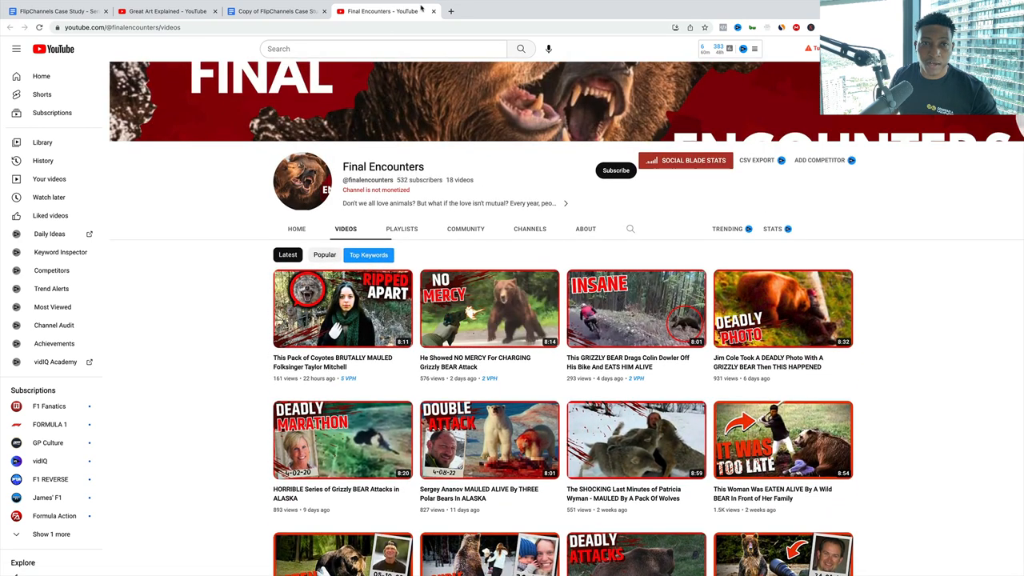
left_click(276, 10)
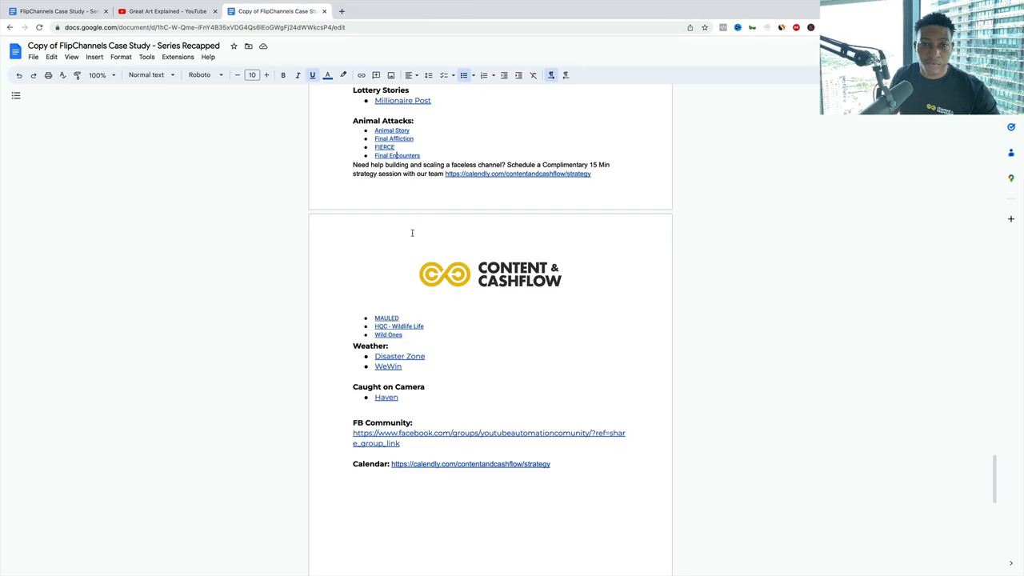
Step: Browse the Wild Ones wildlife channel's uploads, then close its tab to return to the doc
left_click(387, 317)
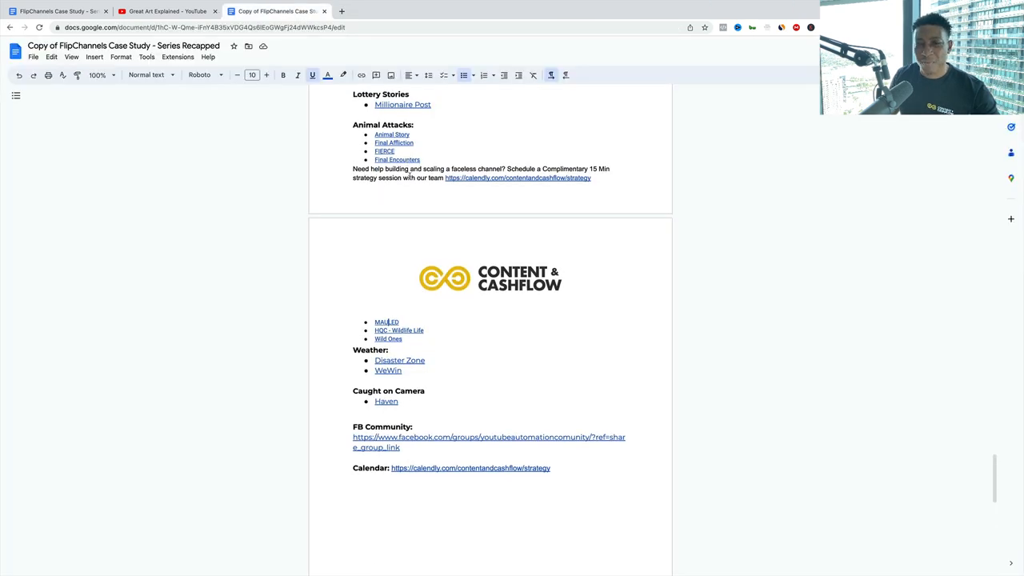
mouse_move(398, 330)
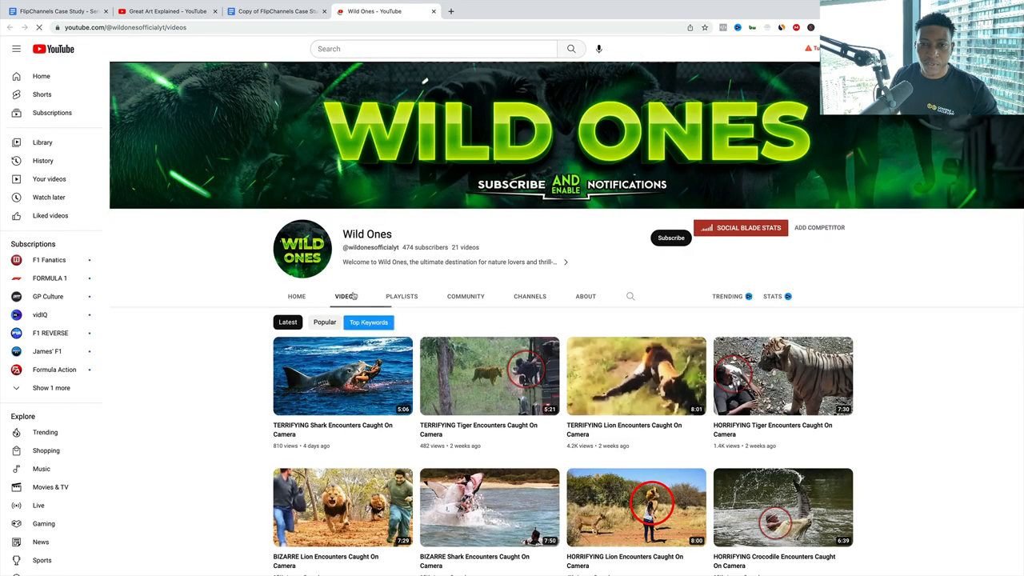
scroll("down", 3)
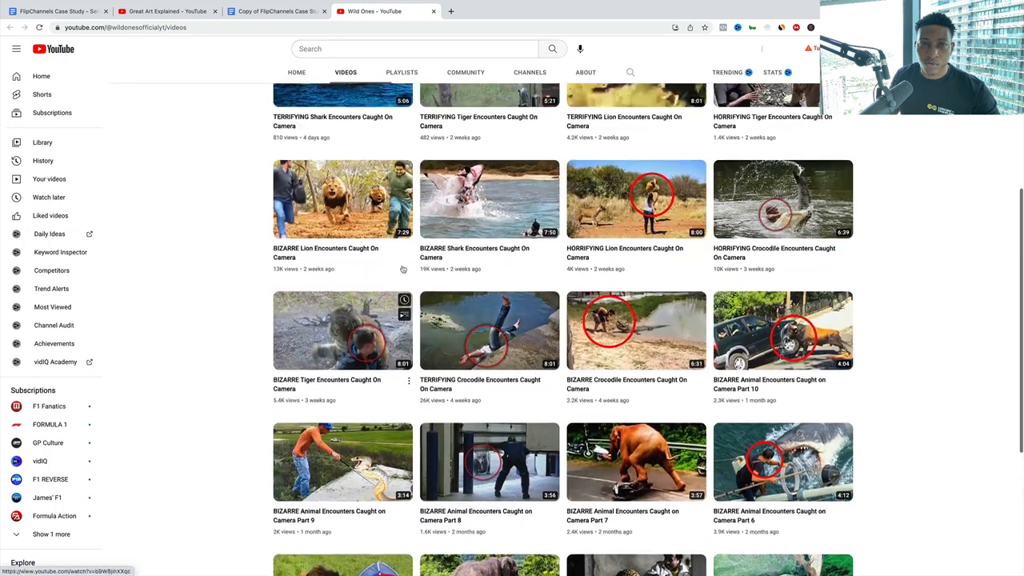
scroll("up", 3)
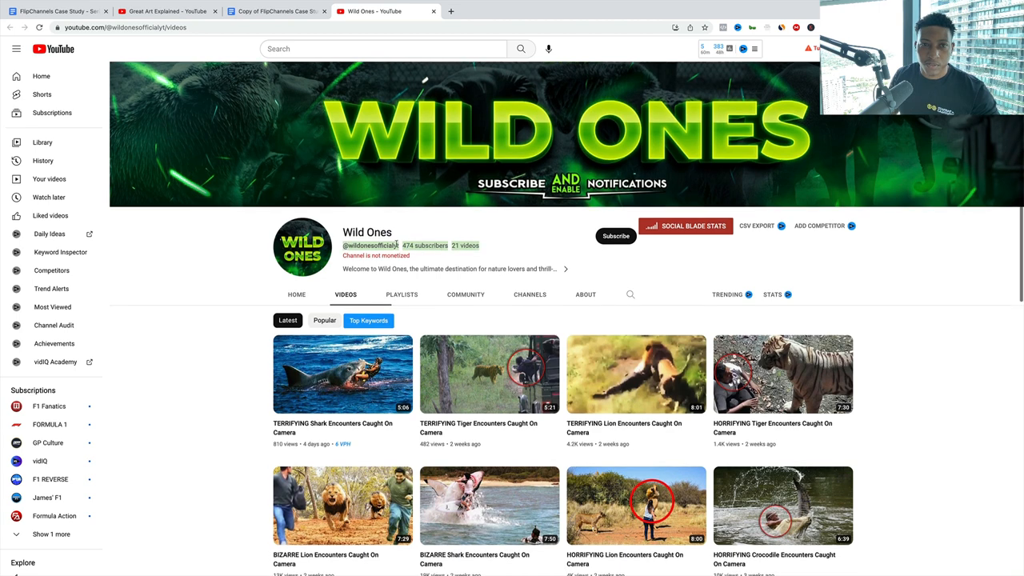
scroll("down", 3)
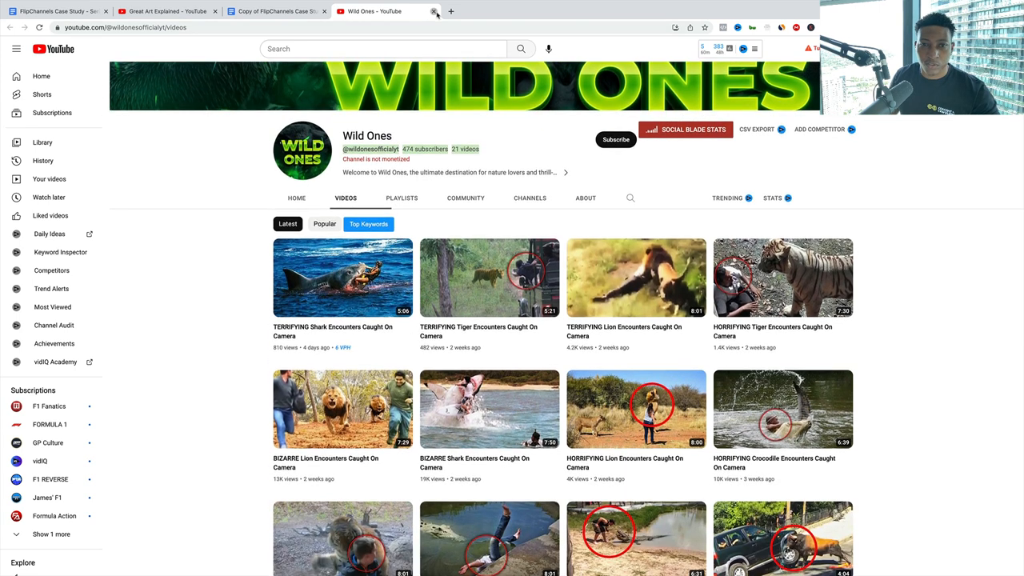
left_click(435, 11)
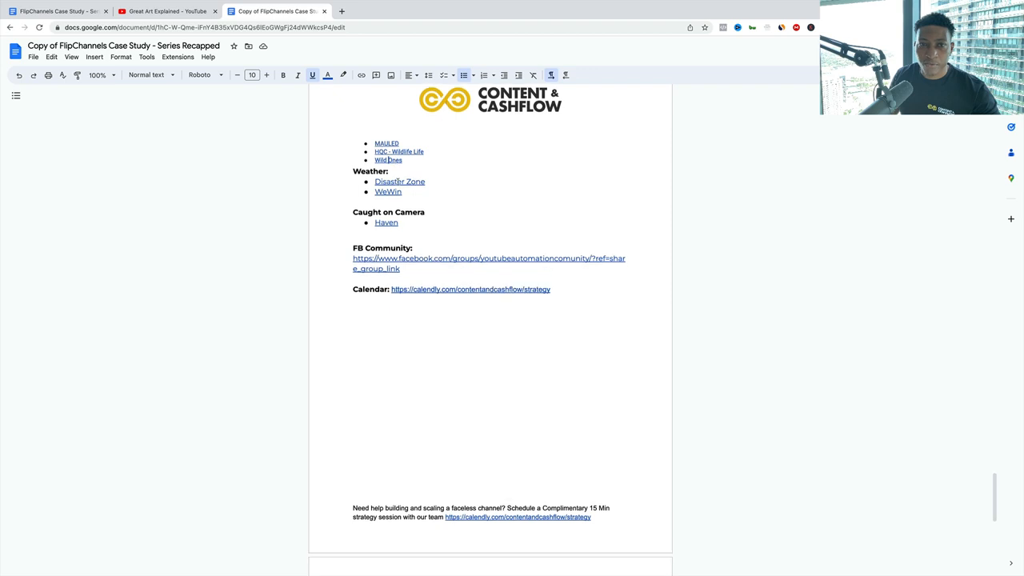
Step: Open the WEWIN weather disaster channel from its link preview and scroll through its uploads
left_click(400, 182)
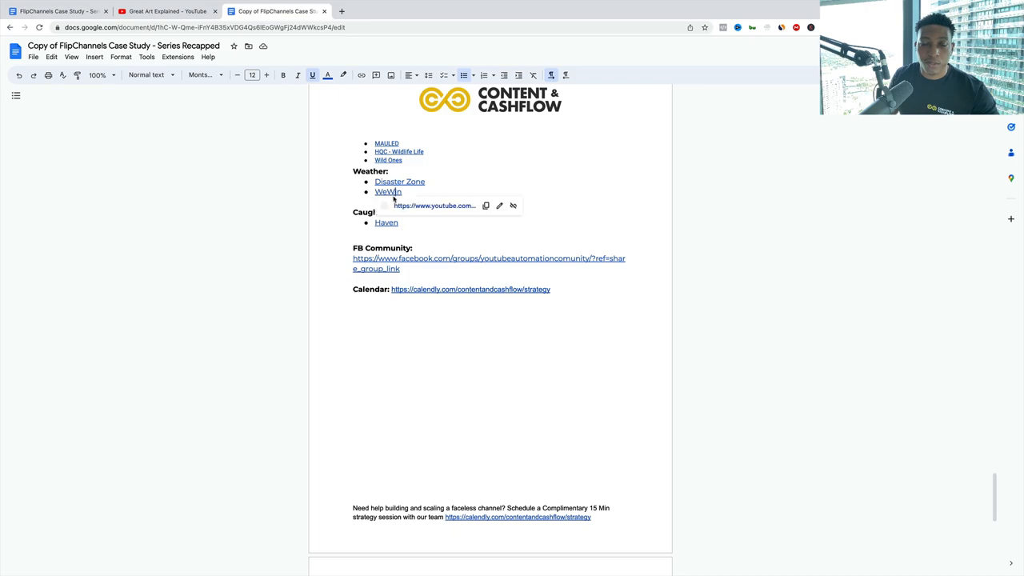
left_click(387, 192)
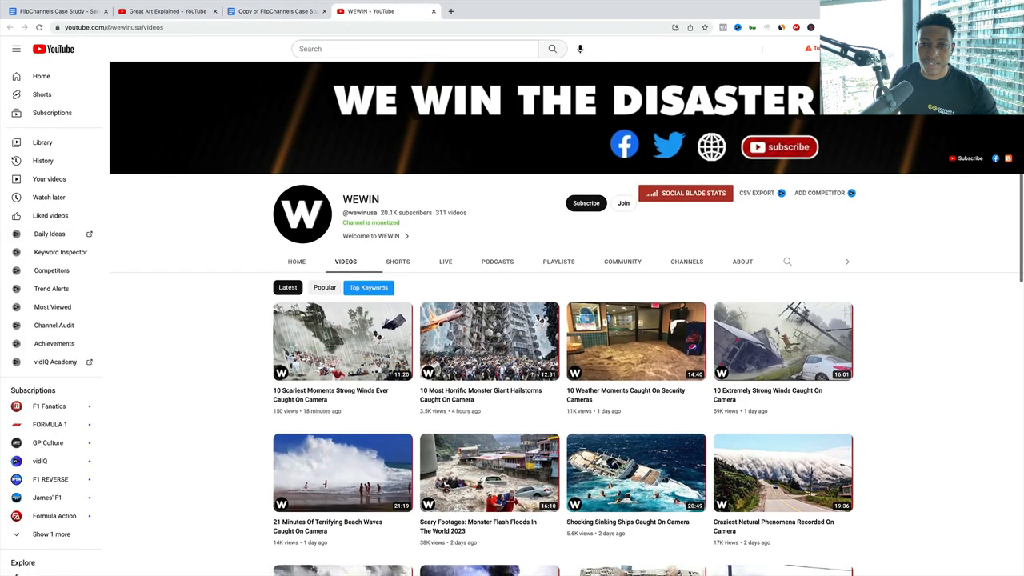
scroll("down", 3)
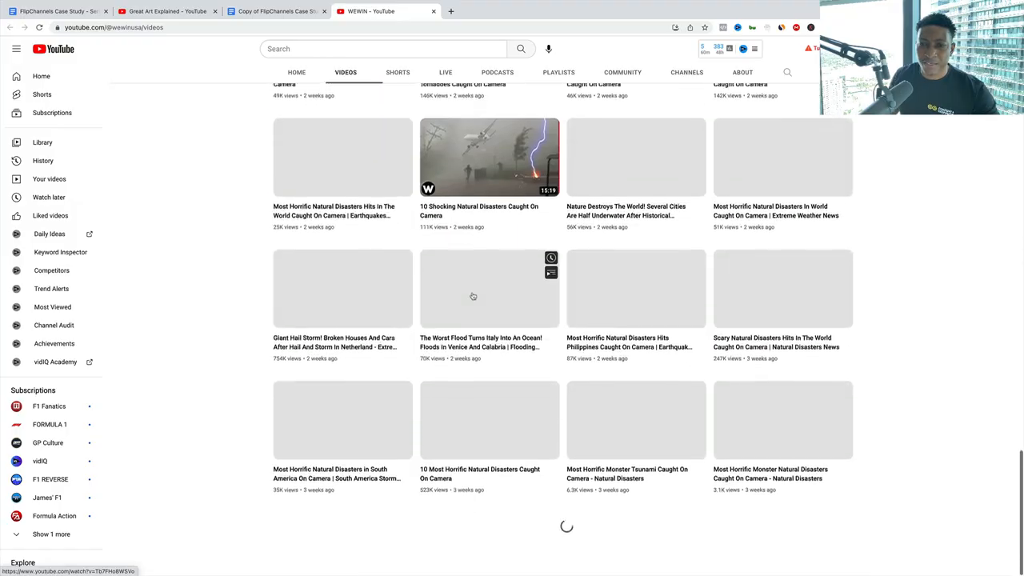
scroll("down", 3)
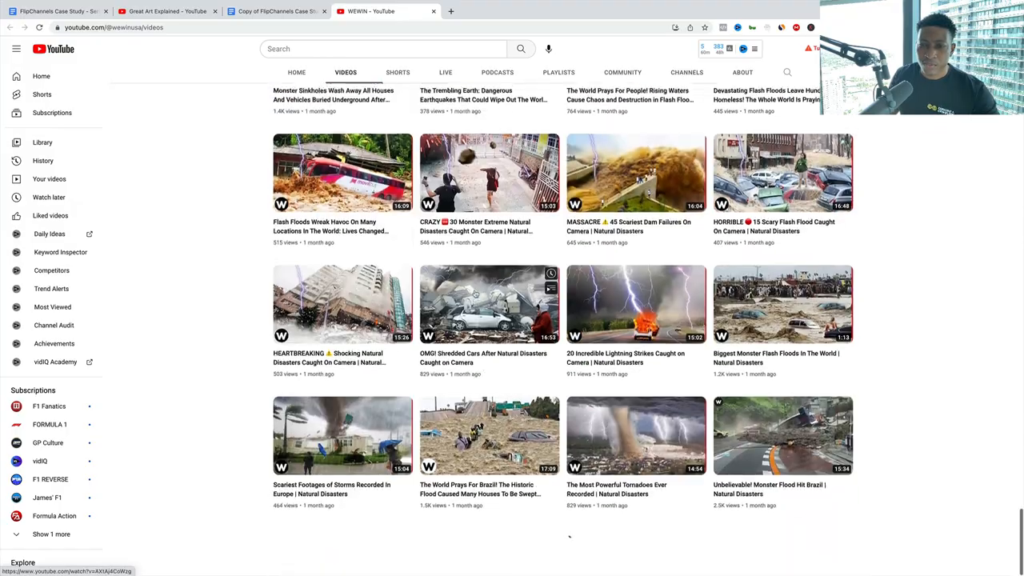
scroll("down", 3)
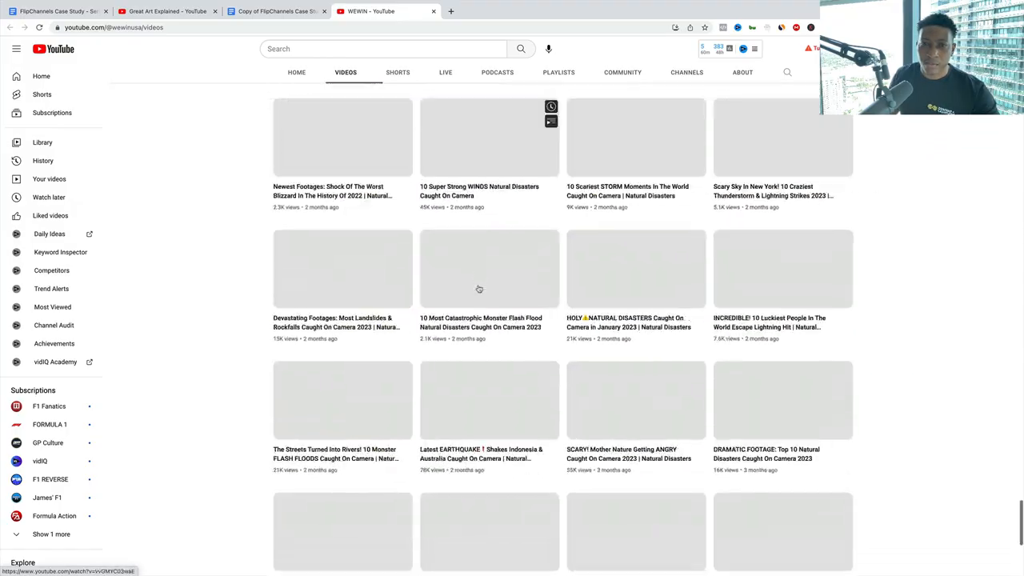
scroll("down", 3)
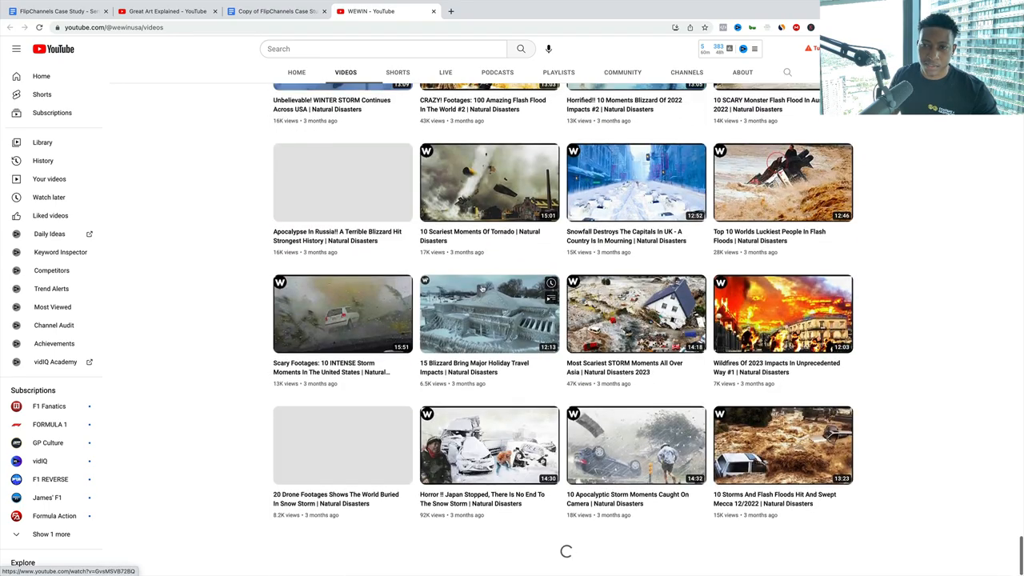
scroll("down", 3)
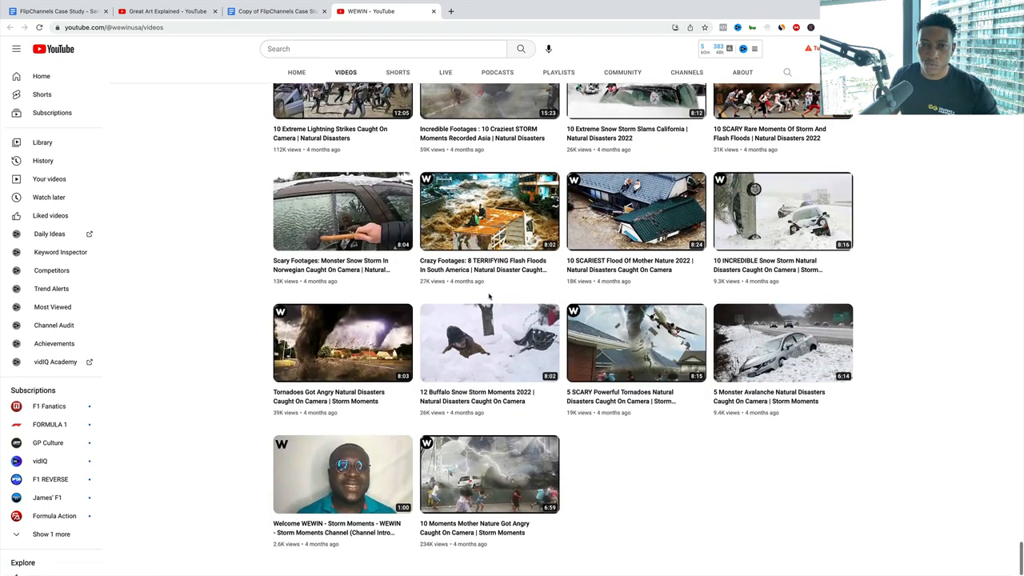
mouse_move(490, 344)
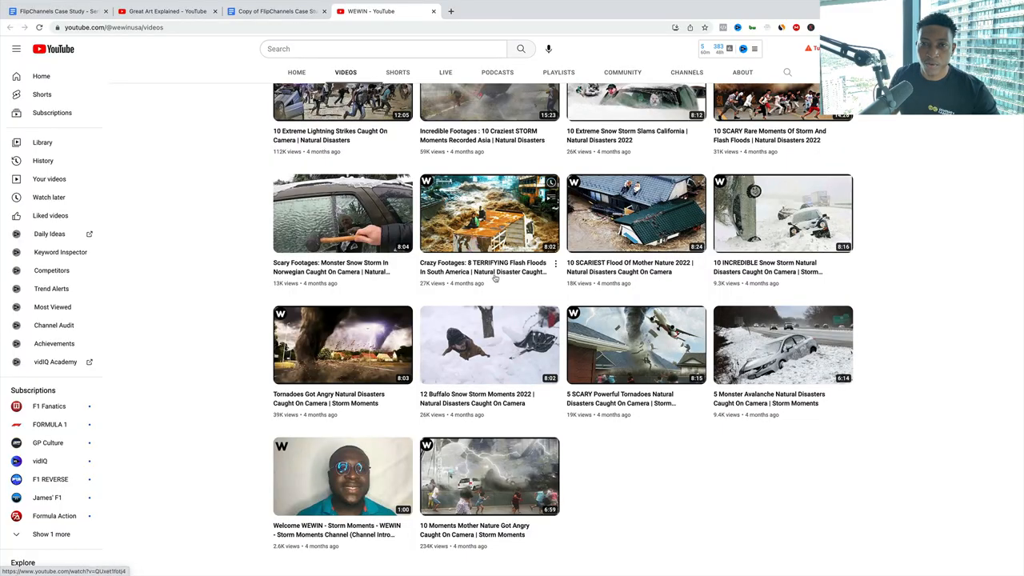
scroll("down", 3)
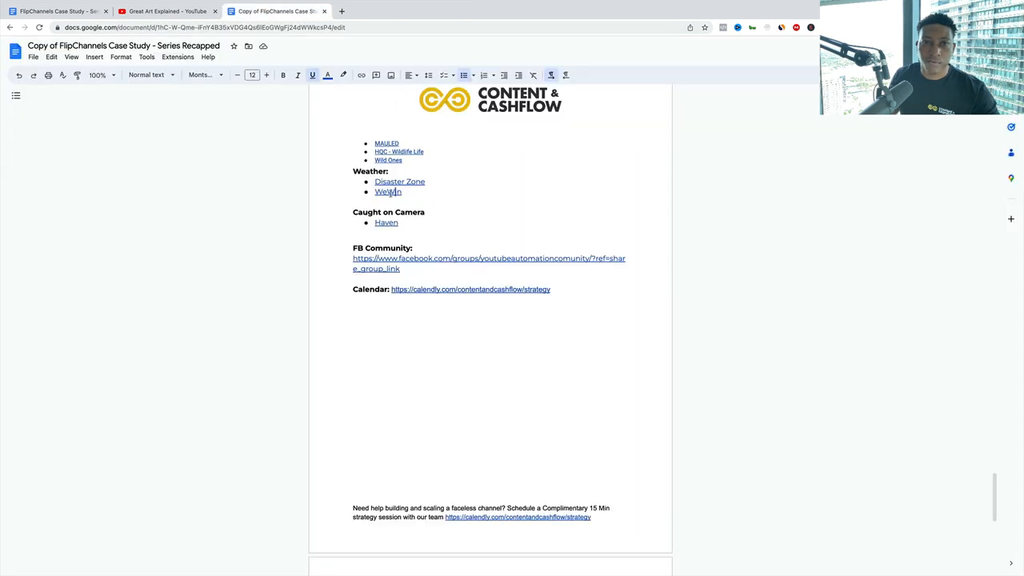
Step: Review the Haven compilation channel's videos sorted by Popular
left_click(387, 223)
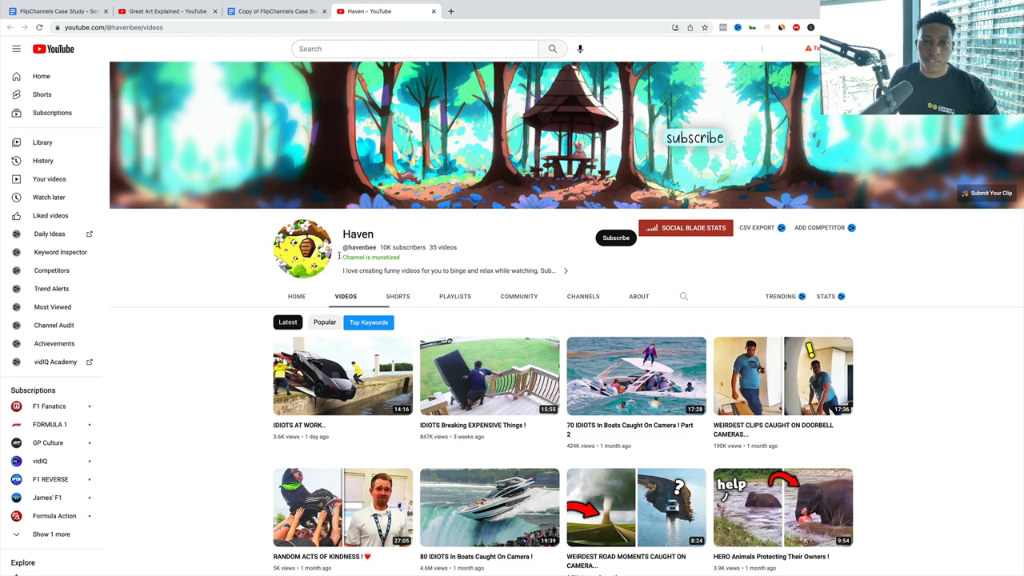
left_click(323, 322)
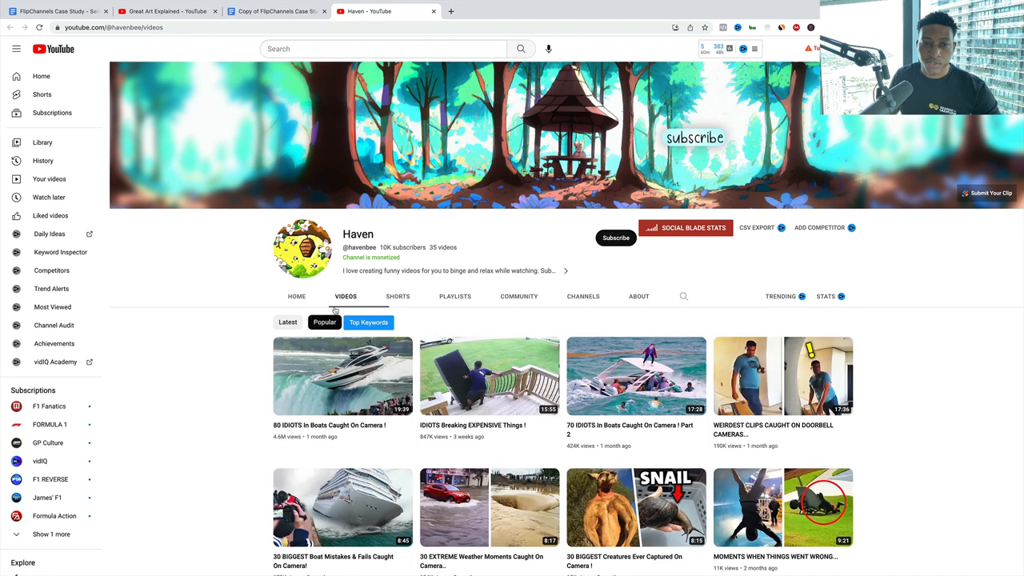
scroll("down", 3)
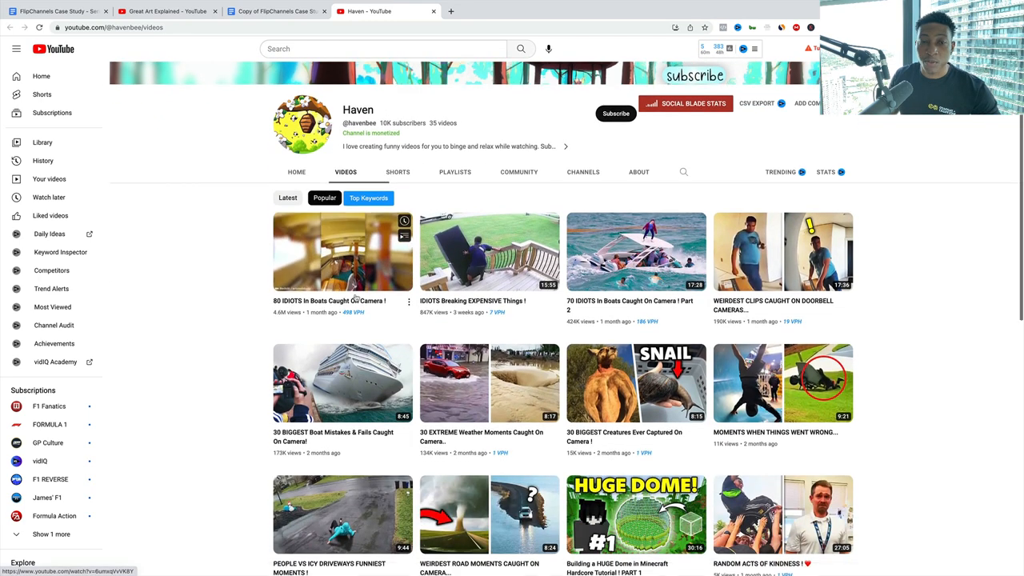
scroll("down", 3)
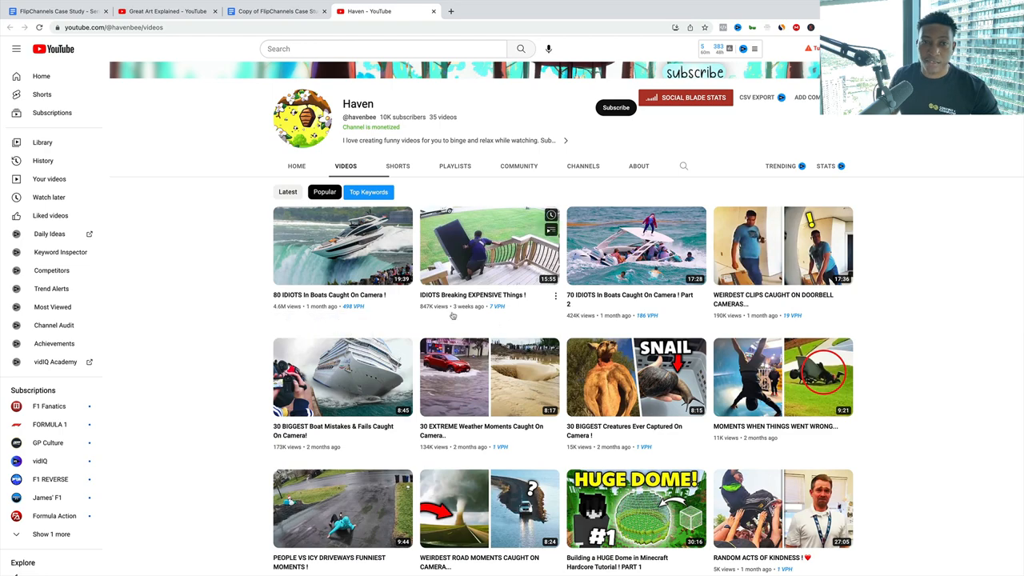
scroll("down", 3)
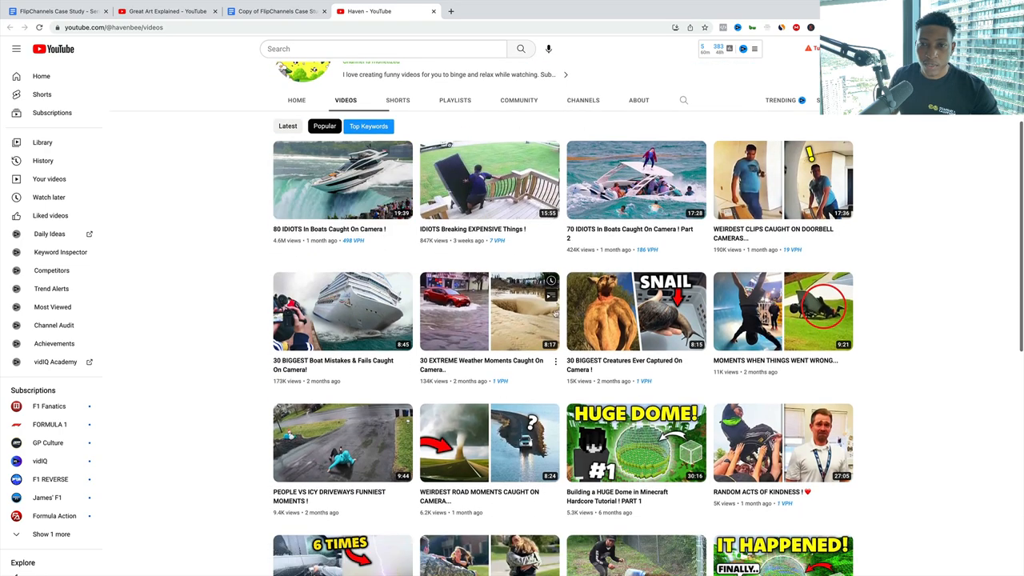
scroll("down", 3)
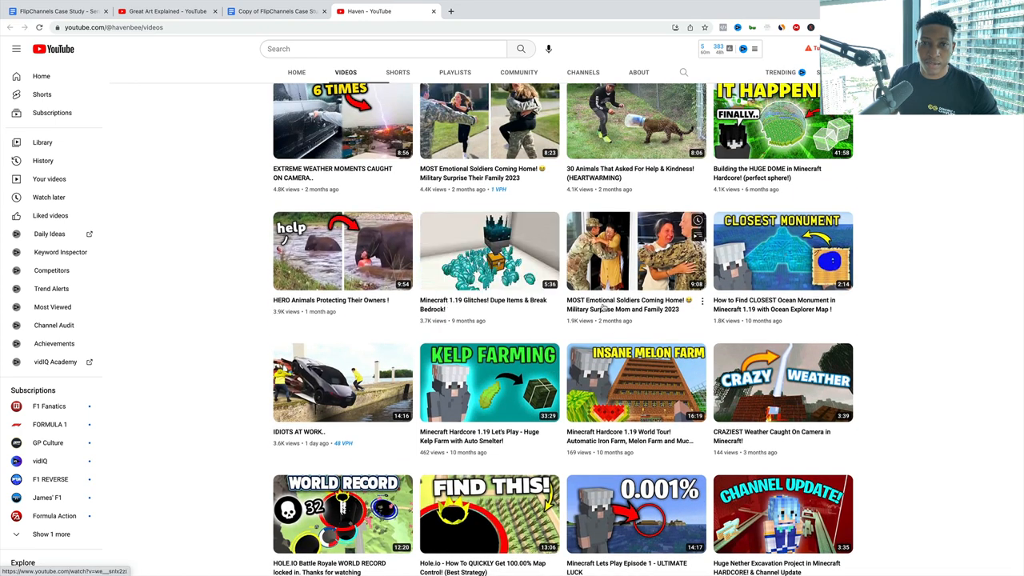
scroll("up", 3)
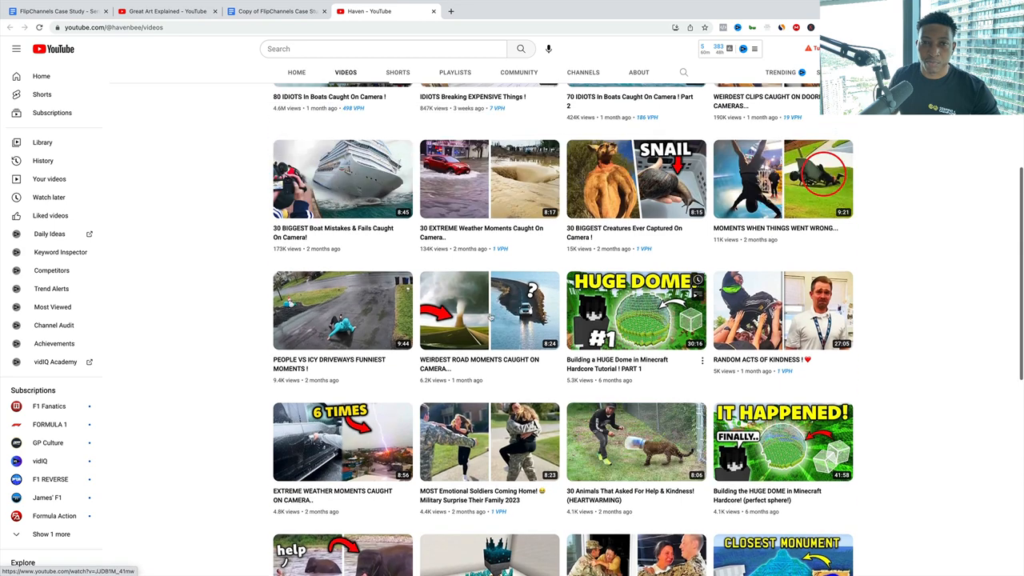
scroll("up", 3)
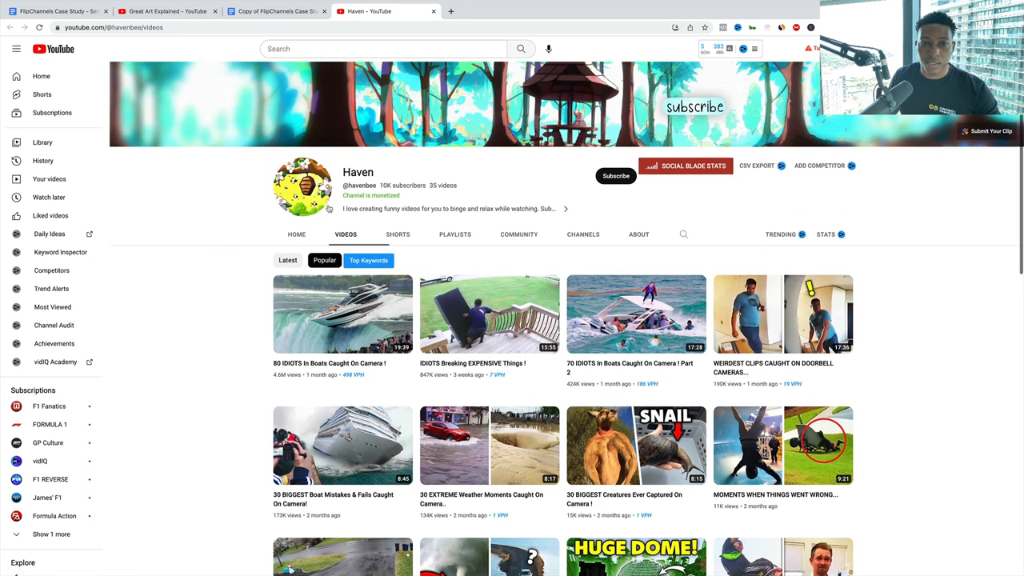
mouse_move(333, 211)
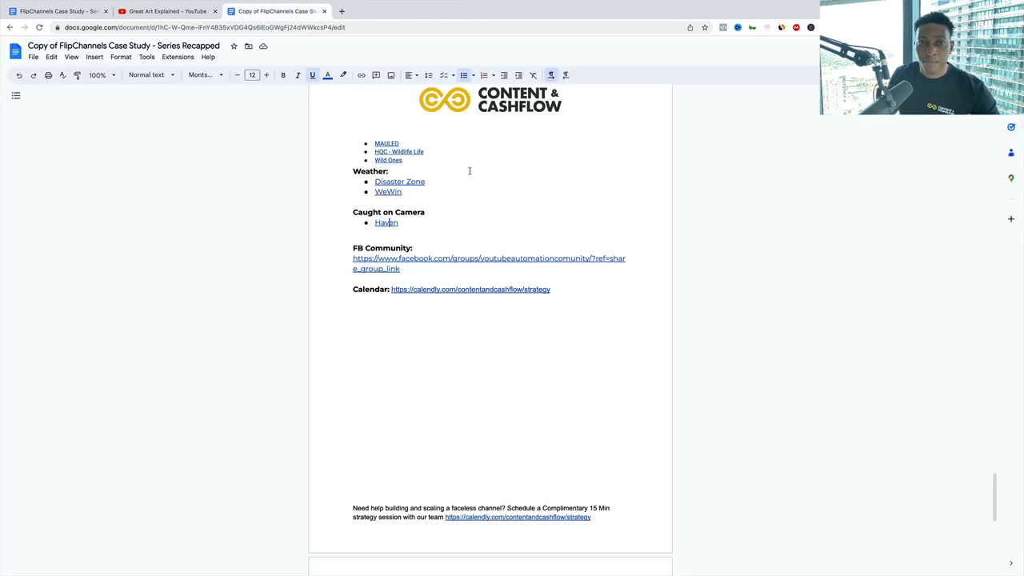
scroll("down", 3)
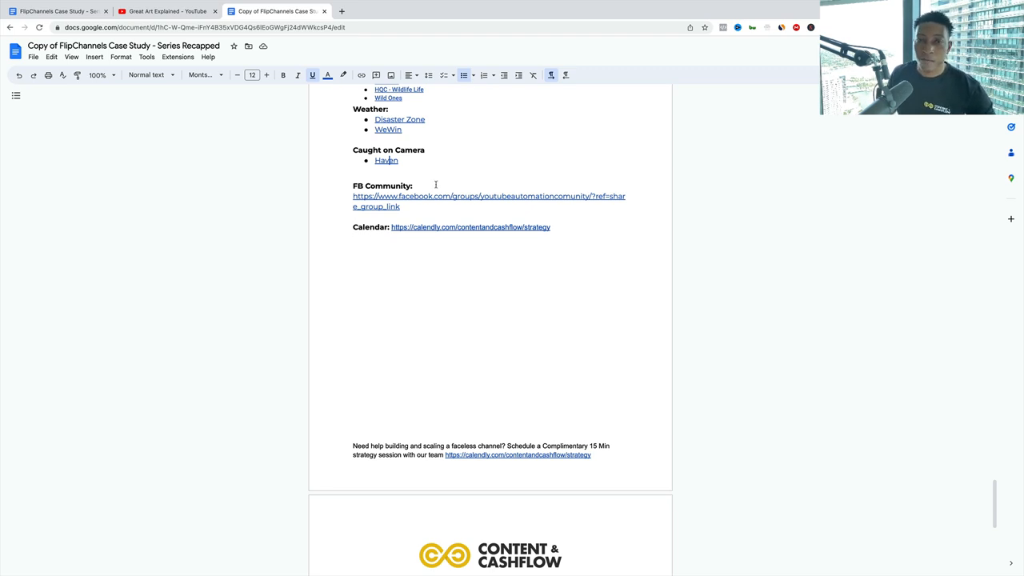
scroll("down", 3)
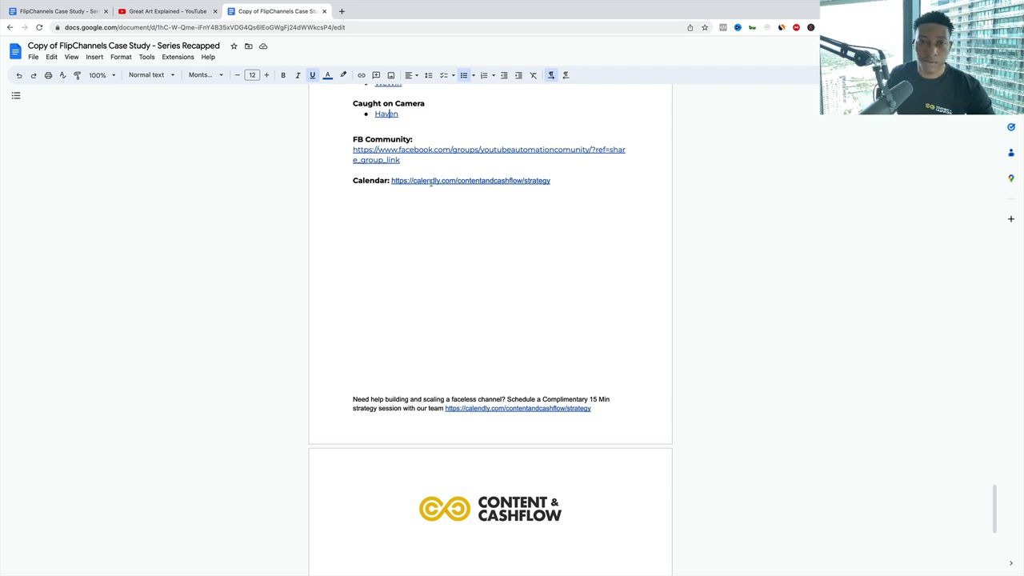
scroll("down", 3)
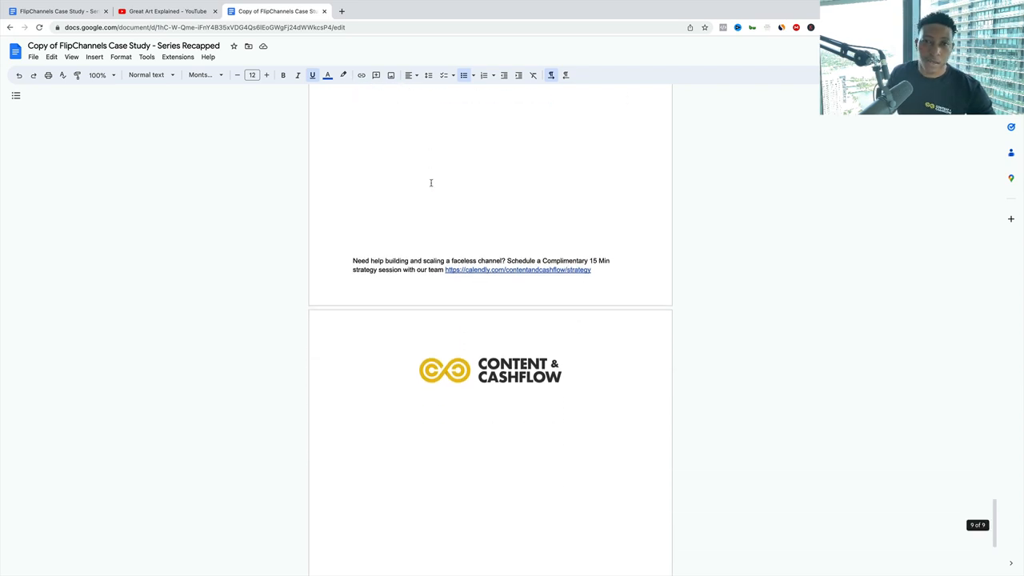
scroll("down", 3)
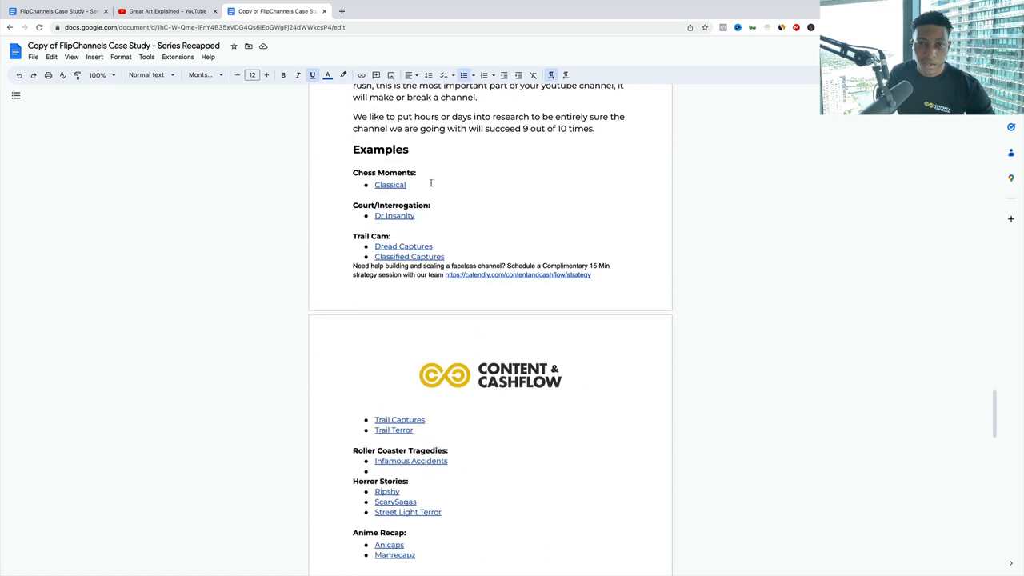
scroll("up", 3)
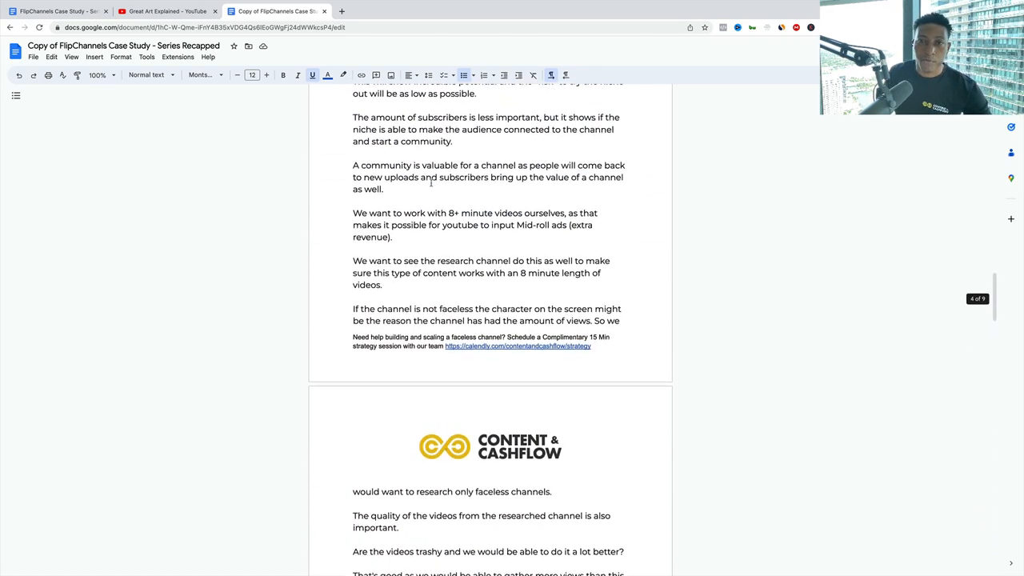
scroll("down", 3)
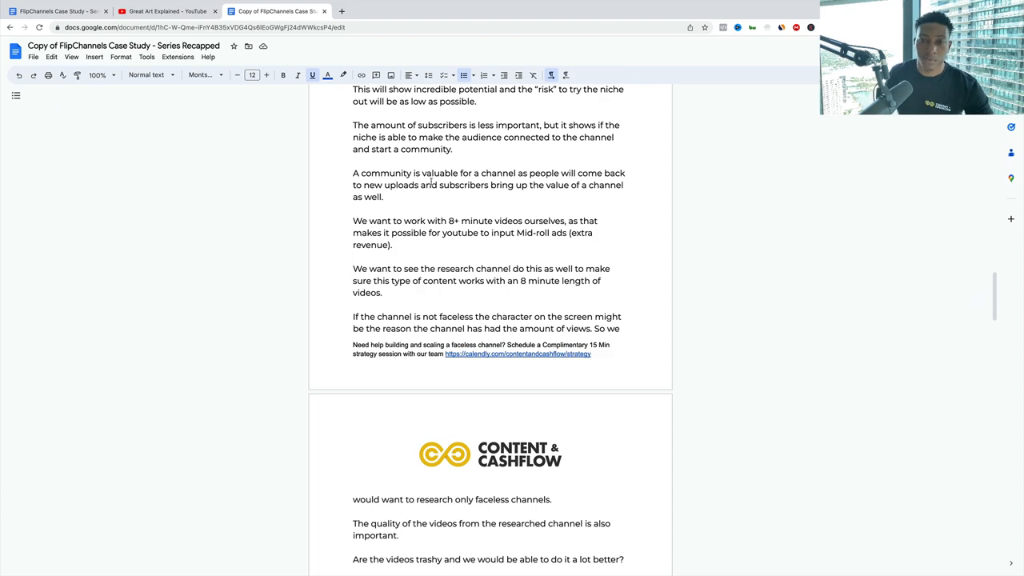
scroll("down", 3)
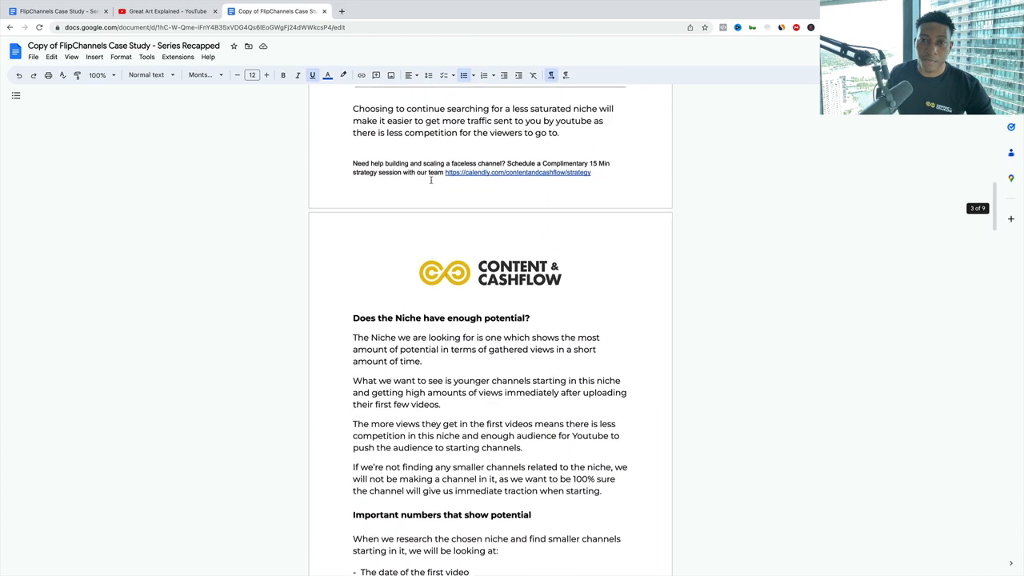